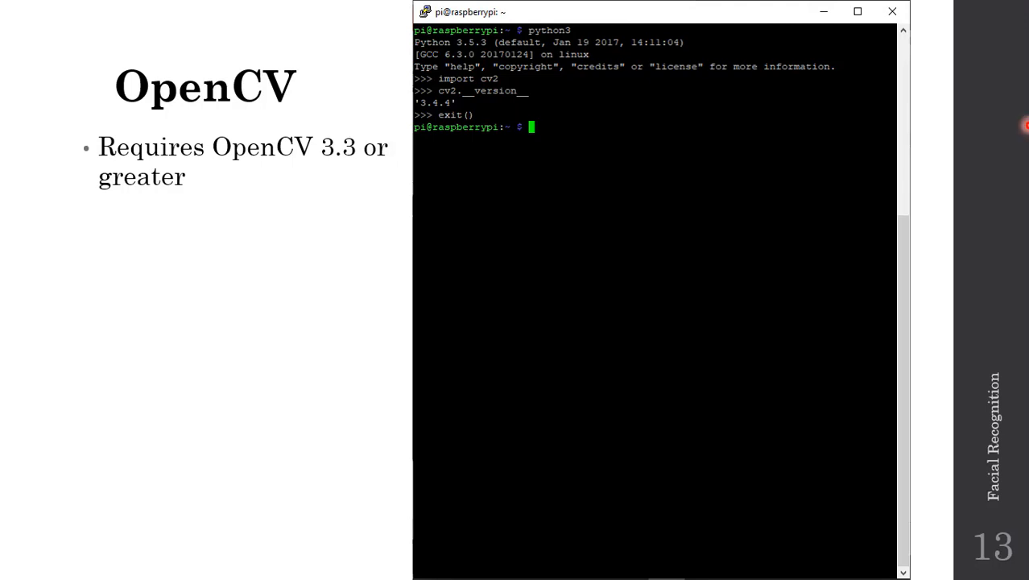
mouse_move(1009, 120)
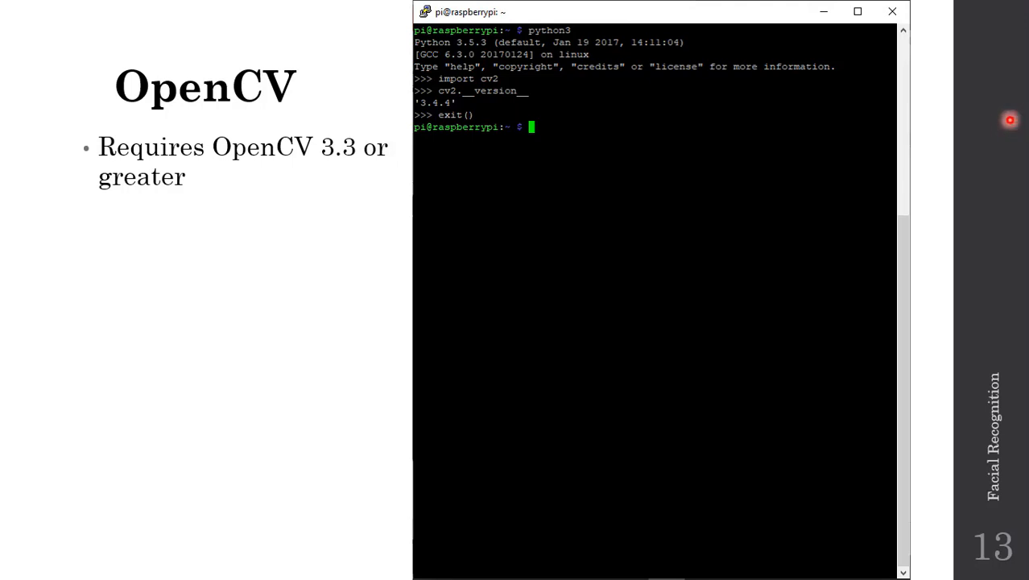
mouse_move(519, 42)
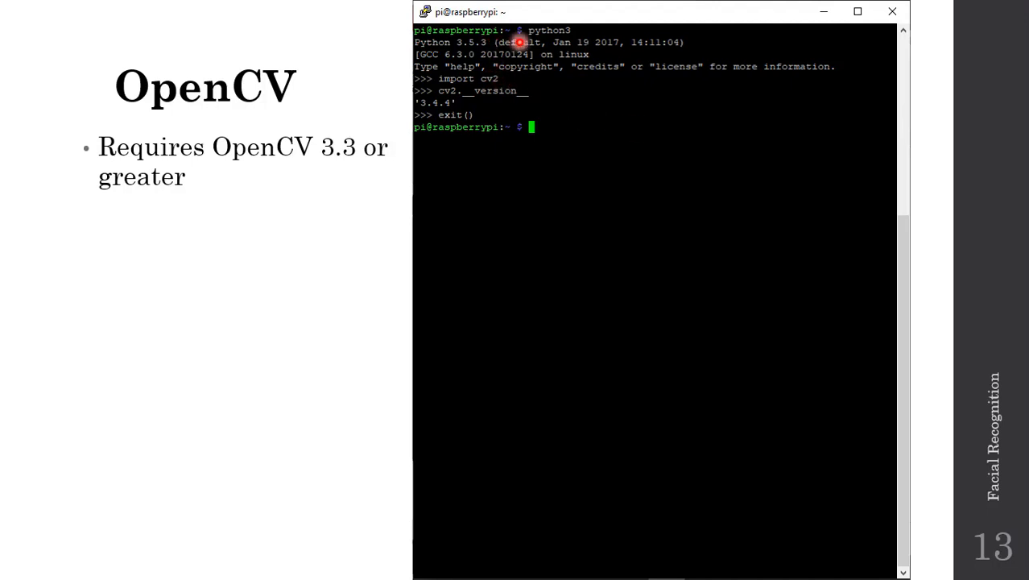
mouse_move(573, 78)
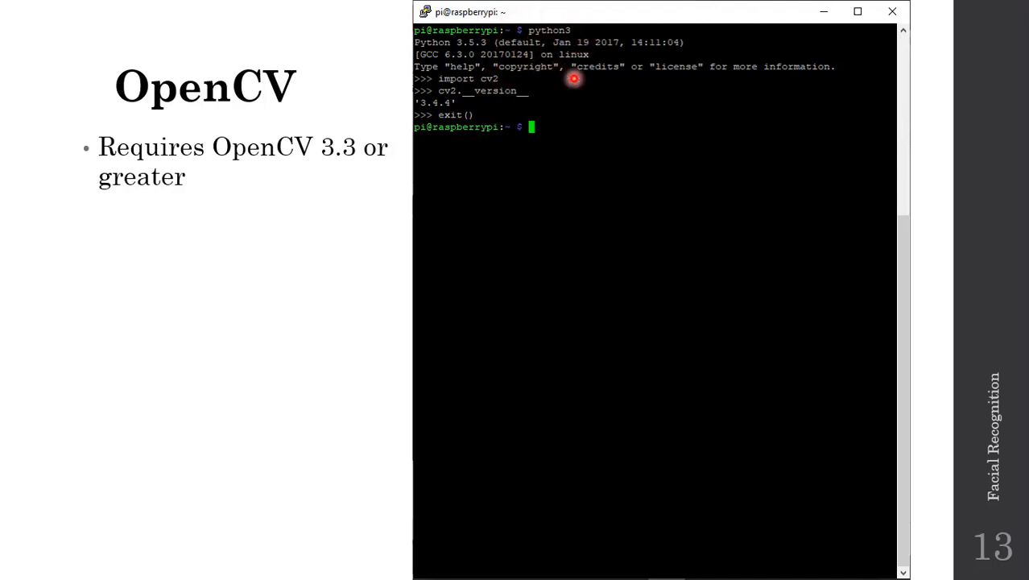
mouse_move(536, 76)
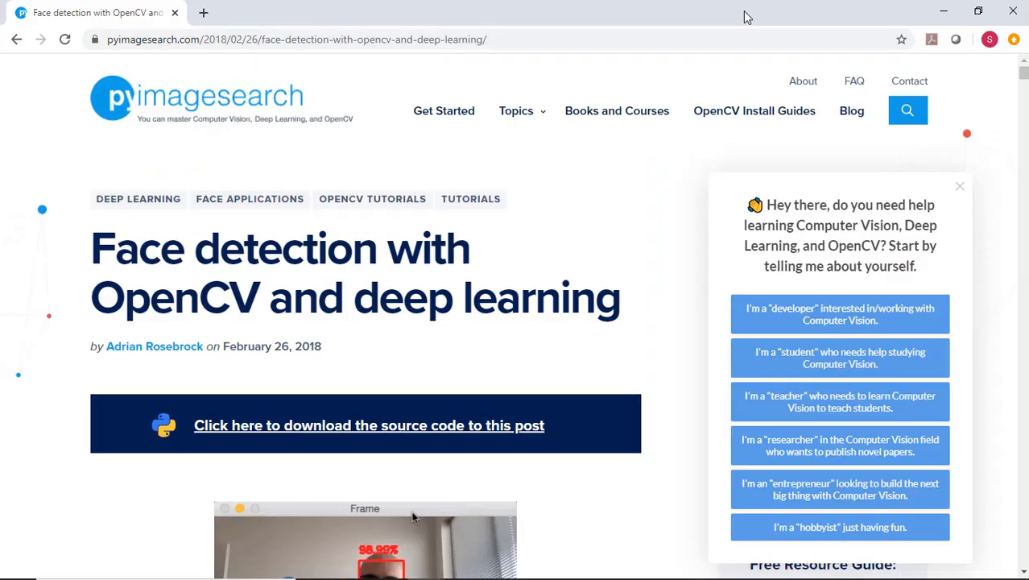
mouse_move(534, 232)
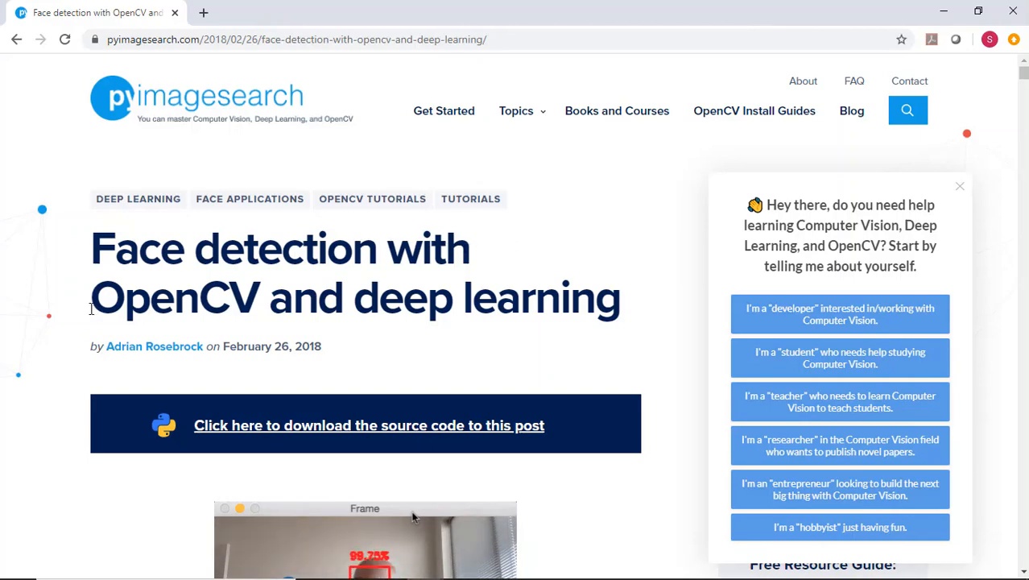
Scroll the pyimagesearch face detection article down to its video, then bring up Anaconda Prompt.
scroll("down", 3)
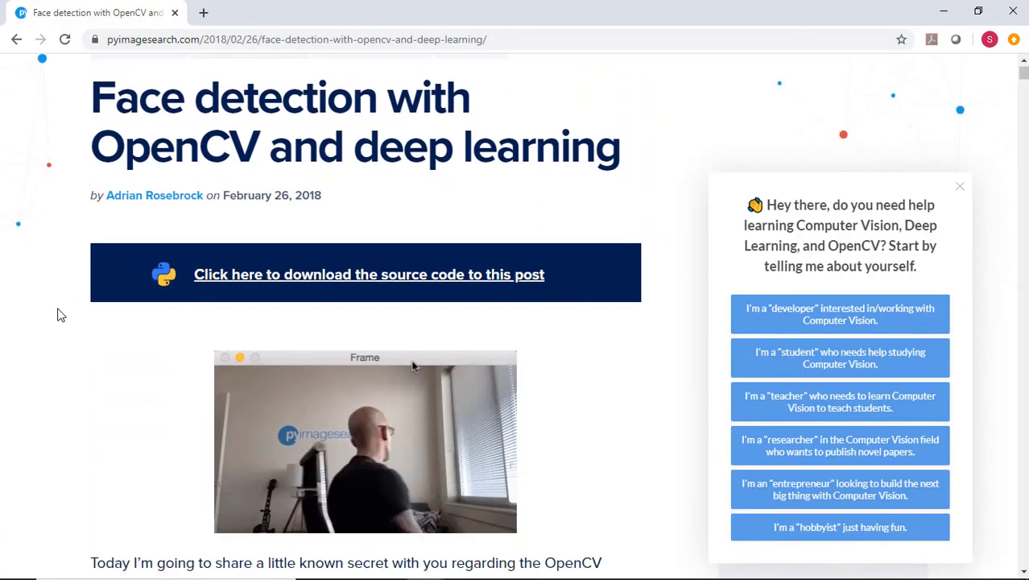
scroll("down", 3)
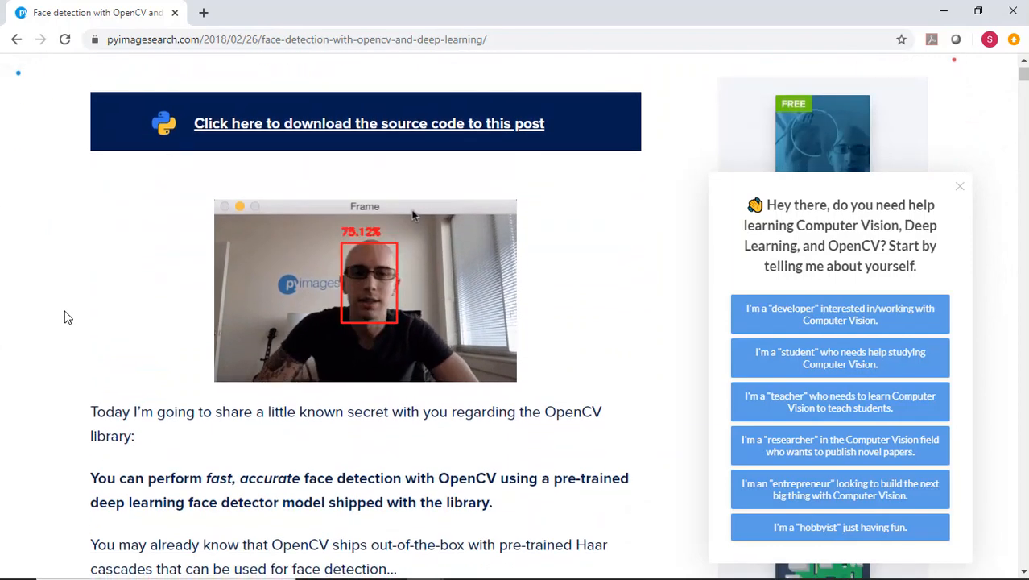
scroll("down", 3)
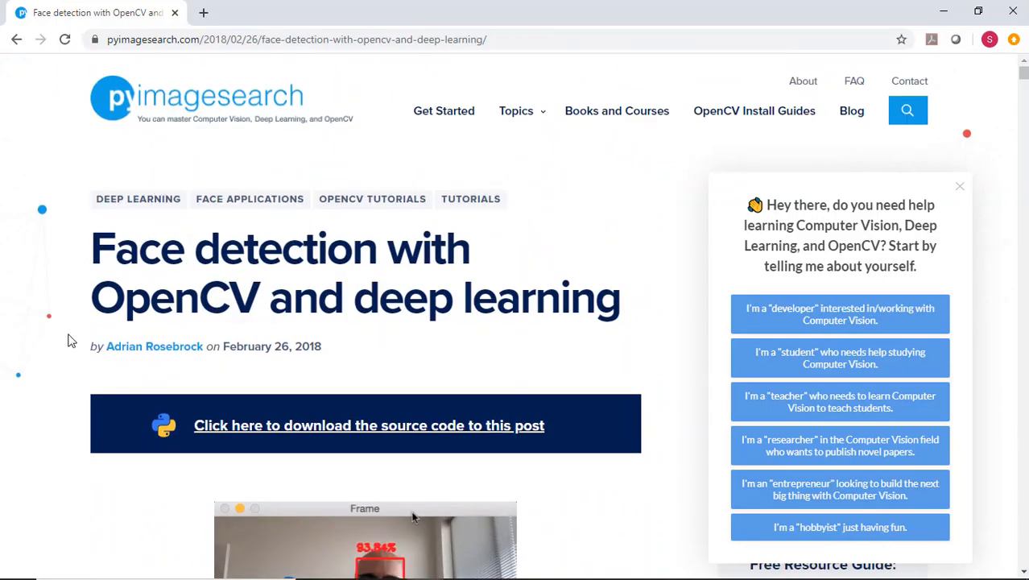
scroll("down", 3)
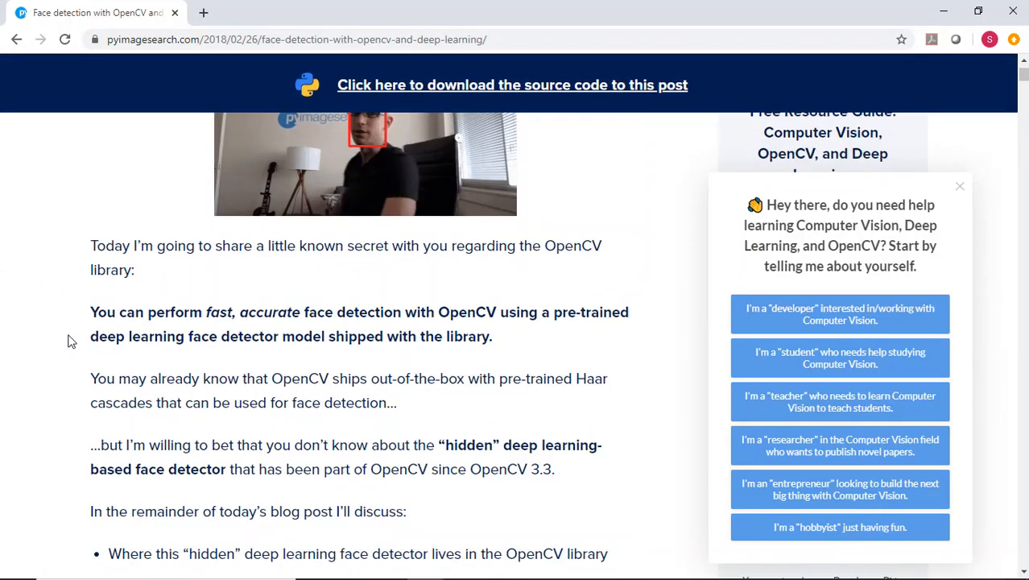
scroll("down", 3)
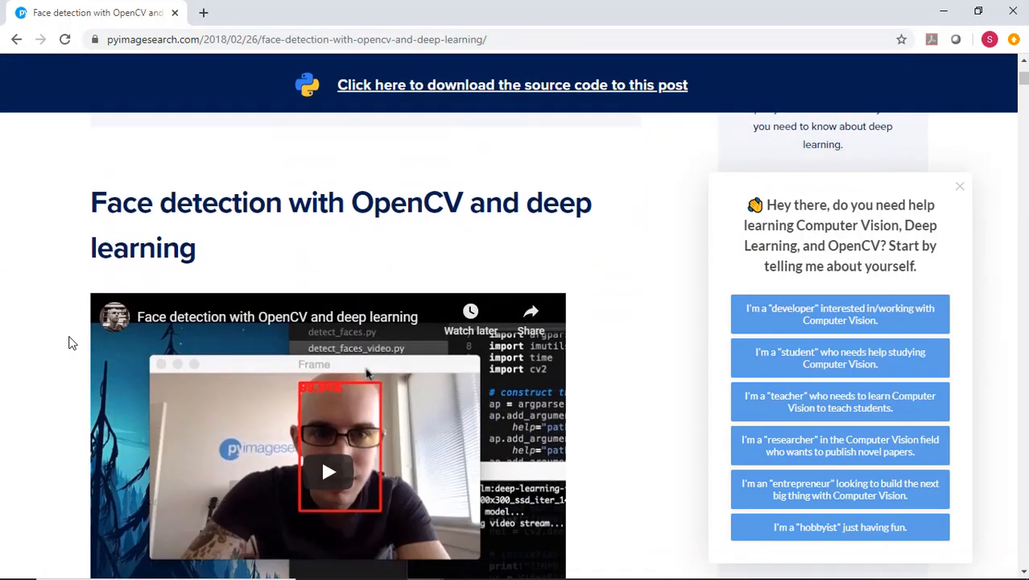
scroll("down", 3)
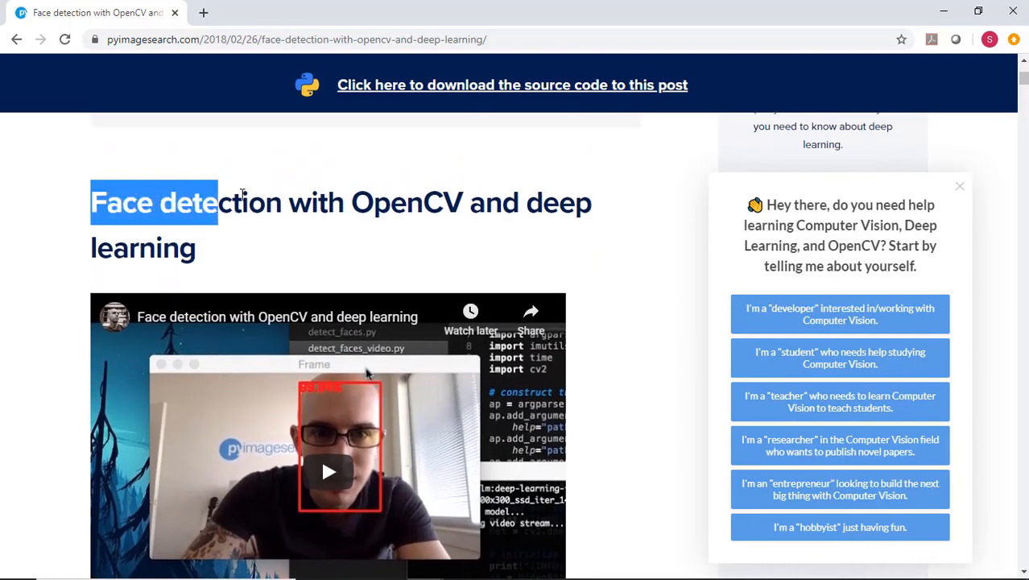
left_click(73, 243)
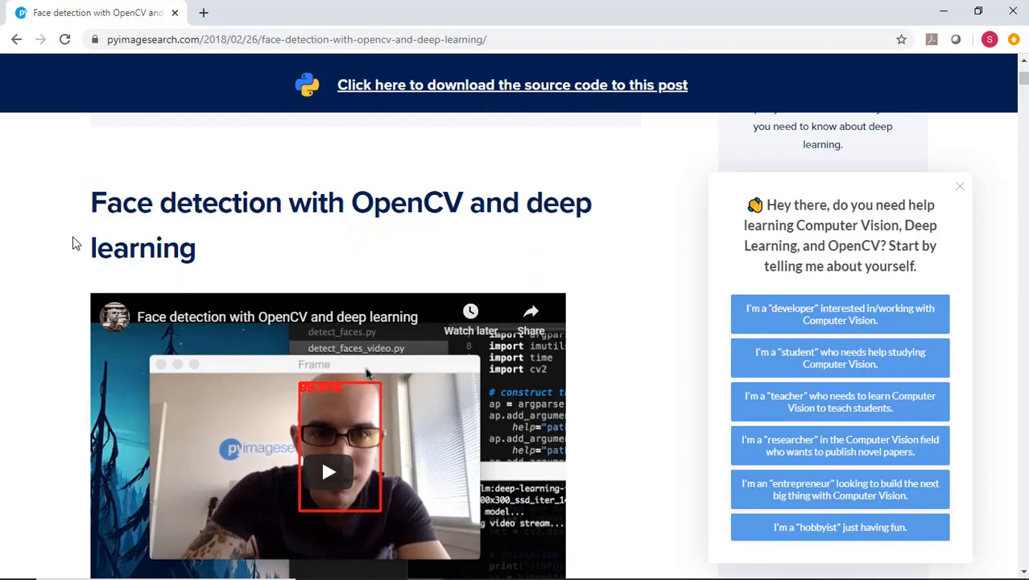
scroll("down", 3)
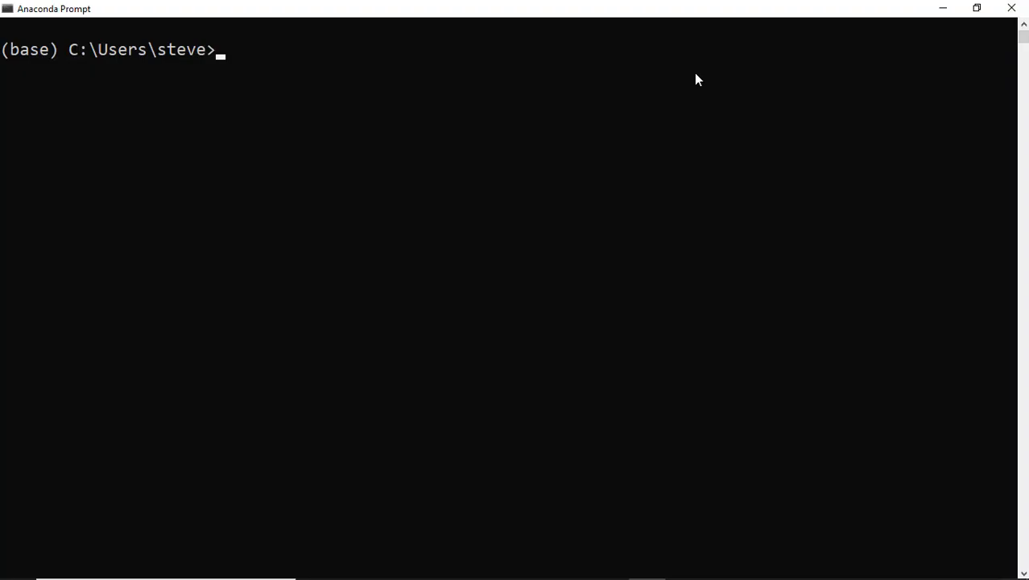
mouse_move(605, 43)
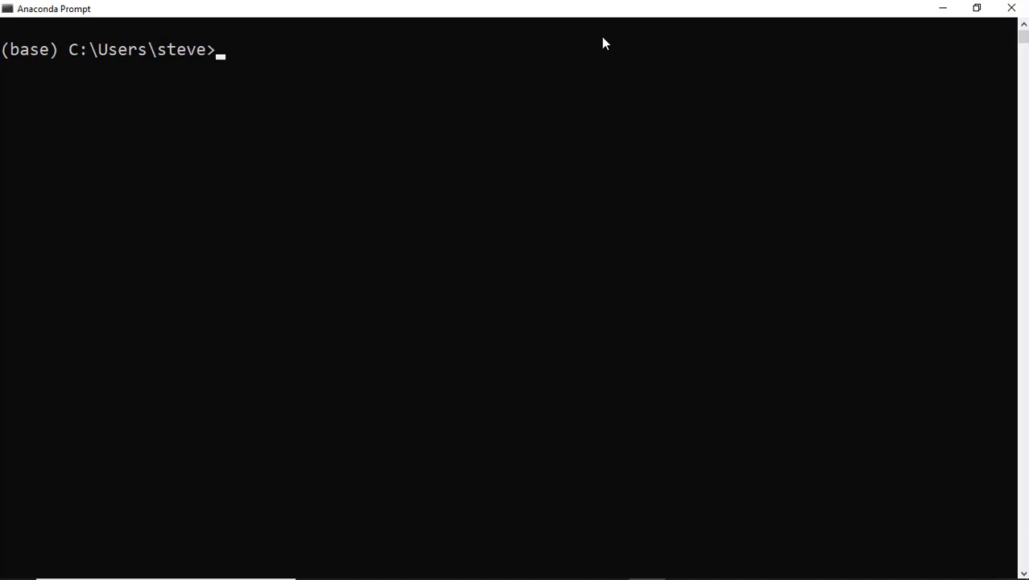
Activate the pysteve environment and confirm Python imports cv2 at version 4.2.0.
type("activate pysteve")
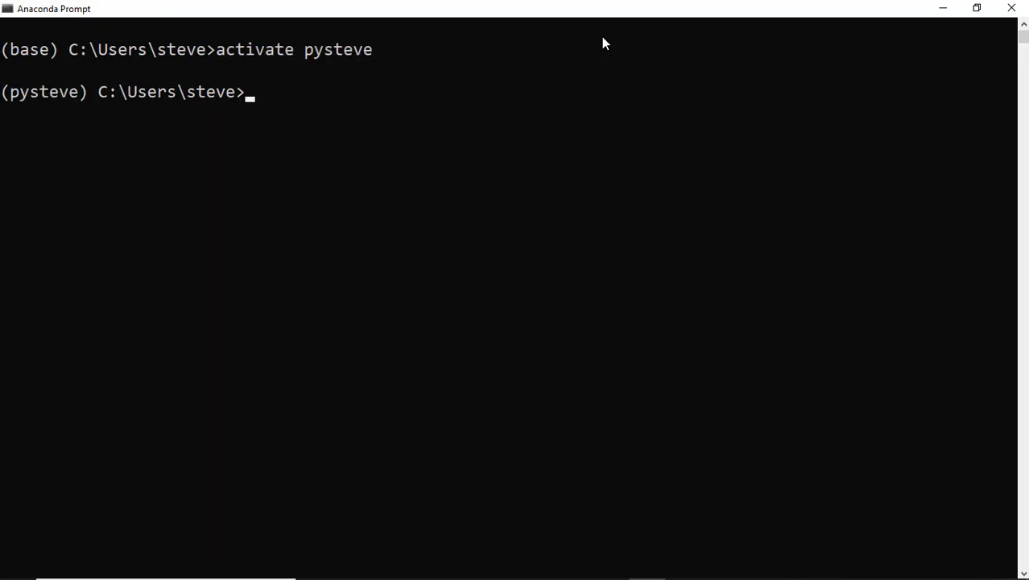
type("python")
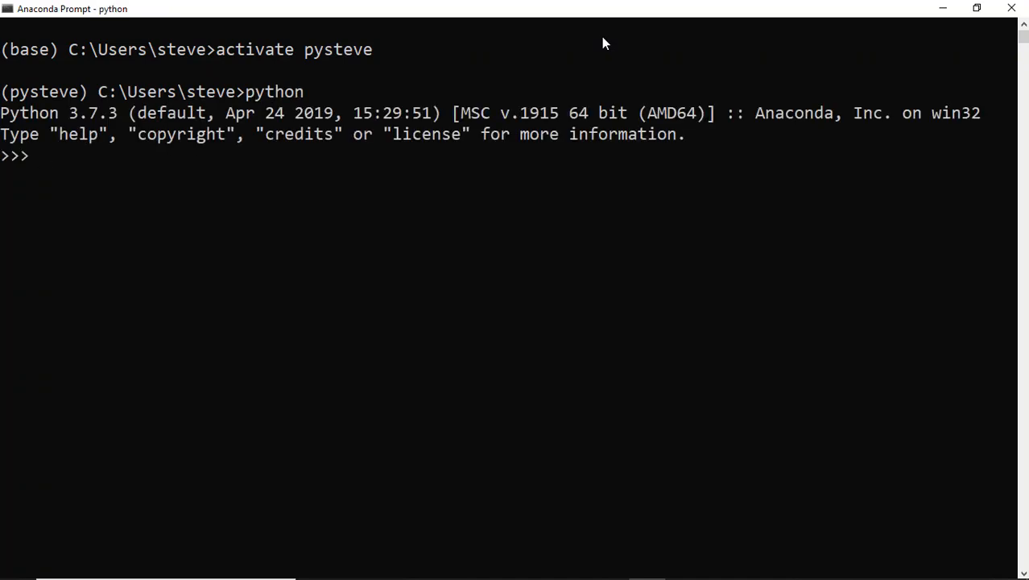
type("import")
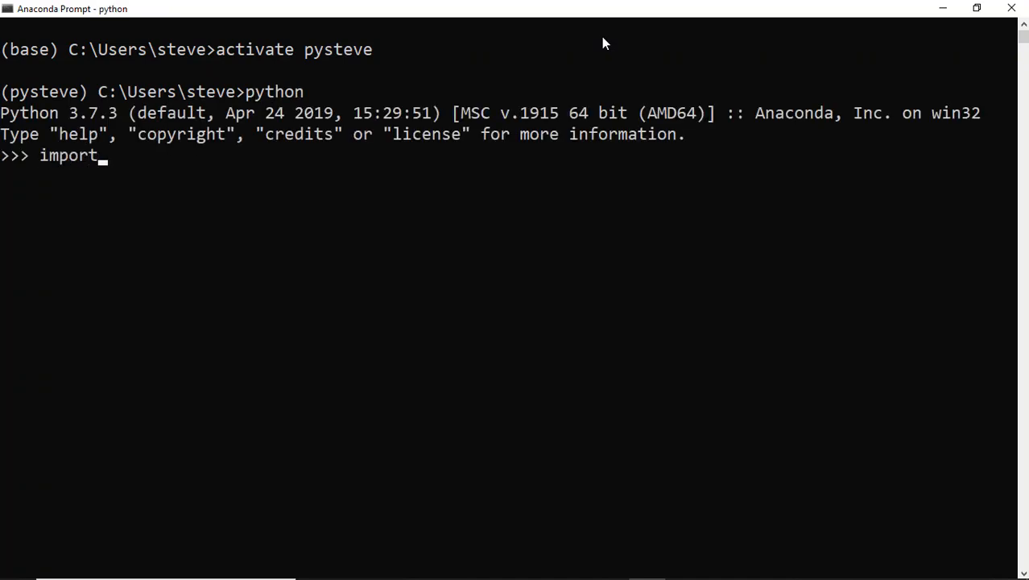
type("cv2")
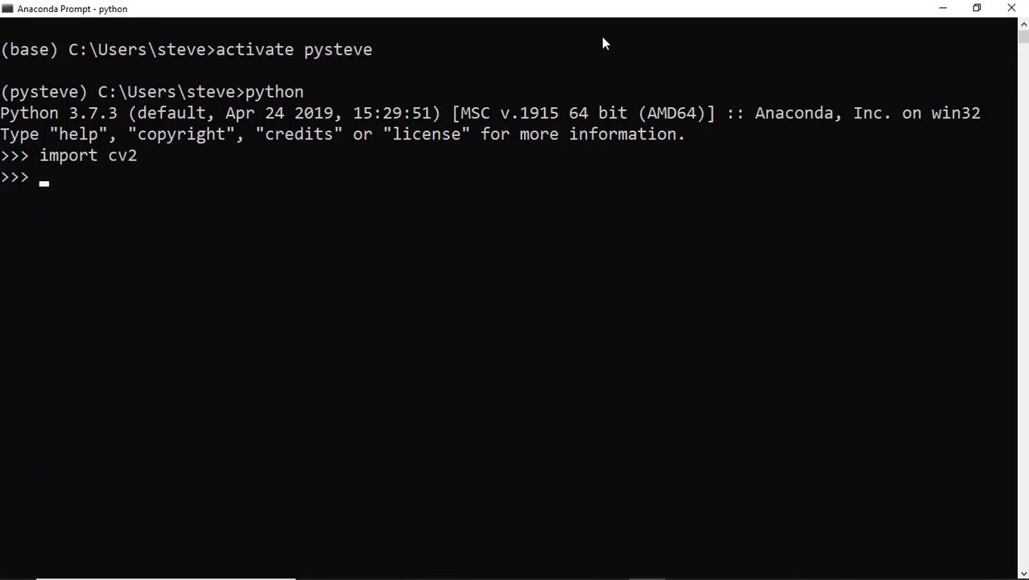
type("cv2.")
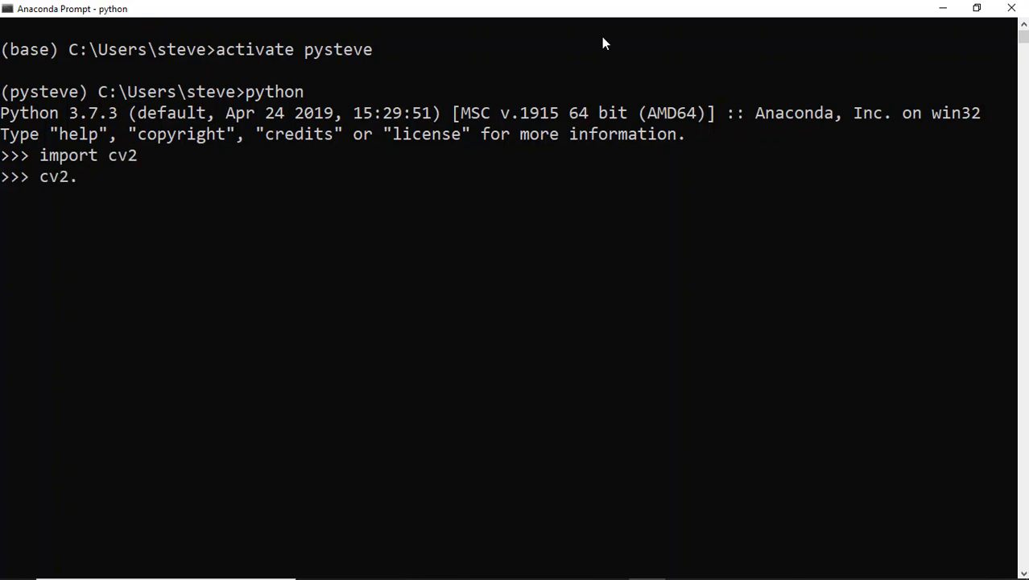
type("__version__")
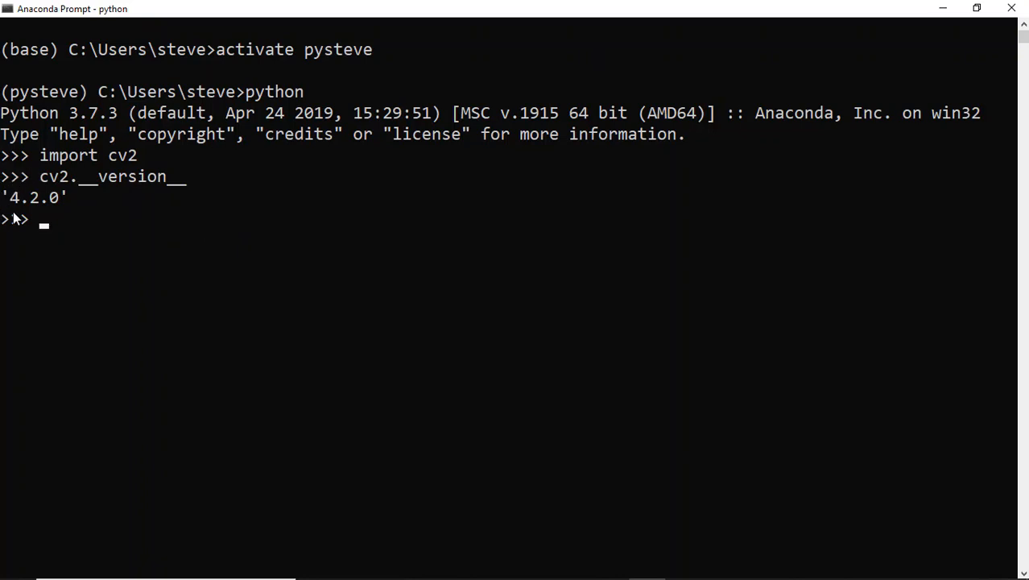
mouse_move(216, 225)
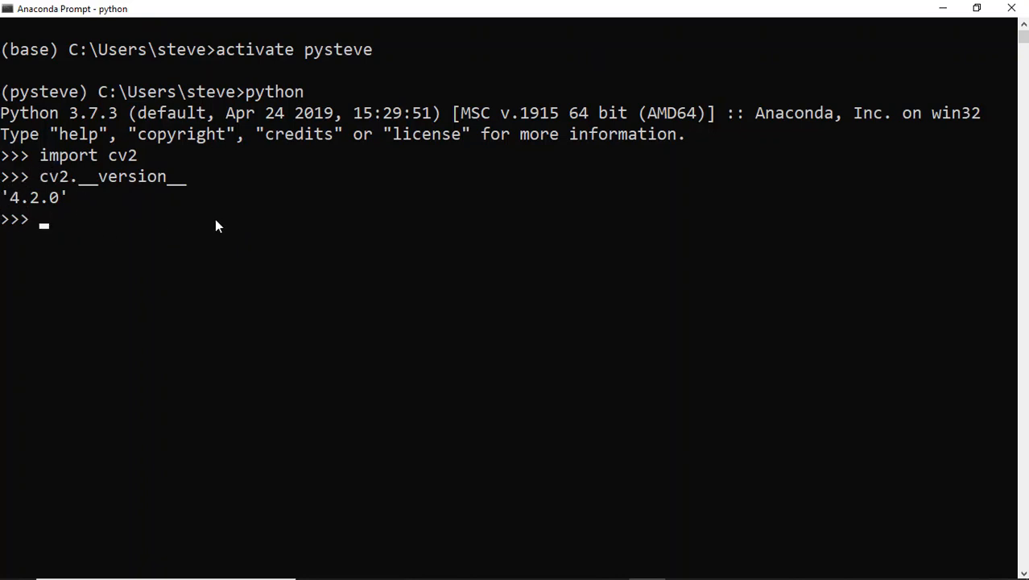
Confirm argparse imports, then exit the Python session with exit().
type("import argparse")
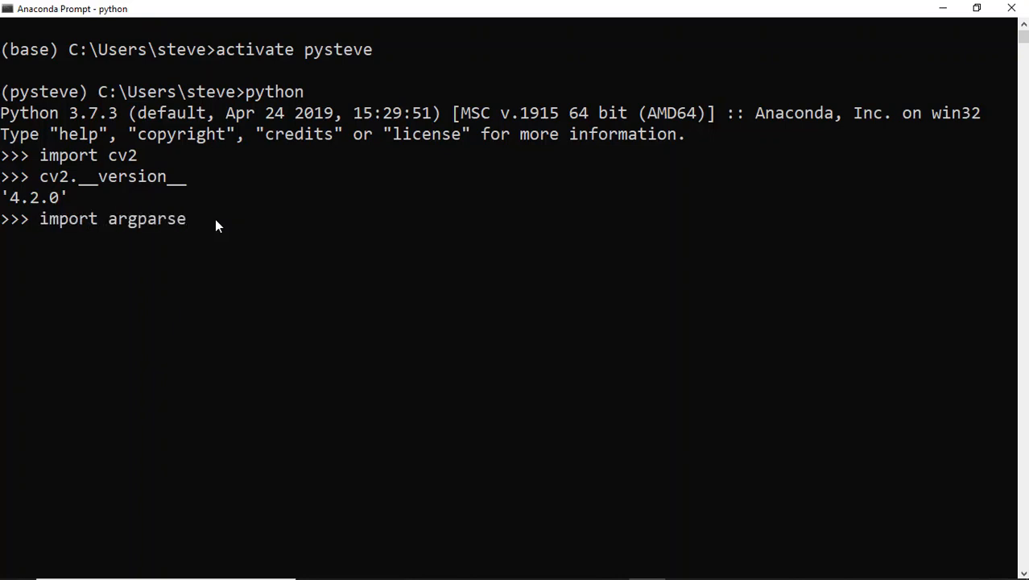
key("enter")
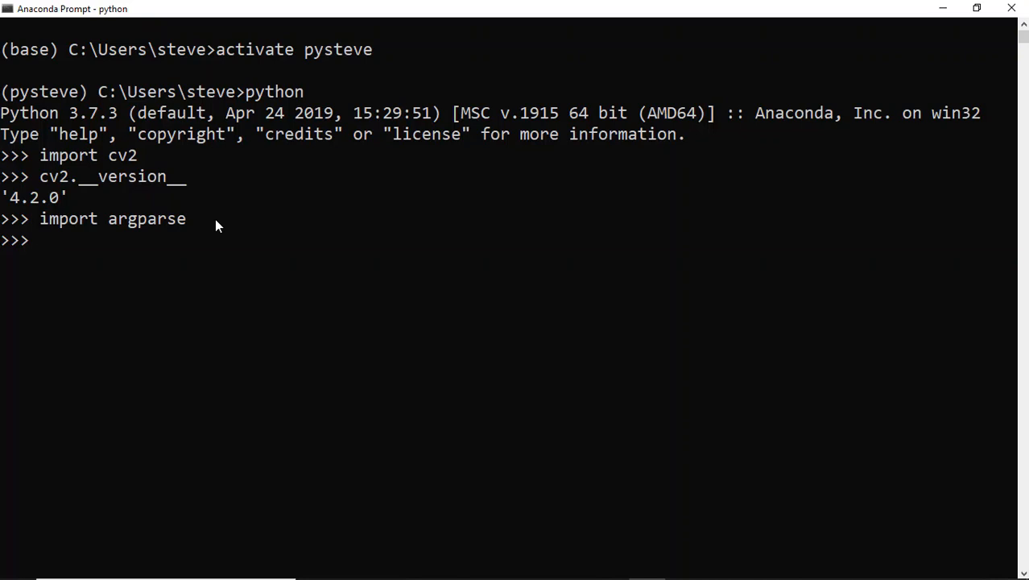
type("exit()")
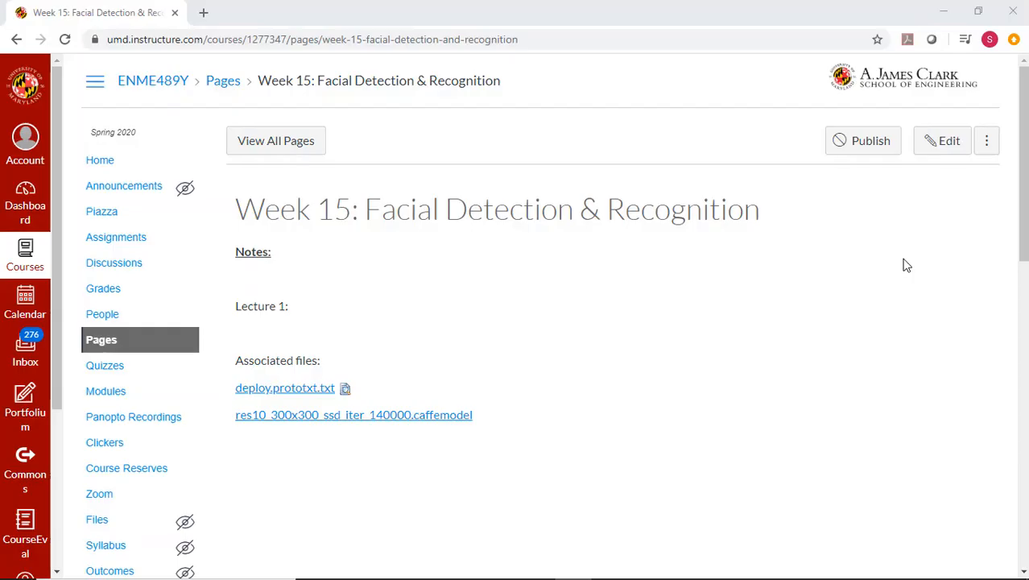
mouse_move(260, 183)
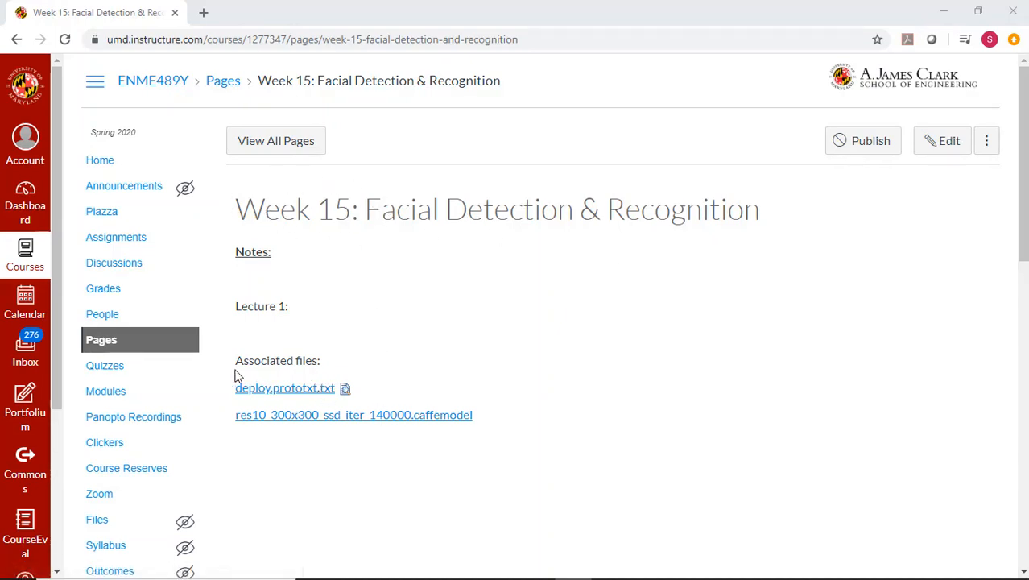
mouse_move(290, 431)
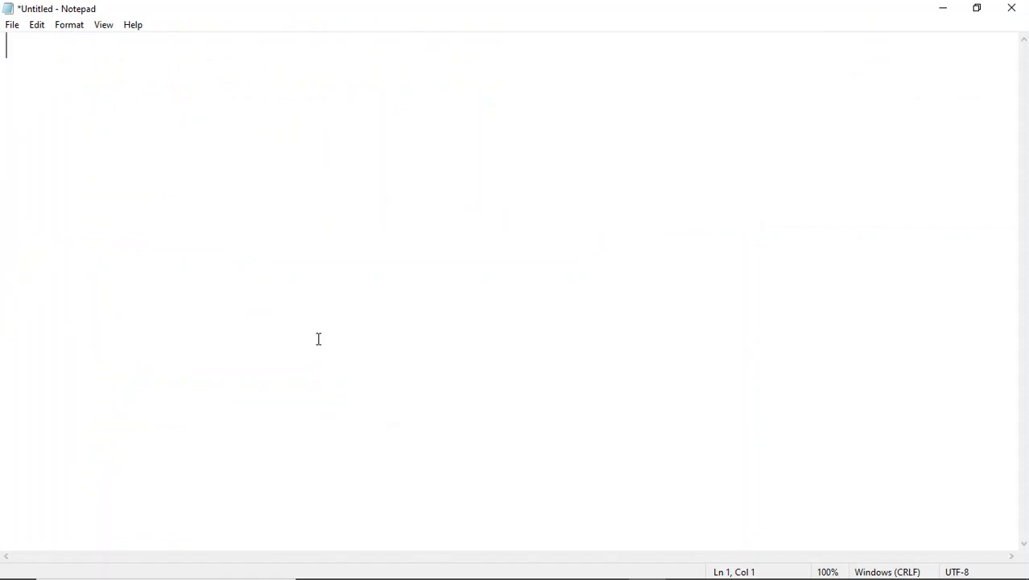
Write a '# Facial detection' header importing numpy as np, argparse, cv2, and printing 'Packages imported properly!'.
type("# Facial")
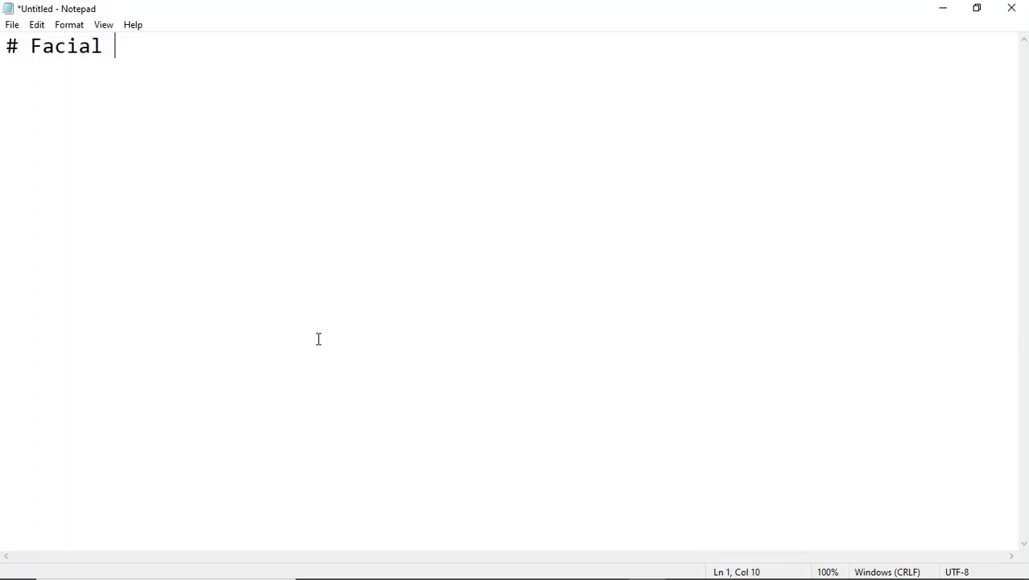
type("detection")
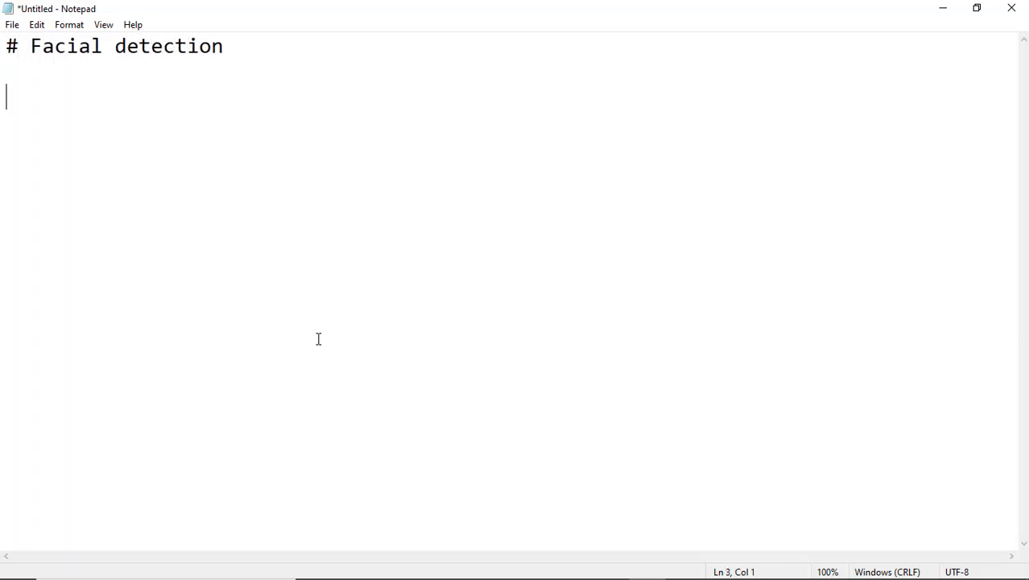
type("import nump")
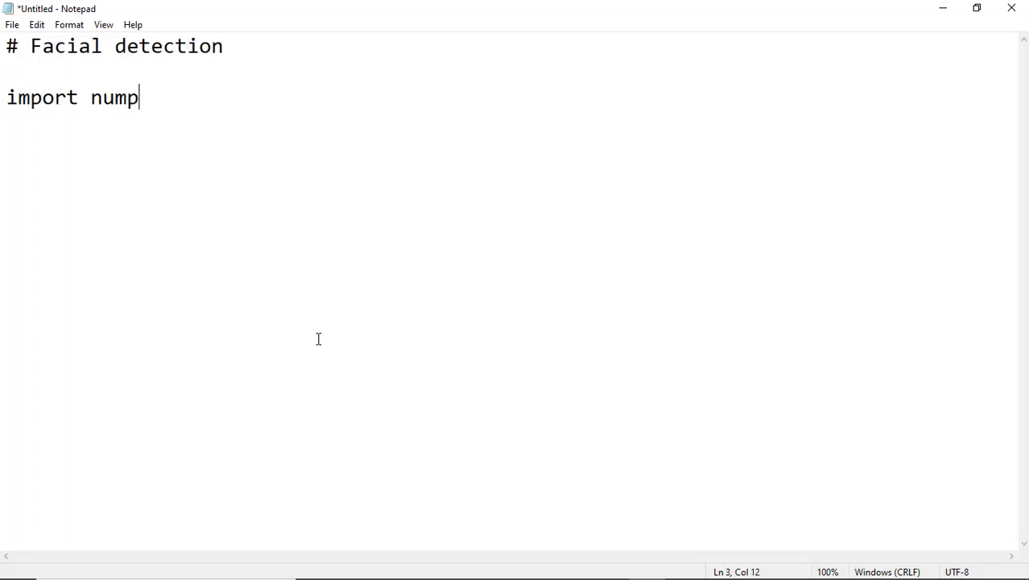
type("y as np")
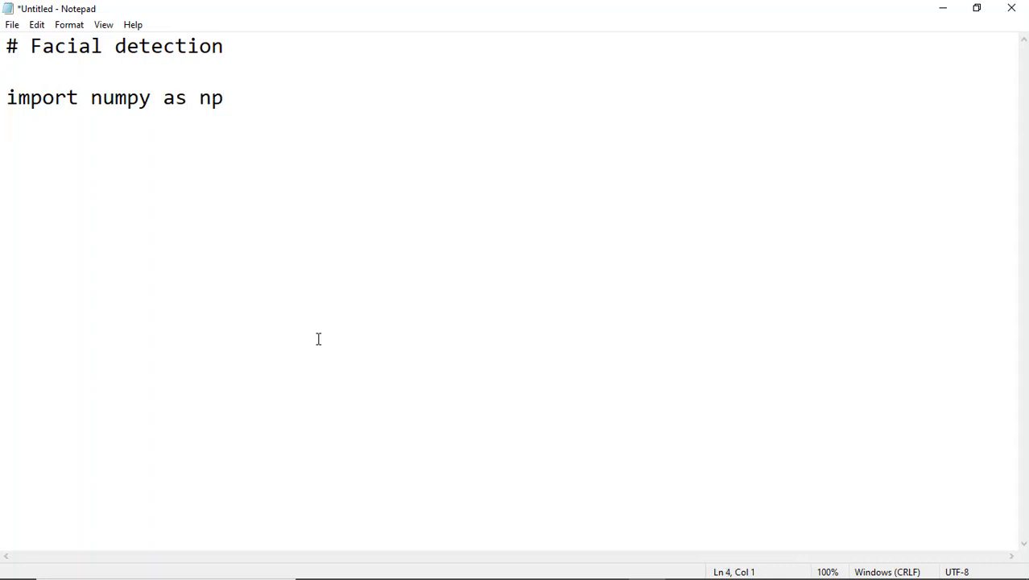
type("import argpar")
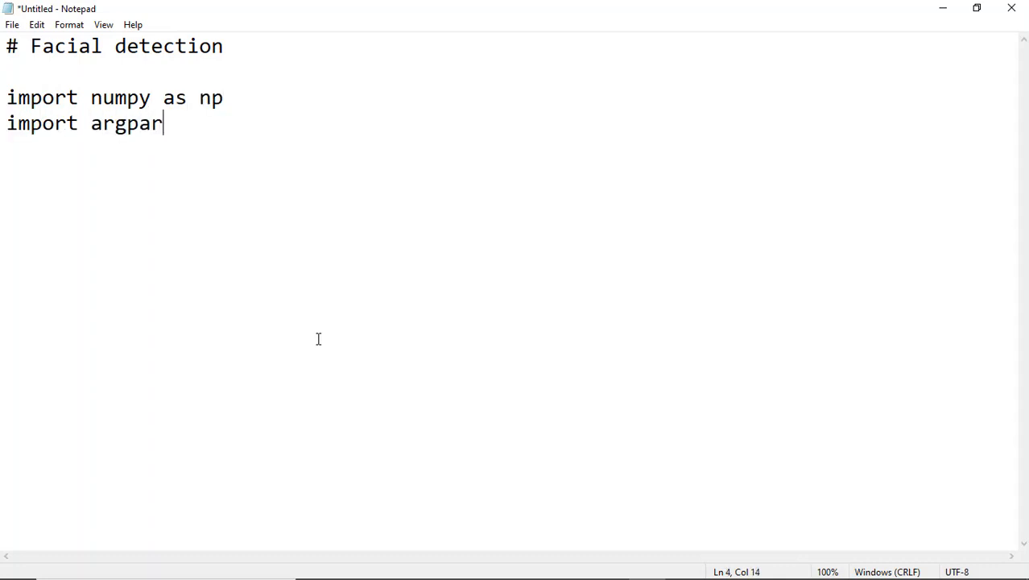
type("se")
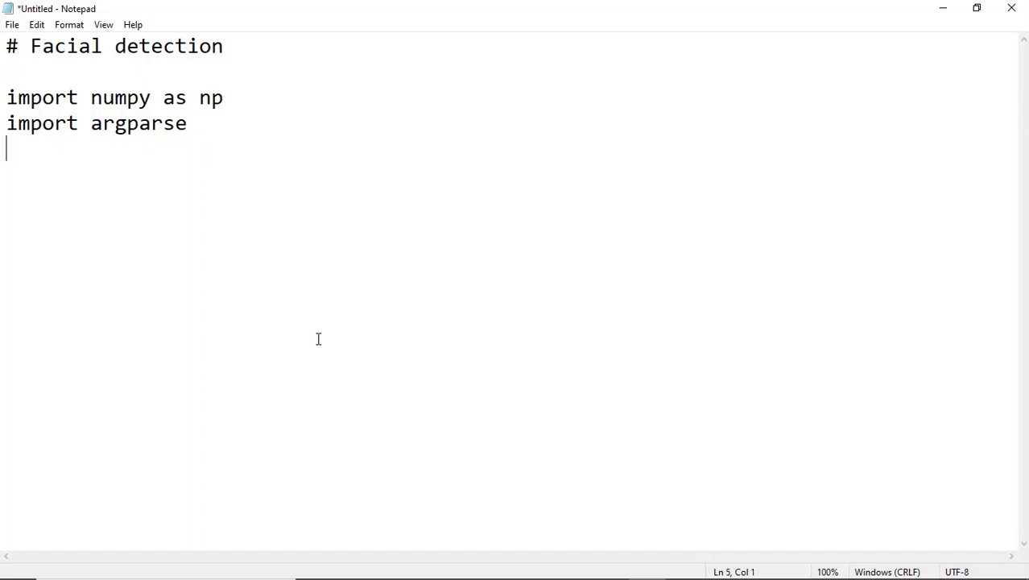
type("import cv2")
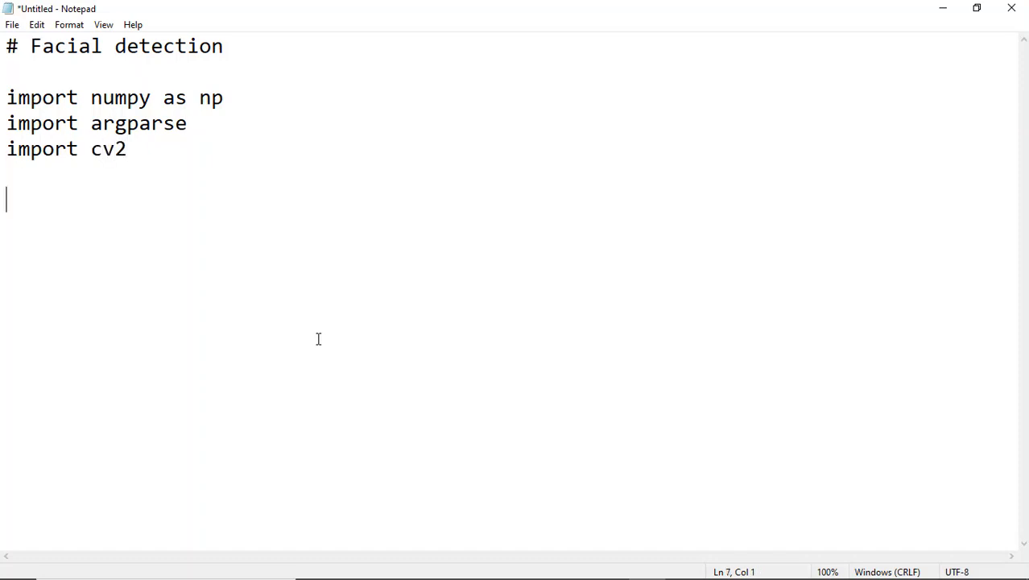
type("print(")
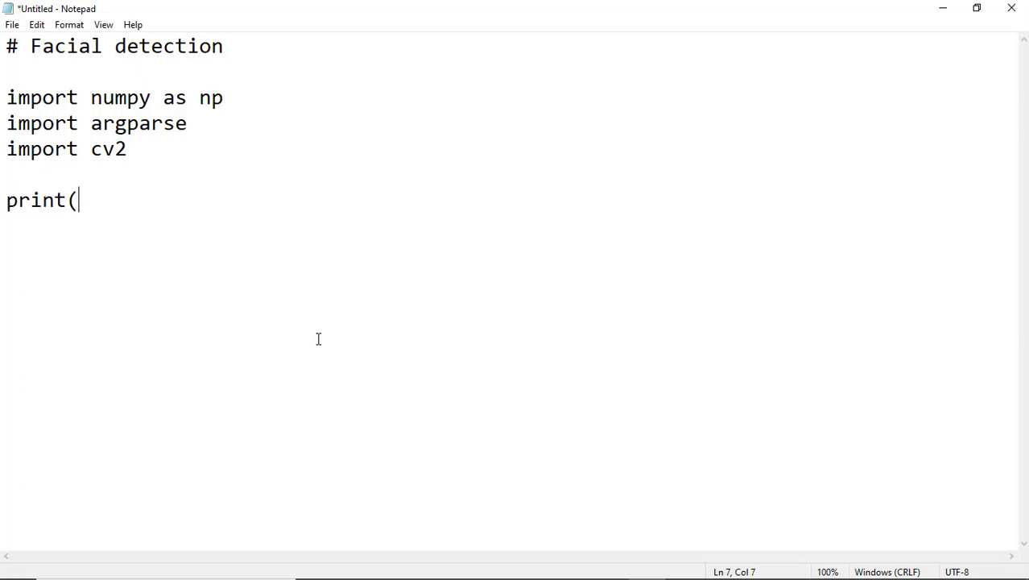
type("\"Packages imported")
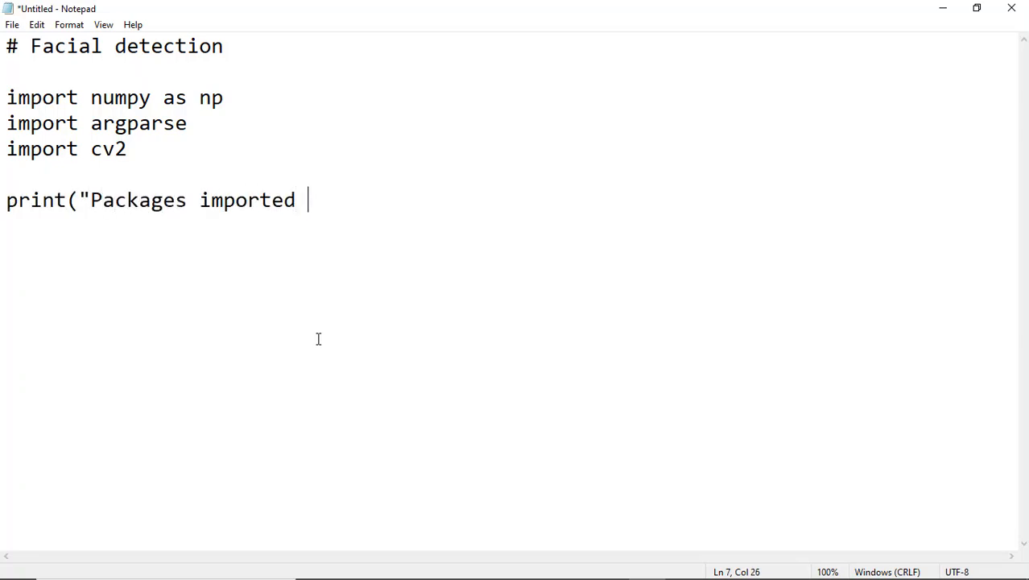
type("properly!\")")
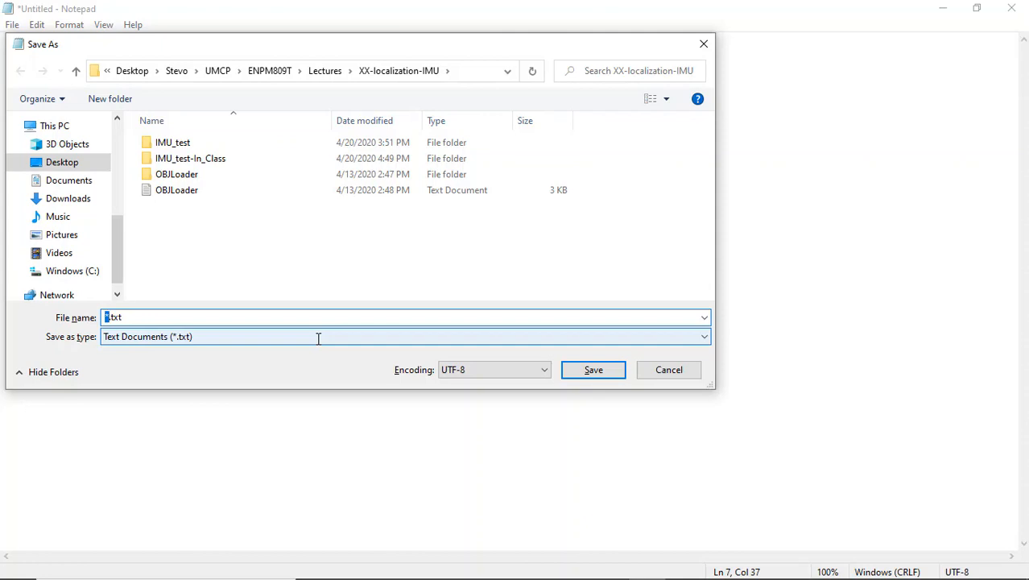
Save the script as facialdetection.py in the user's home folder under C:\Users.
left_click(72, 271)
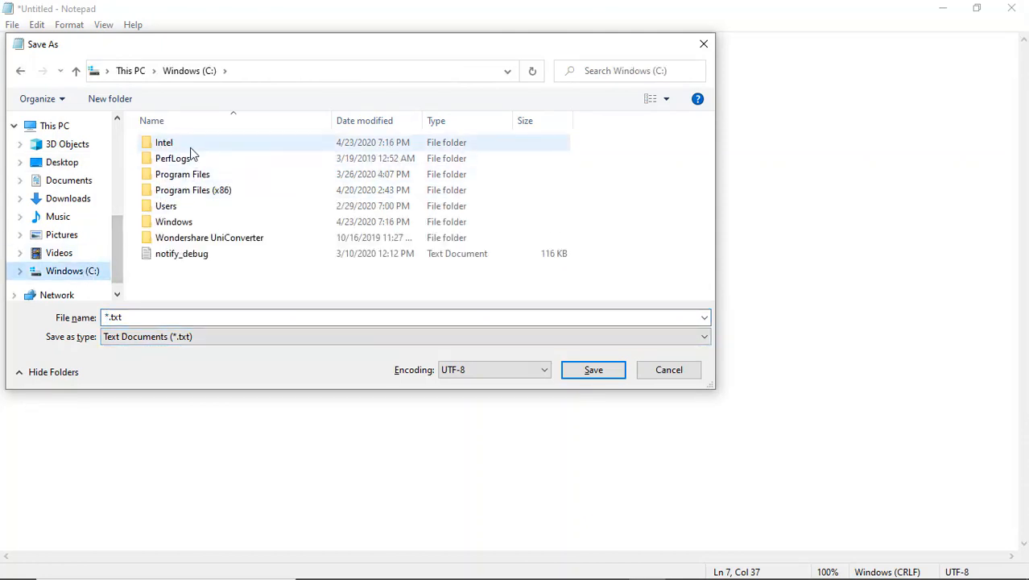
double_click(166, 205)
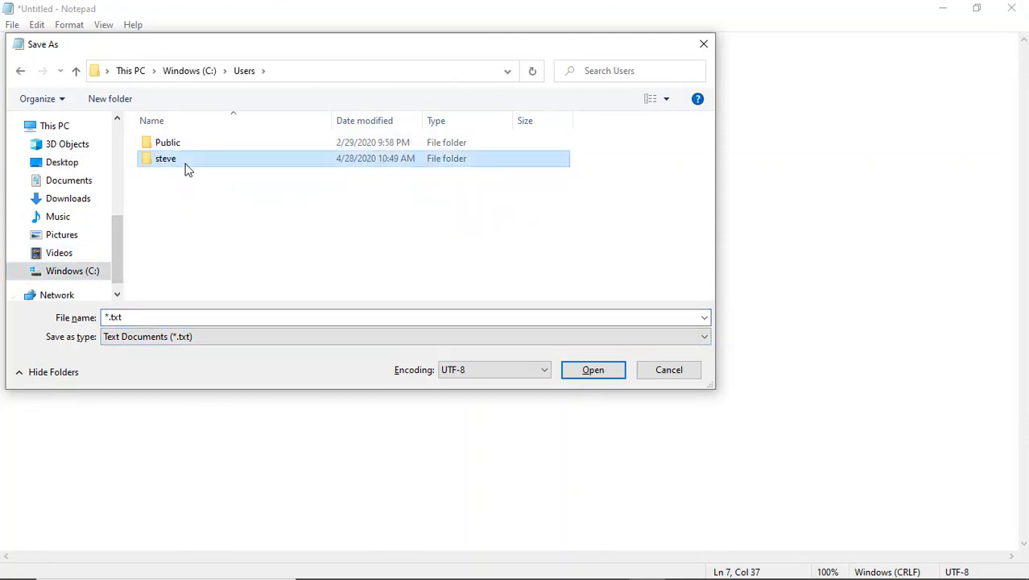
double_click(166, 158)
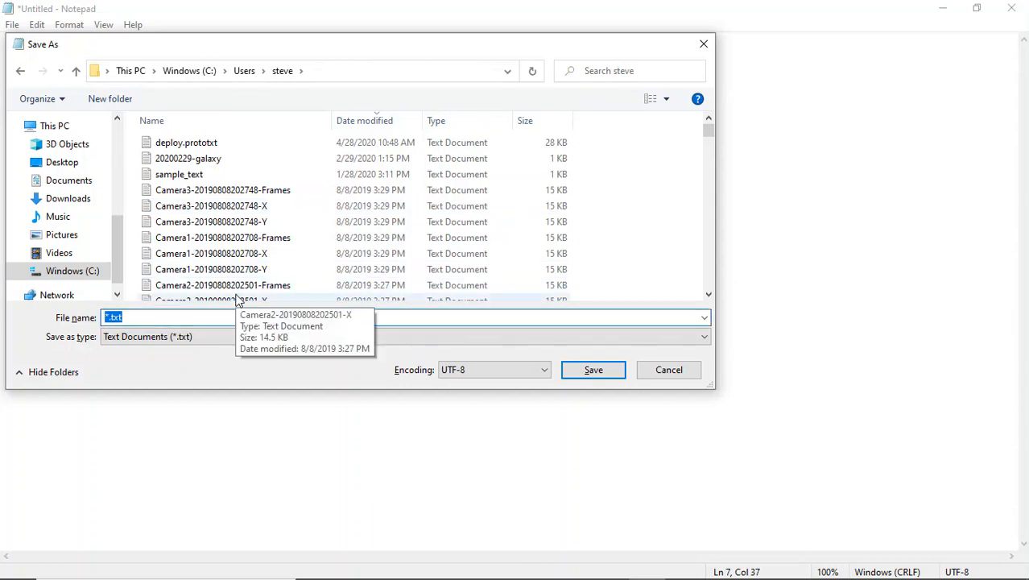
type("facialdetection.py")
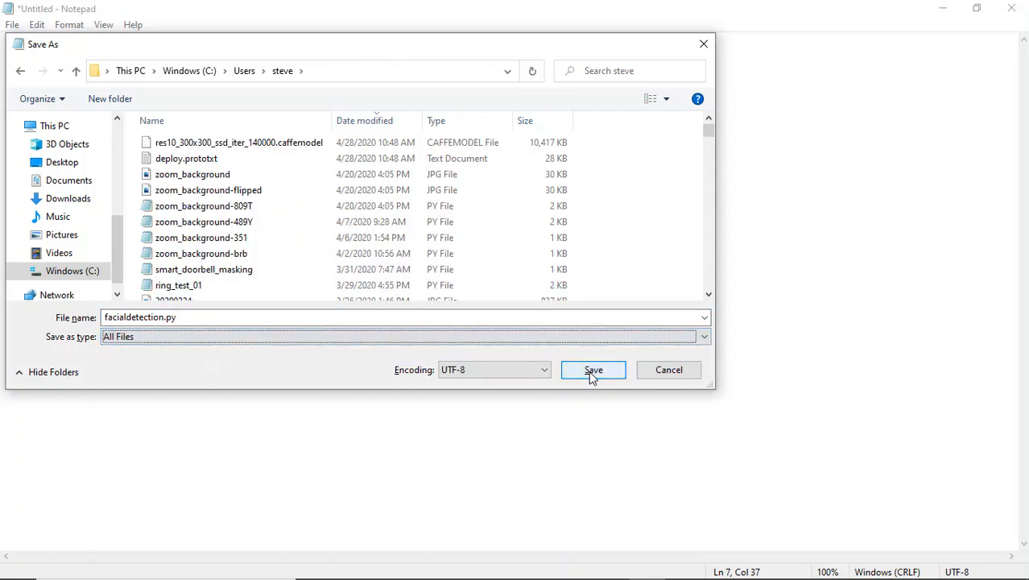
left_click(592, 370)
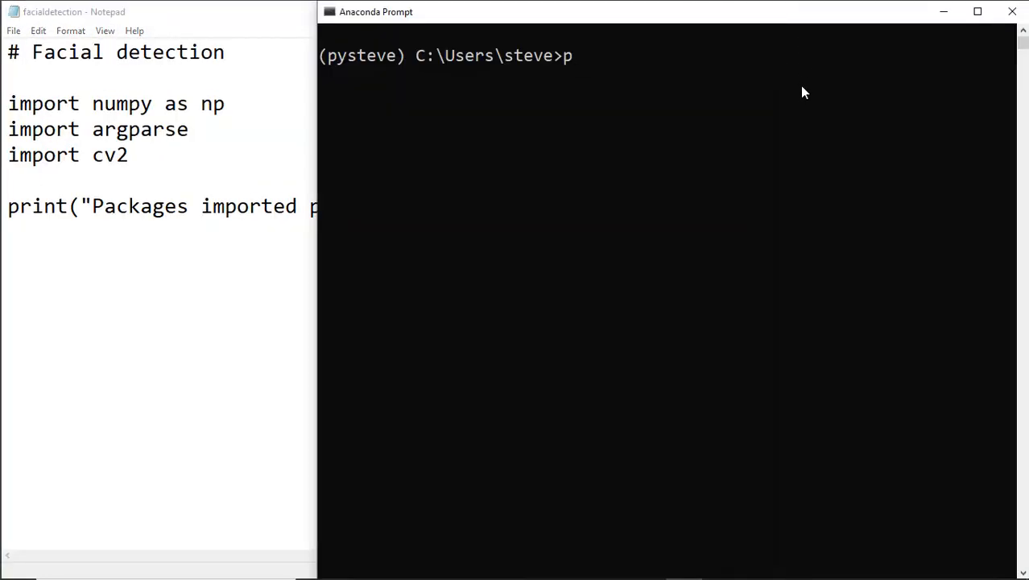
Run python facialdetection.py to see 'Packages imported properly!', then clear the console with cls.
type("ython facial")
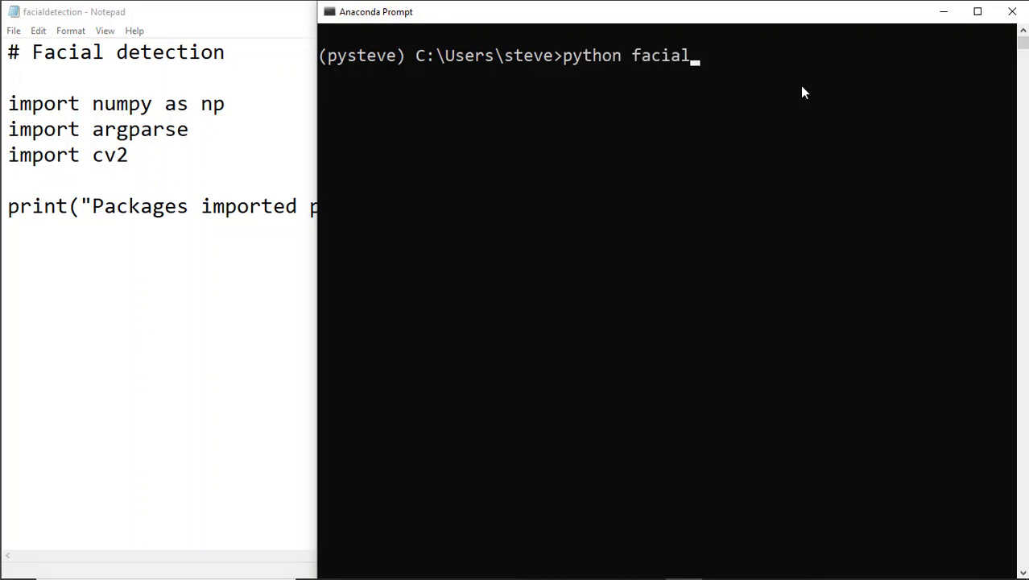
type("detection.py")
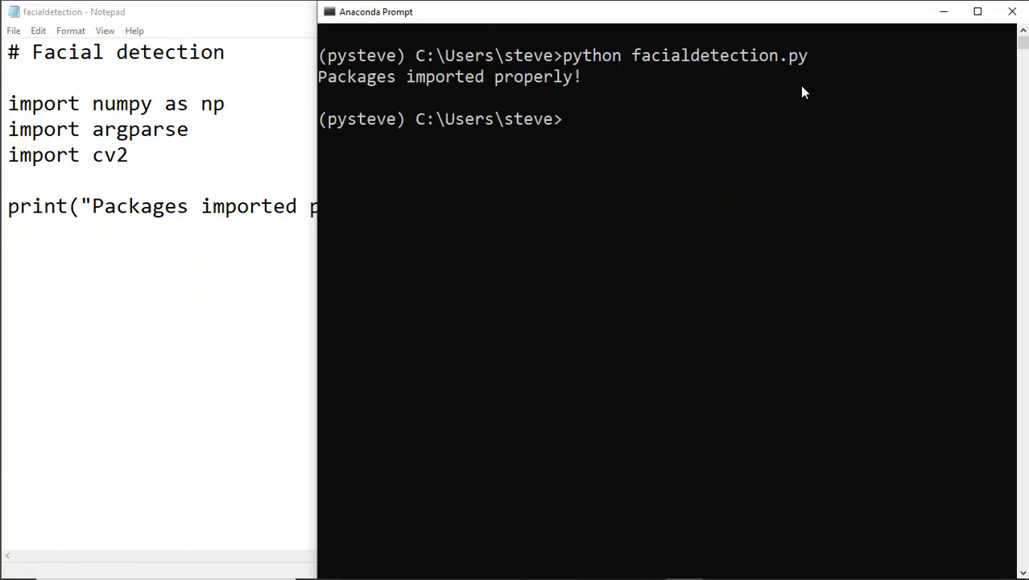
type("cls")
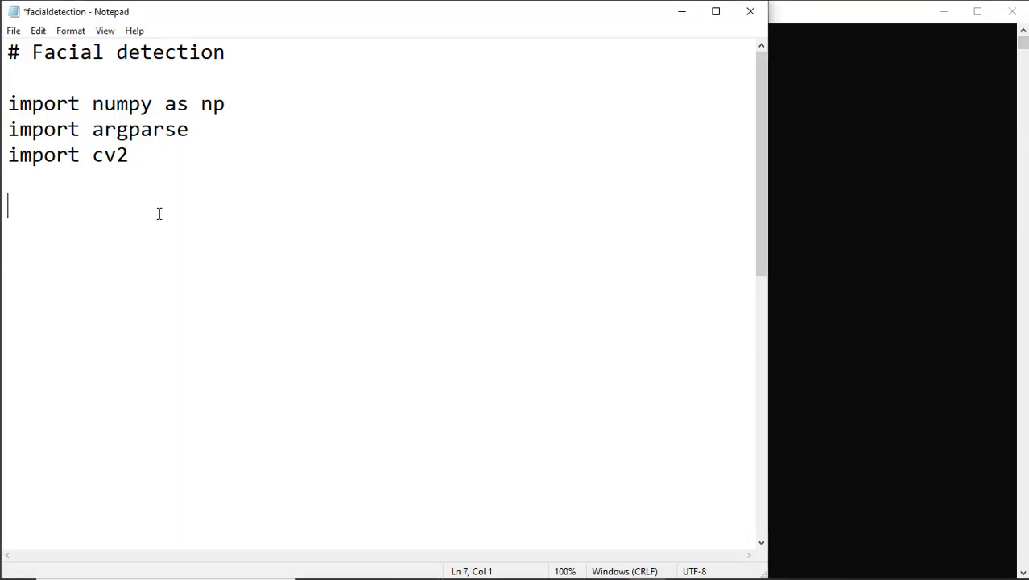
Add a '# define inputs' section creating the argparse ArgumentParser.
type("# define")
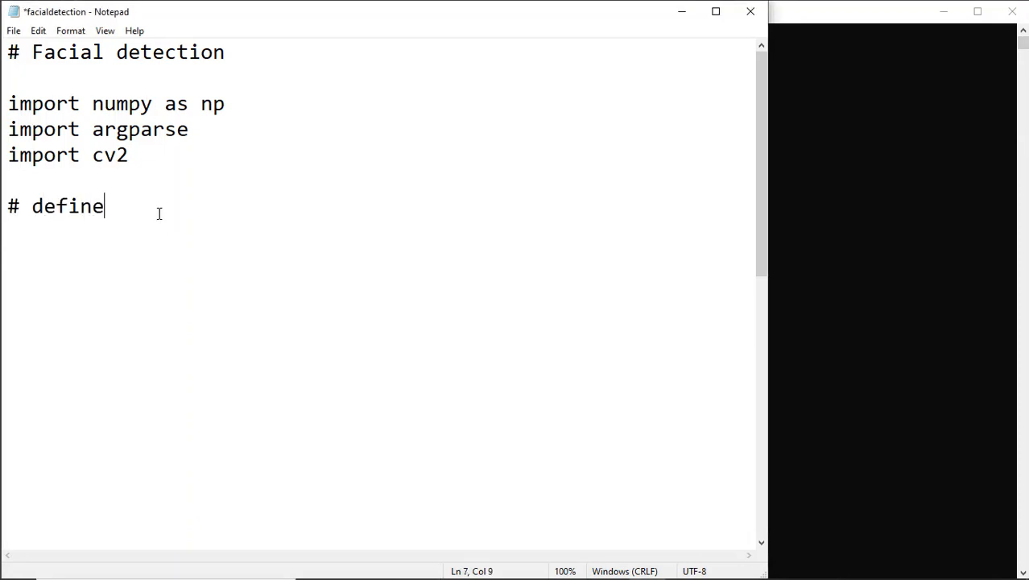
type("input")
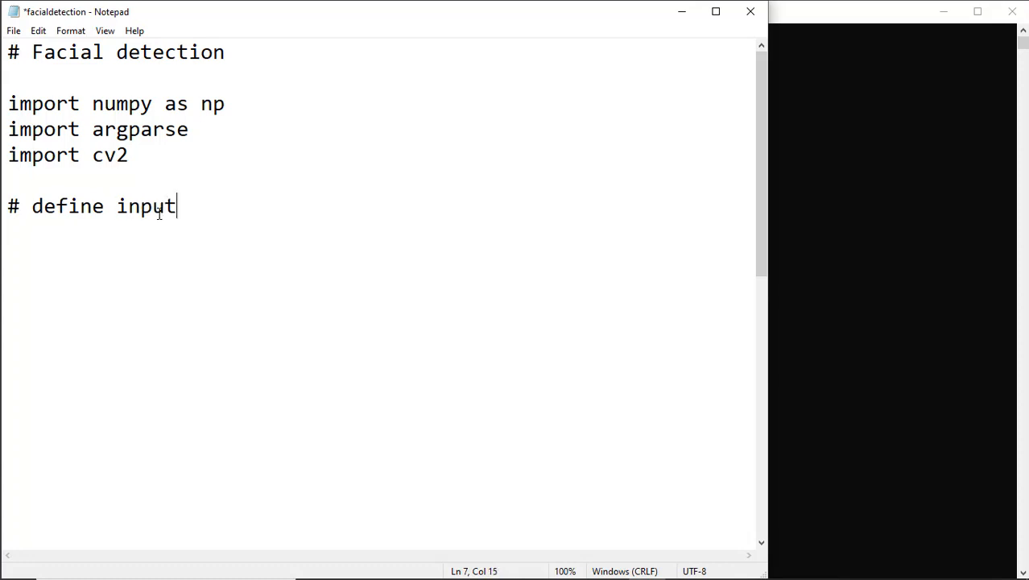
type("s")
type("ap = argp")
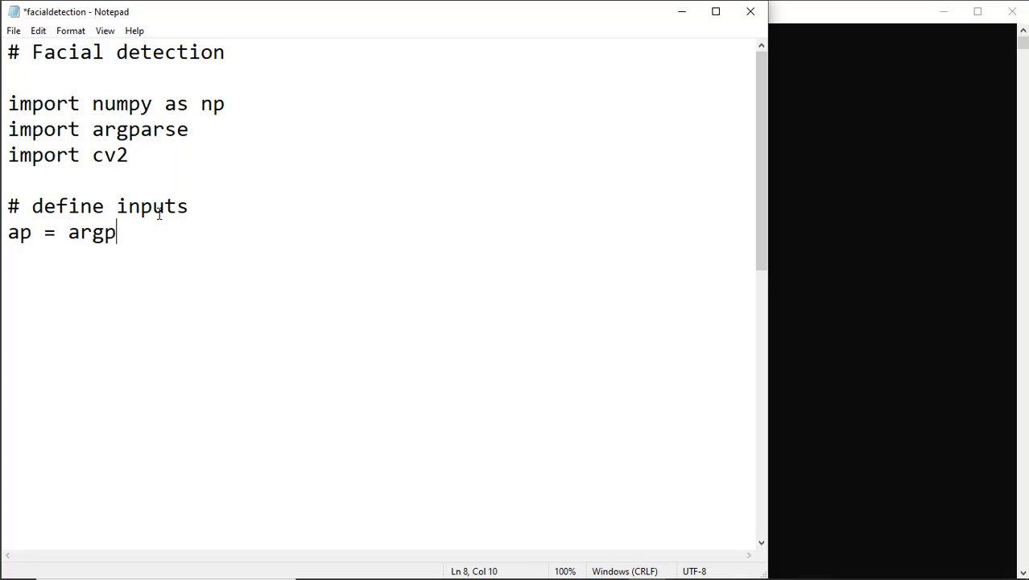
type("arse.")
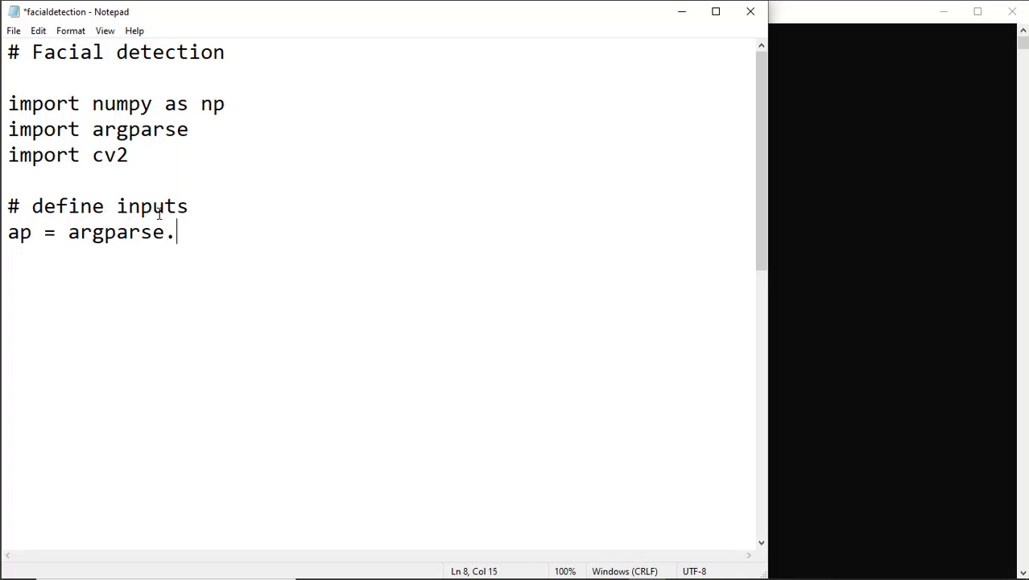
type("ArgumentPar")
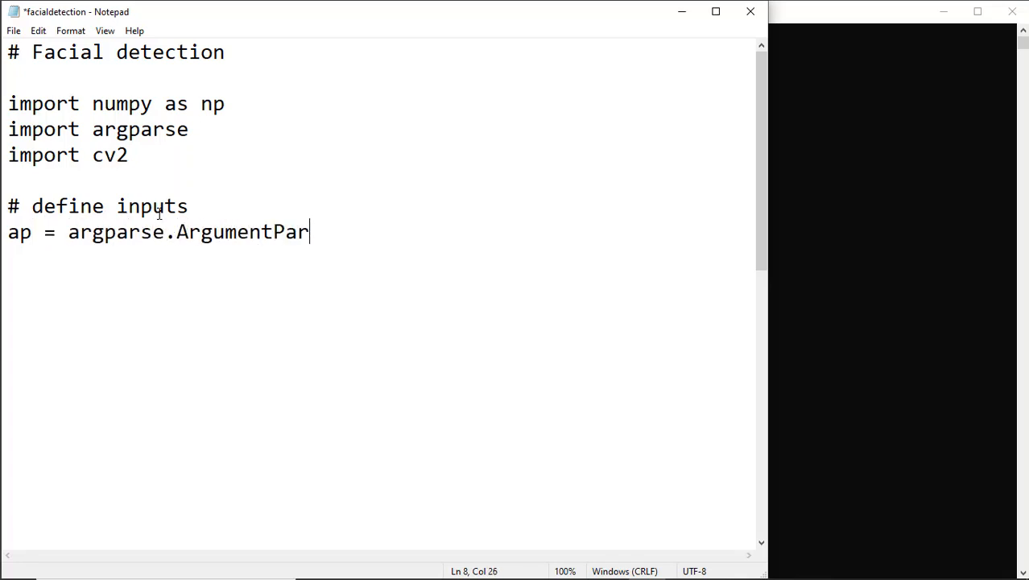
type("ser()")
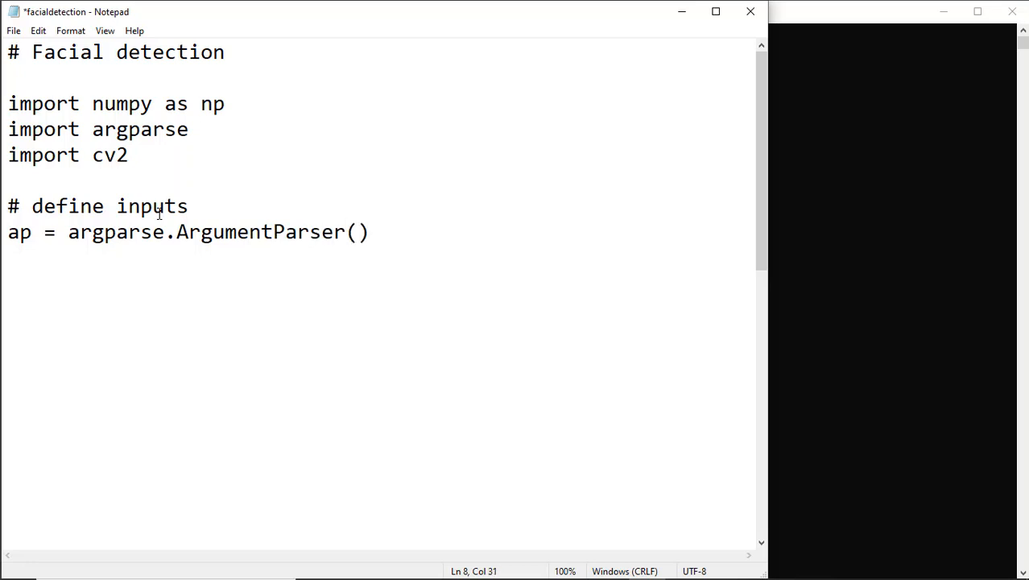
key("enter")
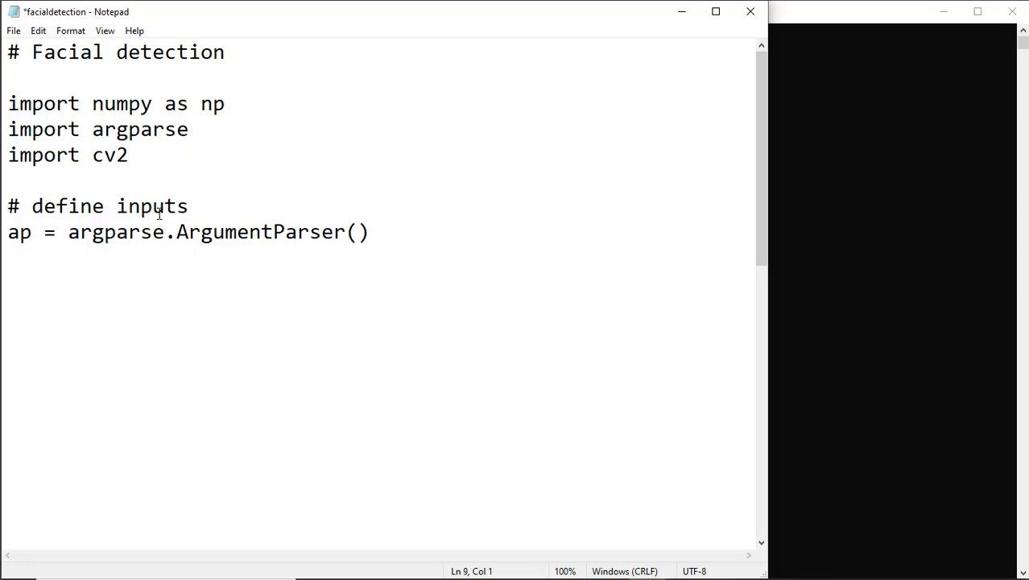
key("enter")
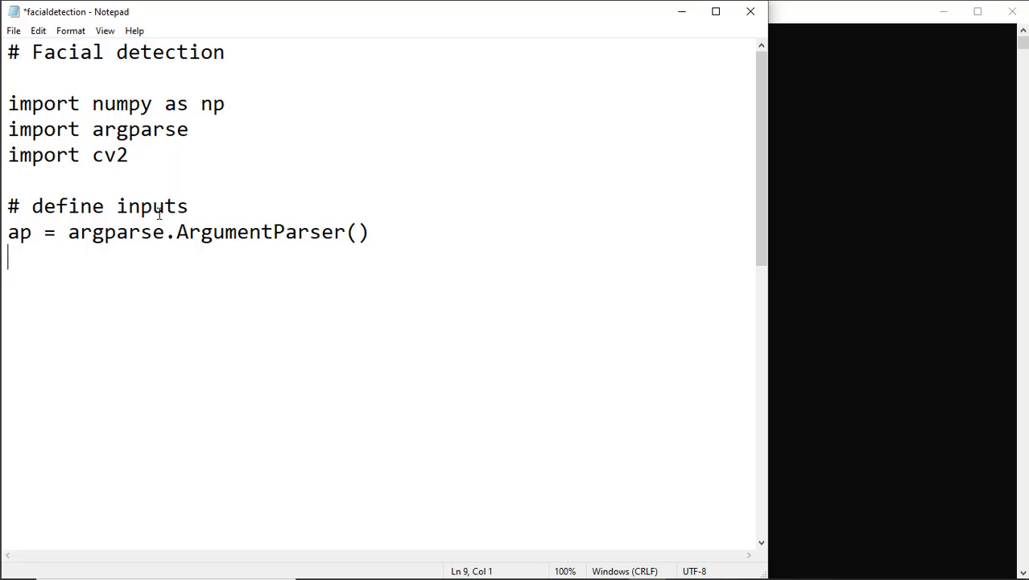
Add a required -i/--image argument with a help description to the parser.
type("ap.")
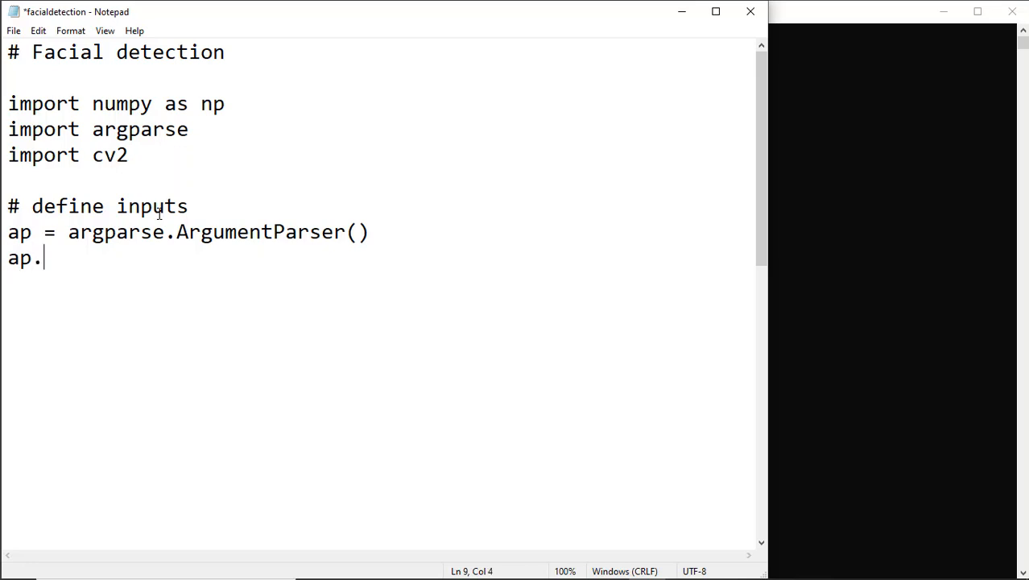
type("add_argument")
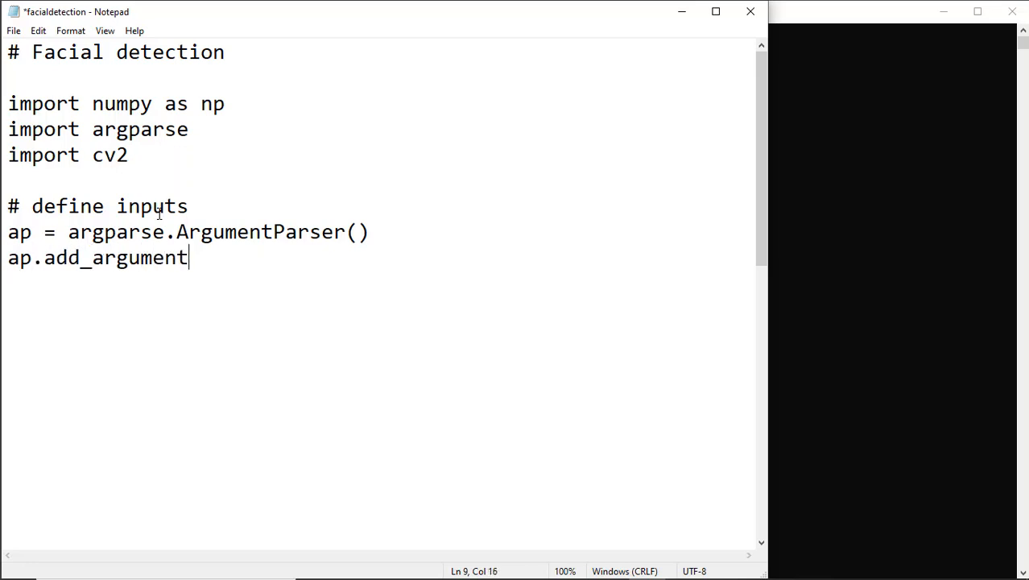
type("(")
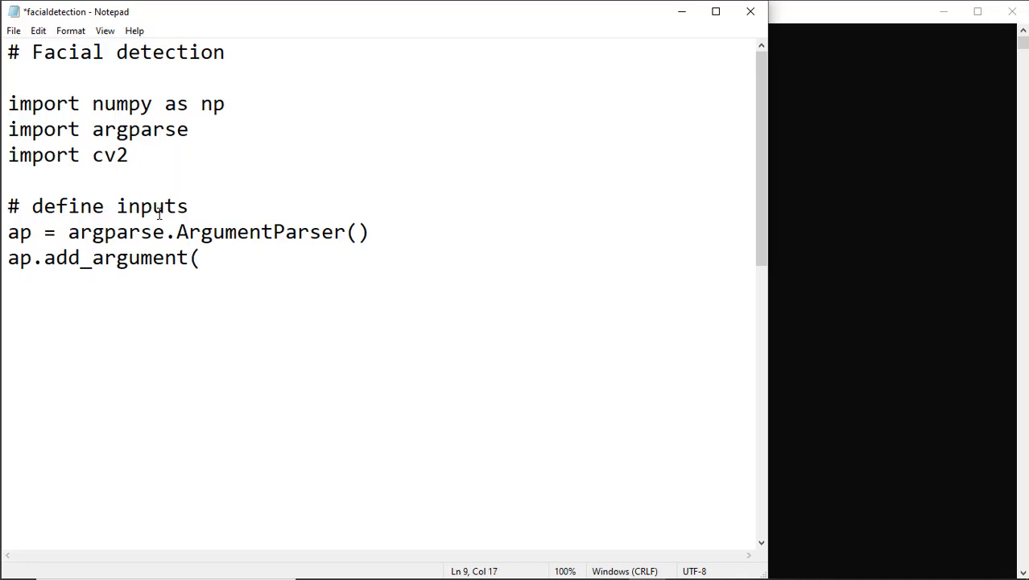
type("\"-")
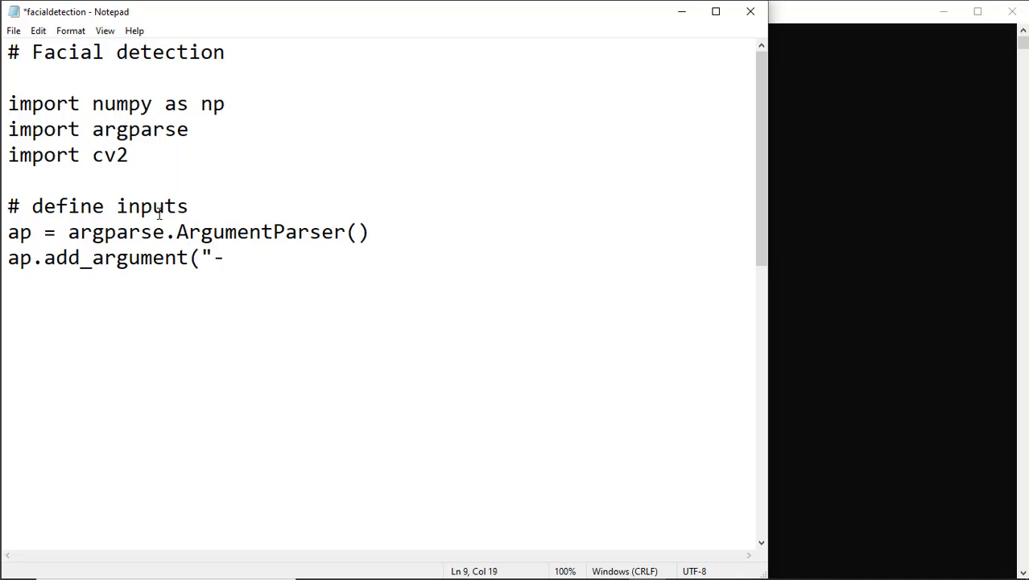
type("i\"")
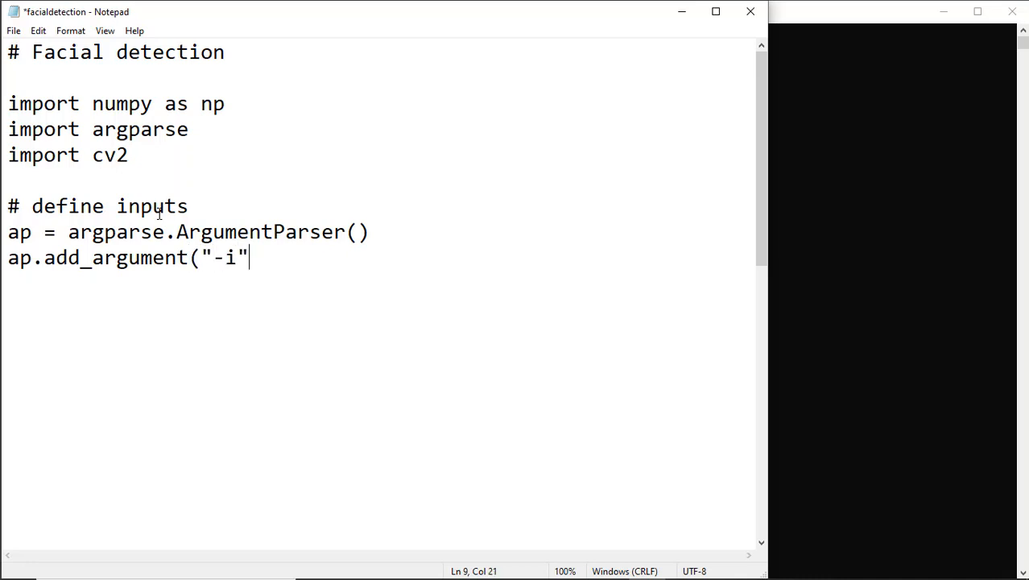
type(", \"--")
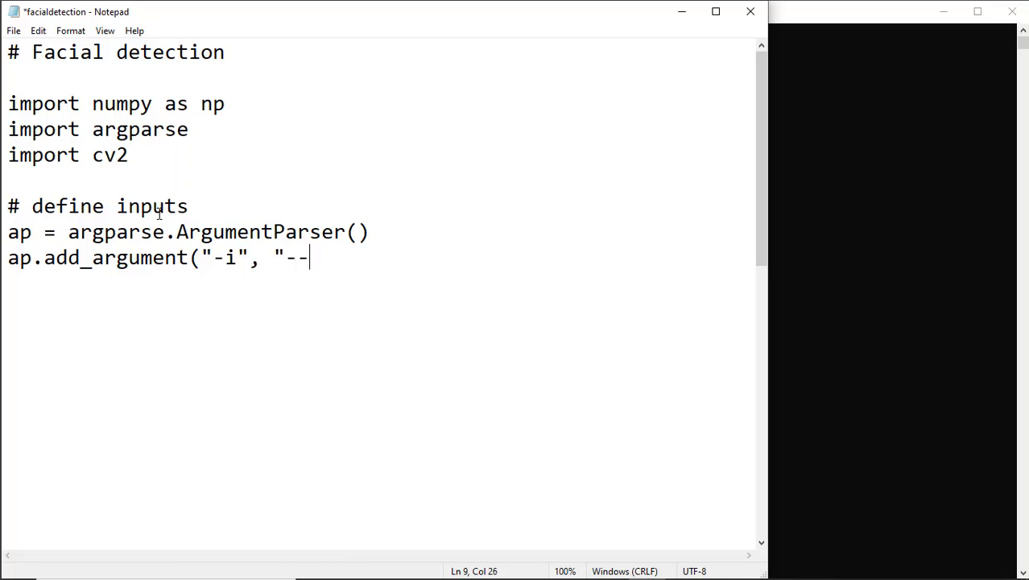
type("image\", re")
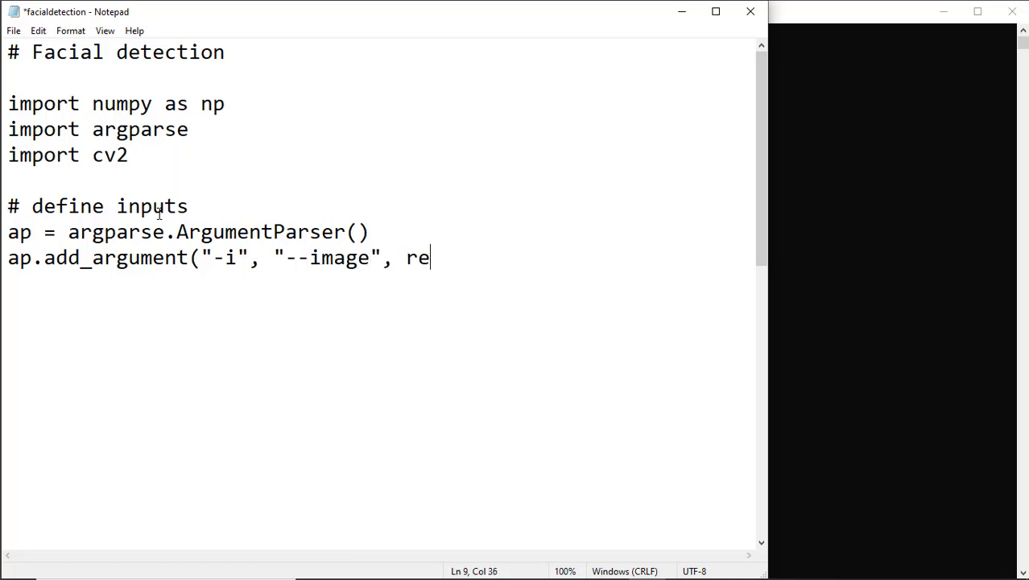
type("quired=True")
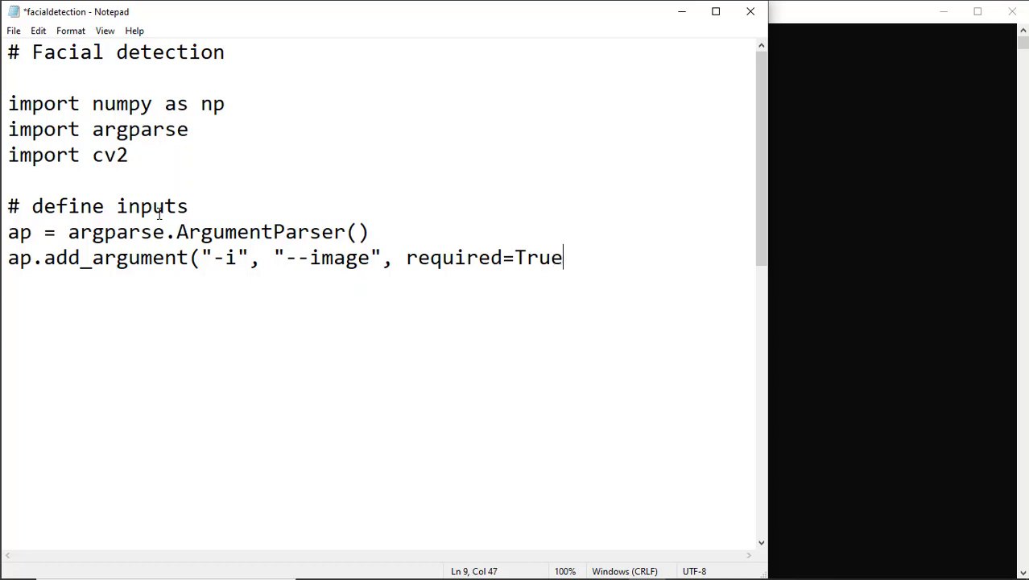
type(",")
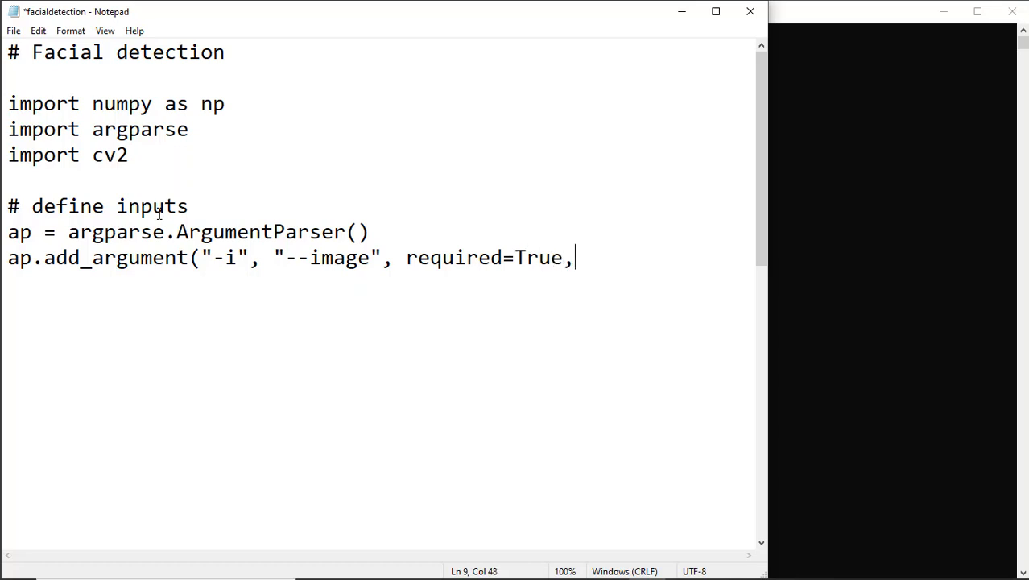
type("hel")
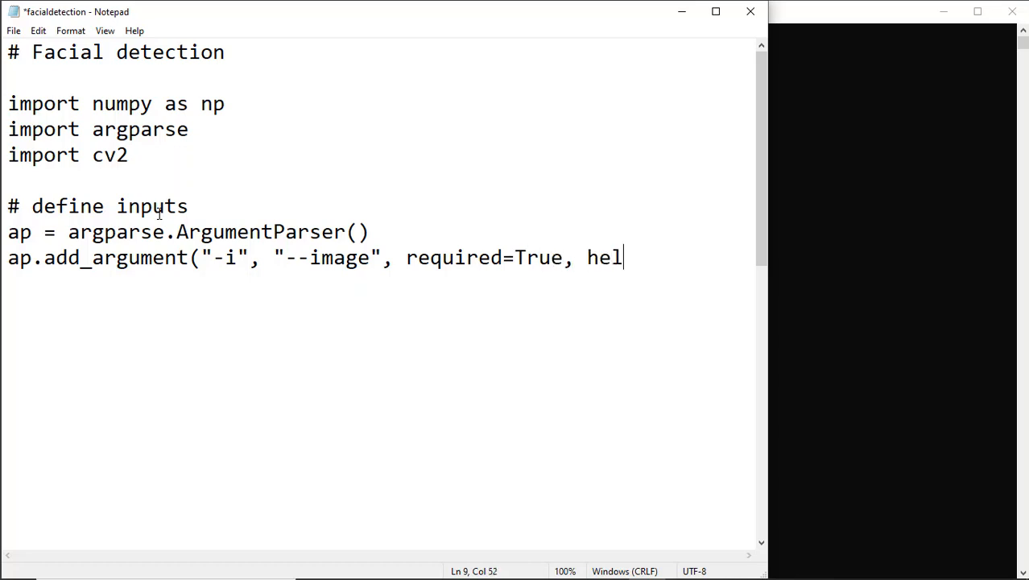
type("p=\"path to")
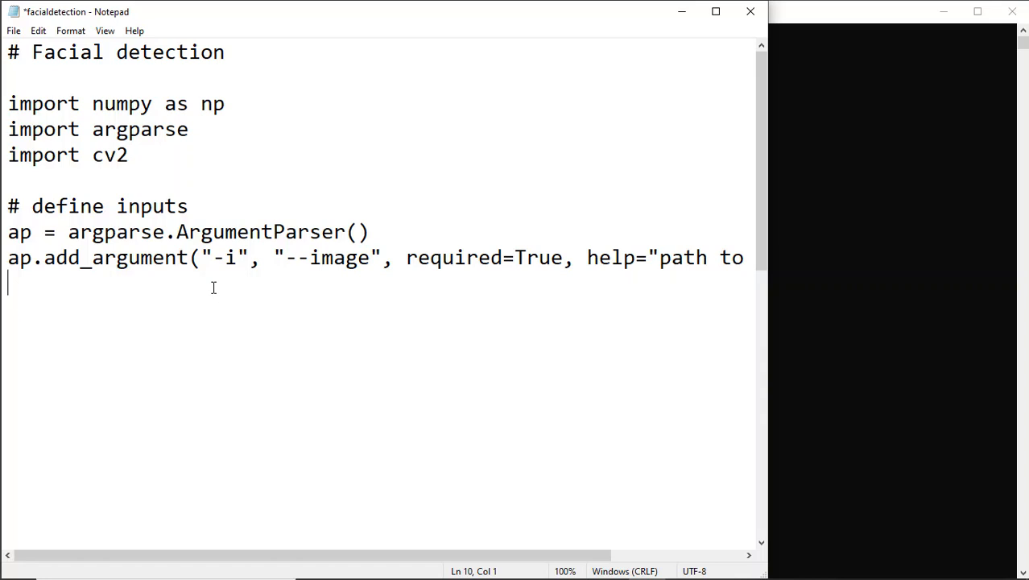
Add args = vars(ap.parse_args()) followed by print(args["image"]).
type("args =")
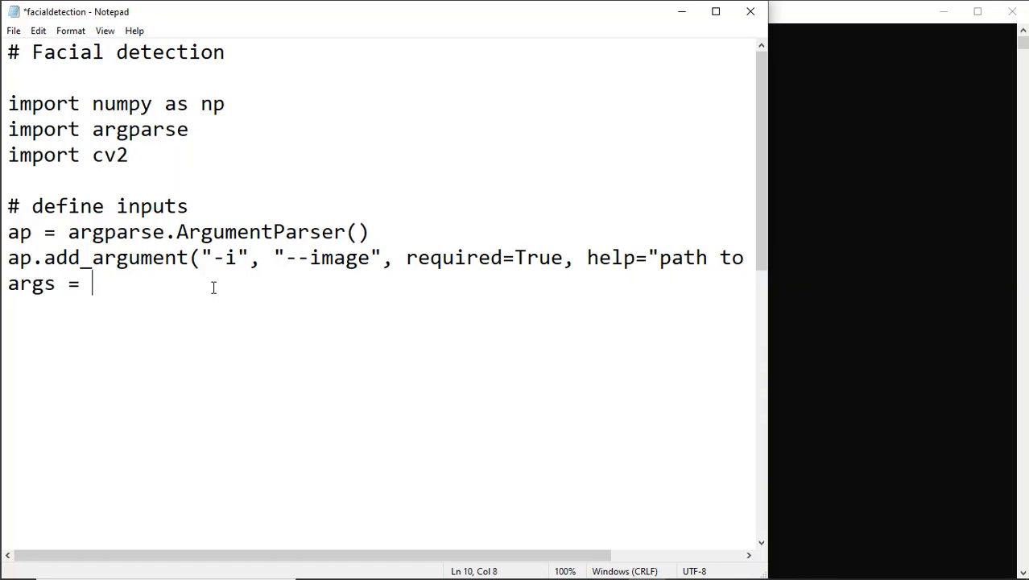
type("vars(ap.")
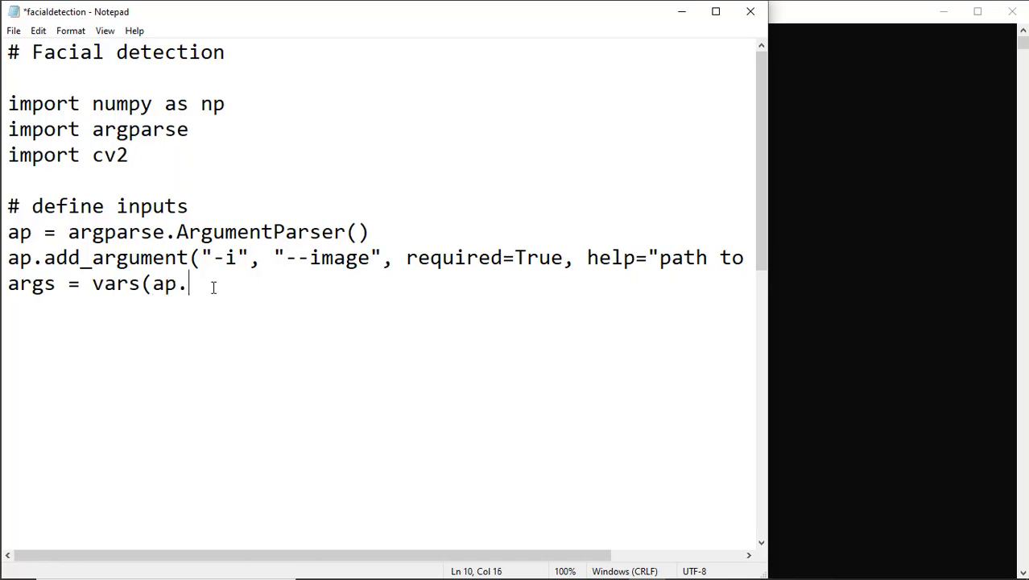
type("parse_arg")
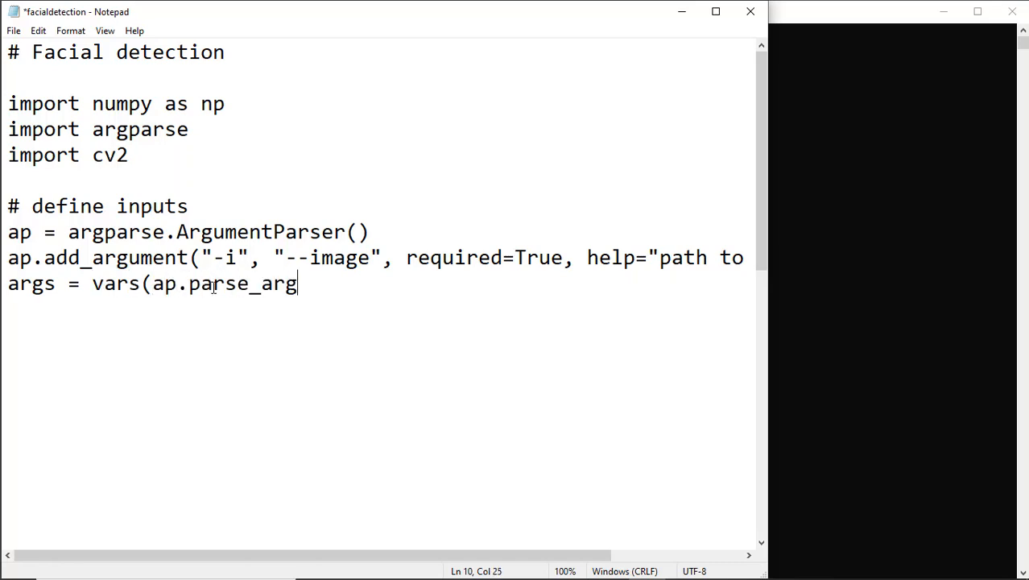
type("s())")
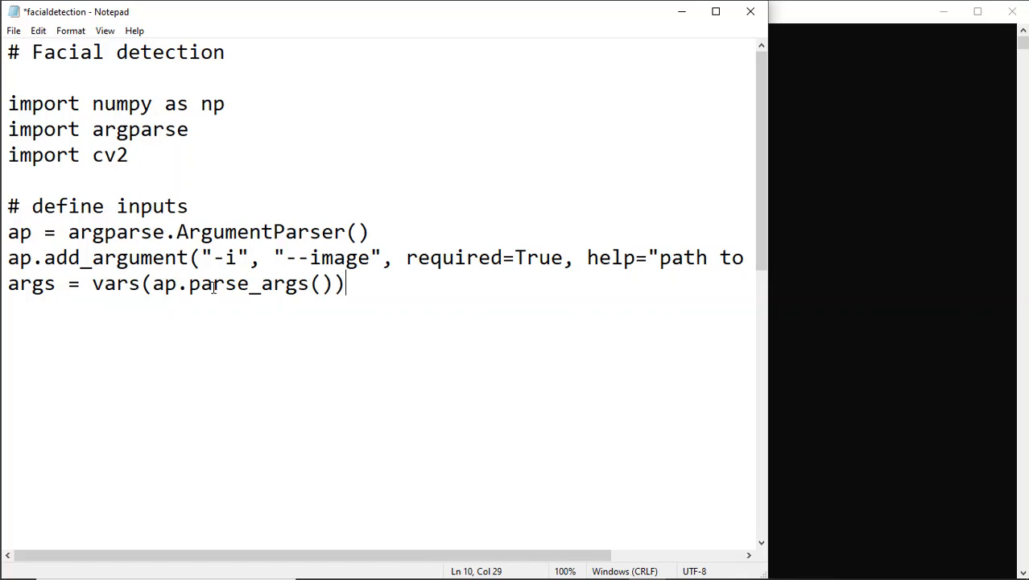
key("enter")
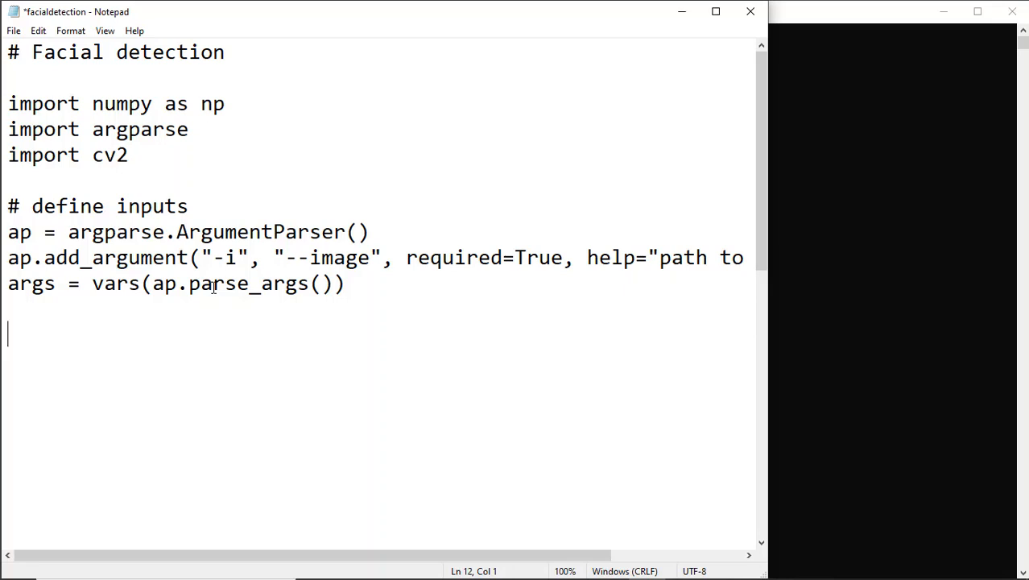
type("print(")
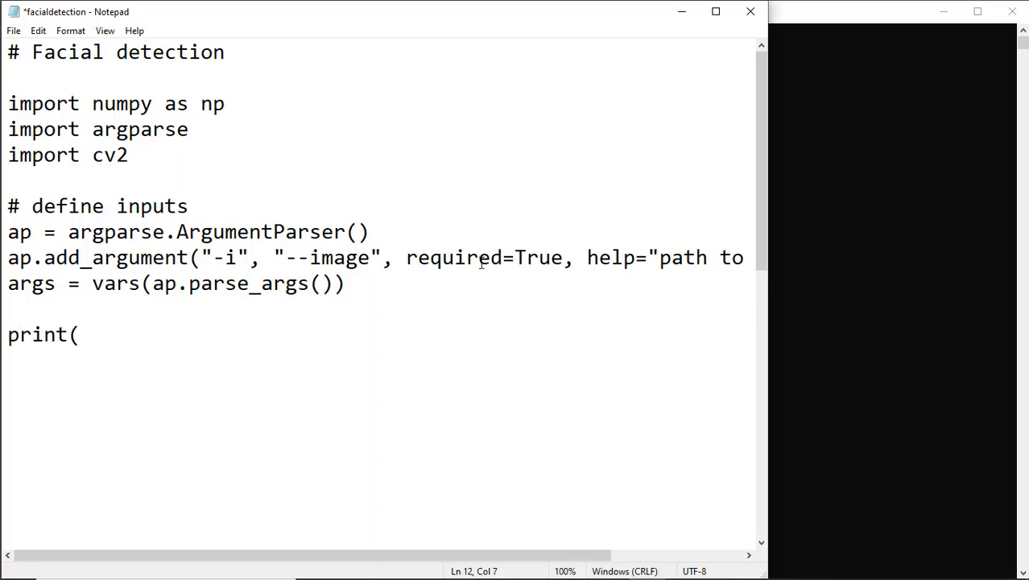
type("ar")
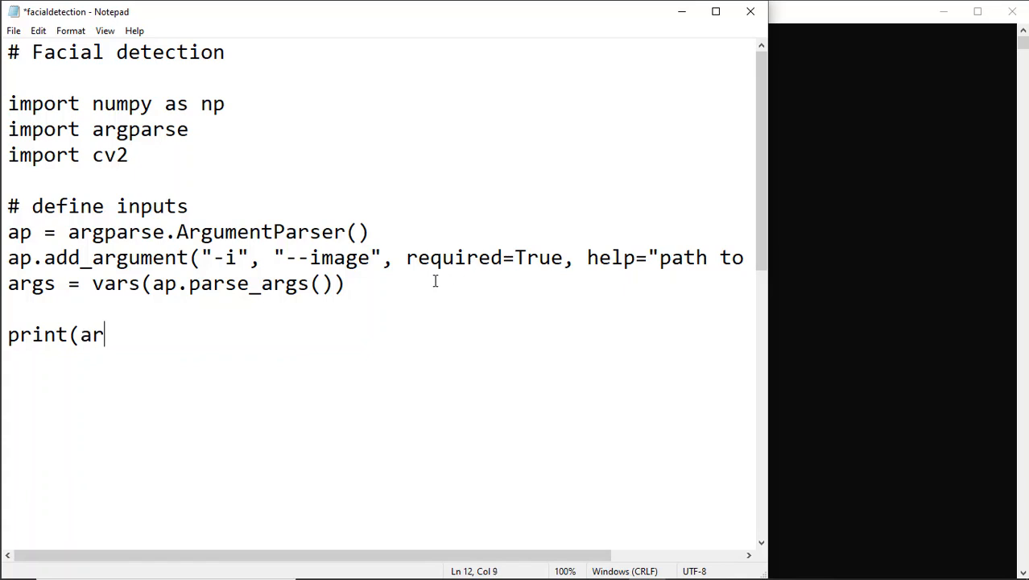
type("gs[\"imag")
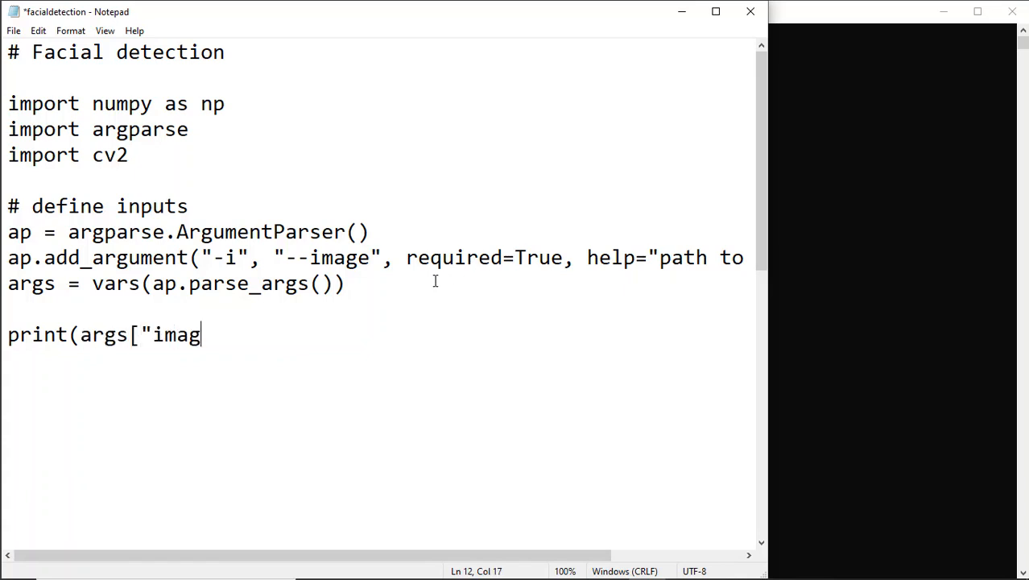
type("e\"]")
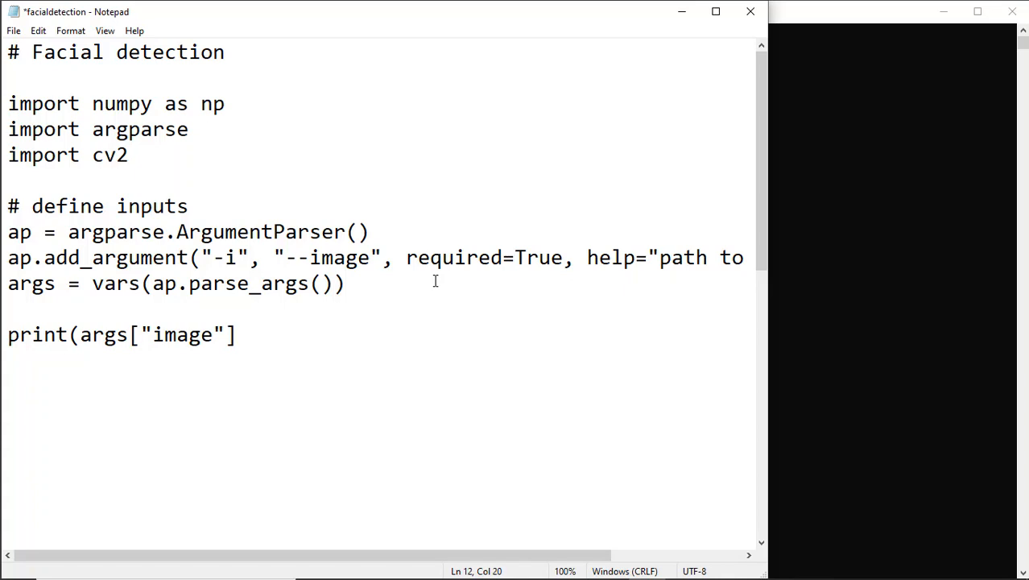
type(")")
type("pyt")
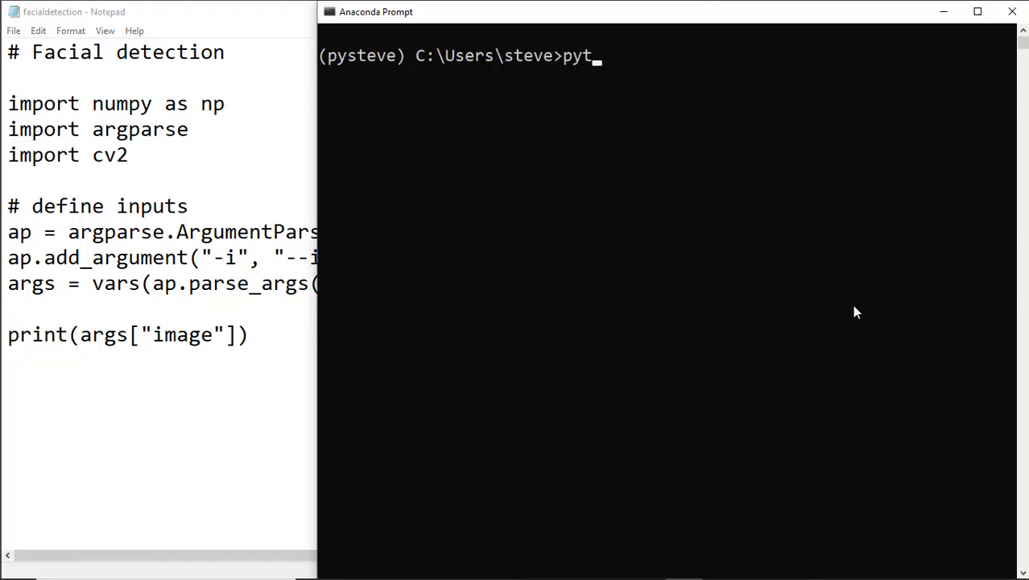
Run python facialdetection.py -i testudo.jpg and confirm it prints testudo.jpg.
type("hon facialdetecti")
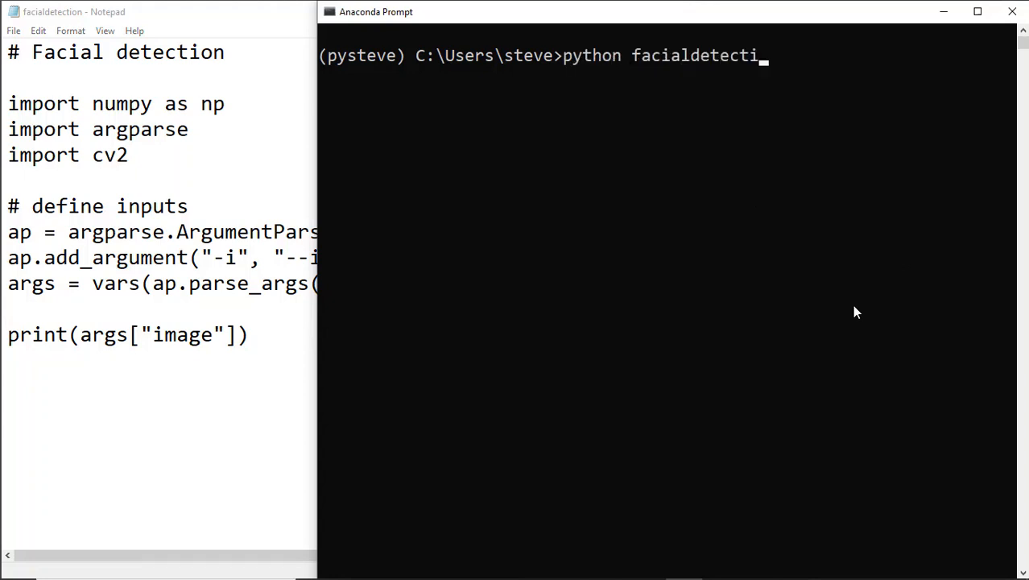
type("on.py -i testudo.jpg")
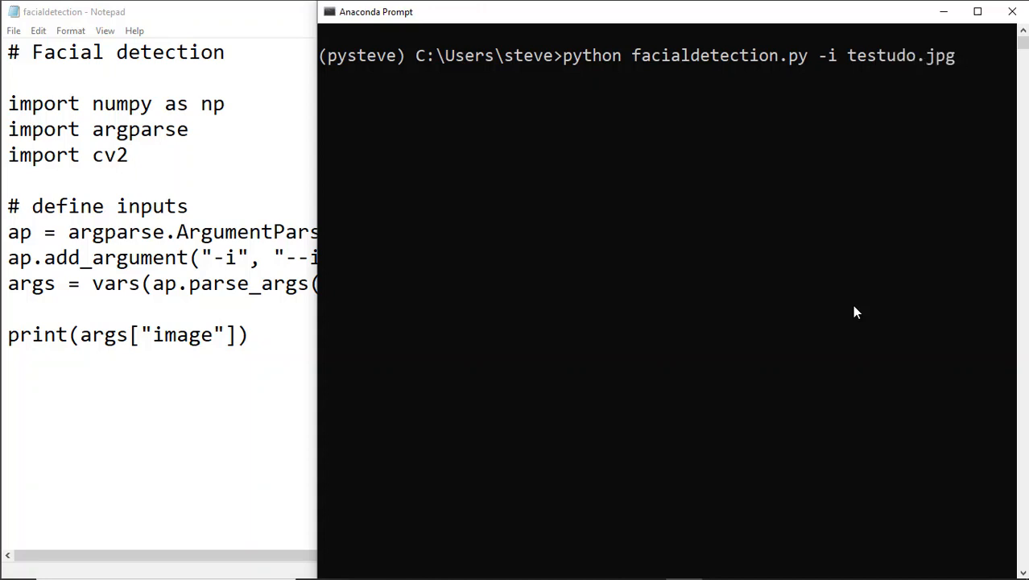
key("enter")
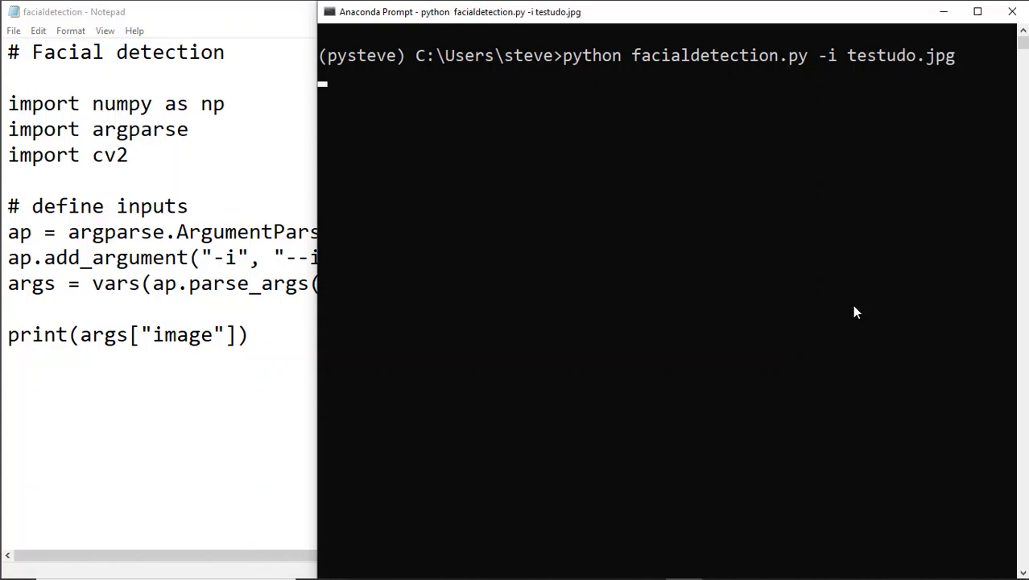
key("enter")
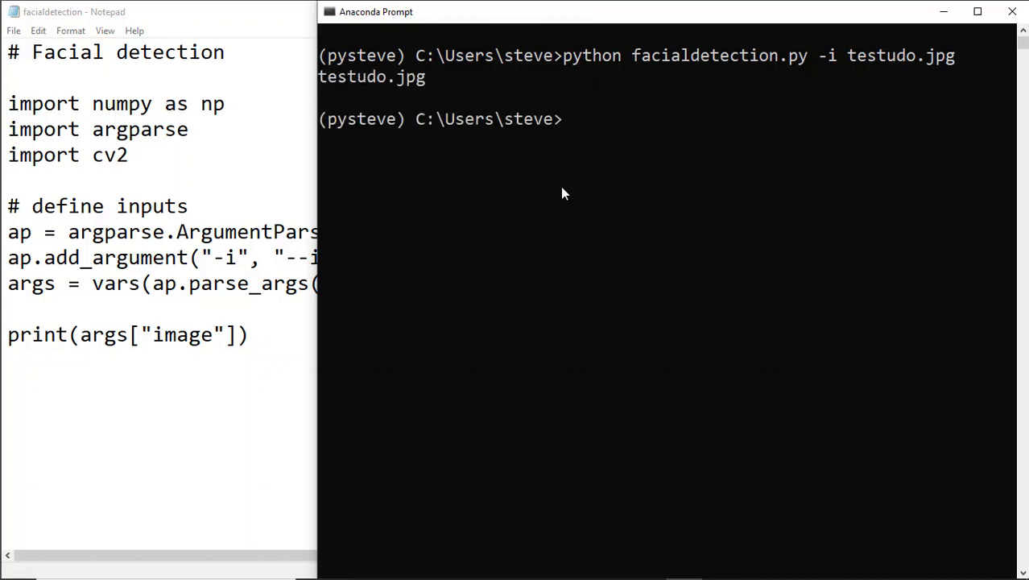
mouse_move(380, 50)
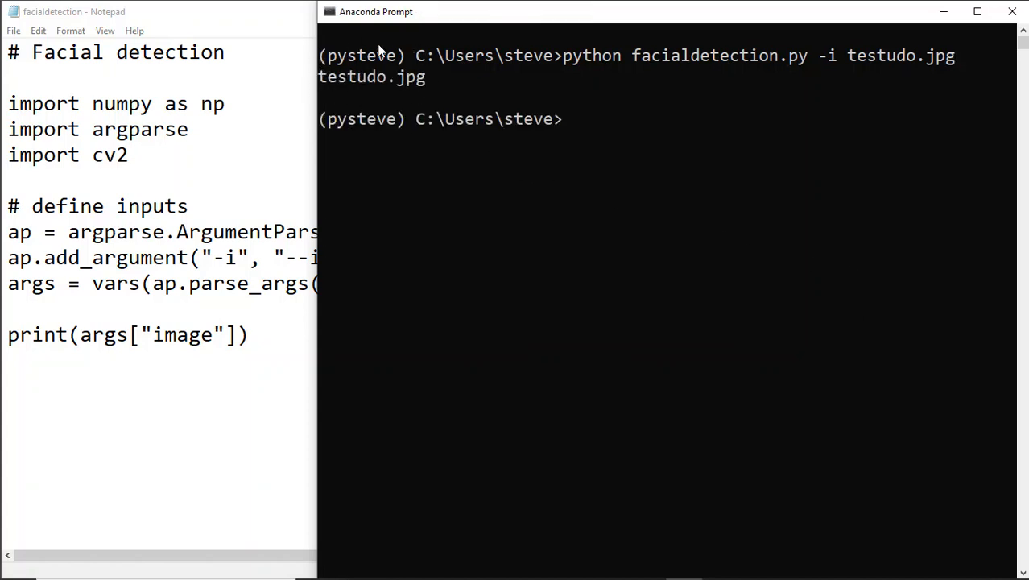
mouse_move(744, 274)
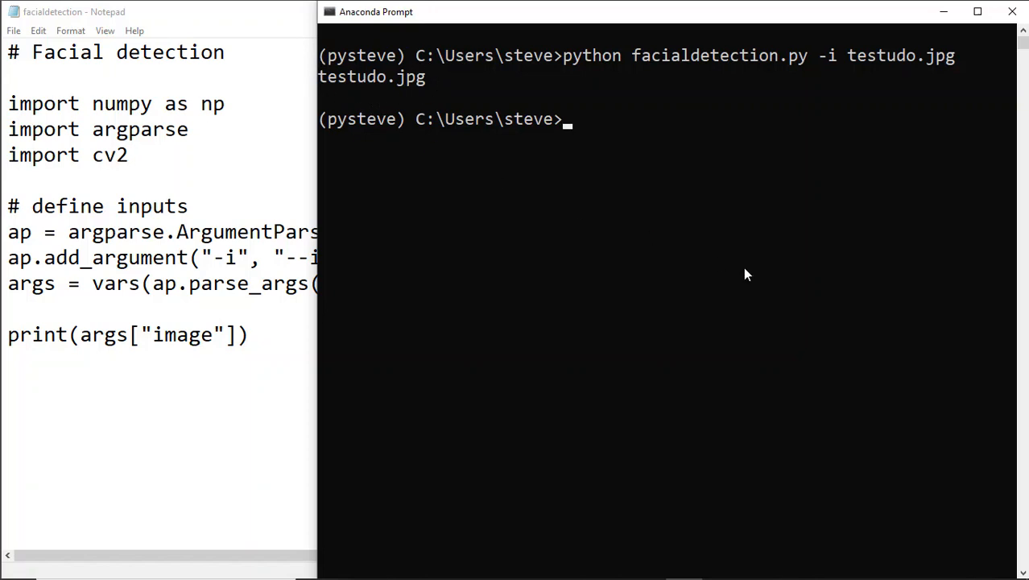
type("c")
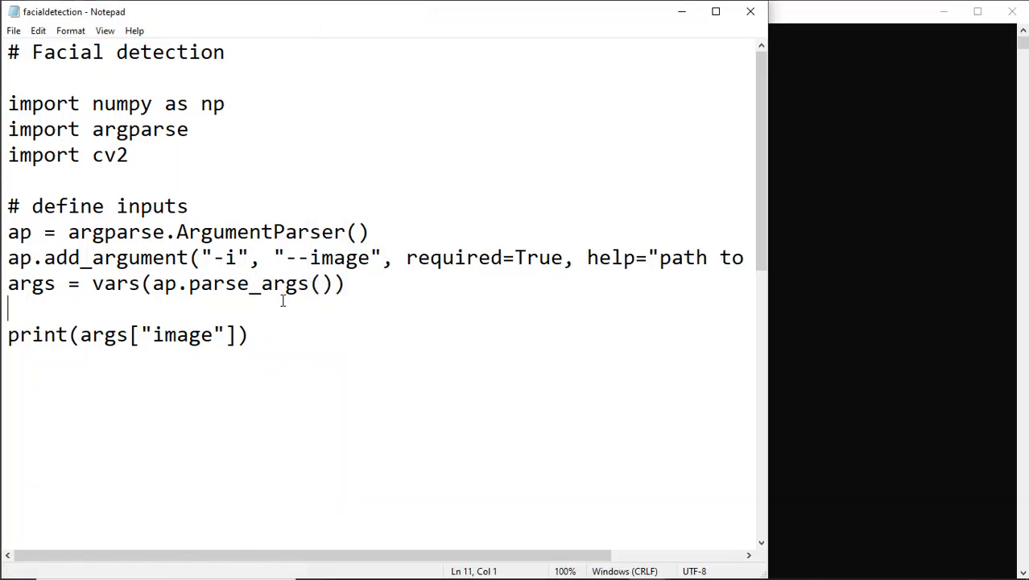
mouse_move(340, 327)
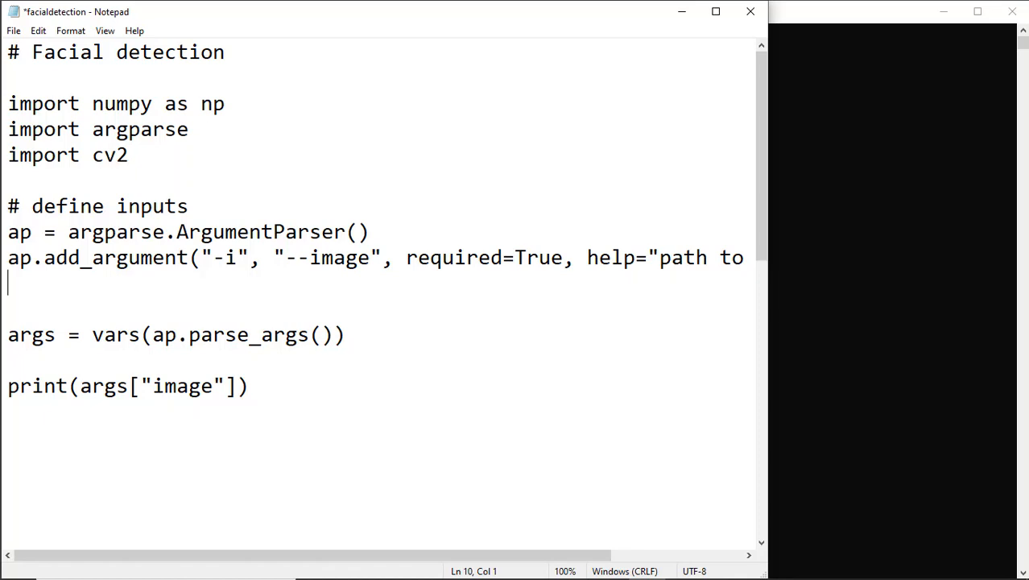
mouse_move(140, 288)
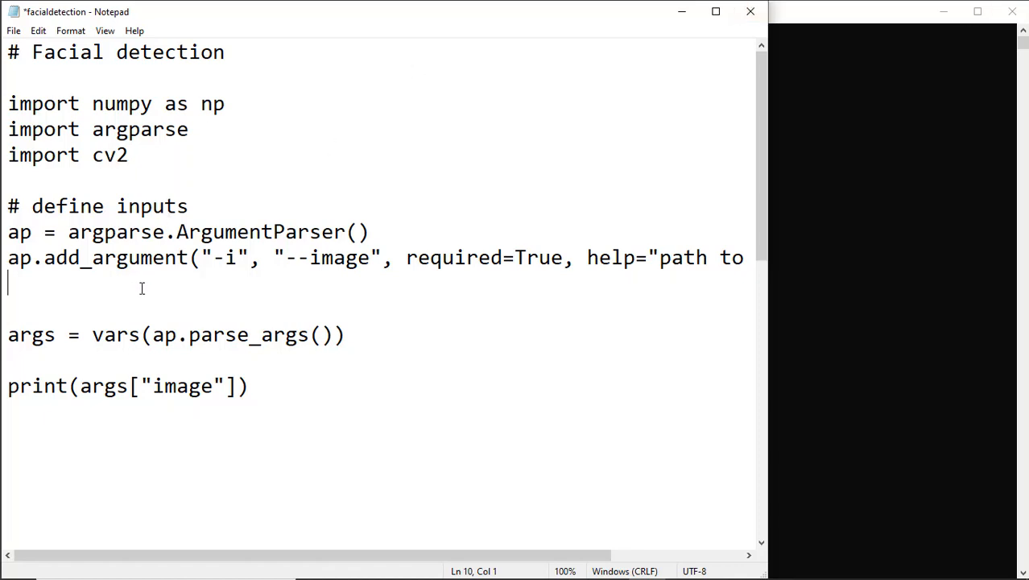
Add a required -p/--prototxt argument with help "path to Caffe 'deploy' prototxt file".
type("ap.")
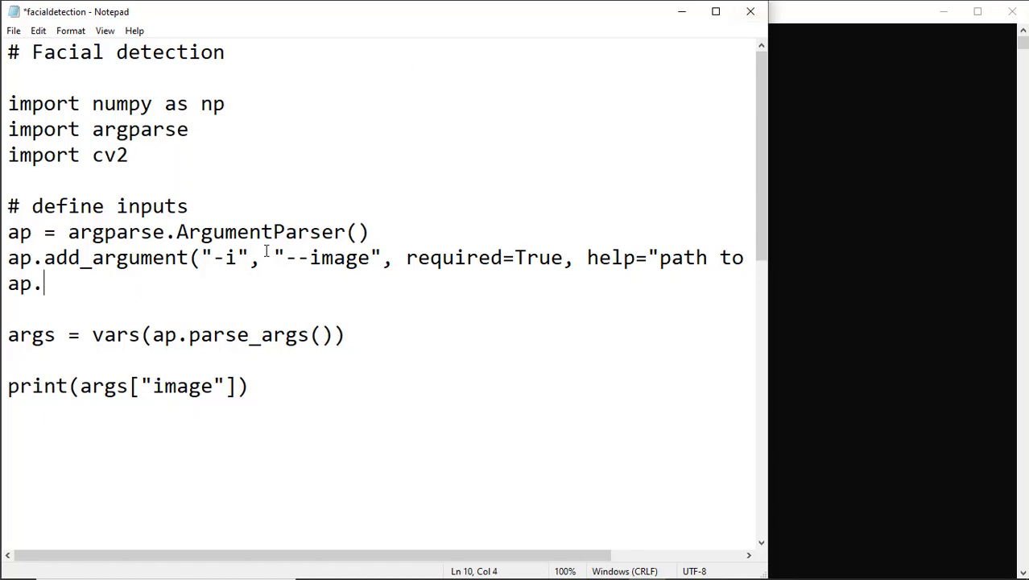
type("add_")
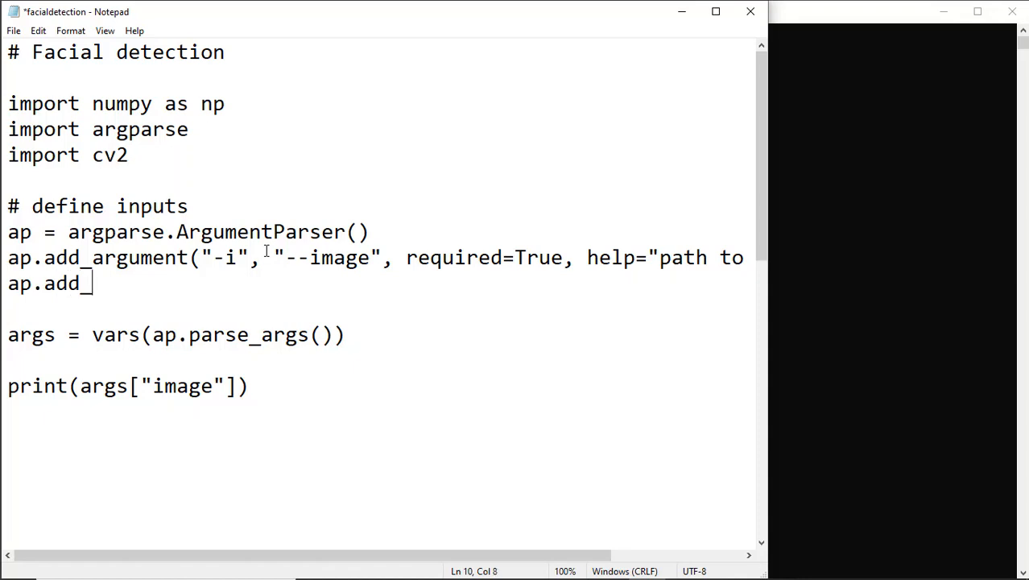
type("argument(\"")
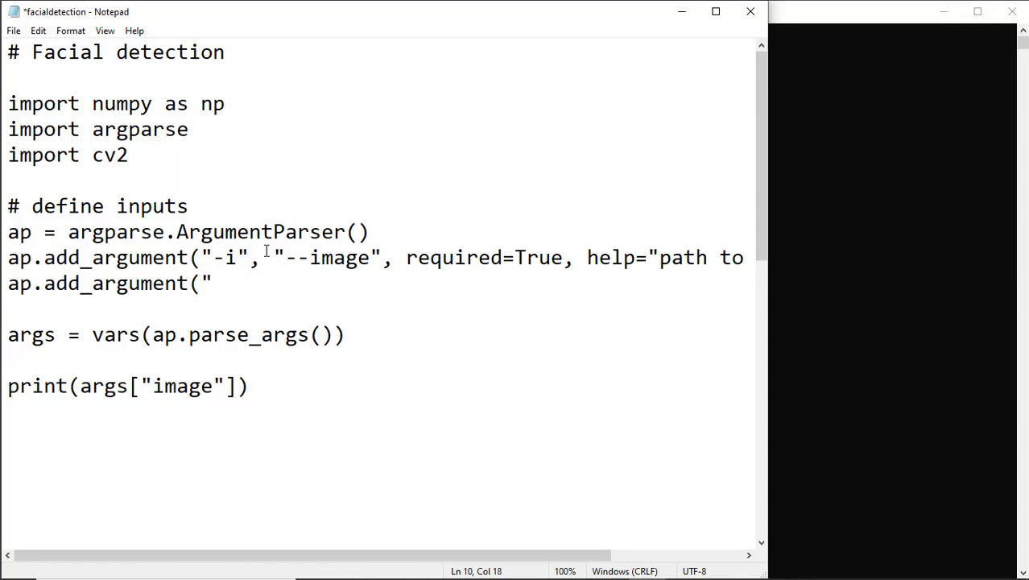
type("-p")
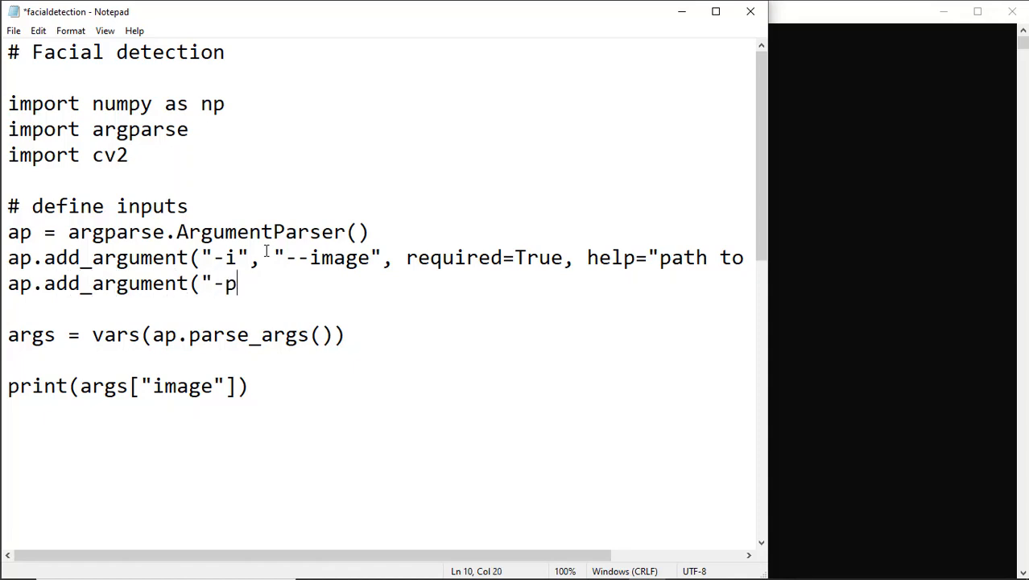
type("\",")
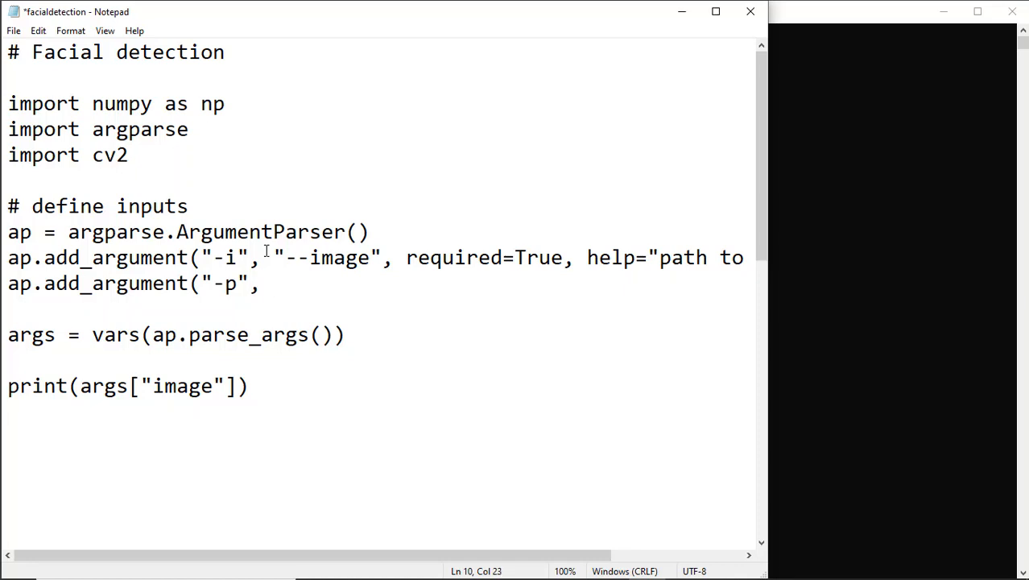
type("\"--pro")
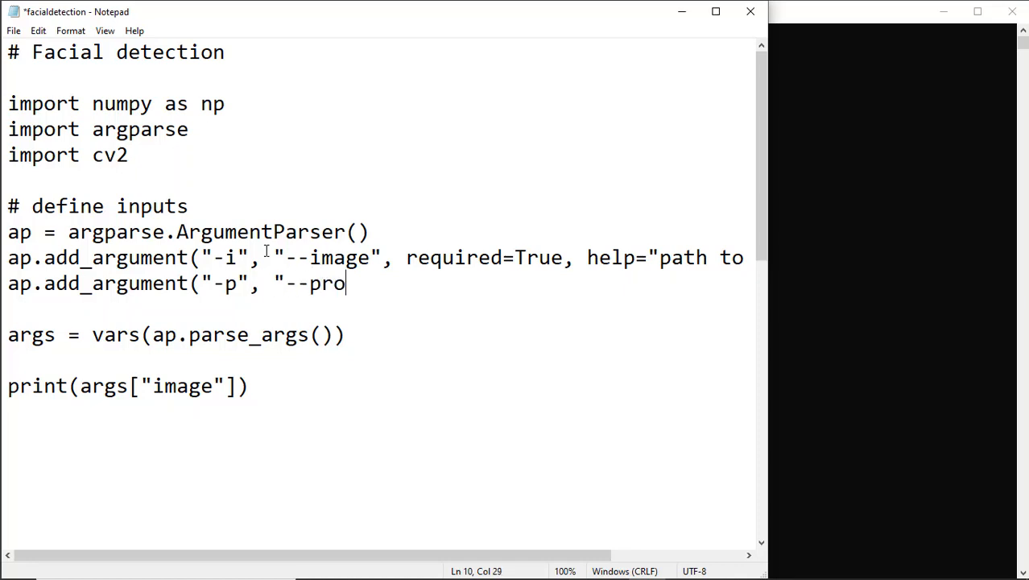
type("totxt\", req")
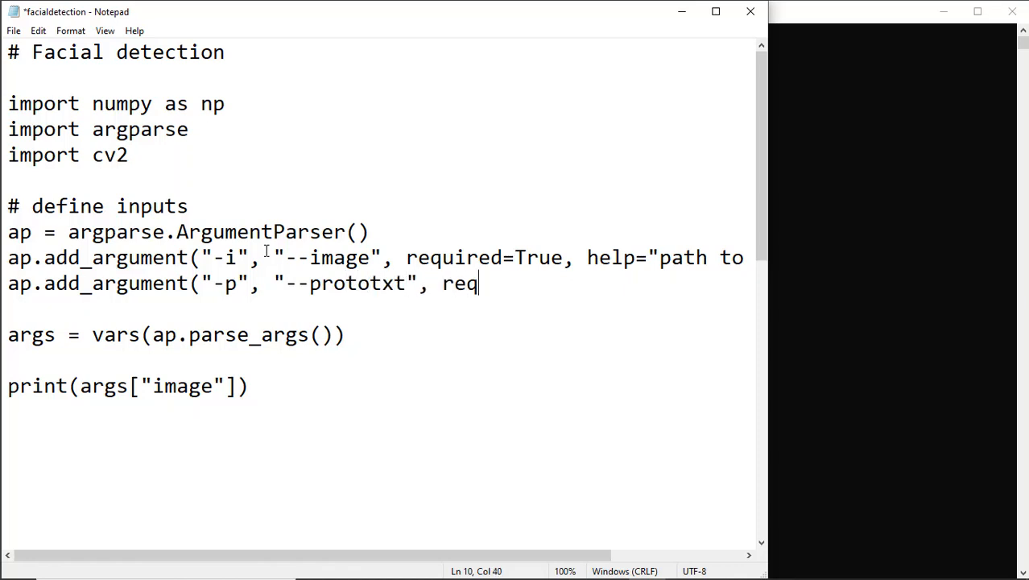
type("uired=True,")
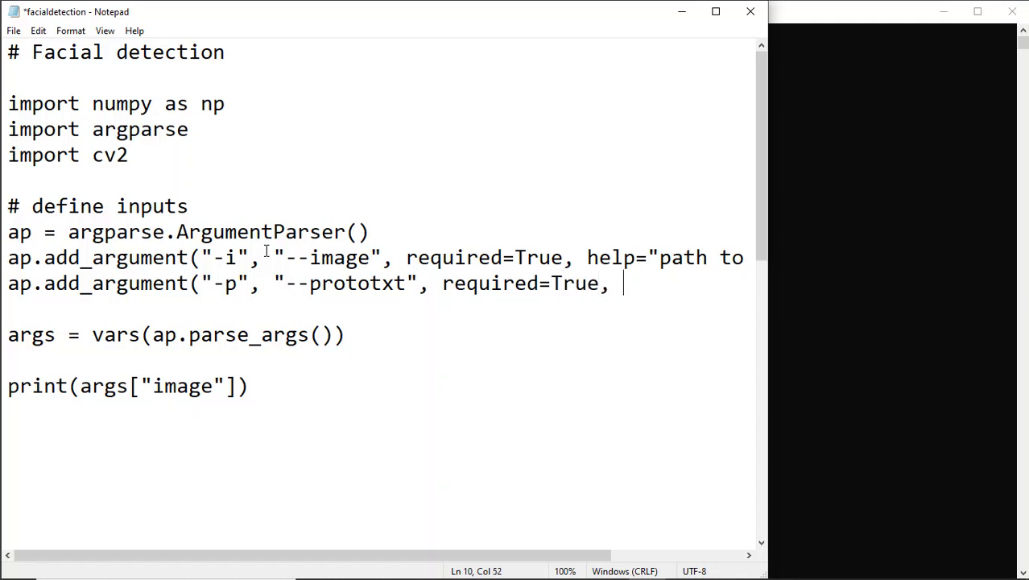
type("help=\"")
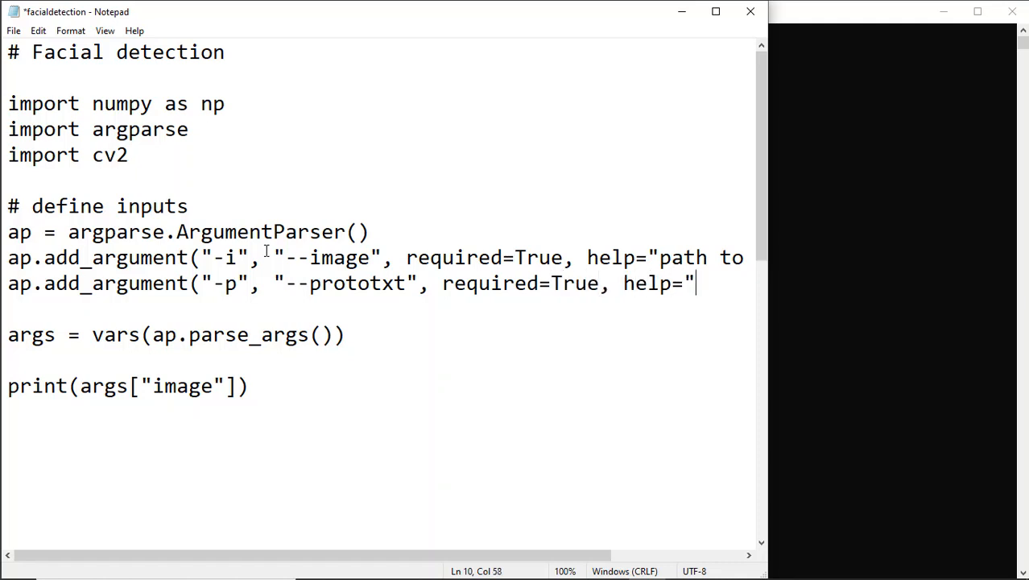
type("path to Ca")
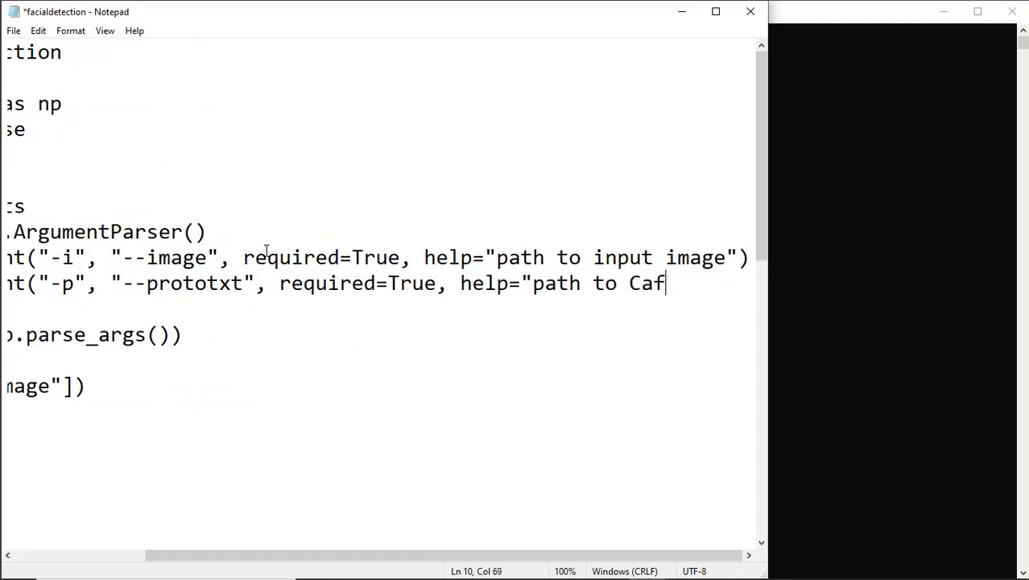
type("fe")
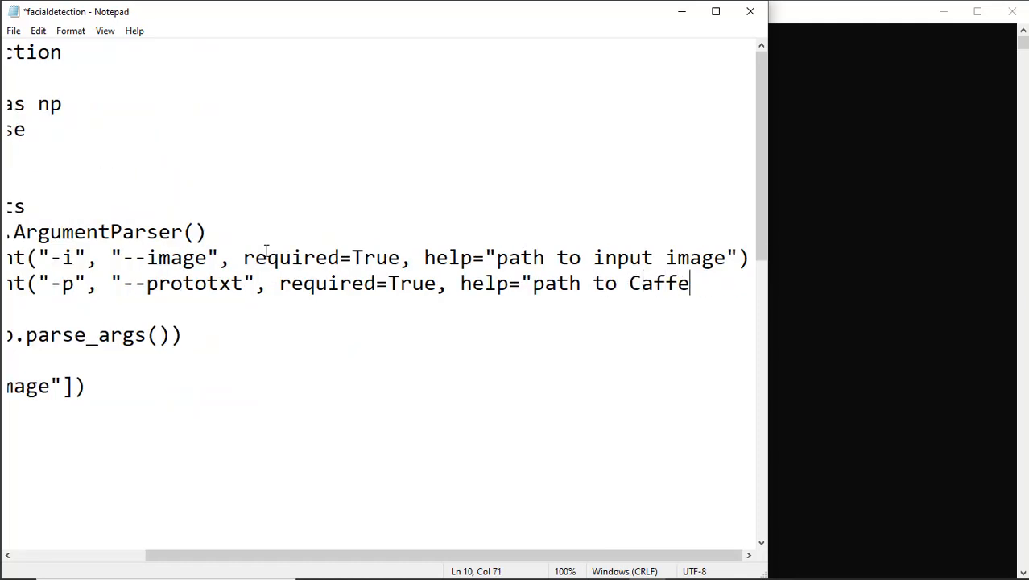
type("'deploy'")
type("ap.")
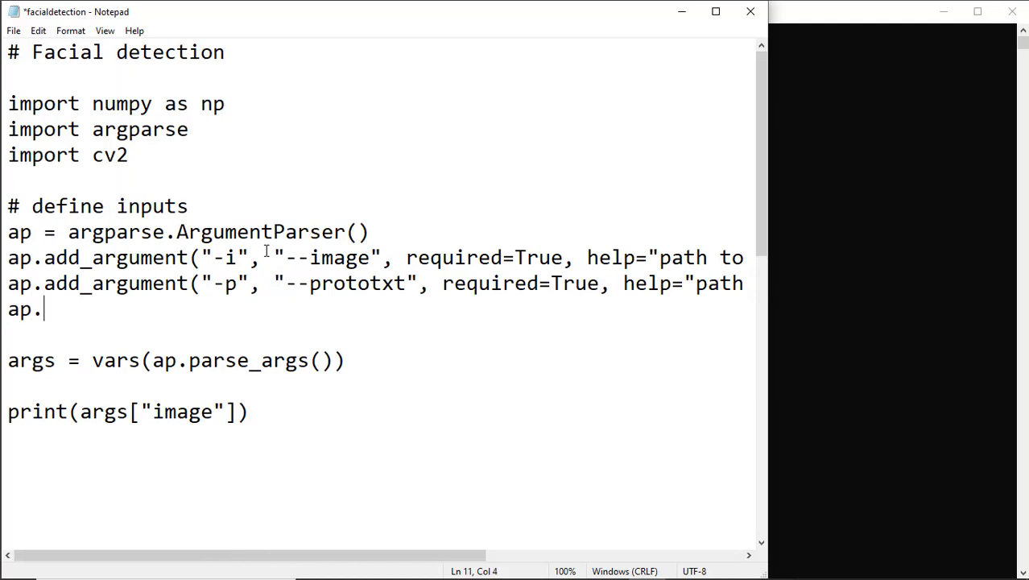
Add a required -m/--model argument with help "path to Caffe pre-trained model".
type("add_argumebt")
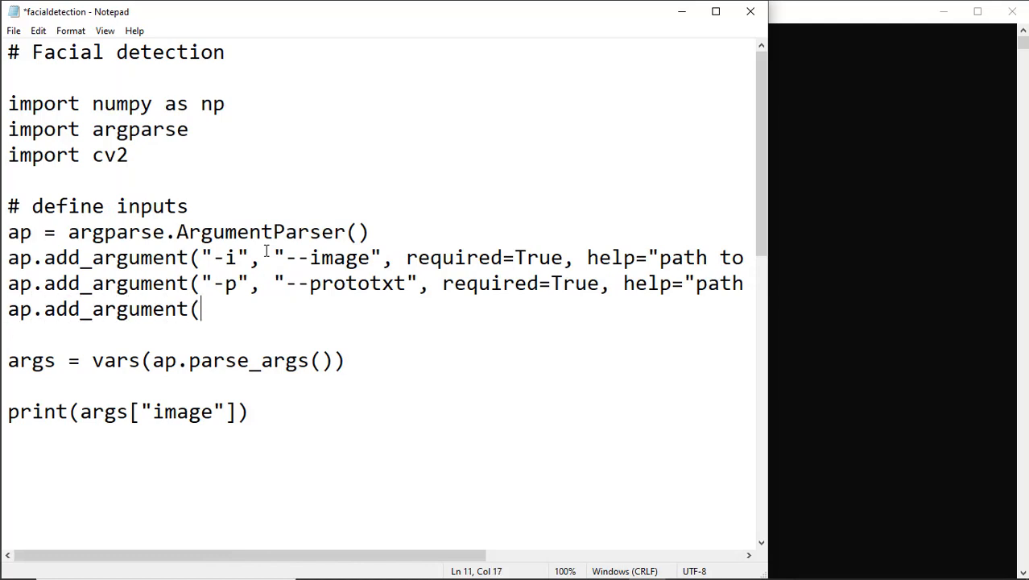
type("\"-m")
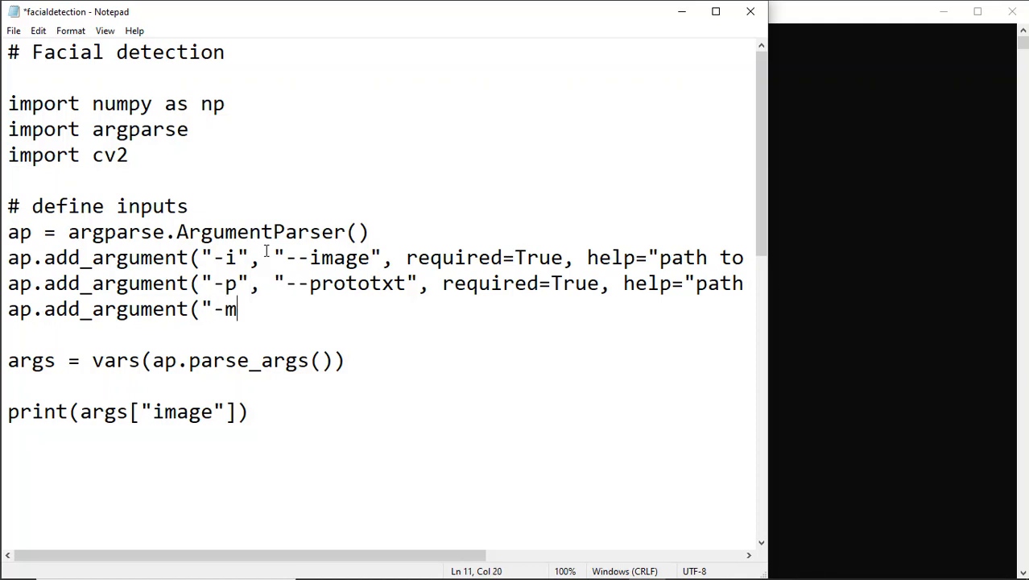
type("\",")
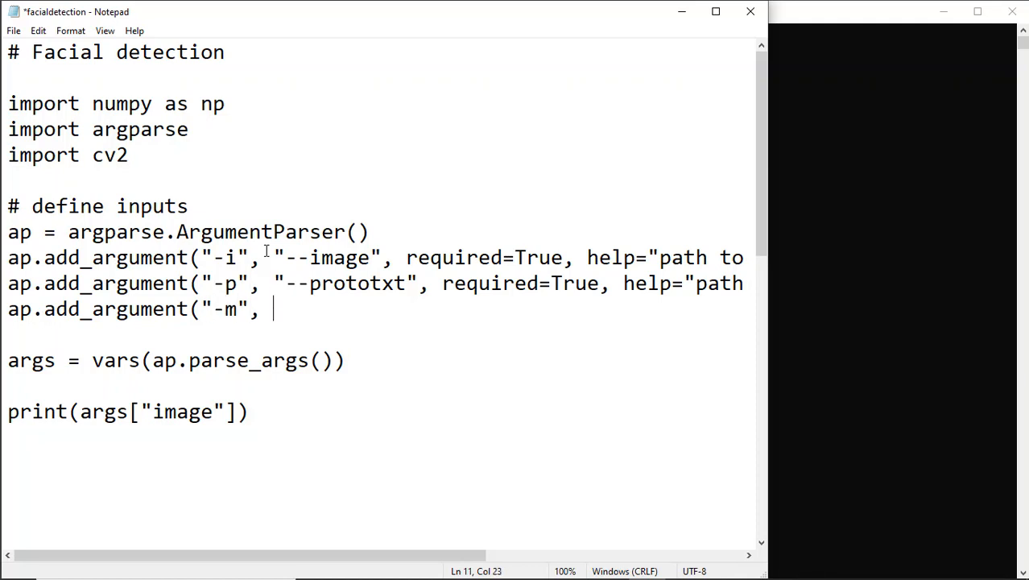
type("\"--momdel")
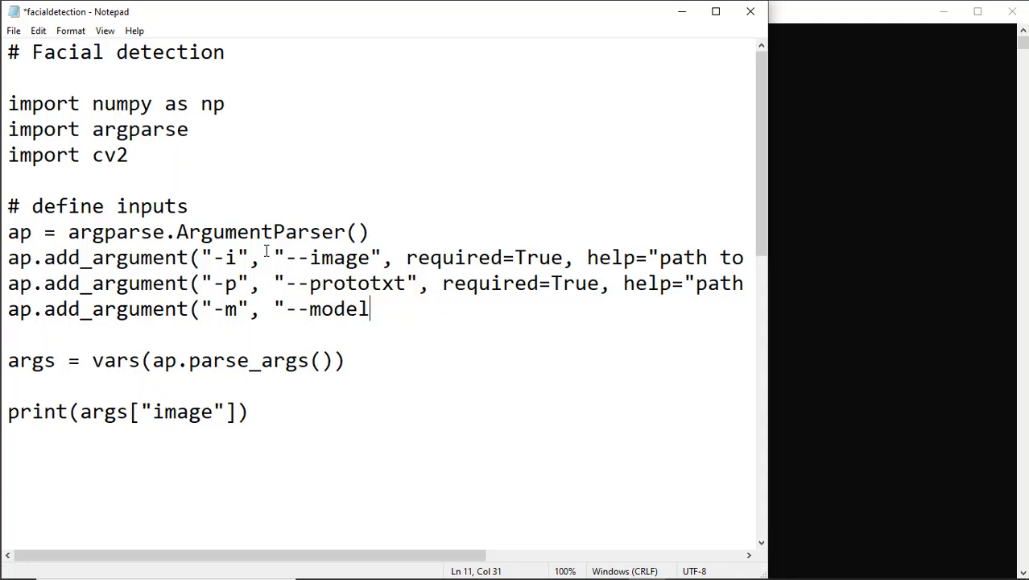
type("\", require")
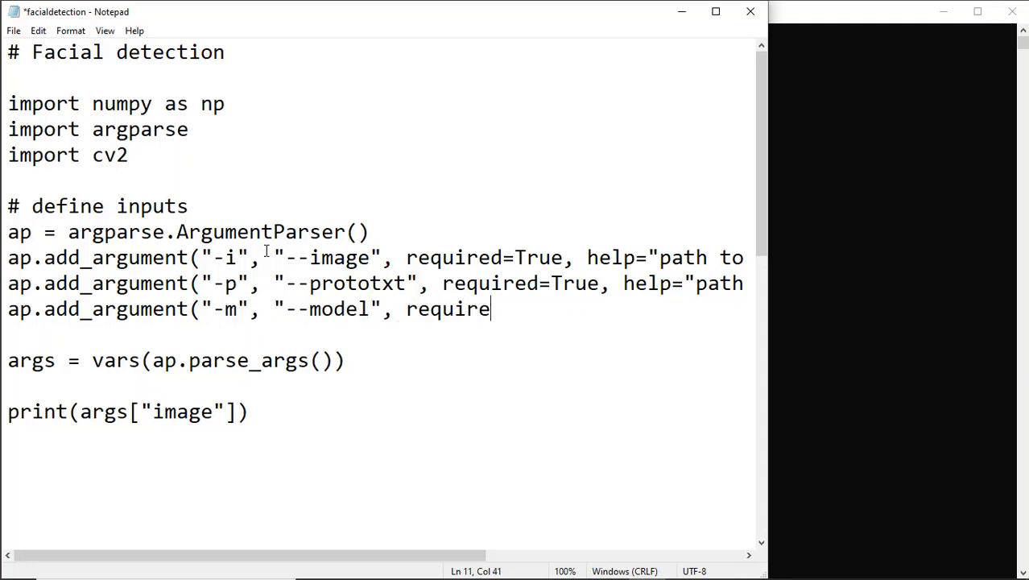
type("d=True,")
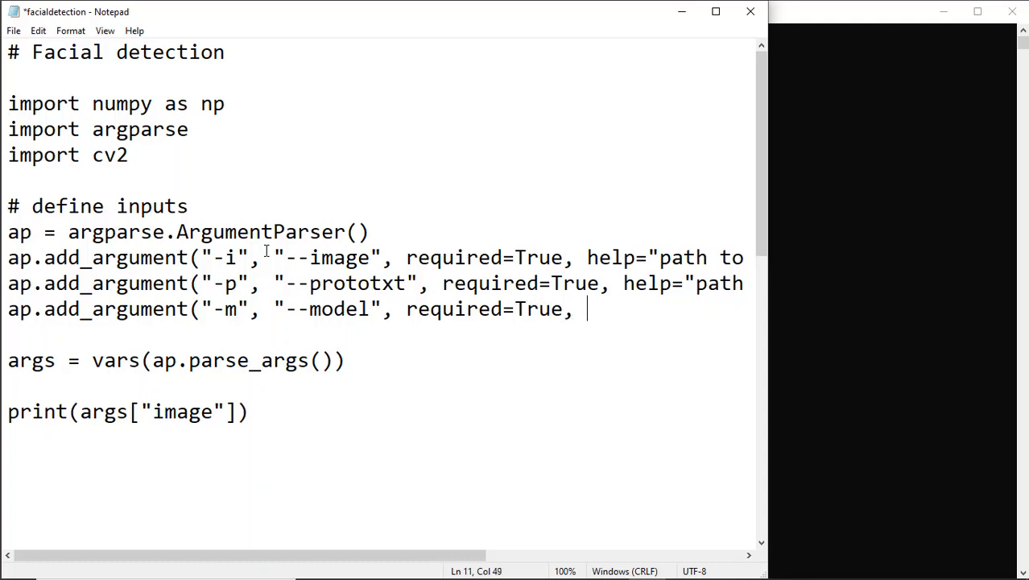
type("help")
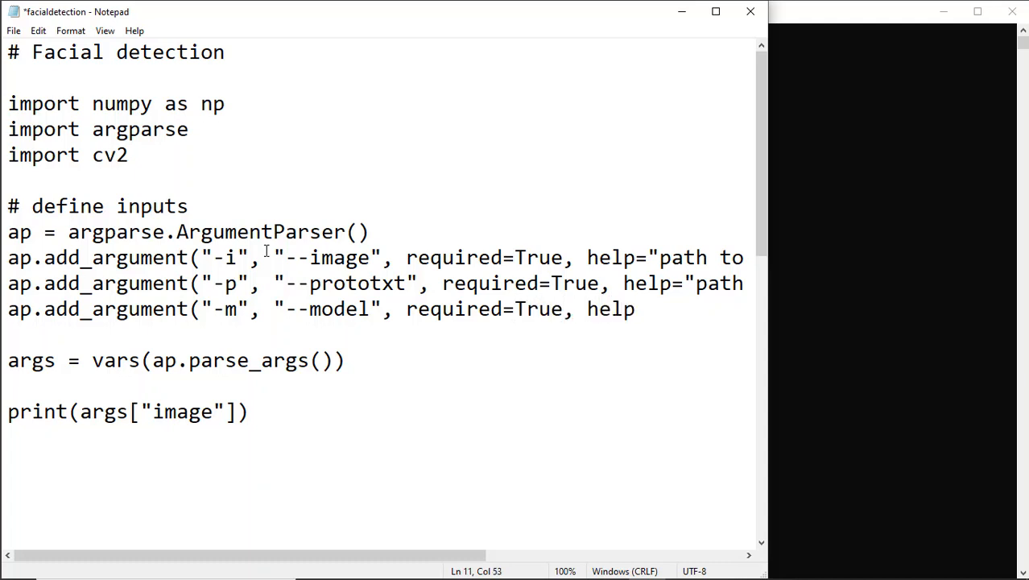
type("=\"path to")
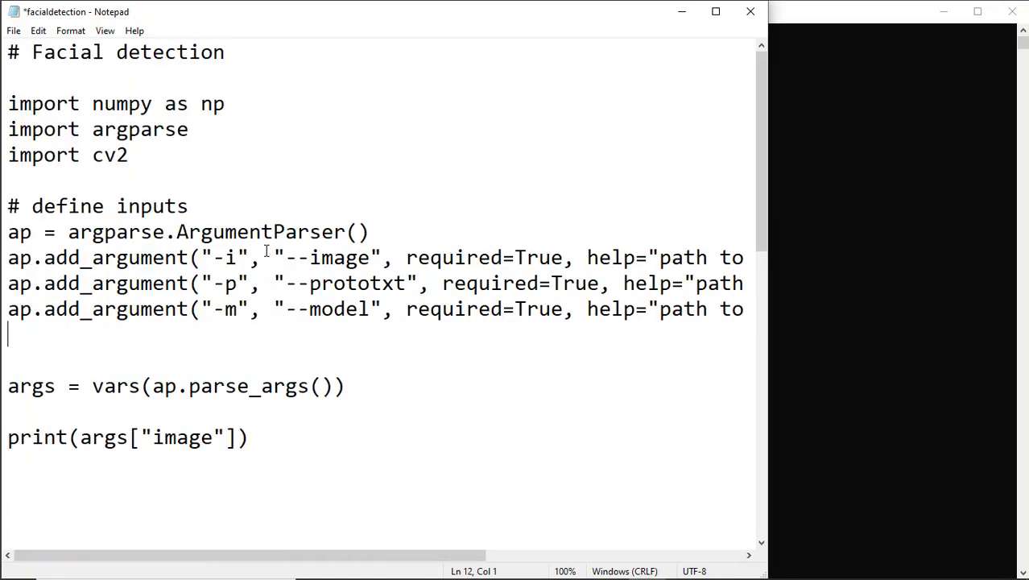
Add a -c/--confidence float argument, default 0.5, help 'minimum probability to filter weak detections'.
type("ap")
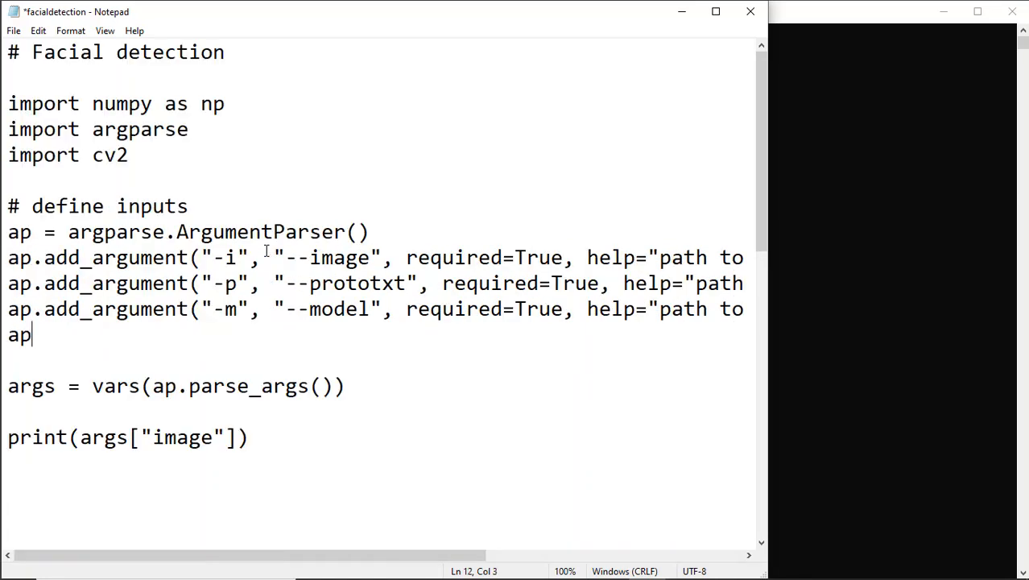
type(".add_ar")
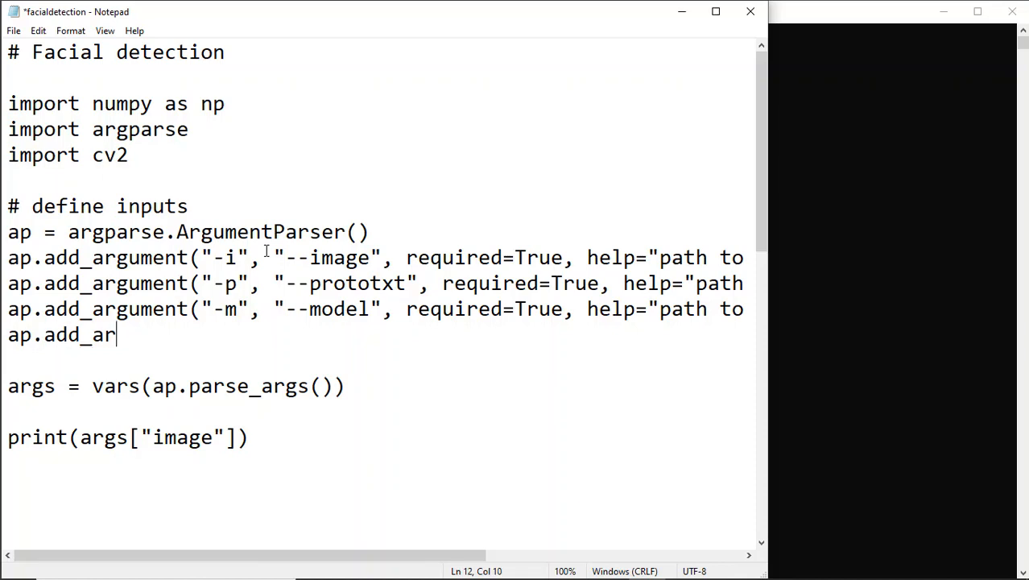
type("gument(\"")
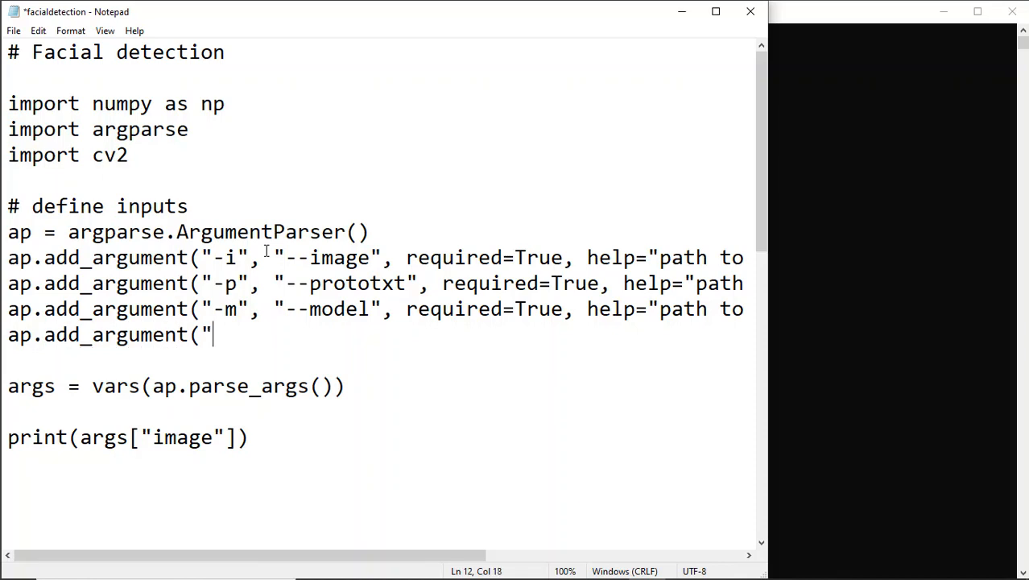
type("-c")
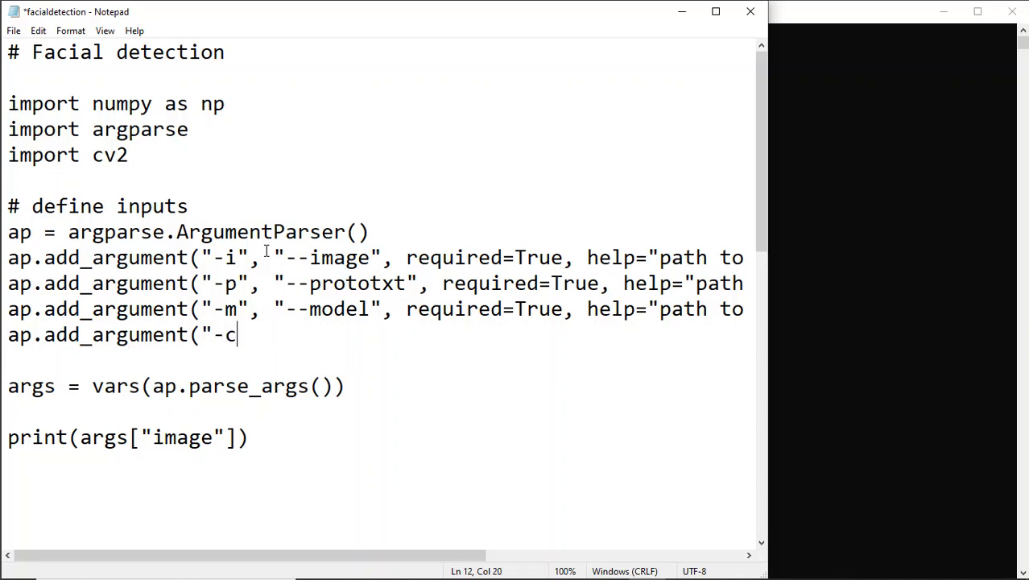
type("\",")
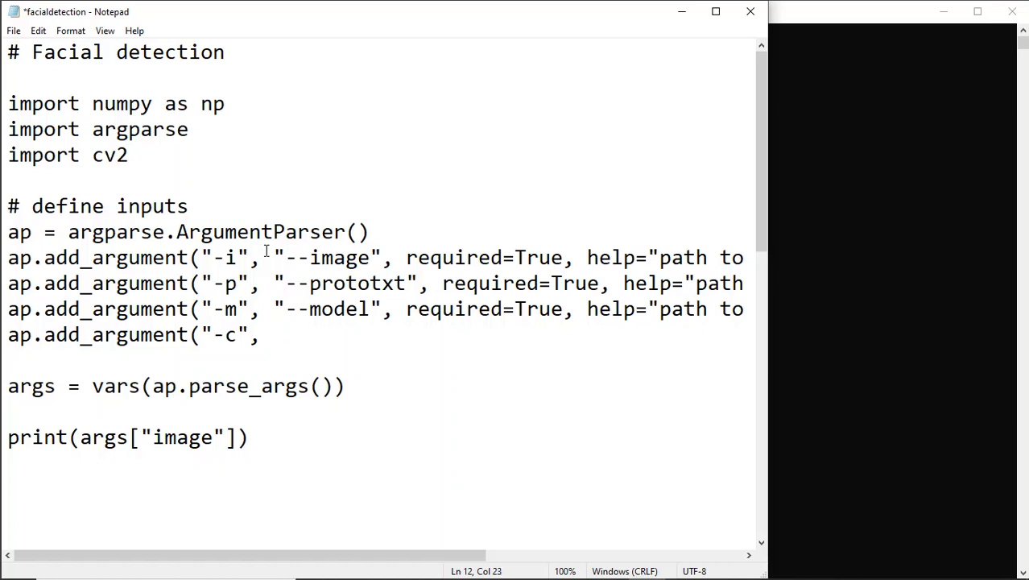
type("\"--c")
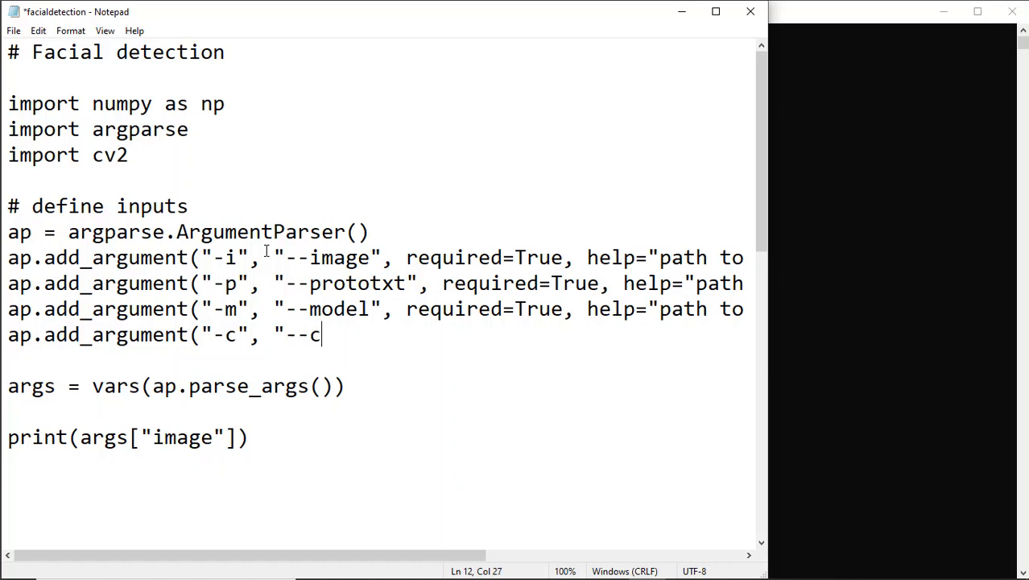
type("onfidence")
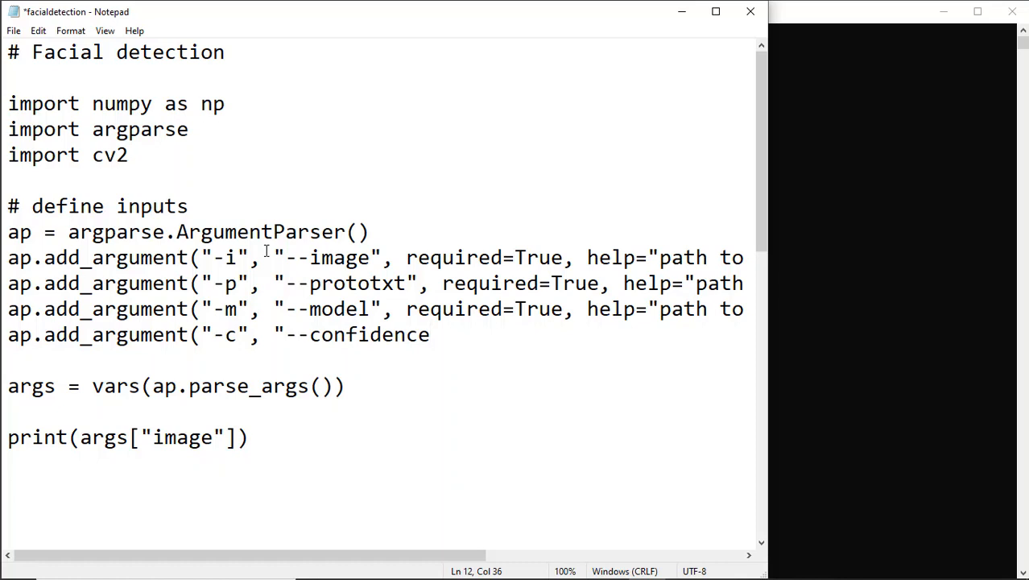
type("\", type")
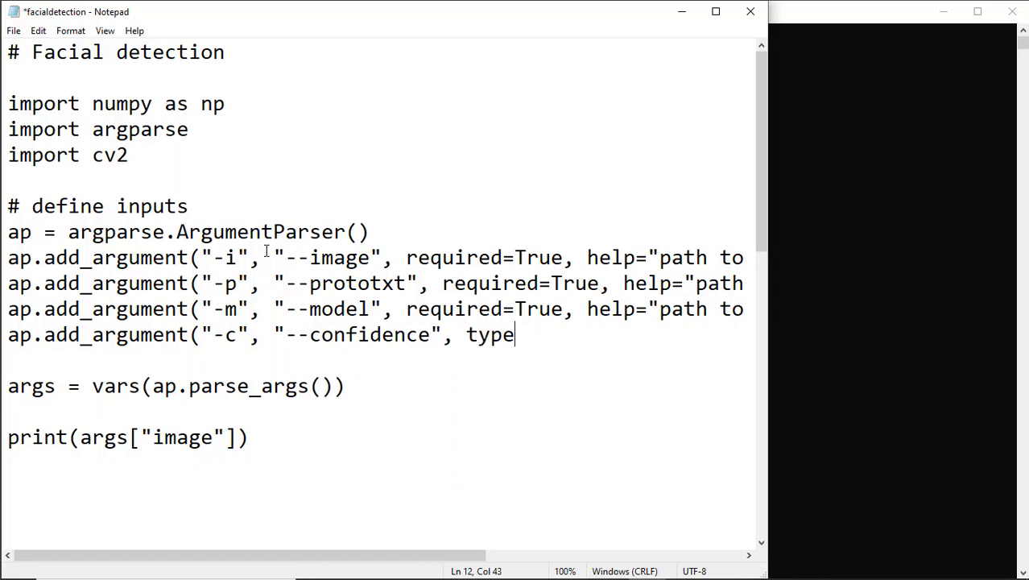
type("=float,")
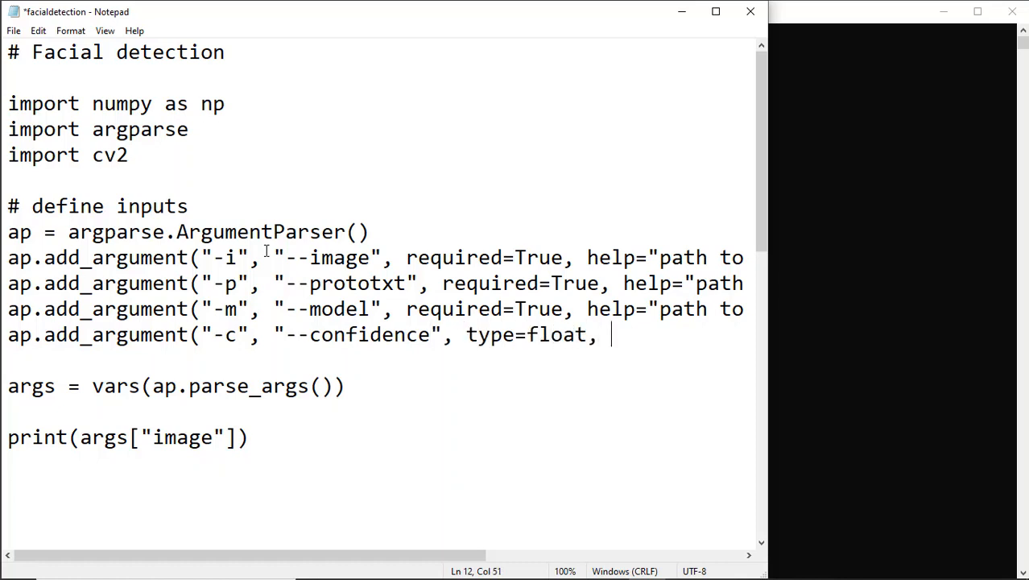
type("default=0")
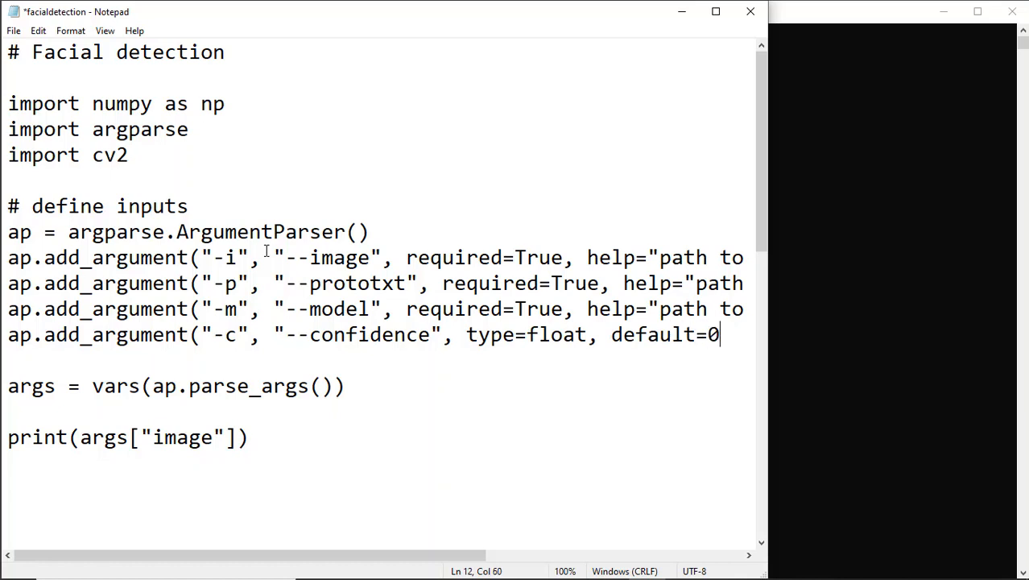
type(".5, help=")
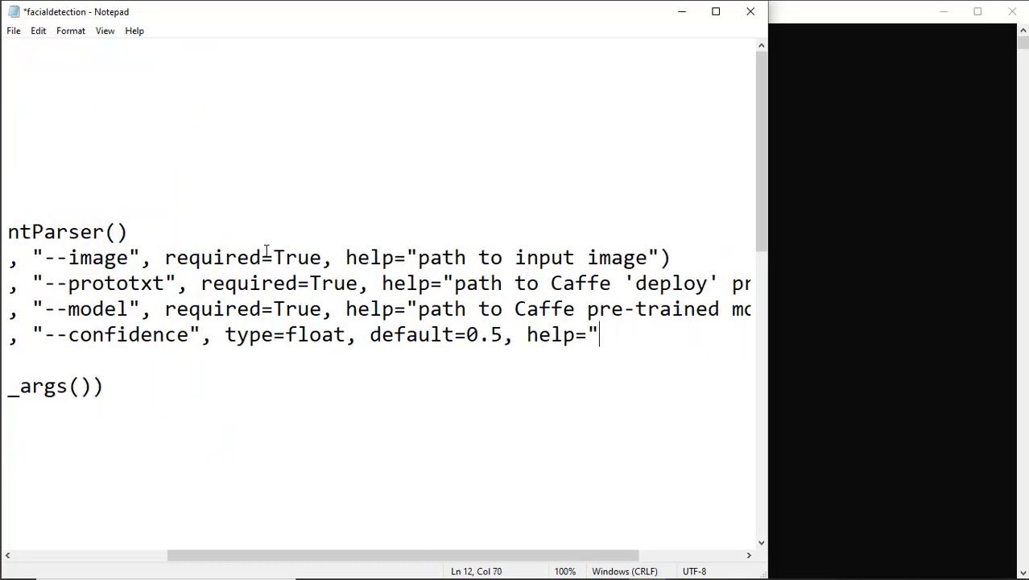
type("minimum probability to filter weak detections")
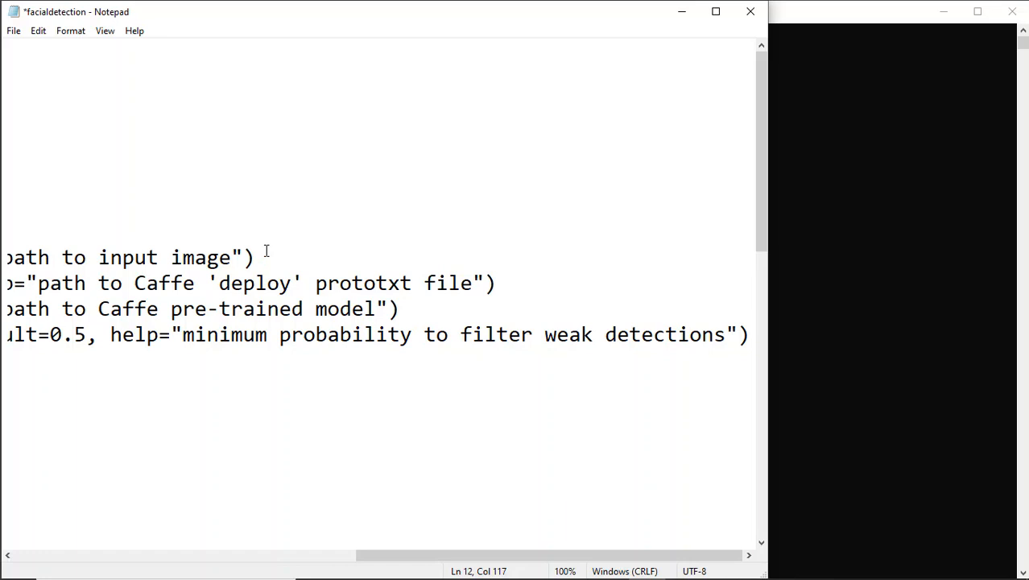
scroll("left", 3)
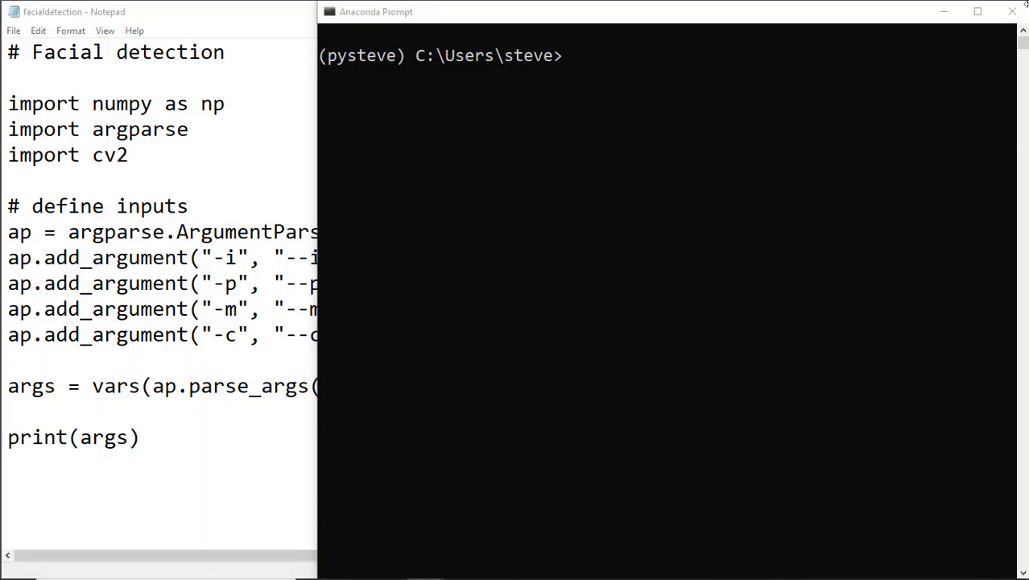
Run python facialdetection.py -i testudo.jpg -p deploy.prototxt.txt -m res10_300x300_ssd_iter_140000.caffemodel.
left_click(725, 225)
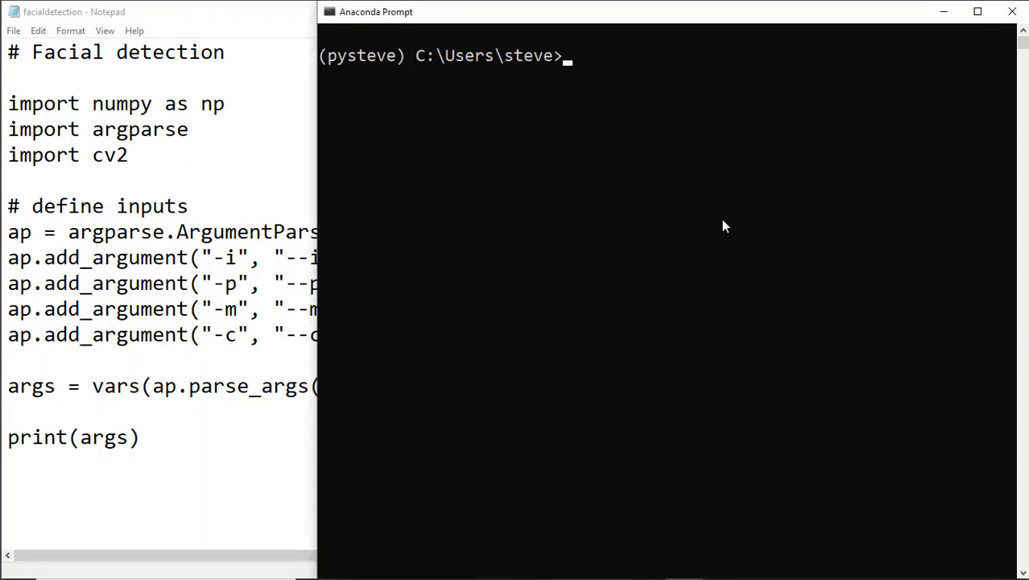
type("python facialdetection.py -i")
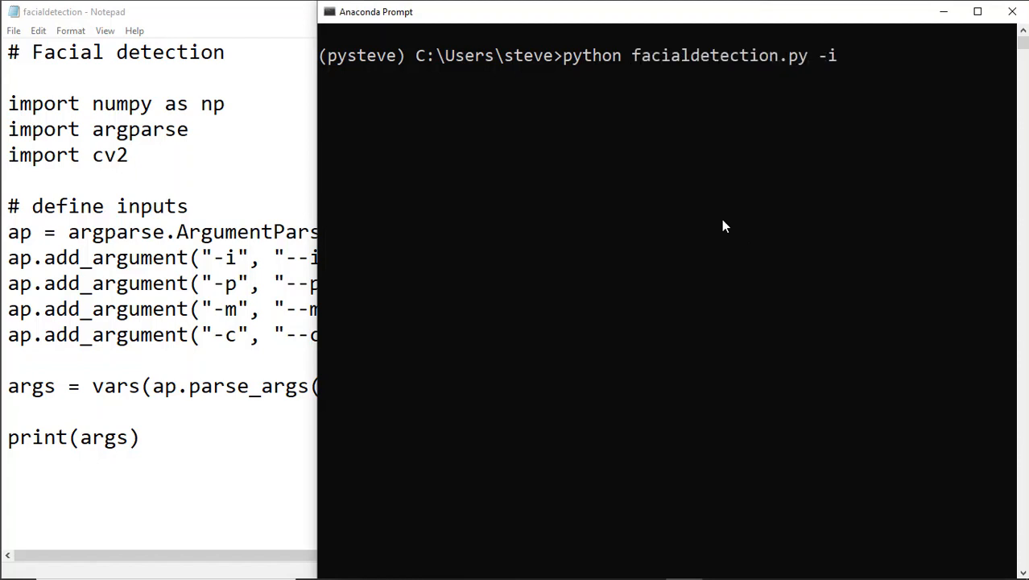
type("testudo.")
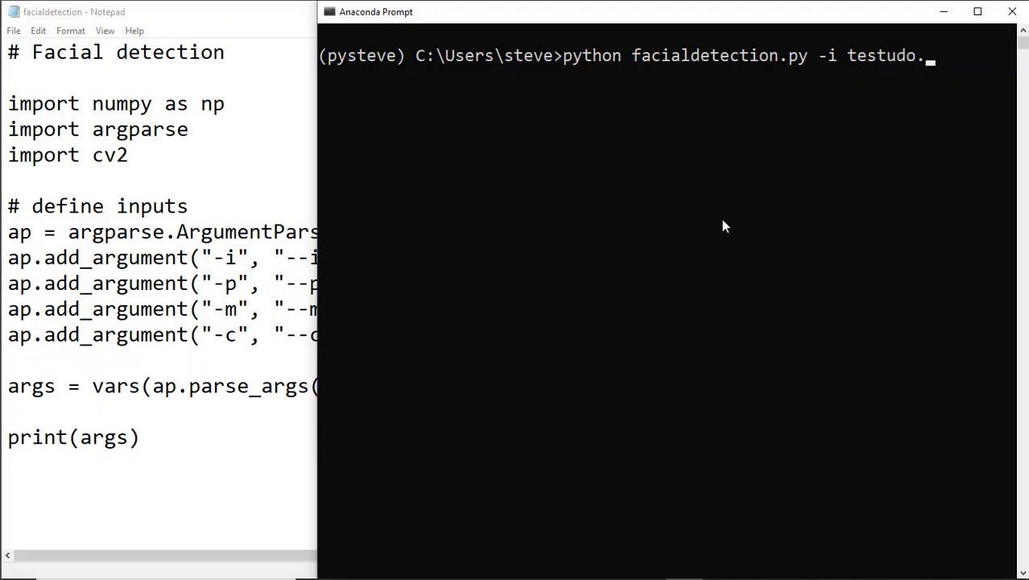
type("jpg")
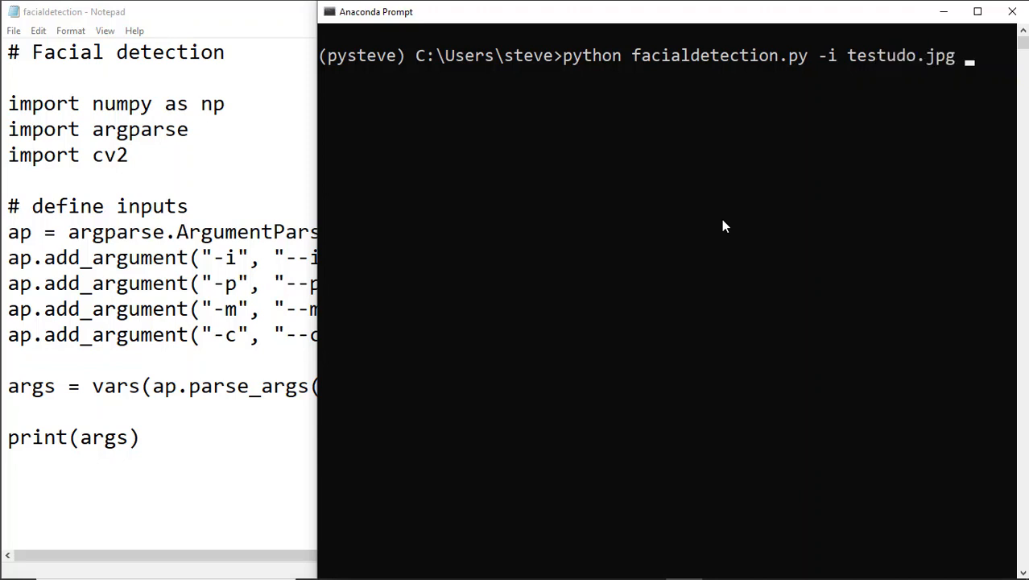
type("-p")
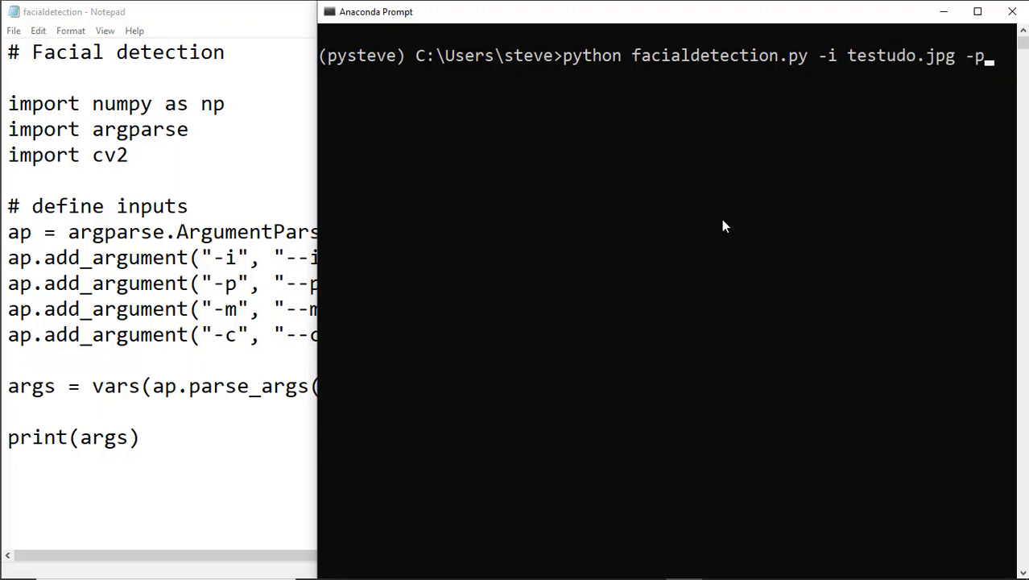
type("deploy.pro")
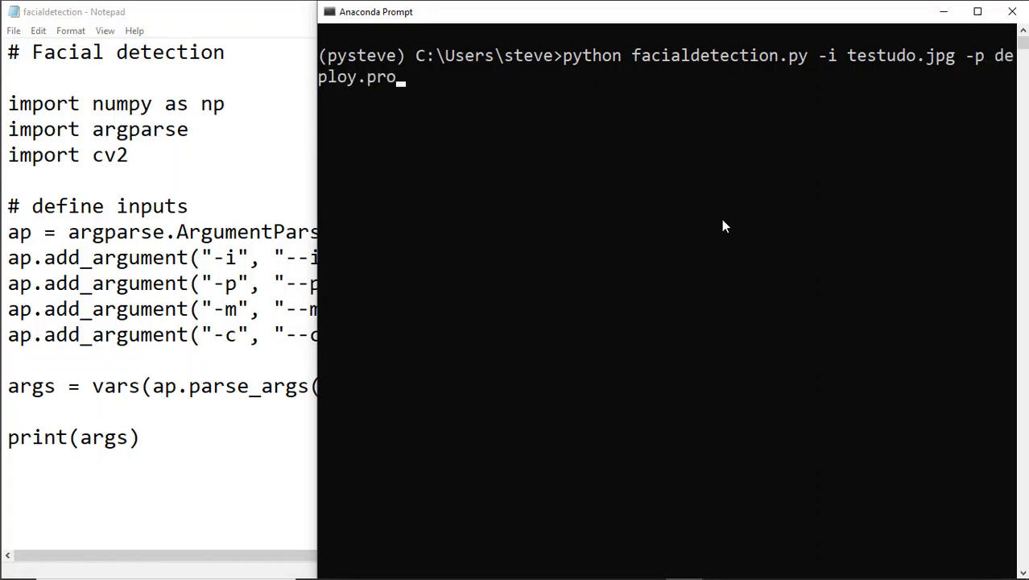
type("totxt.")
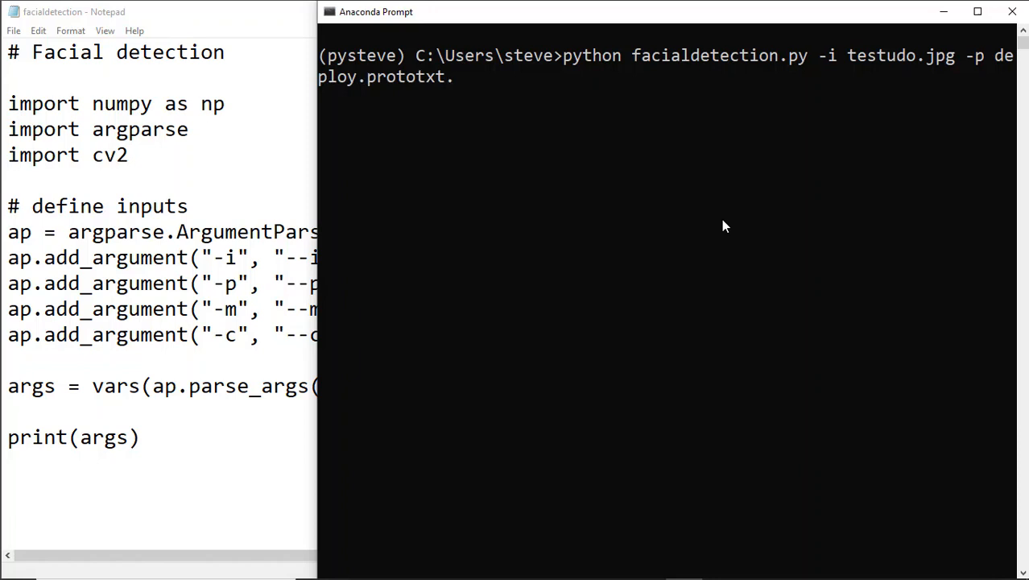
type("txt")
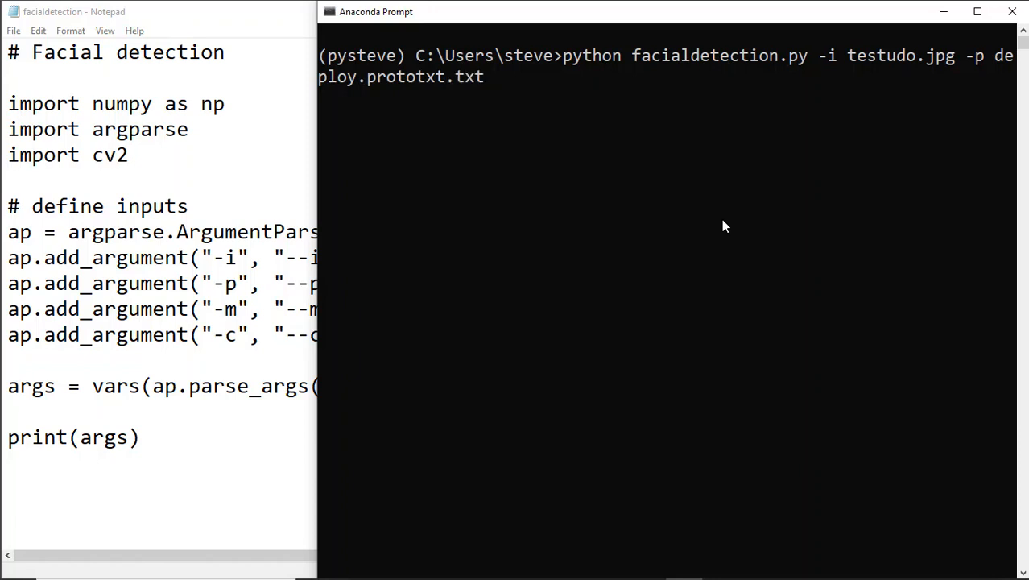
type("-m res")
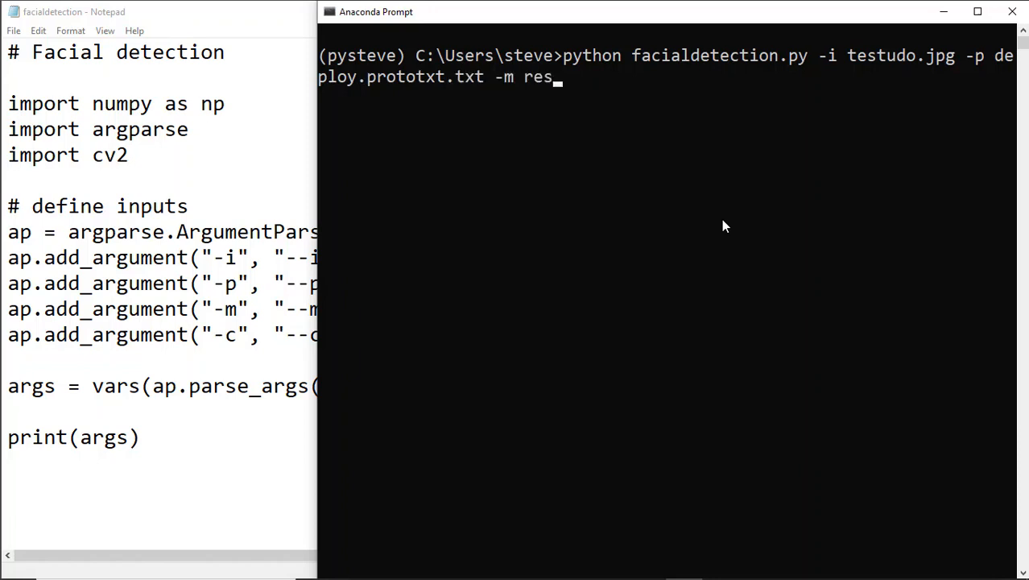
type("10")
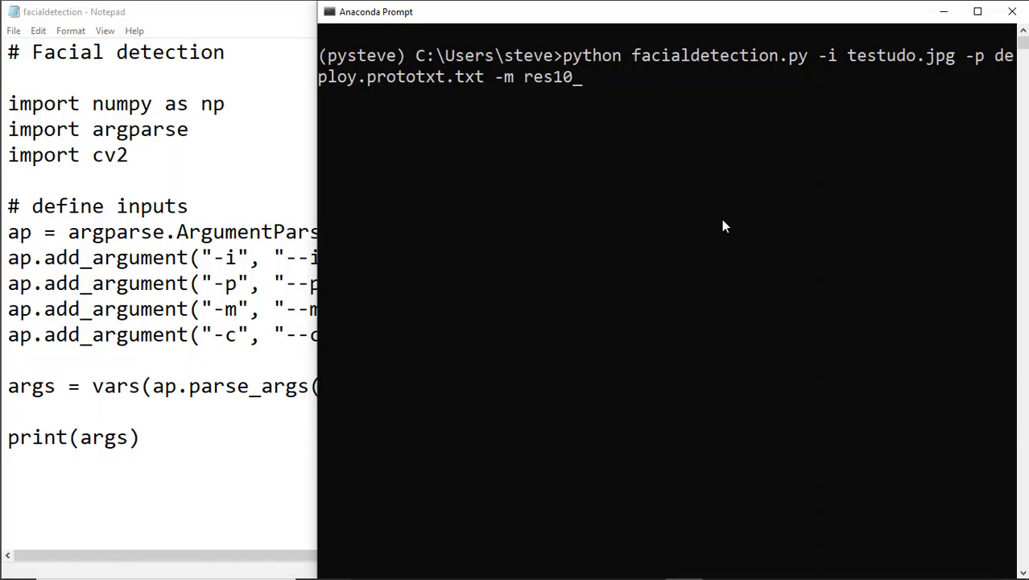
type("300x300")
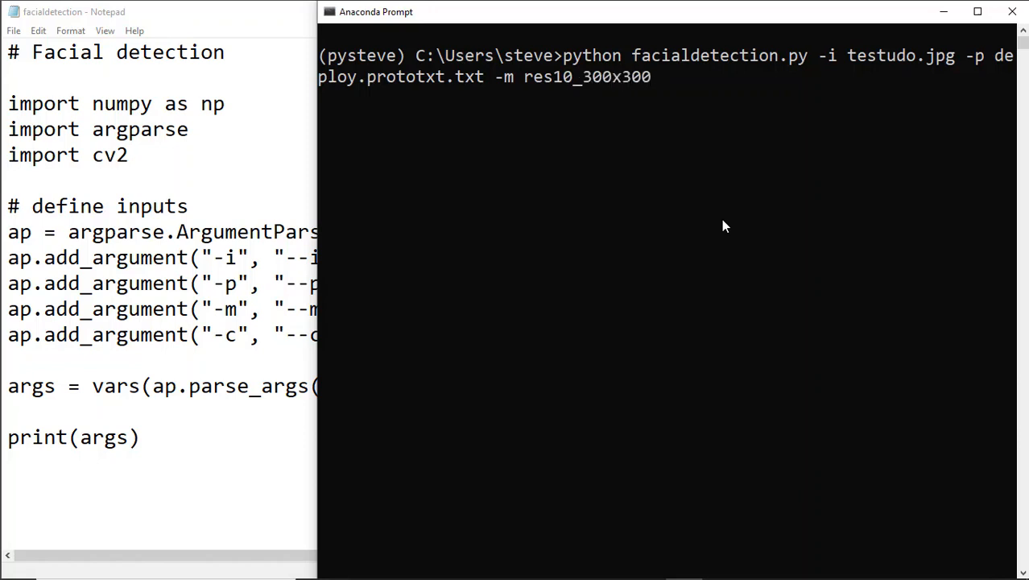
type("_ssd_iter_")
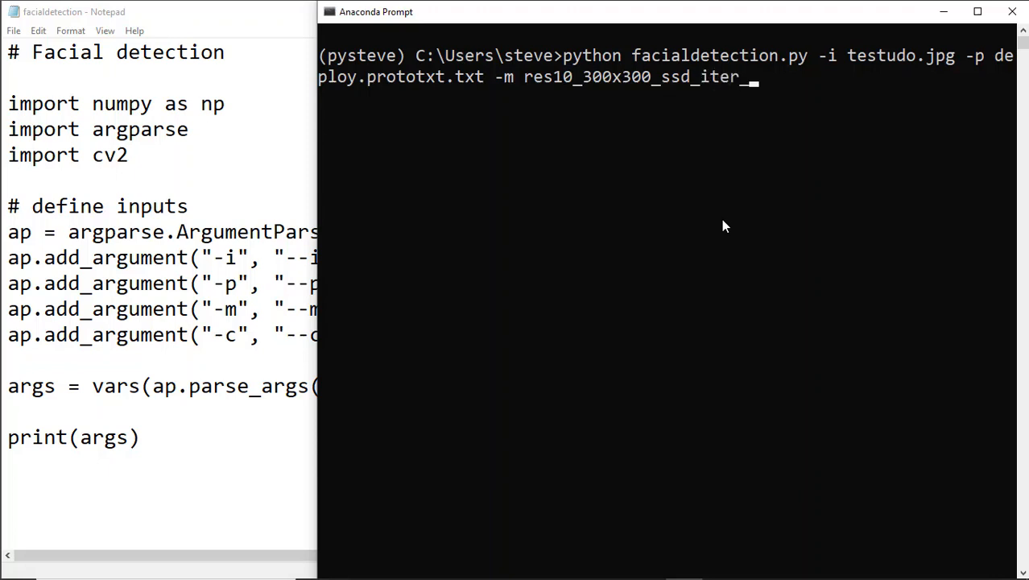
type("140000.caffe")
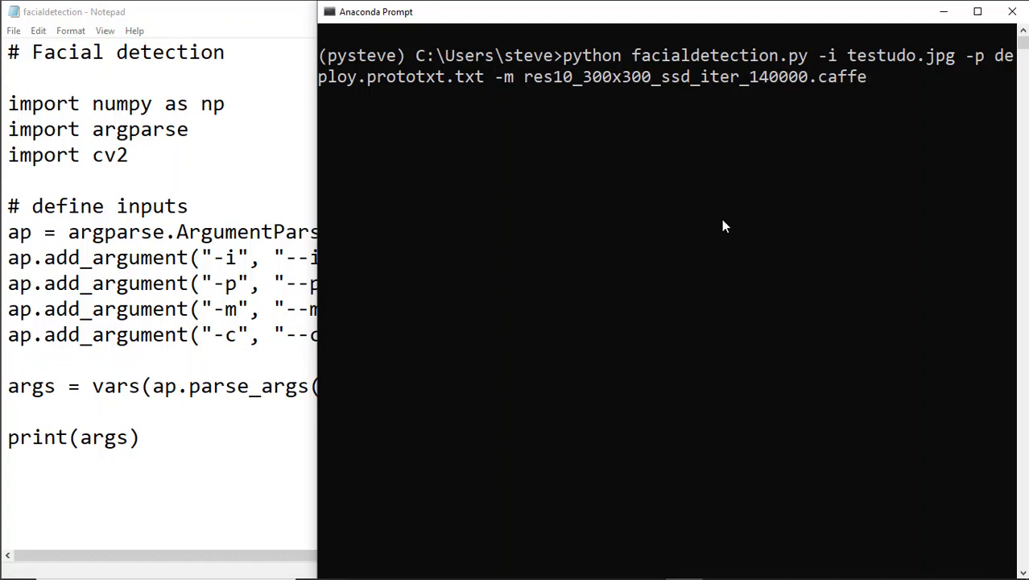
type("model")
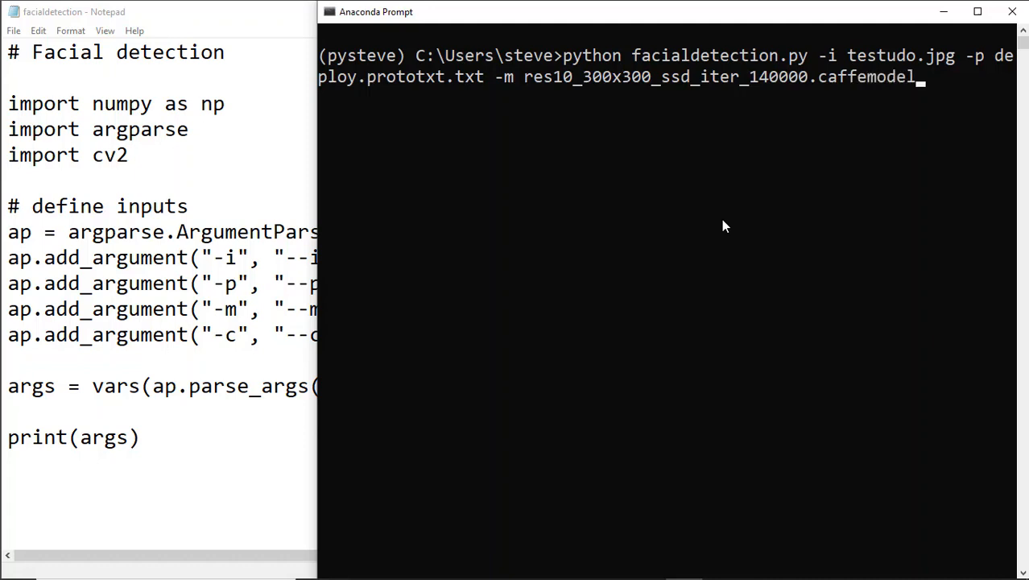
key("enter")
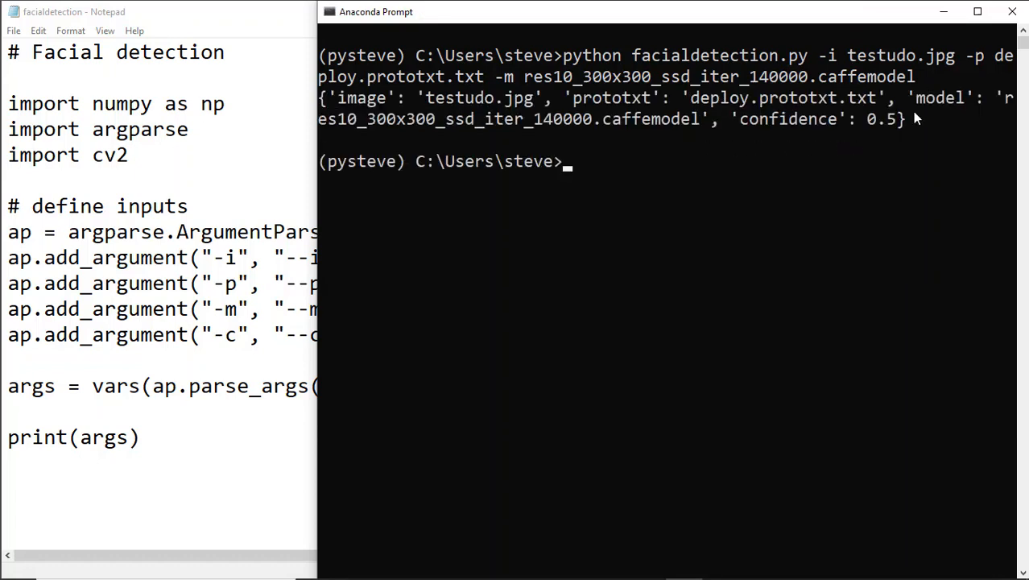
mouse_move(781, 109)
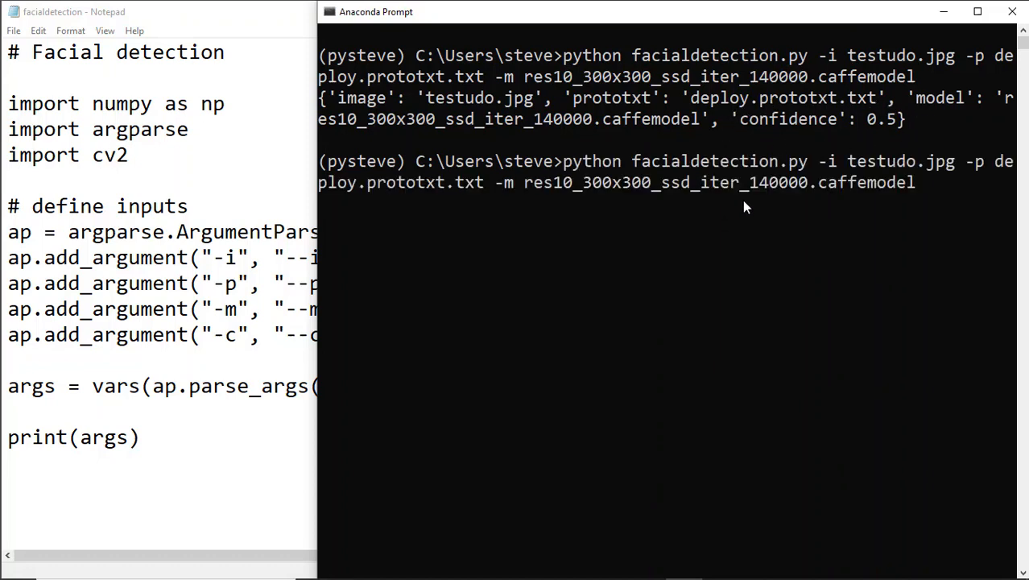
Rerun the previous facialdetection.py command with -c 0.8 appended.
type("-c -")
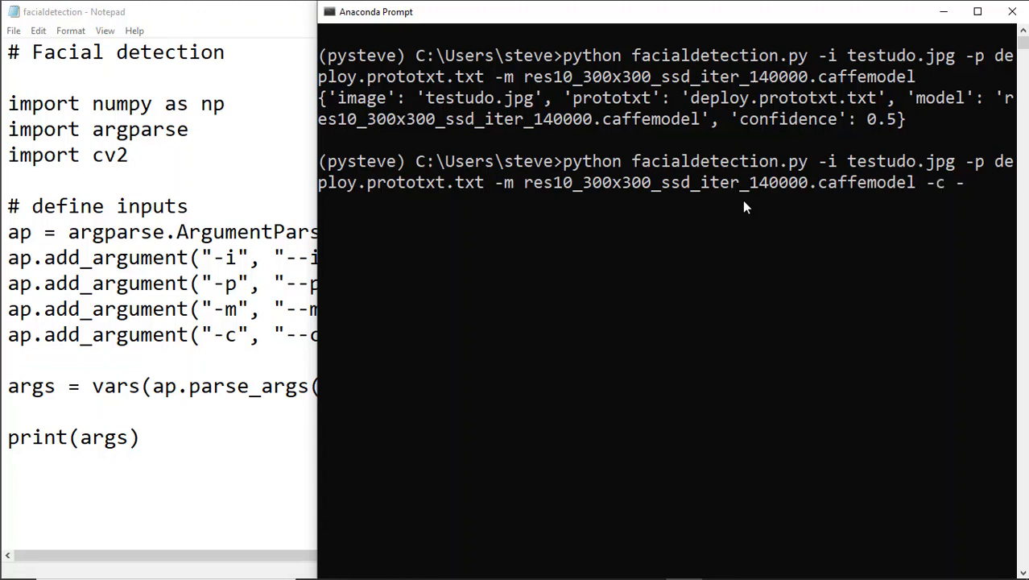
type("0.8")
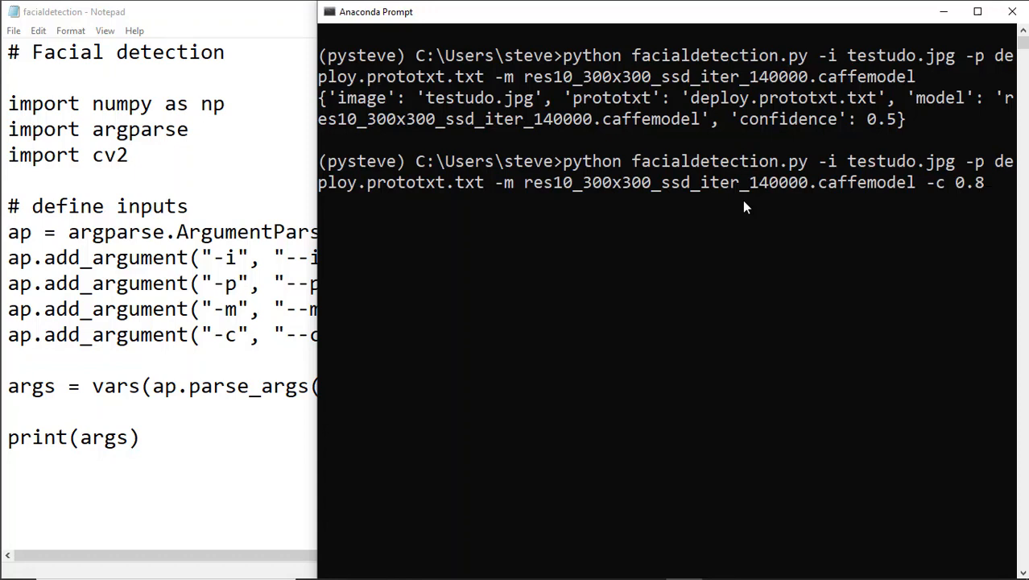
key("enter")
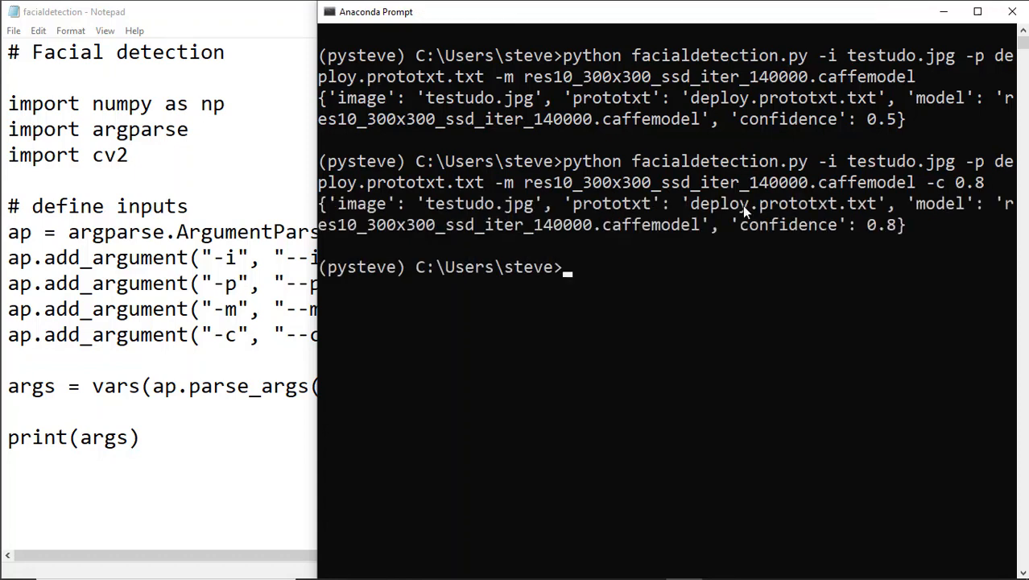
mouse_move(795, 211)
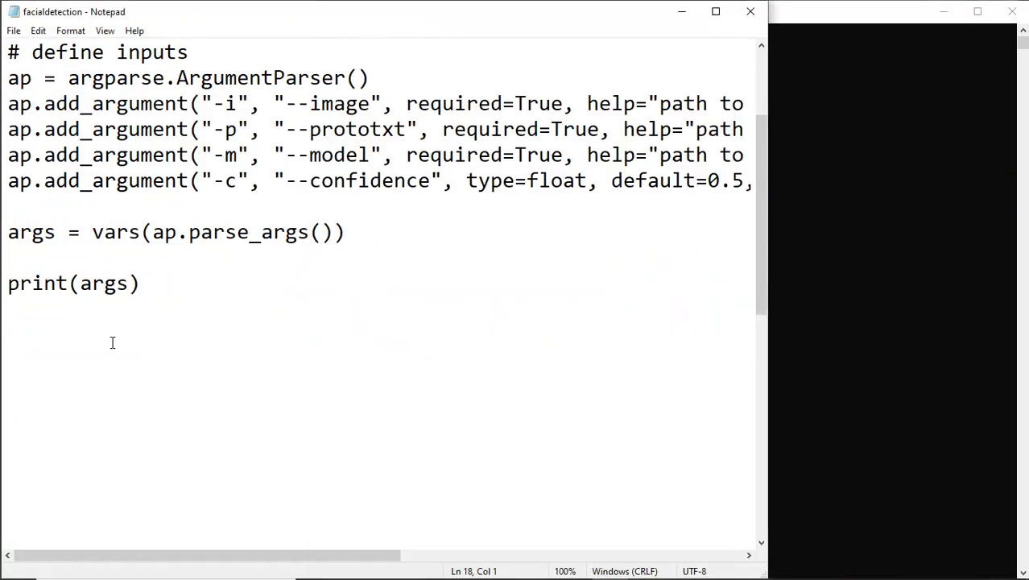
Replace the print(args) line with a '# load our' comment and print("Loading model...").
key("Delete")
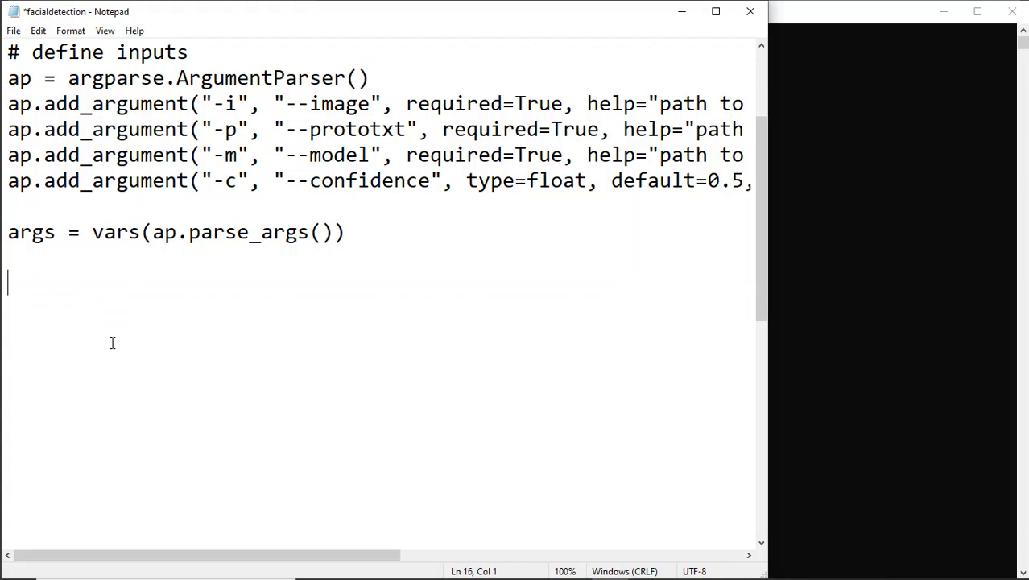
type("# load")
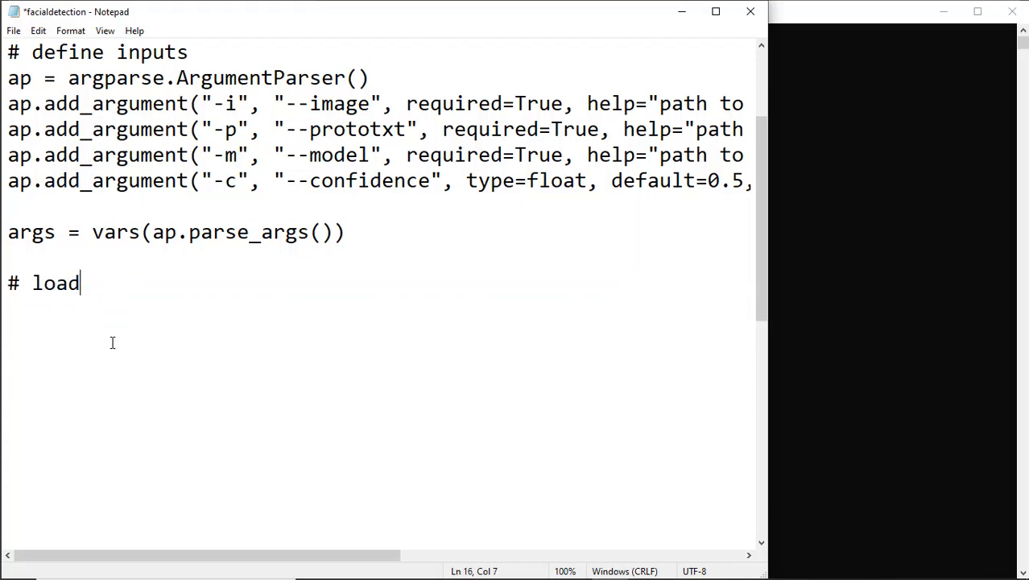
type("our model from disk")
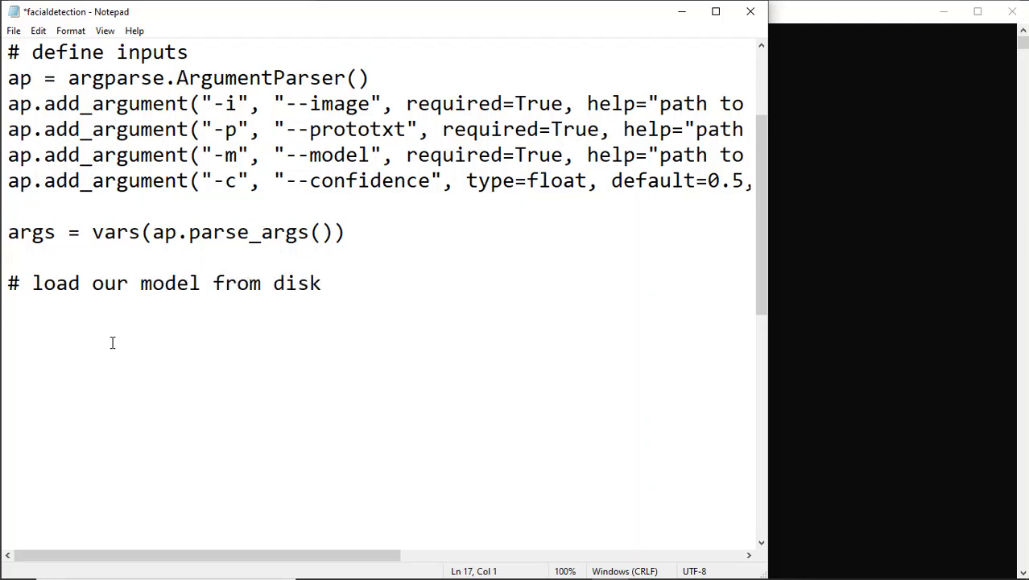
type("print(\"Loa")
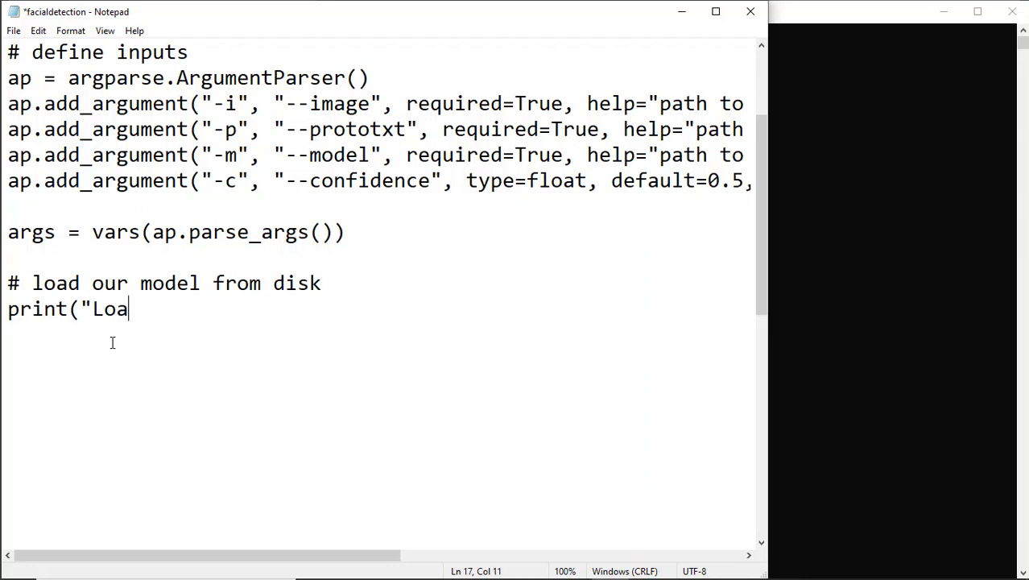
type("ding model...\")")
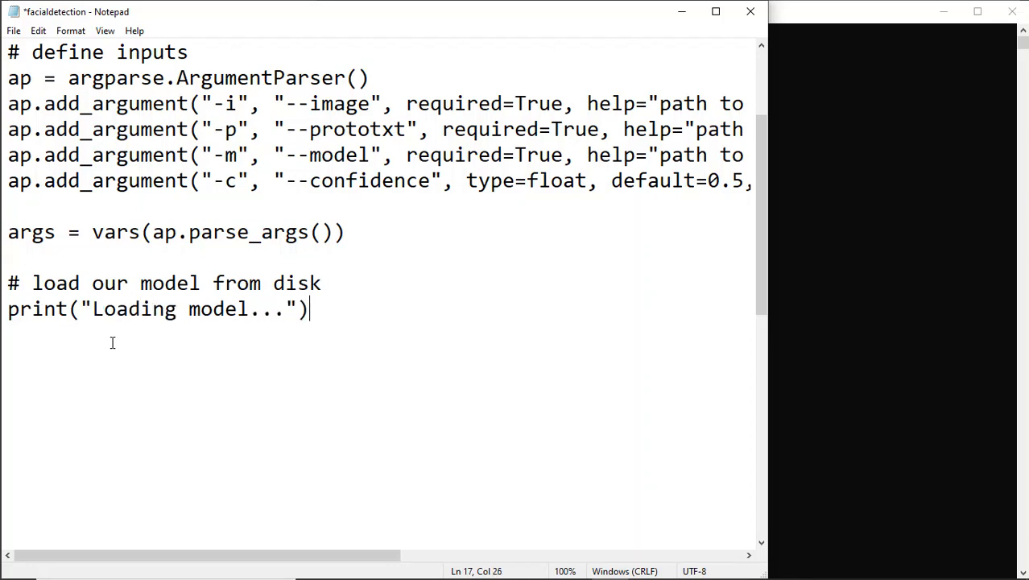
key("enter")
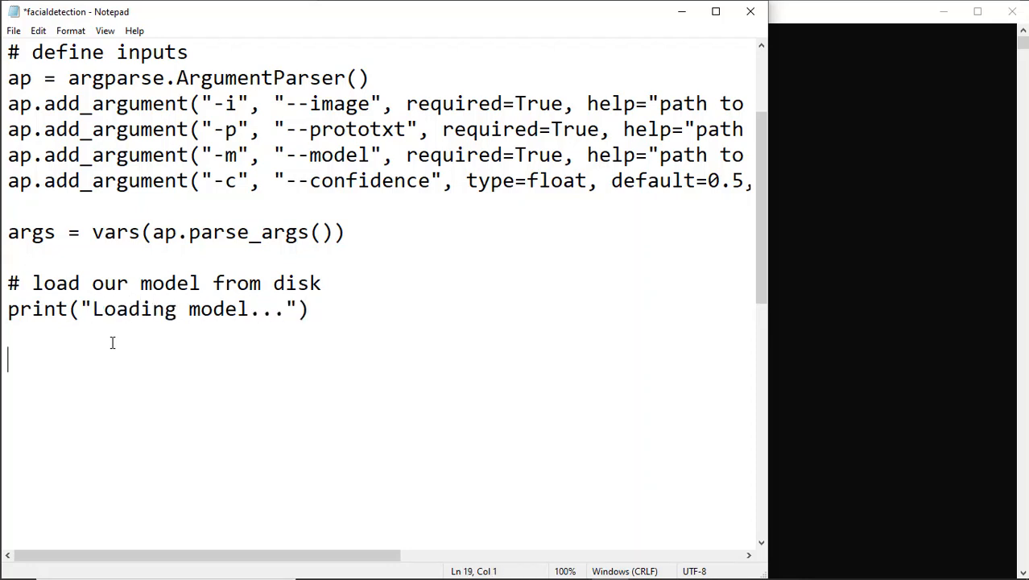
Add net = cv2.dnn.readNetFromCaffe(args["prototxt"], args["model"]).
type("net")
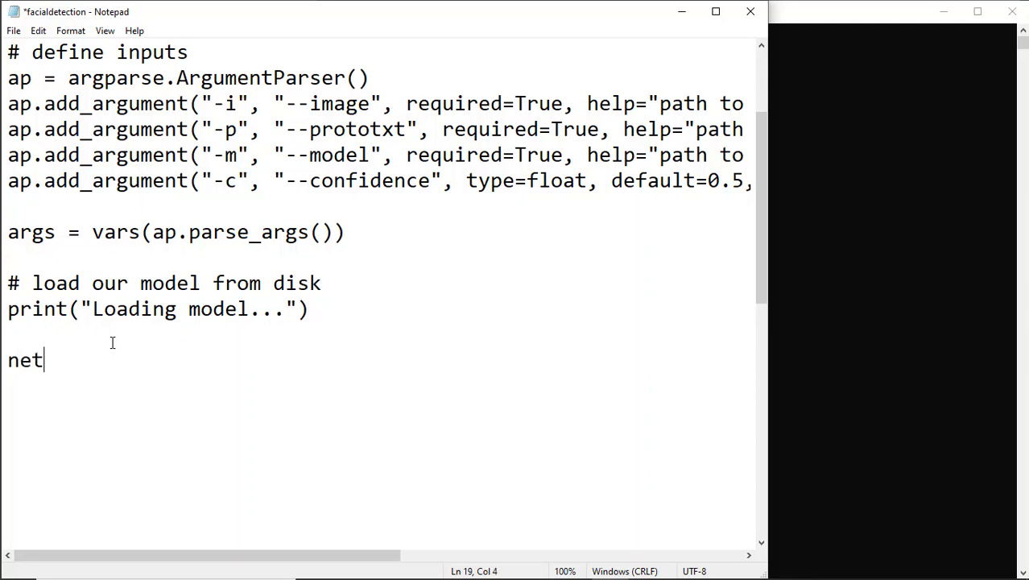
type("= cv2.")
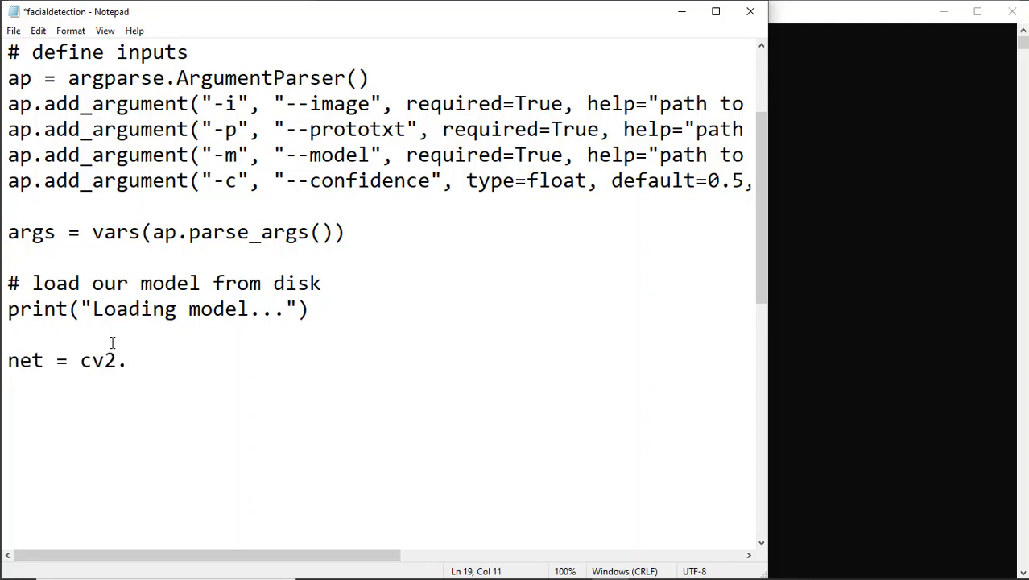
type("dnn.")
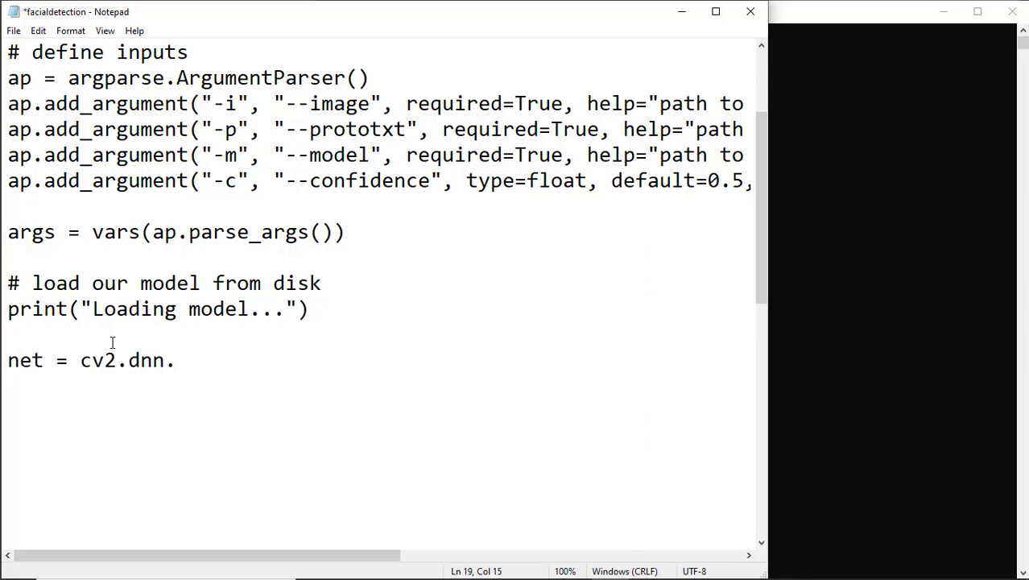
type("readNetF")
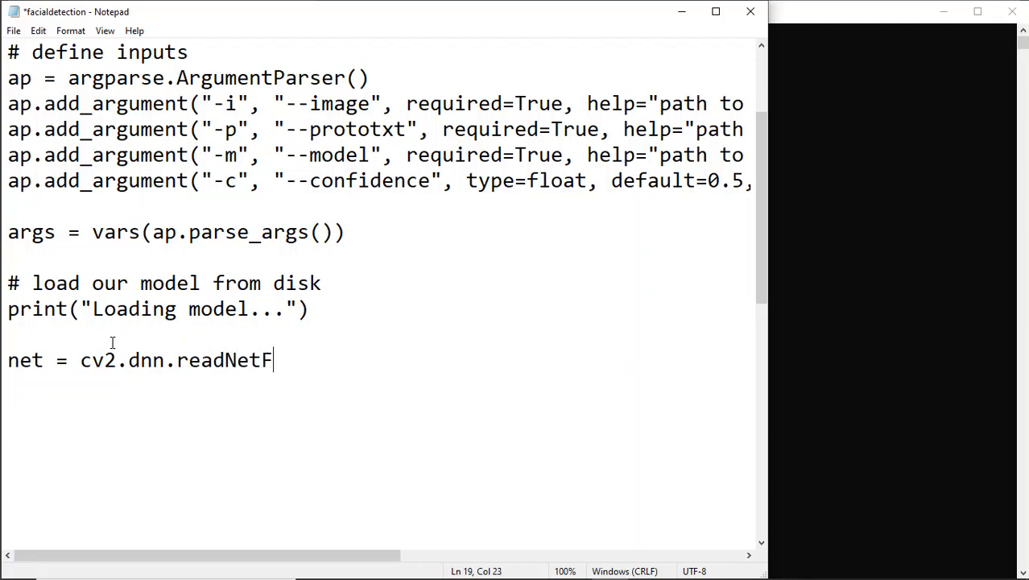
type("romCaffe")
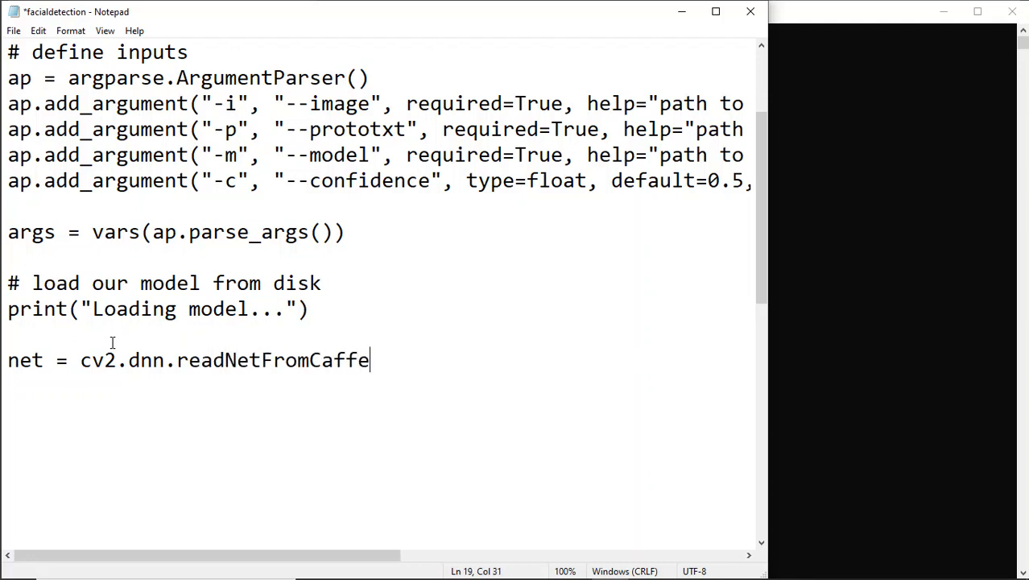
type("(ar")
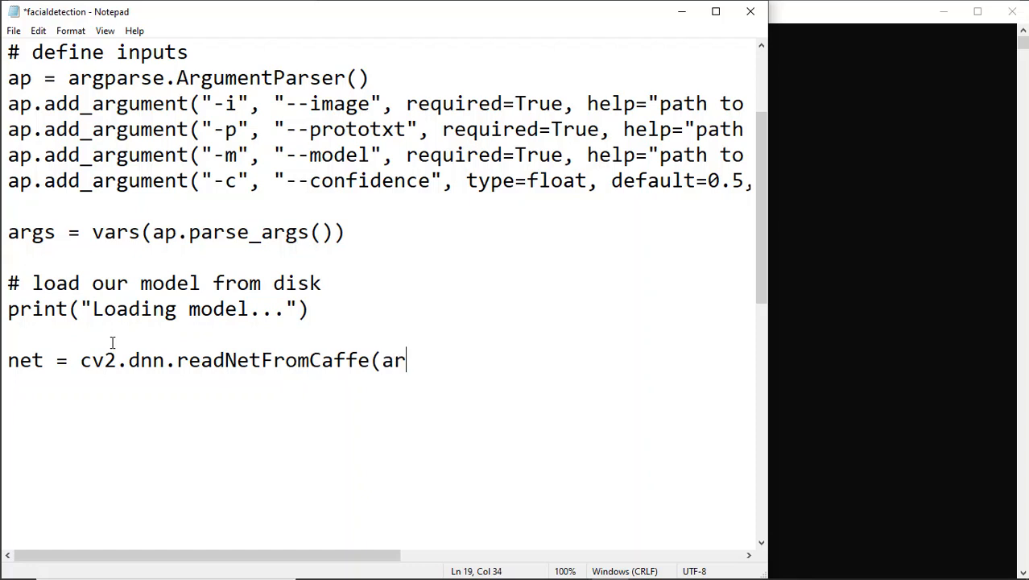
type("gs[")
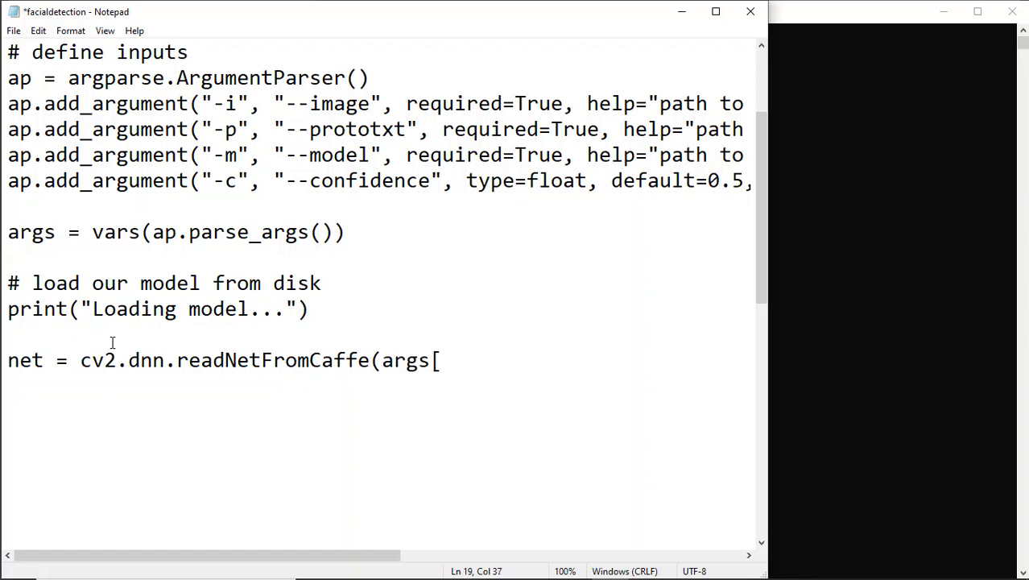
type("\"proto")
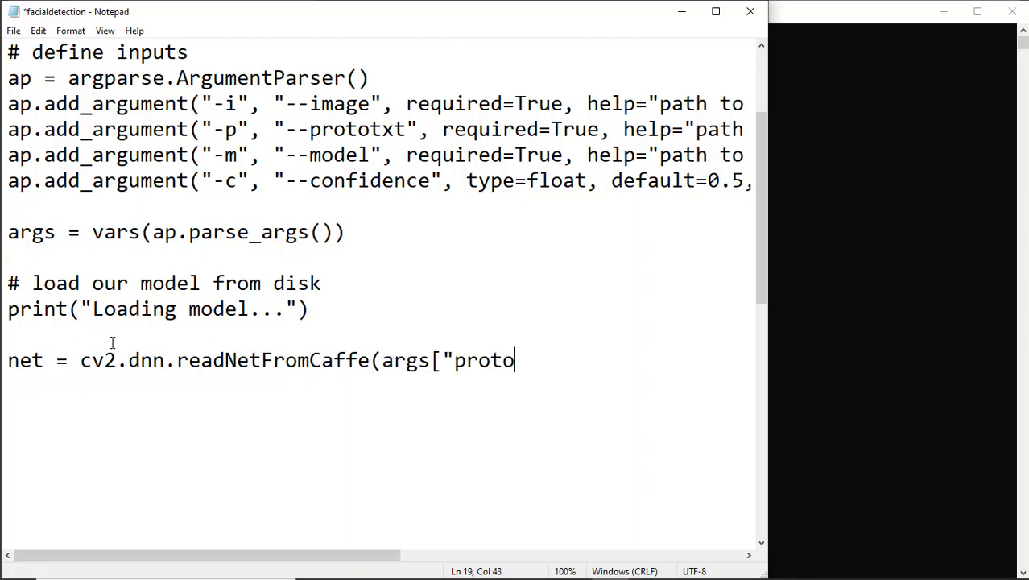
type("txt")
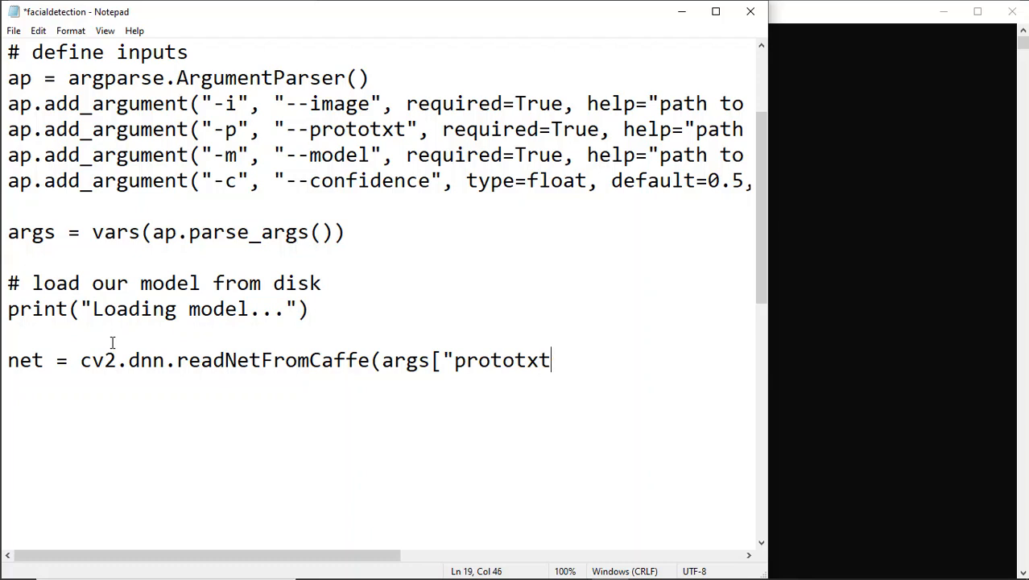
type("\"]")
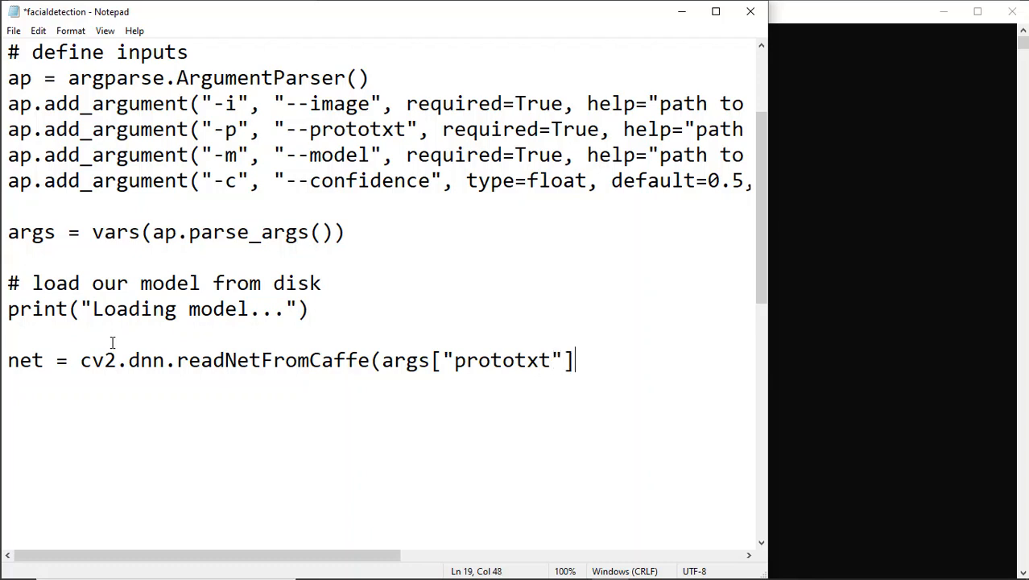
type(", args")
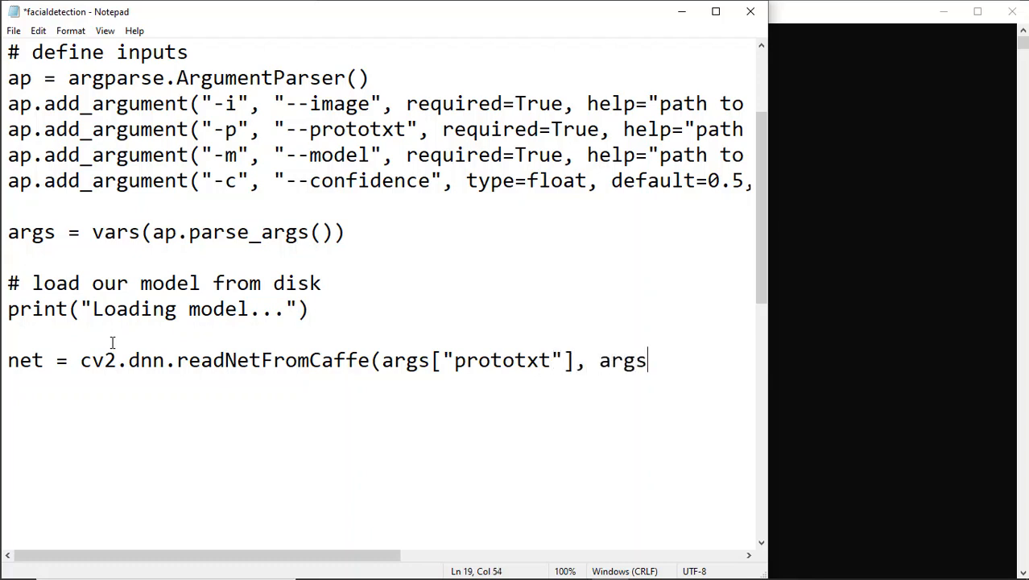
type("[\"model")
type("# load in")
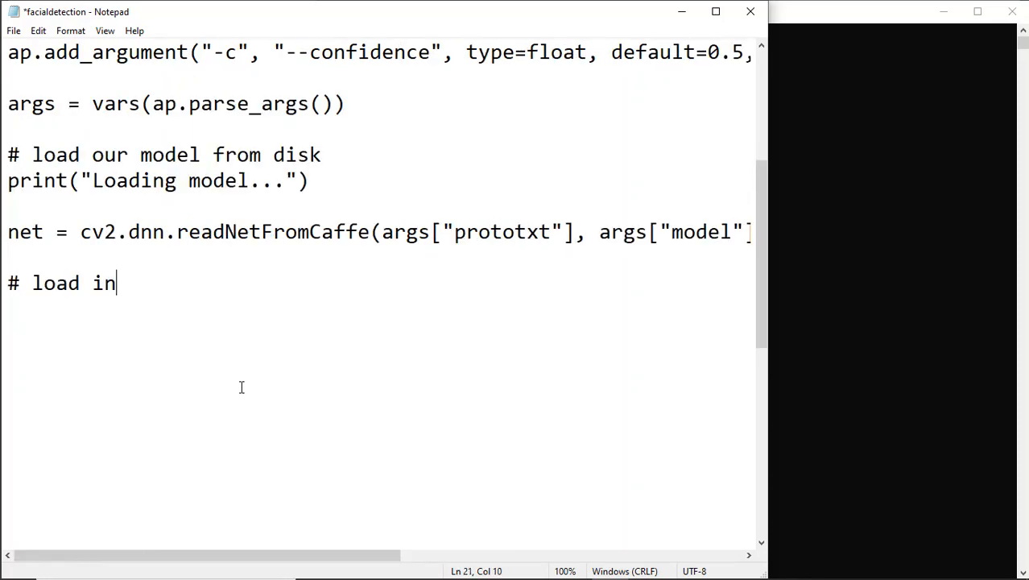
Finish the input image and blob comment and add image = cv2.imread(args["image"]).
type("put image & construct b")
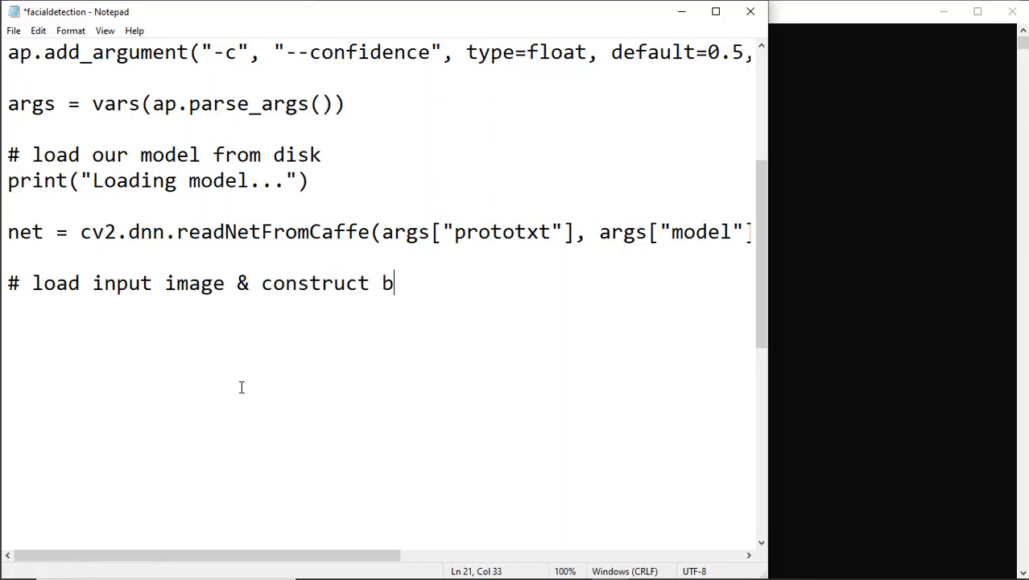
type("lob")
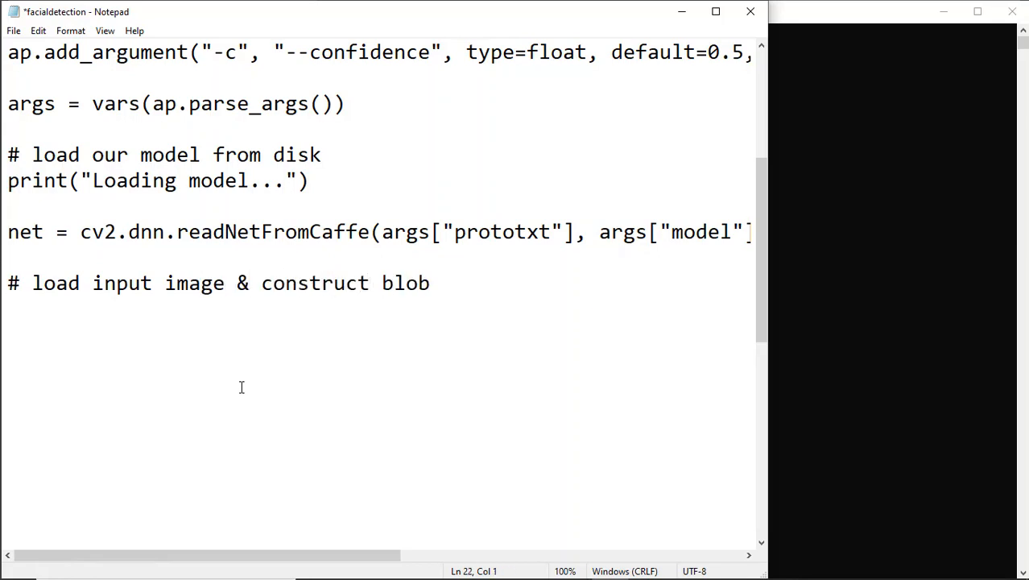
type("image")
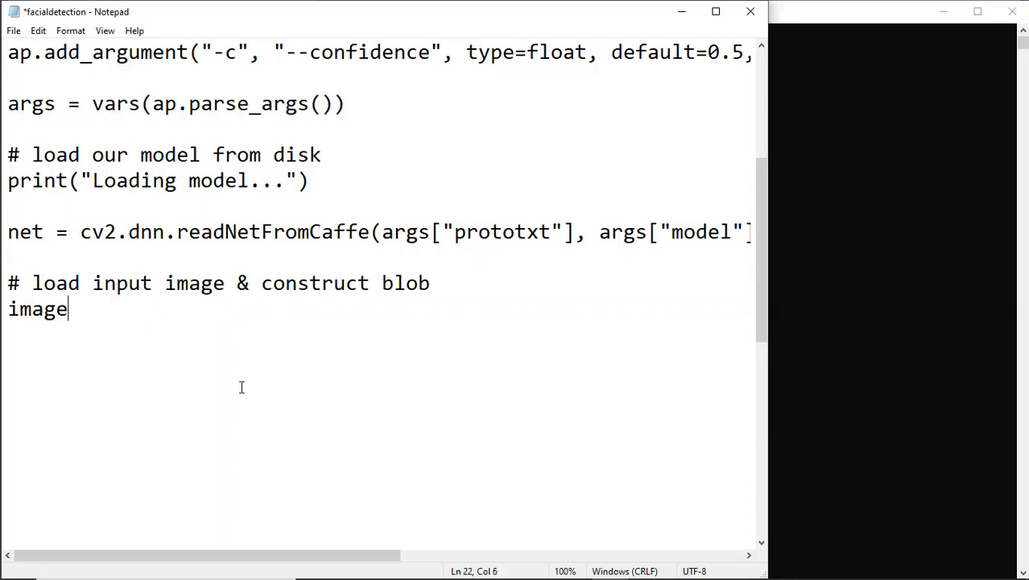
type("= cv2.i")
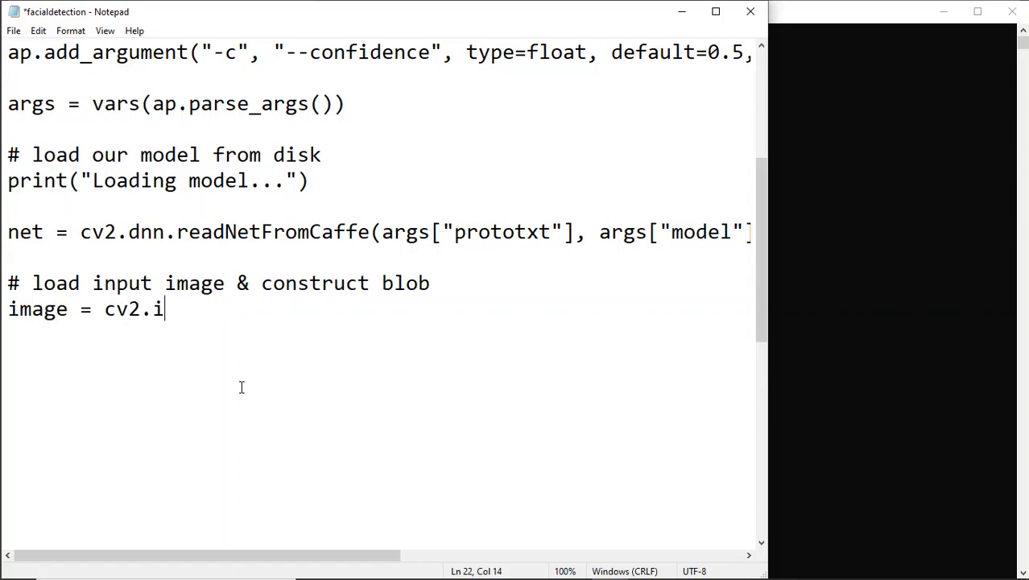
type("mread(ar")
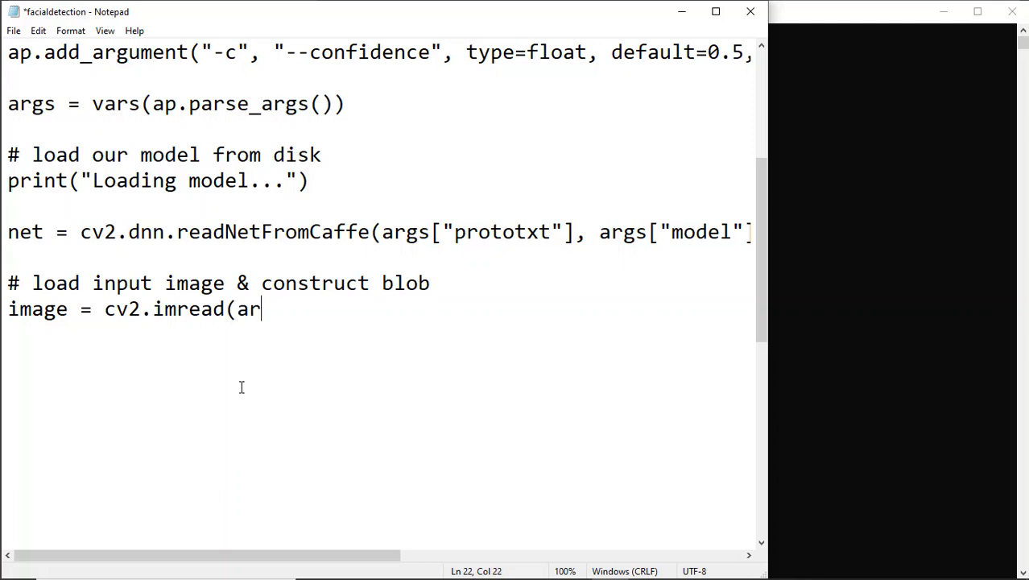
type("gs[\"")
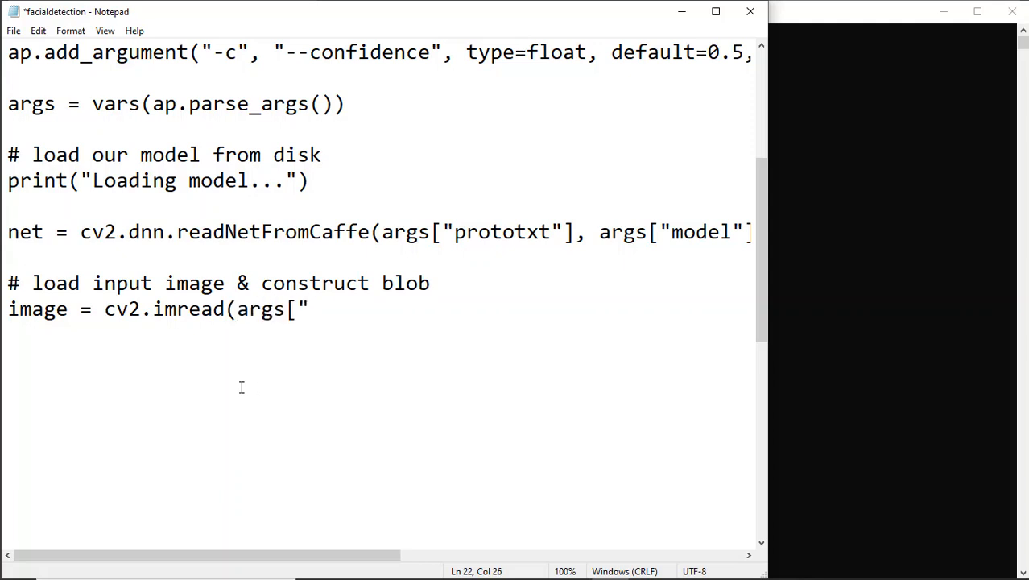
type("image\"")
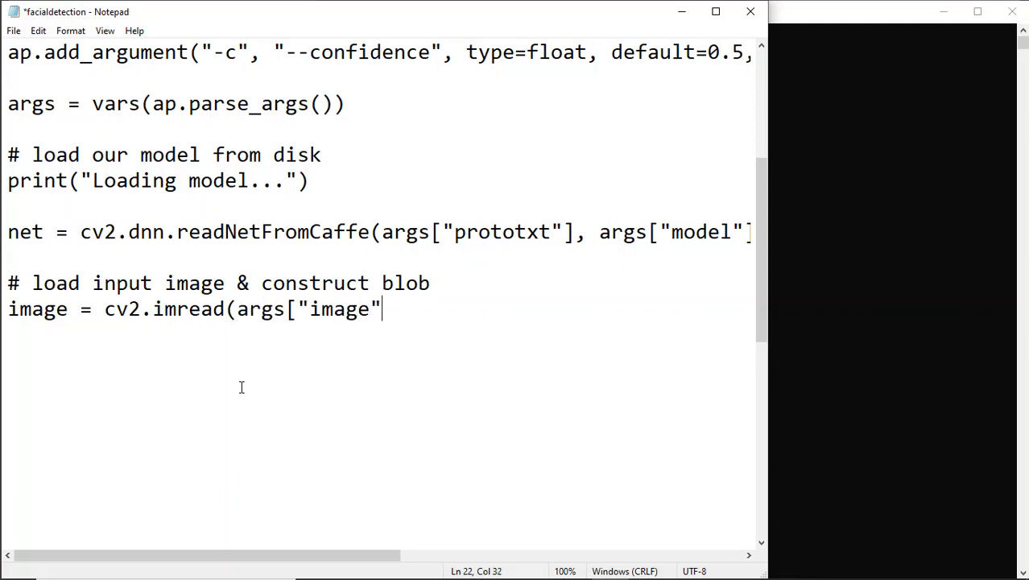
type("]")
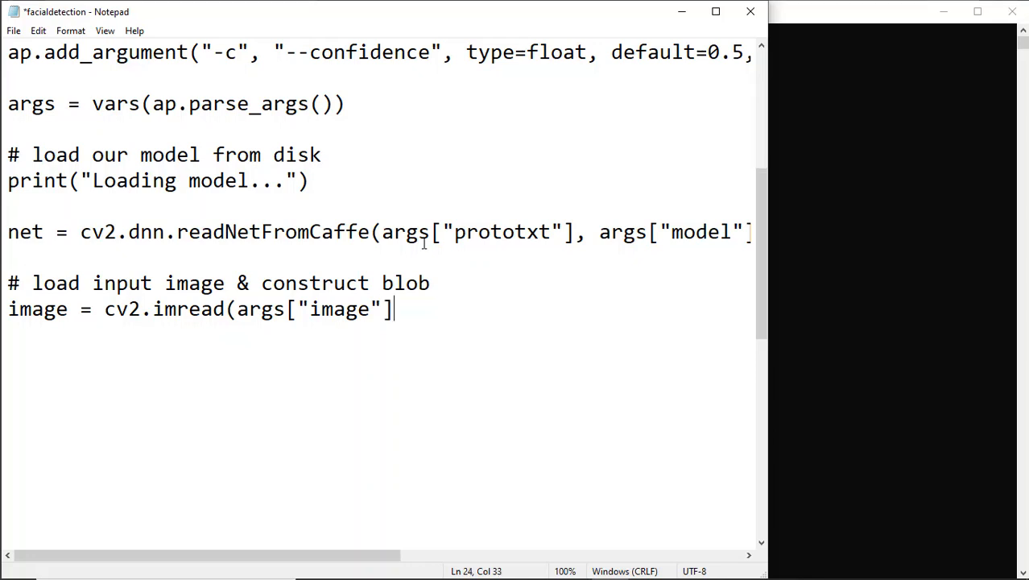
type(")")
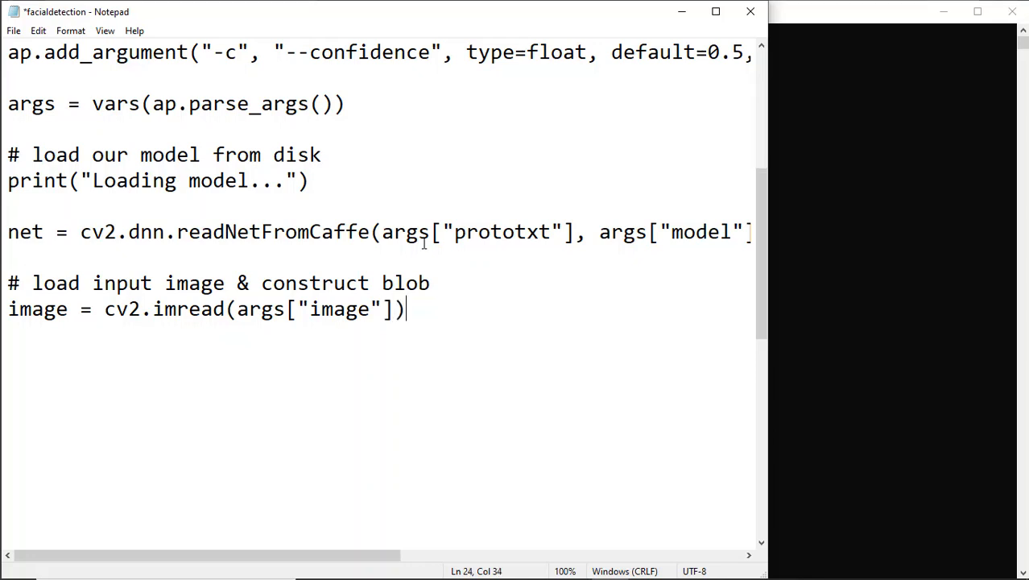
Add (h, w) = image.shape[:2] and begin the blob line.
type("(h, w) =")
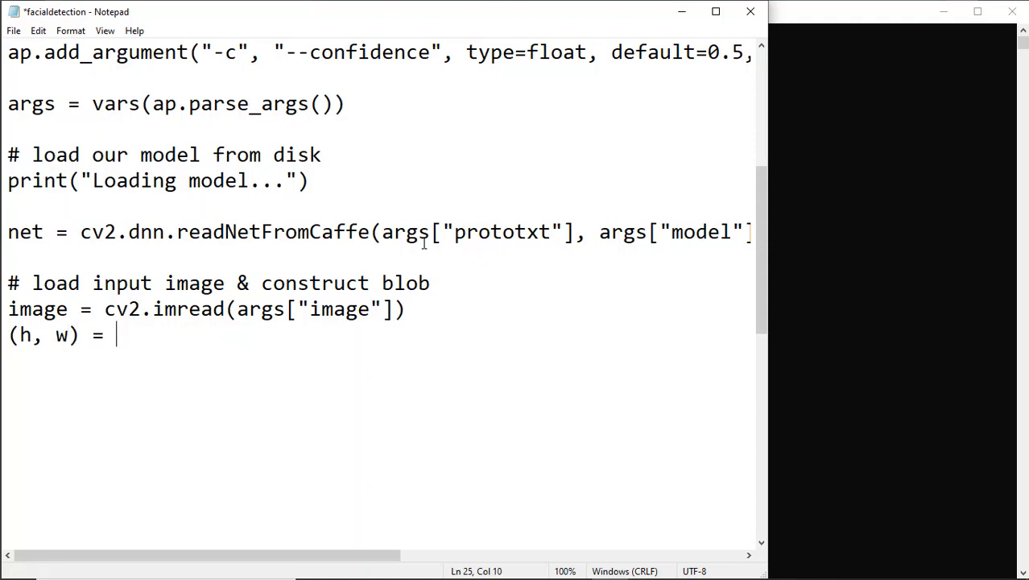
type("image.shape")
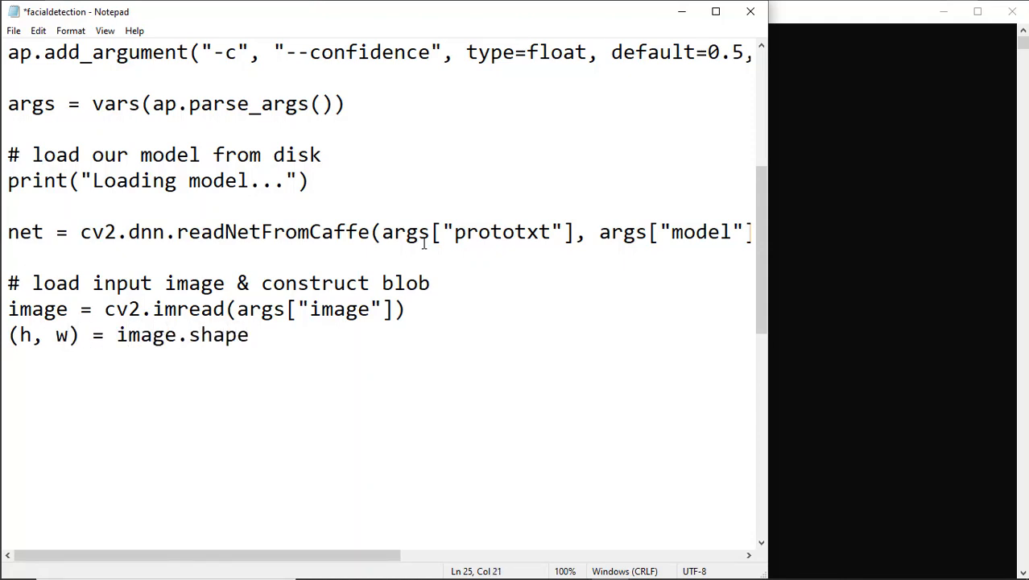
type("[:2]")
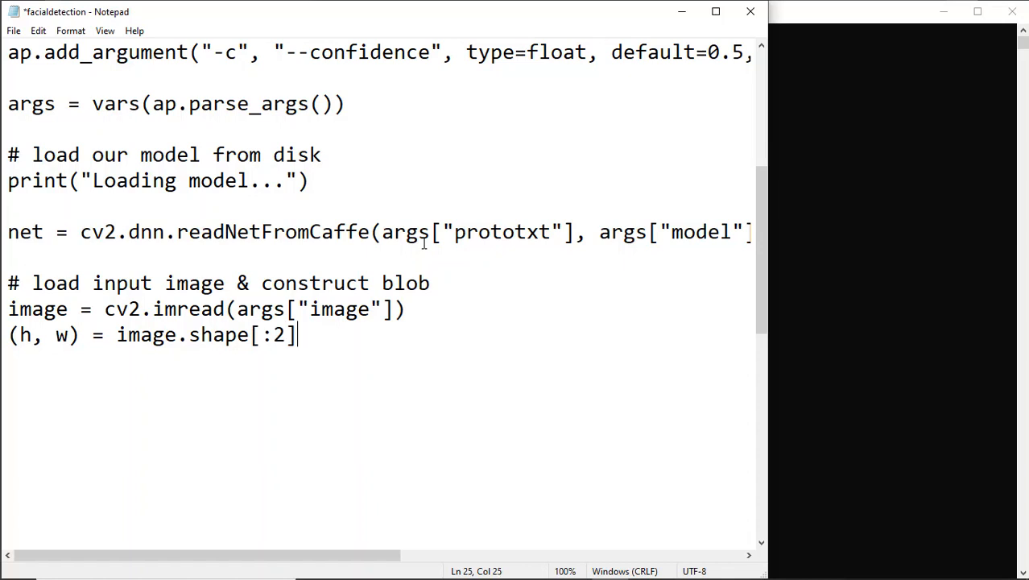
type("b")
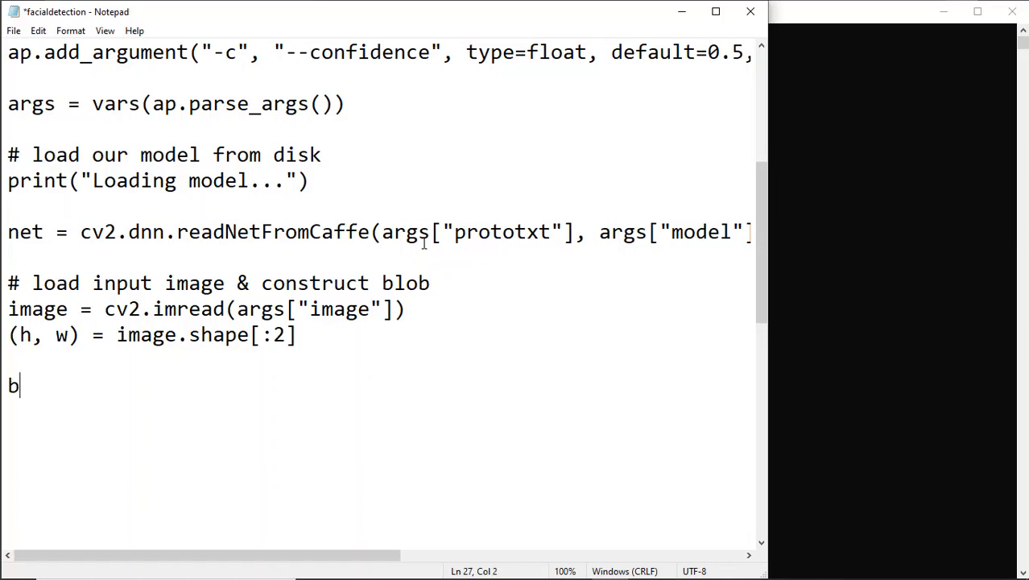
Type blob = cv2.dnn.blobFromImage(cv2.resize(image, (300,300)).
type("lob =")
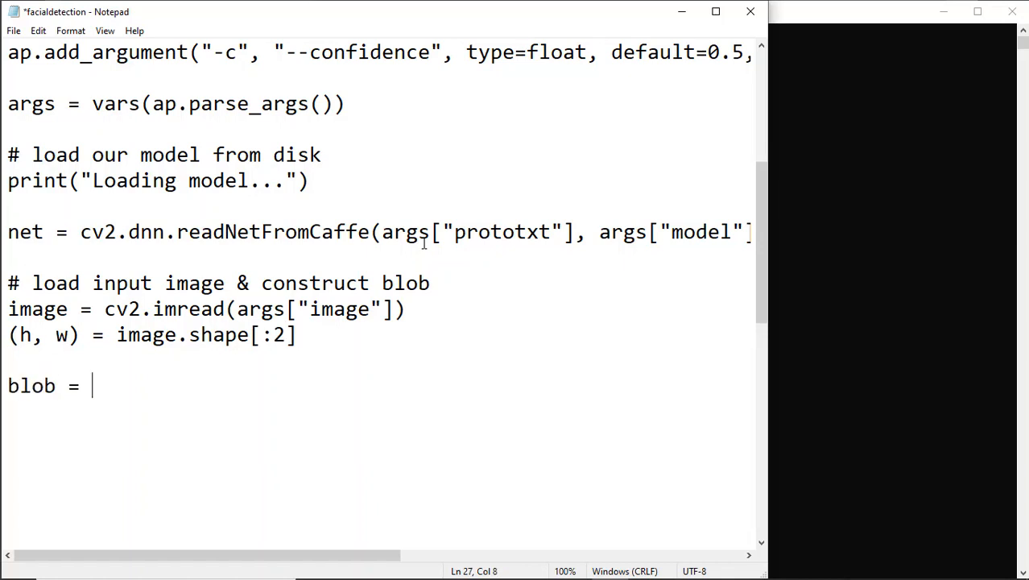
type("cv2.dn")
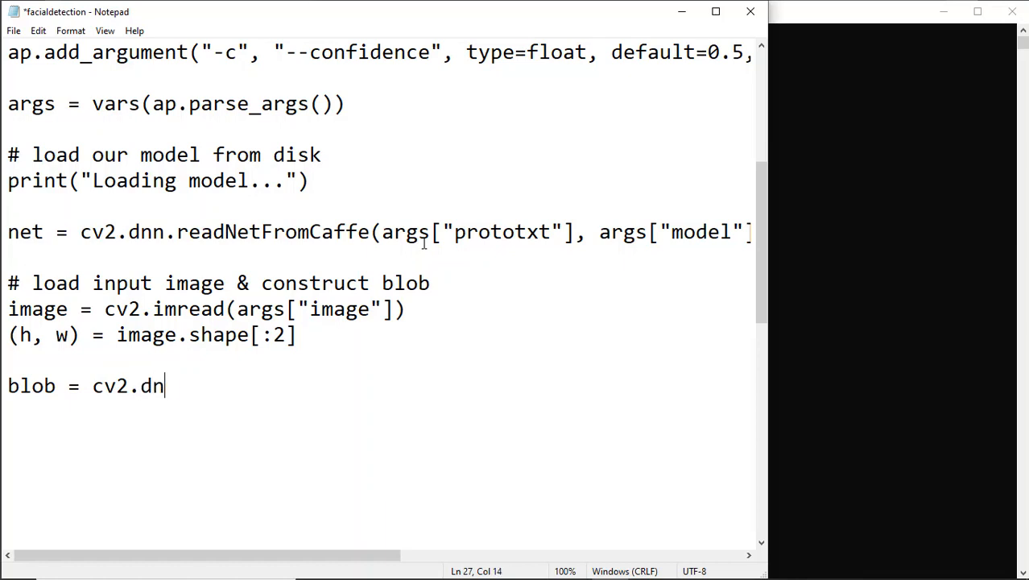
type("n.blob")
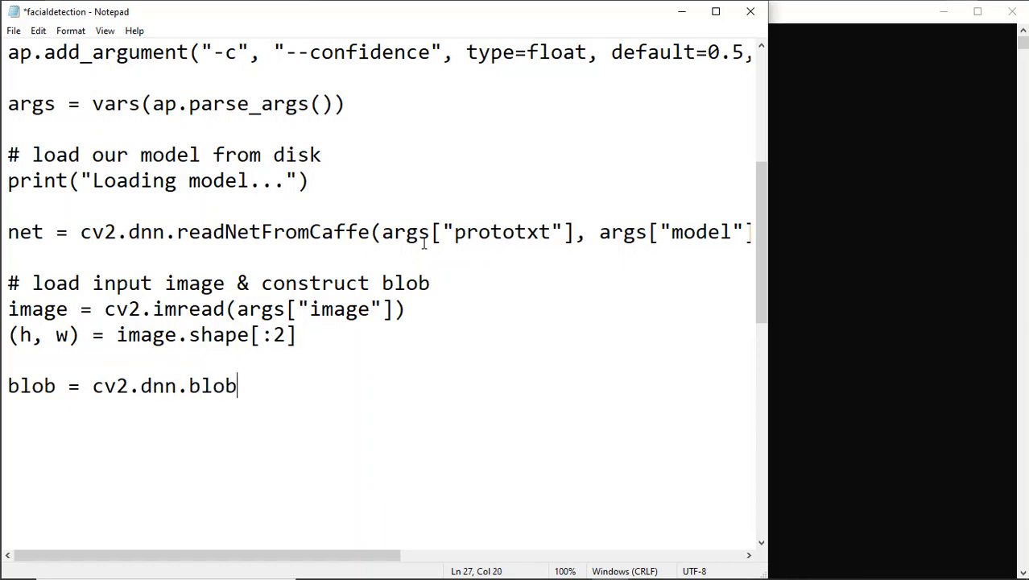
type("FromImag")
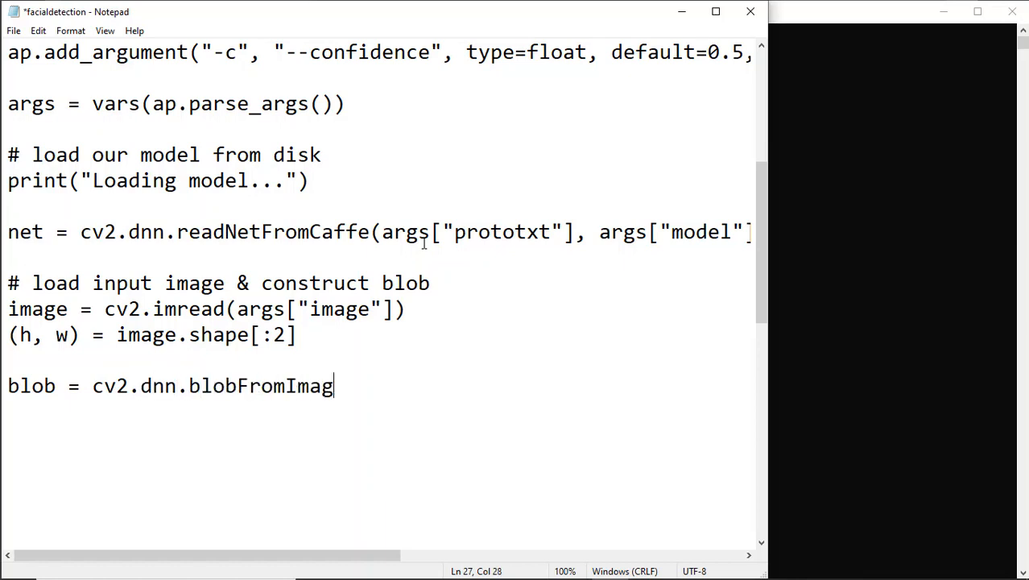
type("e(cv2.re")
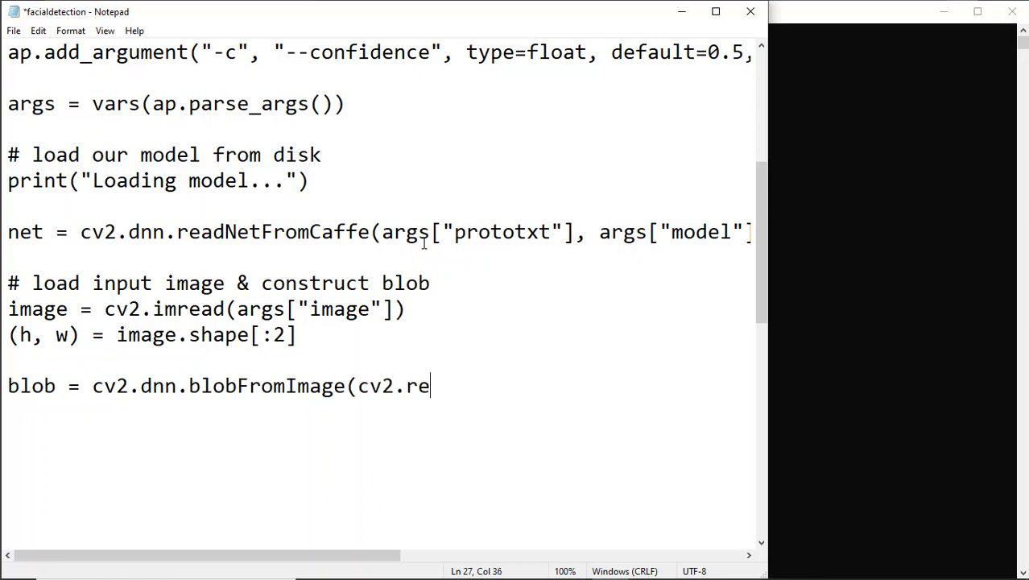
type("size")
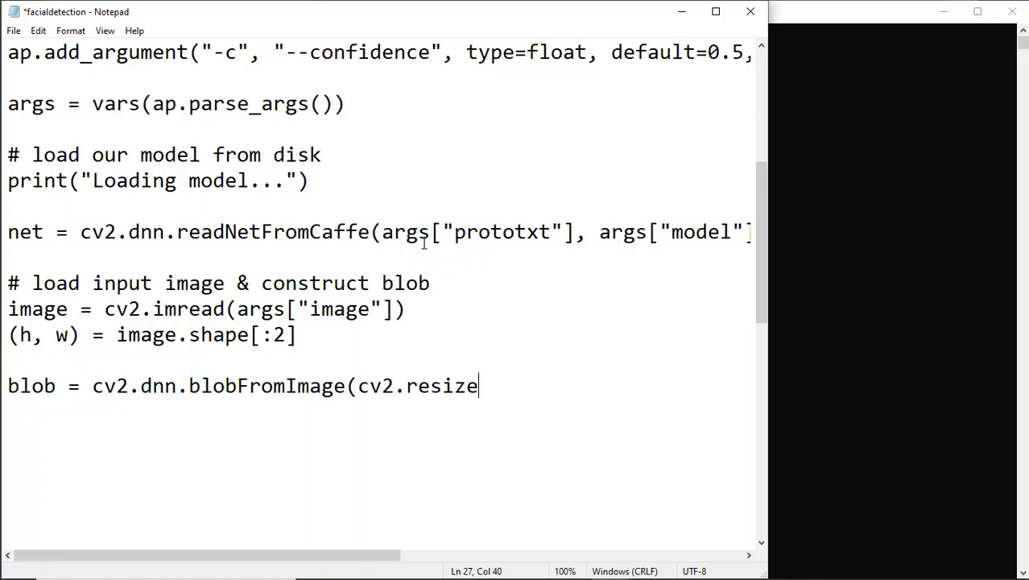
type("(")
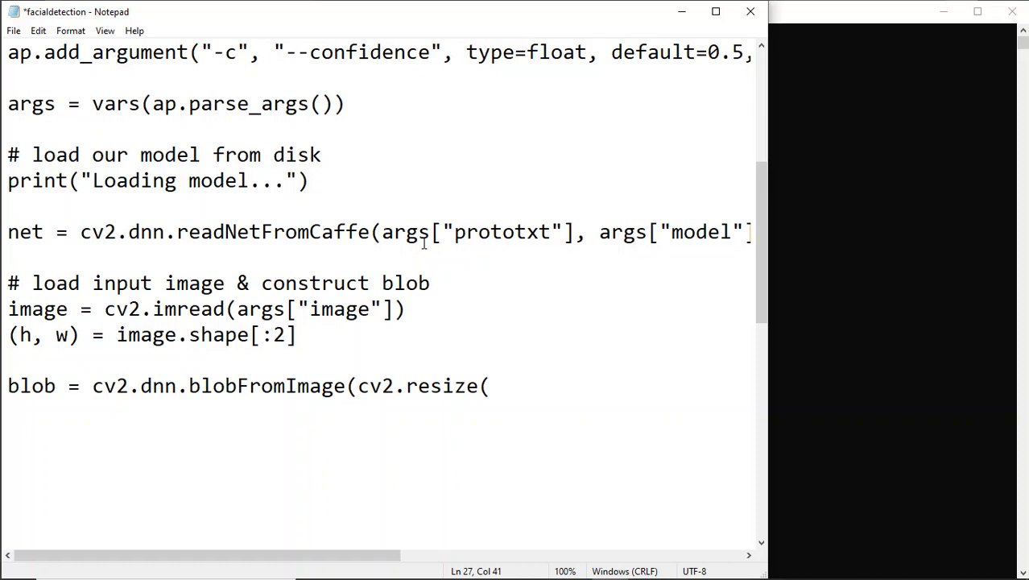
type("image, (3")
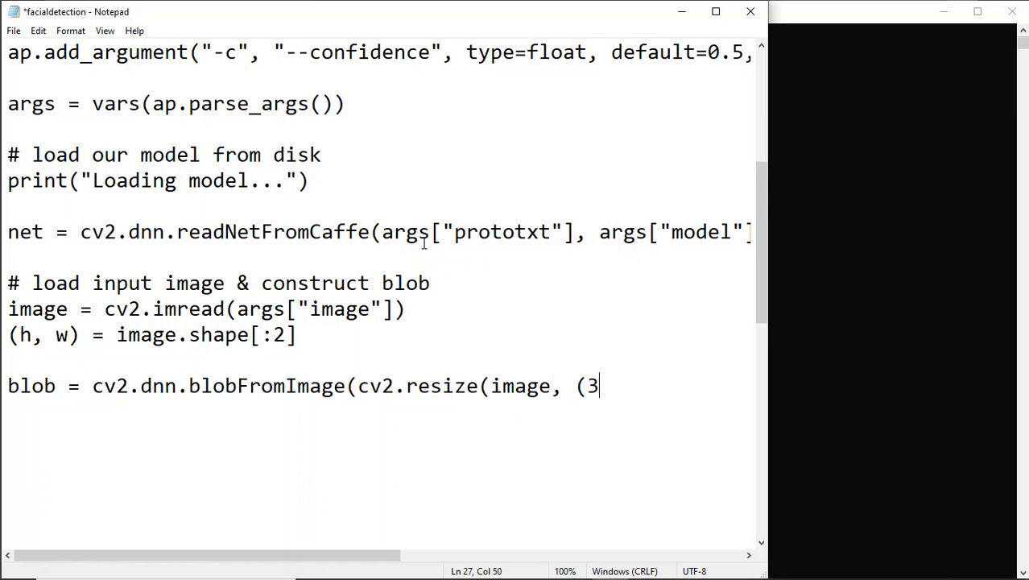
type("00,300)),")
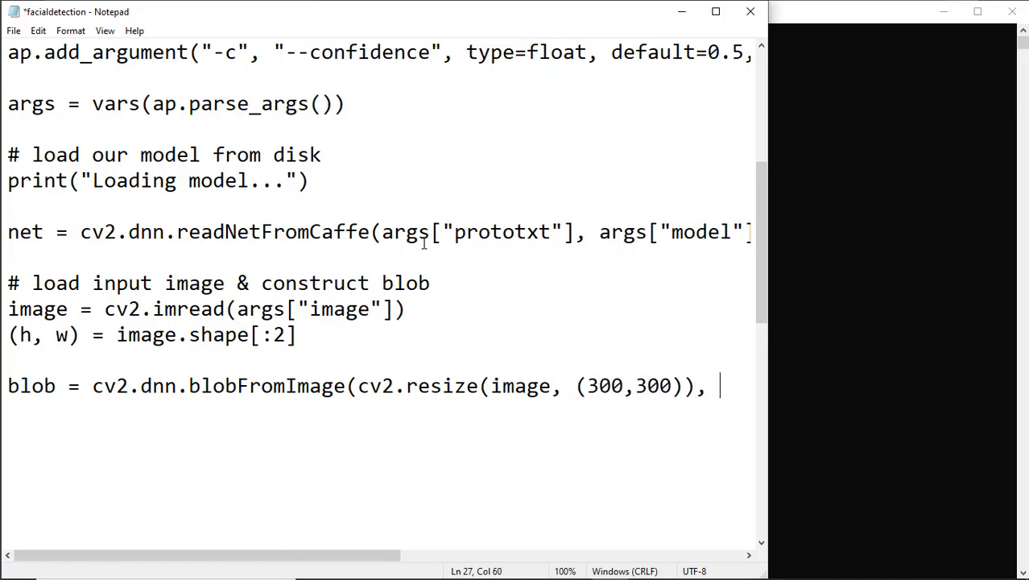
Complete the blob arguments: scale 1.0, size (300,300), mean (104.0, 177.0, 123.0).
type("1.0,")
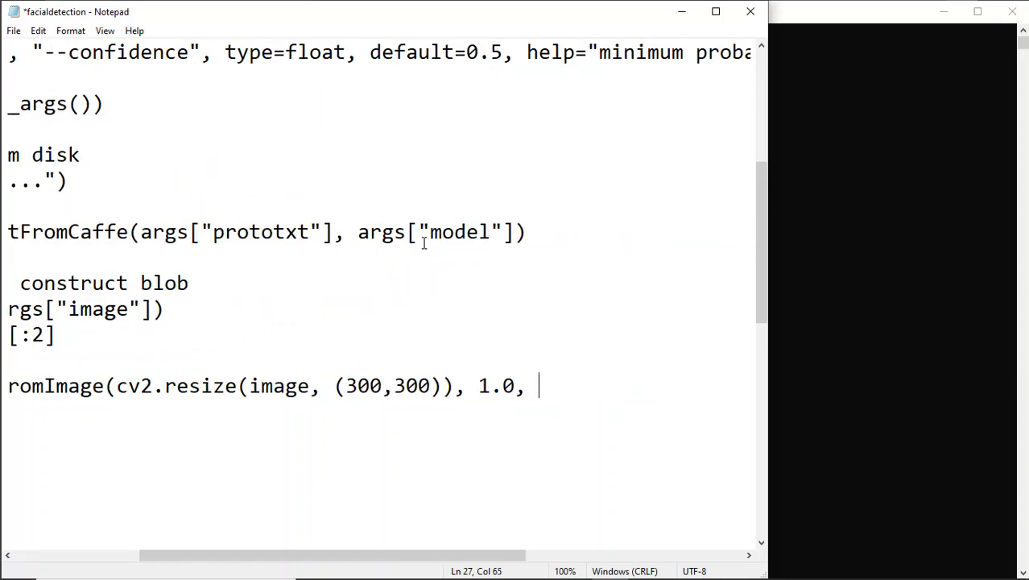
type("(300,300), (1")
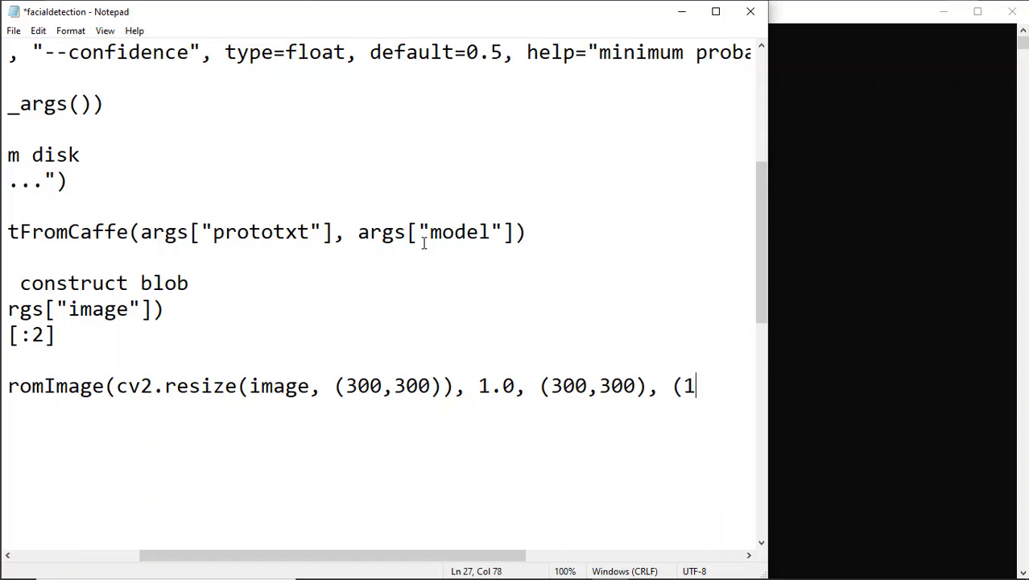
type("04.0,")
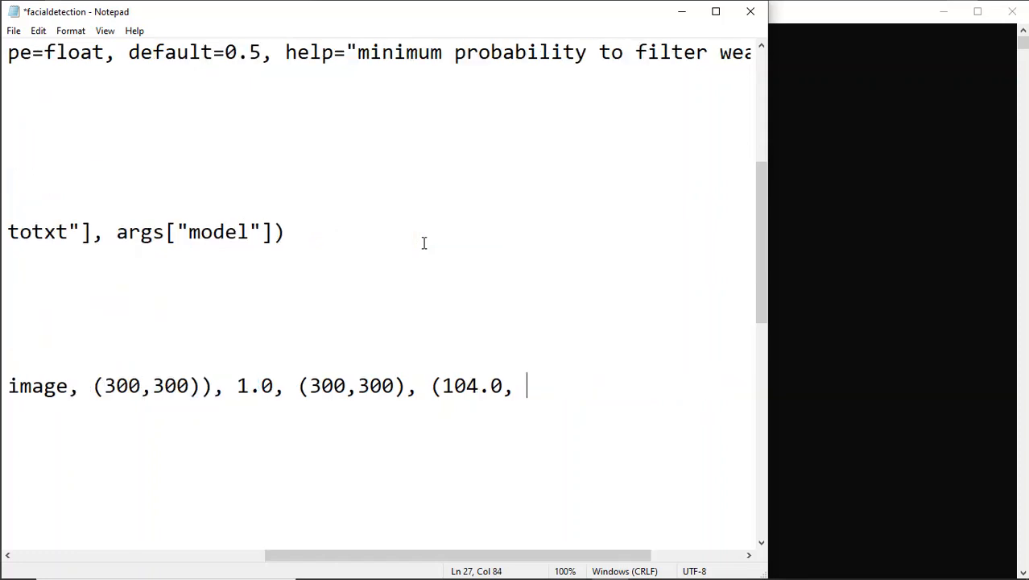
type("177.0")
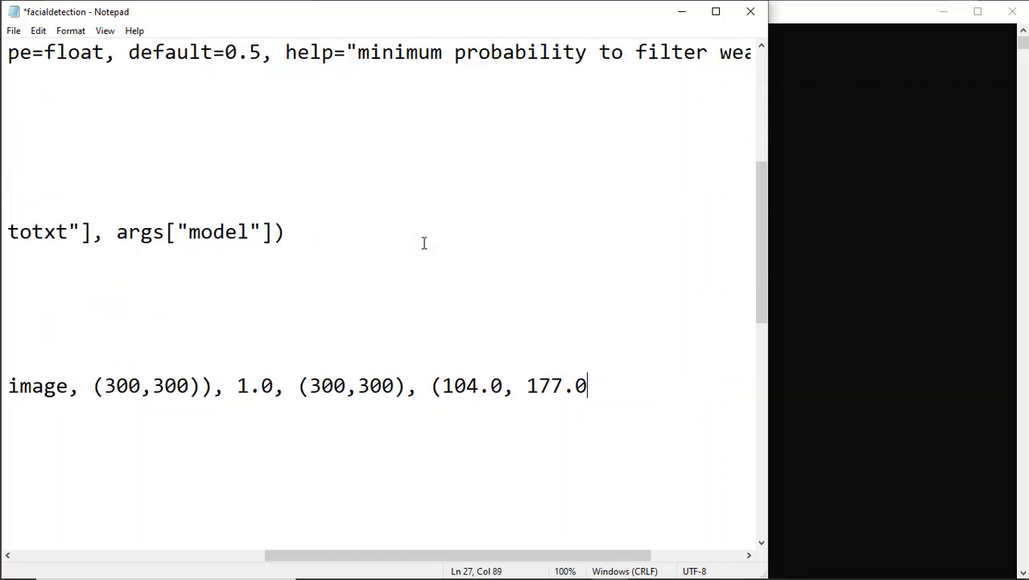
type(", 123.0")
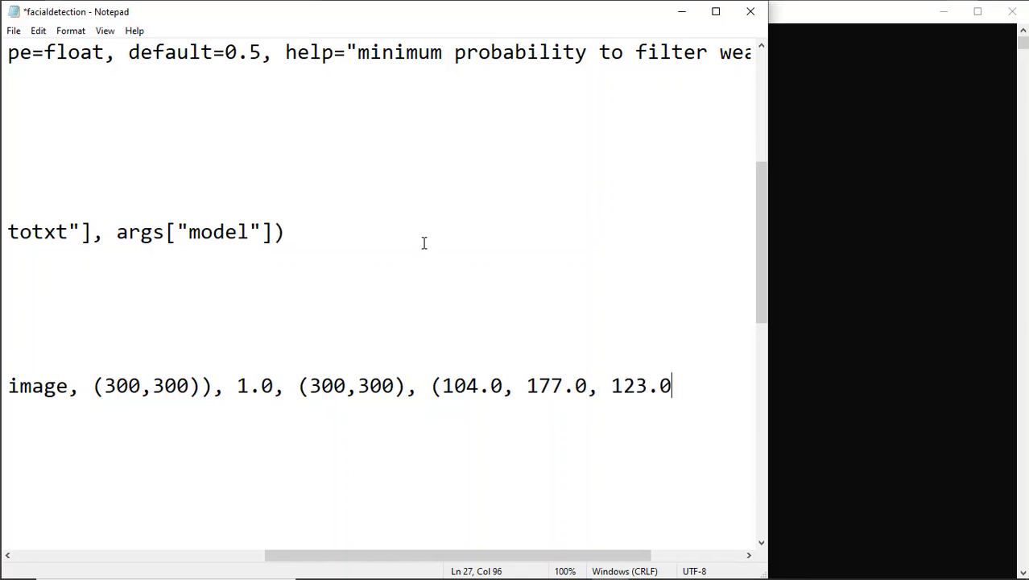
type("))")
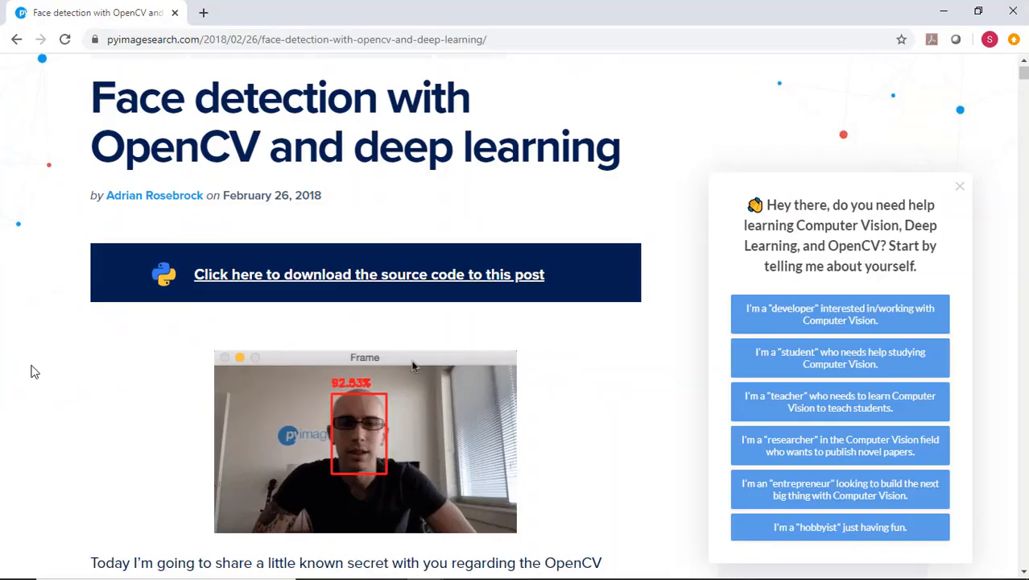
Scroll the pyimagesearch article down to the 'apply face detection' code.
scroll("down", 3)
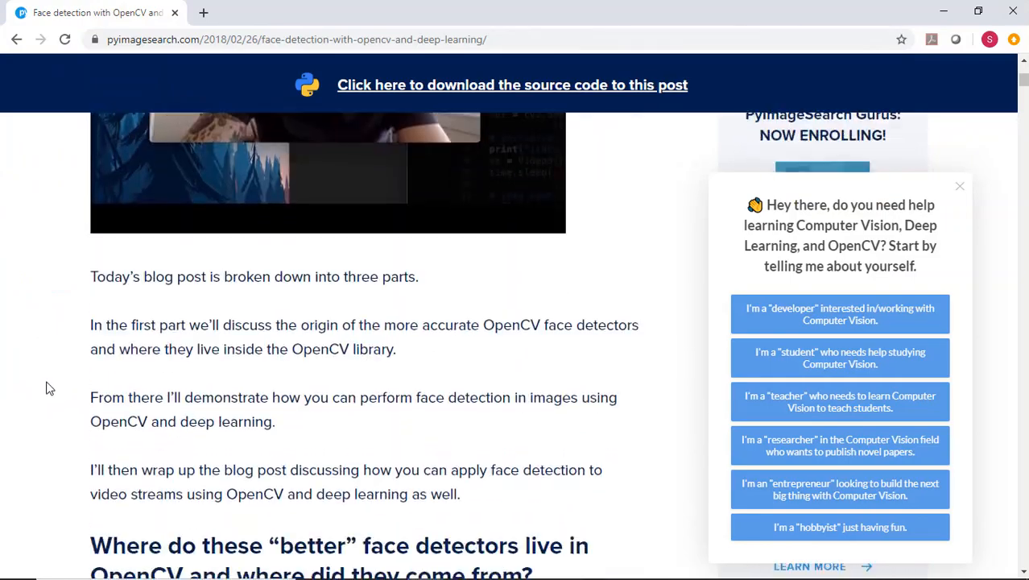
scroll("down", 3)
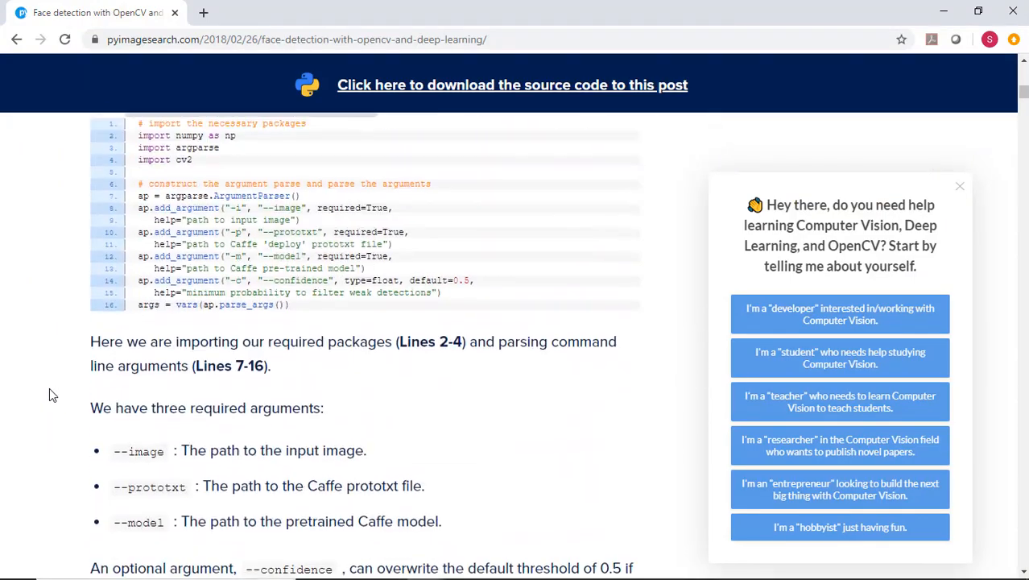
scroll("down", 3)
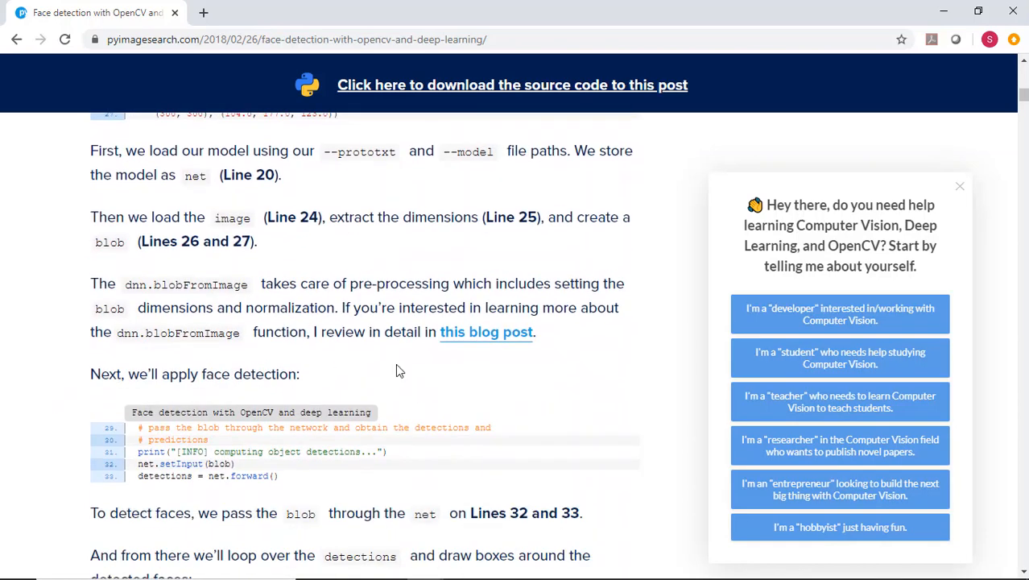
left_click(485, 331)
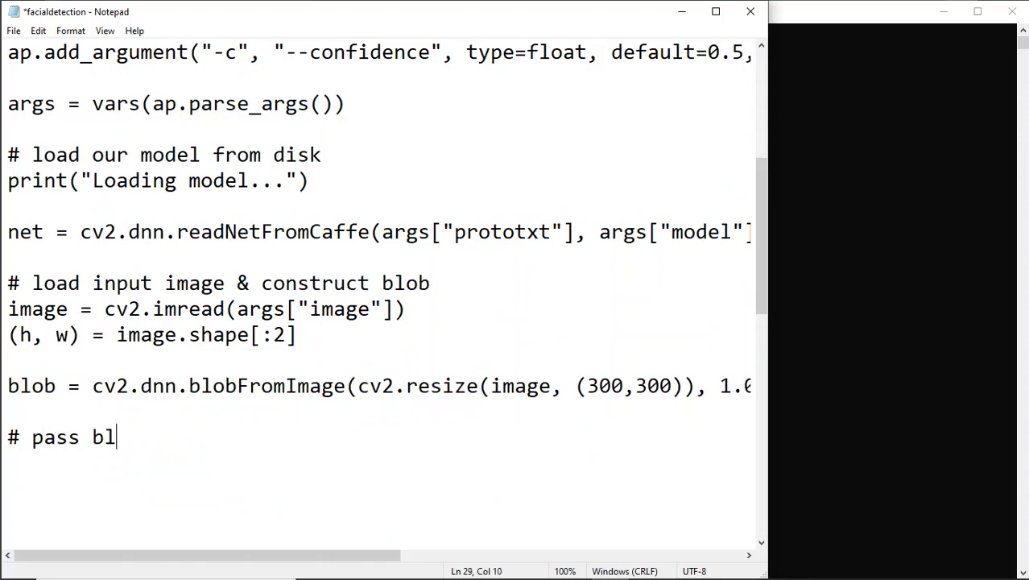
Finish the pass-blob comment and add print("Computing object detections...").
type("og throu")
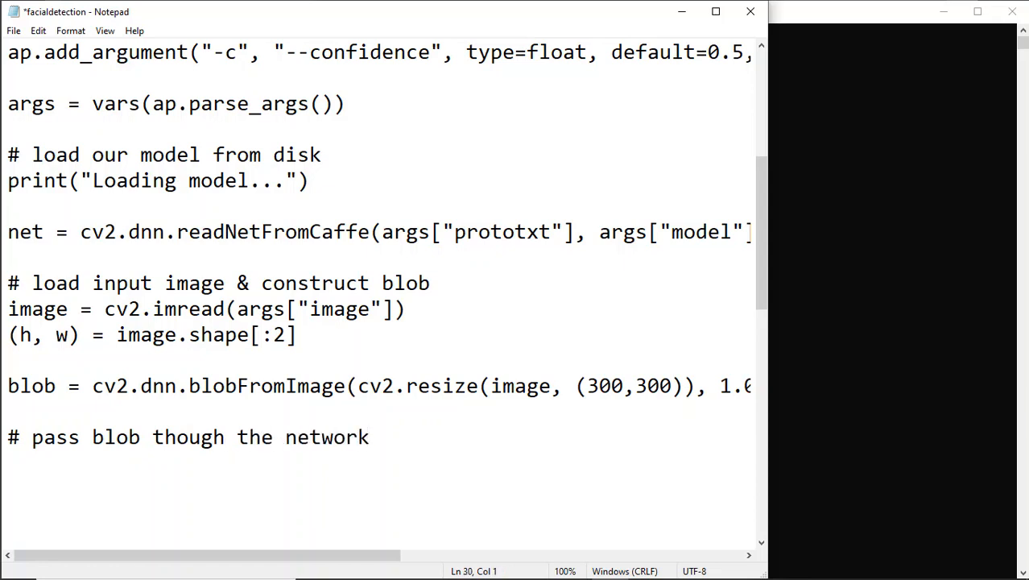
type("print(\"C")
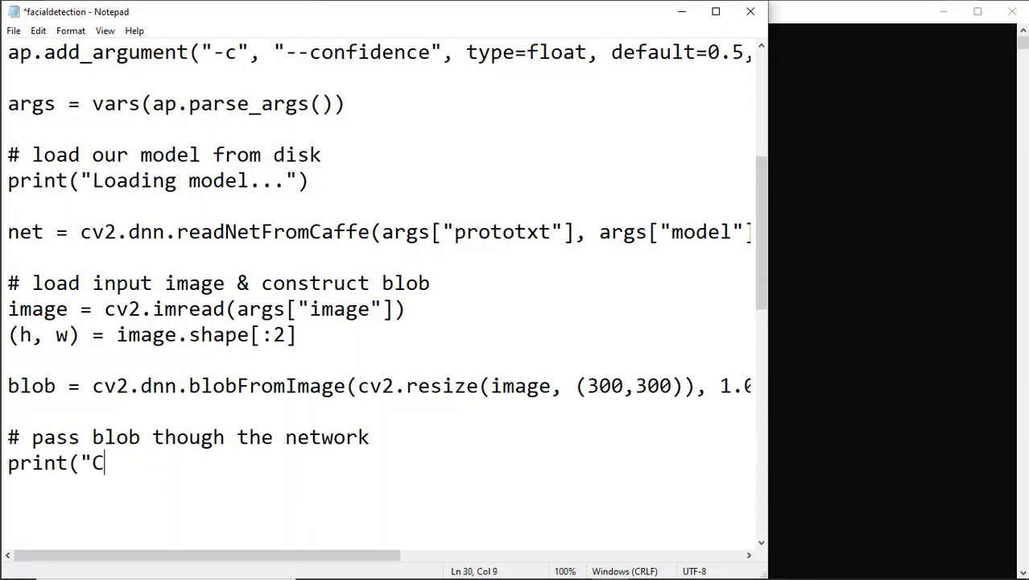
type("omputing object")
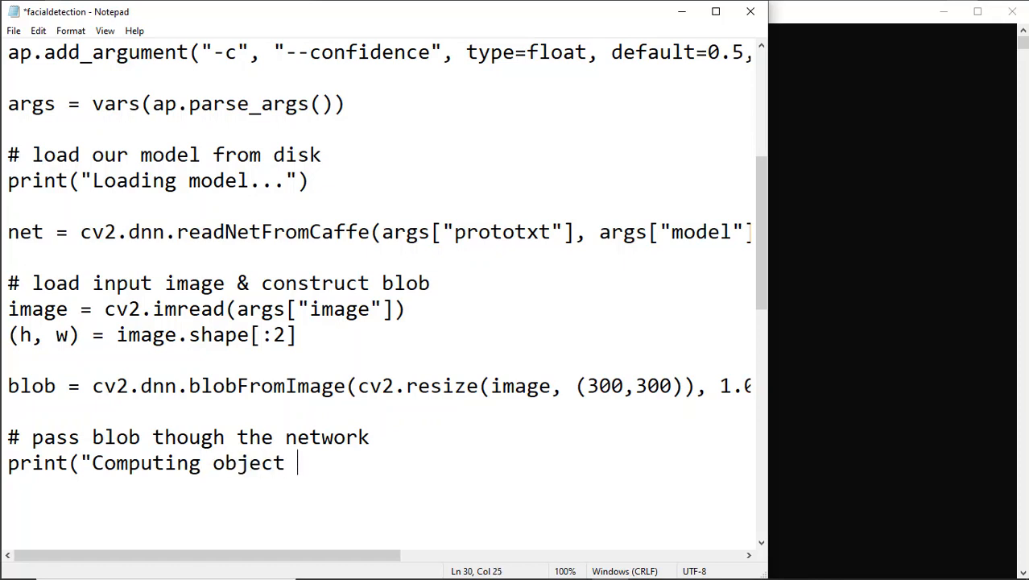
type("detections...\"")
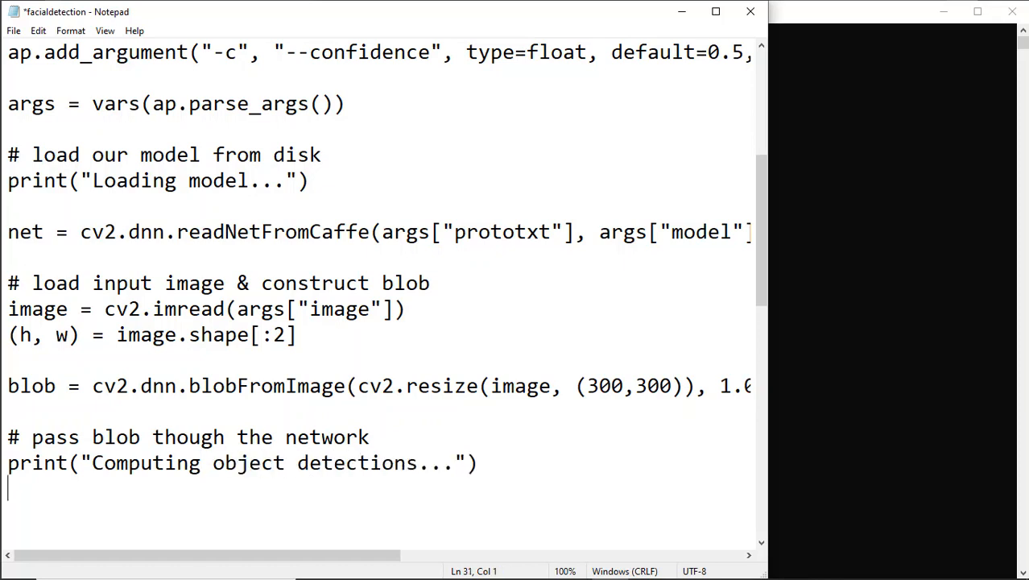
Add net.setInput(blob) and detections = net.forward(), then start a print(detections line.
type("net.")
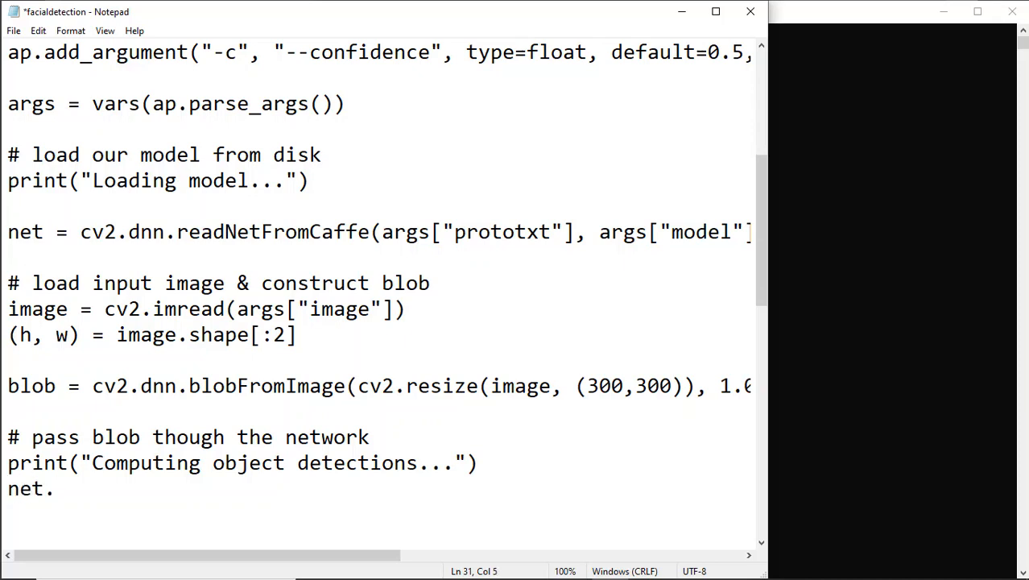
type("setInput(blob")
left_click(378, 515)
type("d")
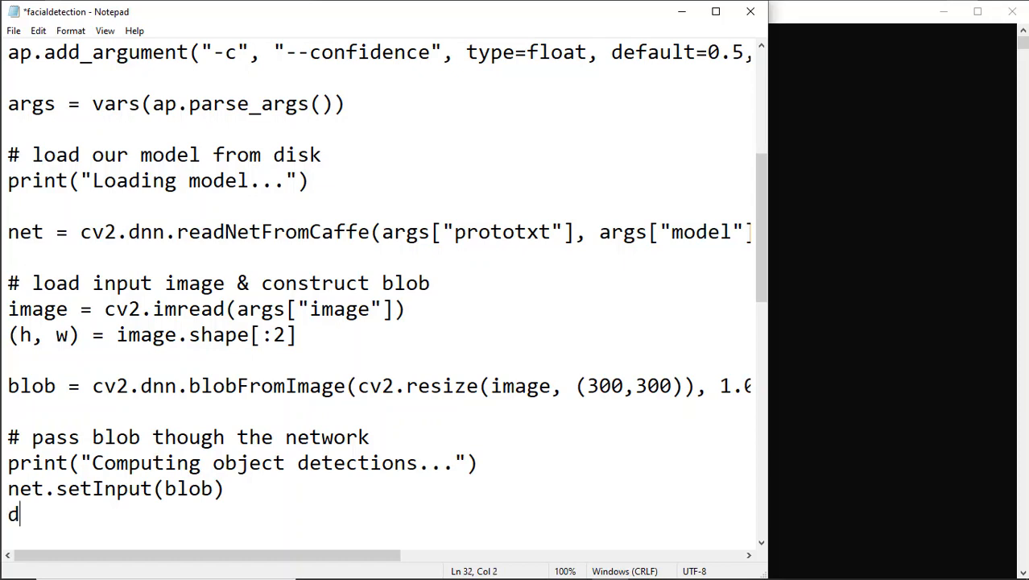
type("etections =")
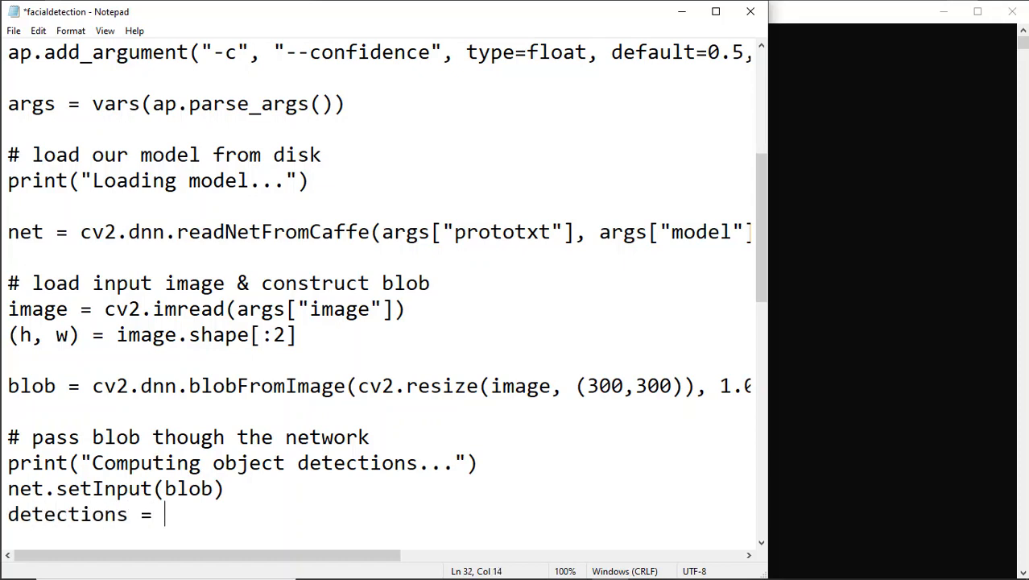
type("net.fo")
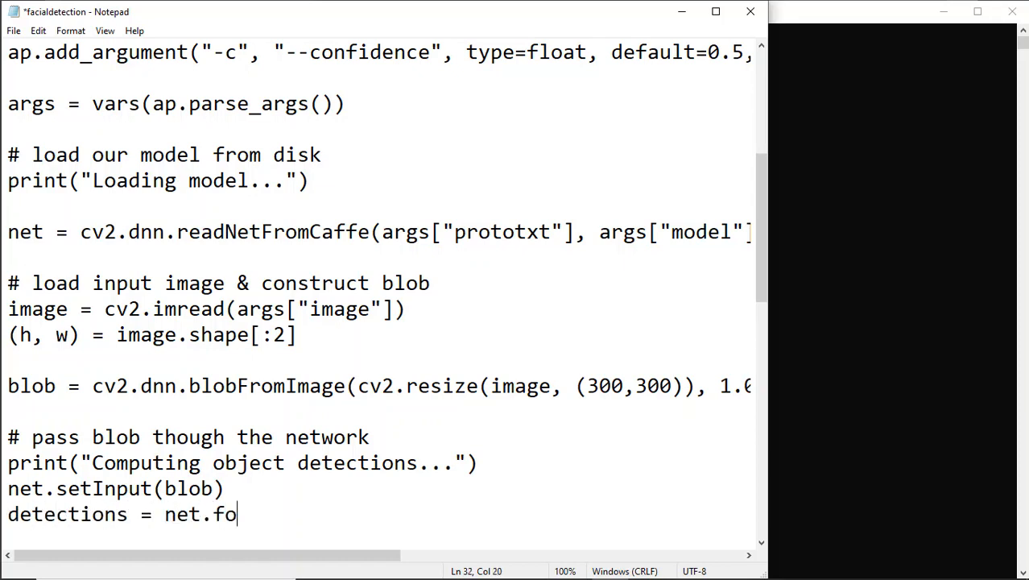
type("rward()")
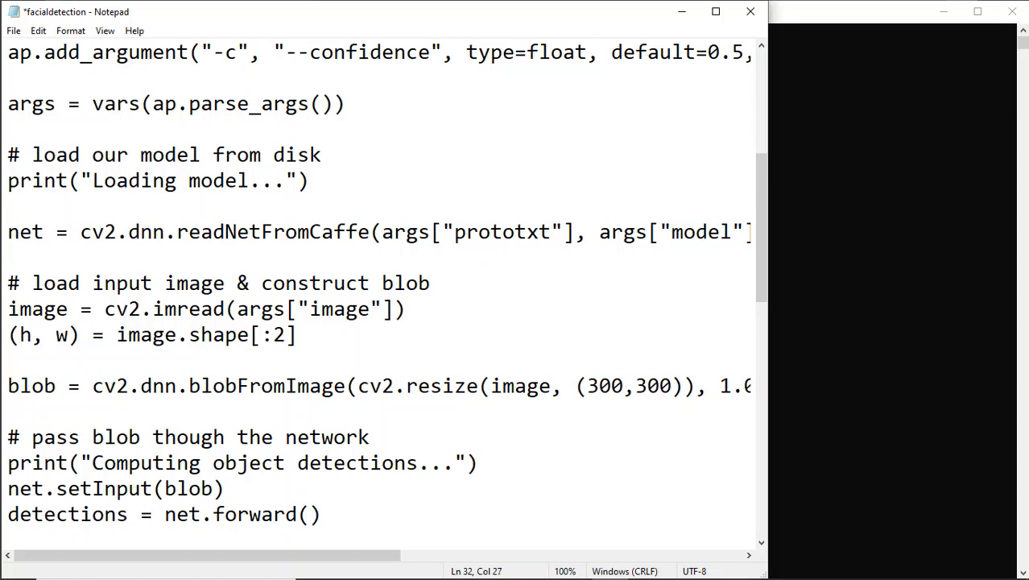
type("print(detections.")
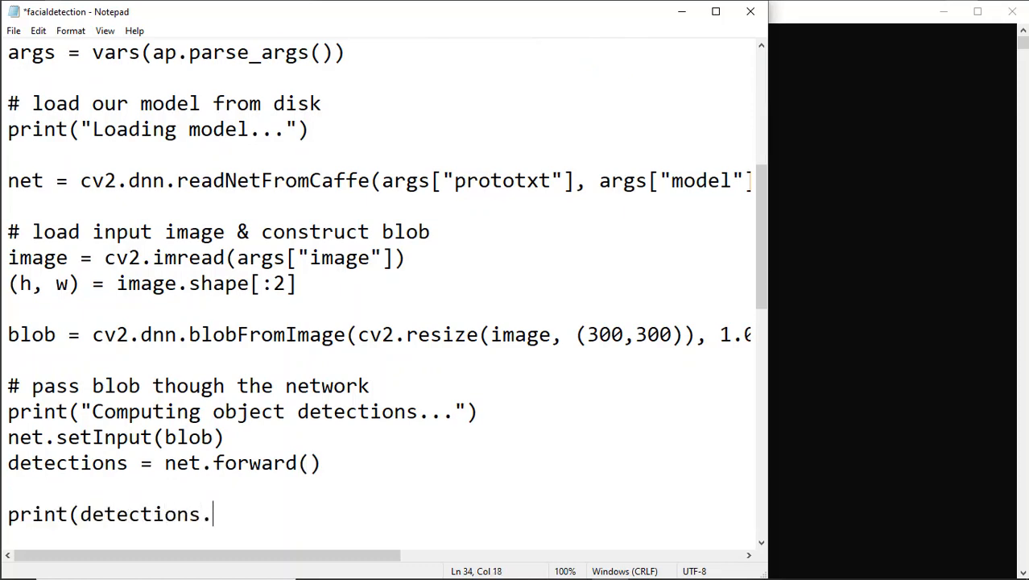
Complete the line as print(detections.shape).
type("shape)")
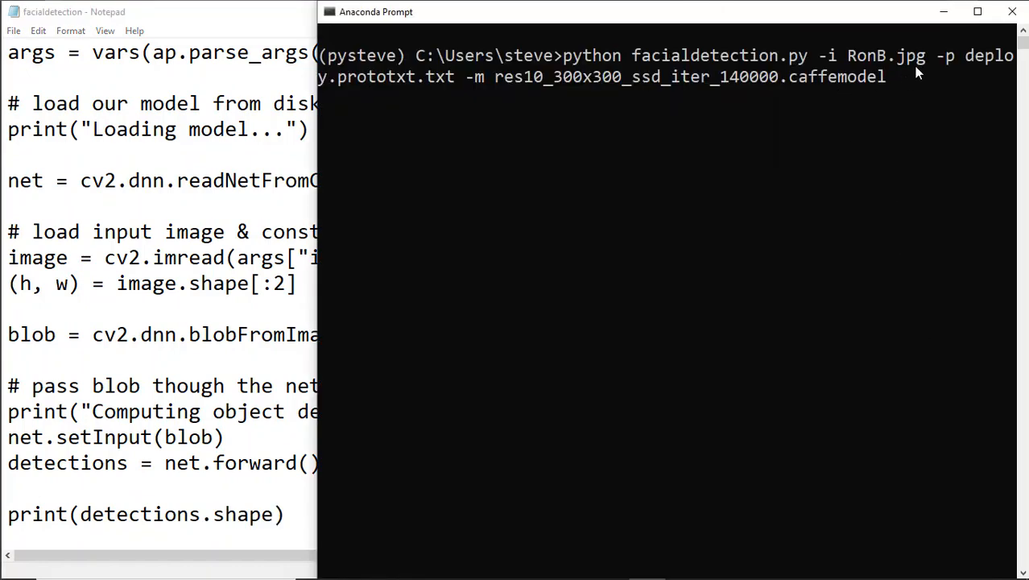
mouse_move(910, 150)
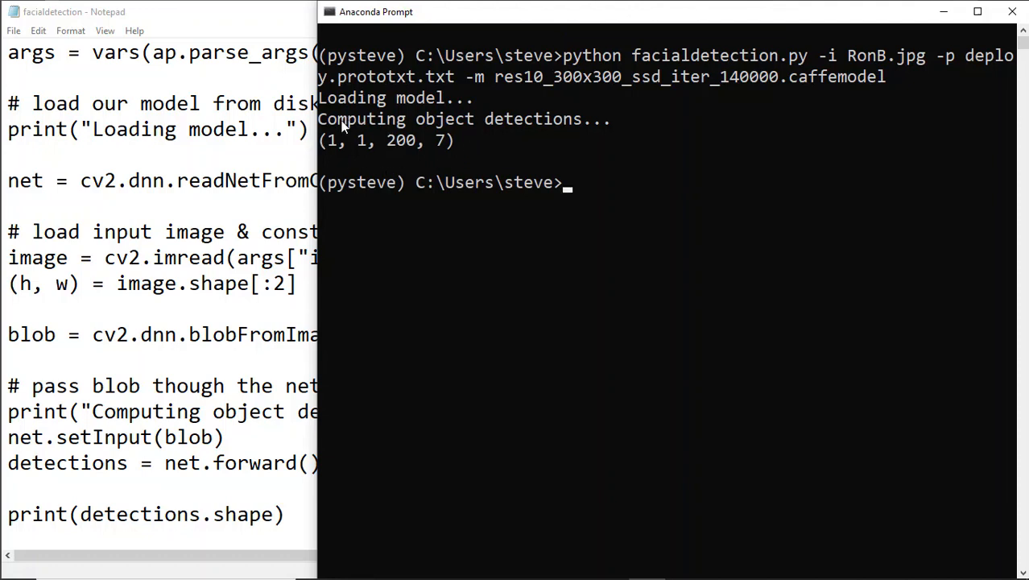
mouse_move(479, 161)
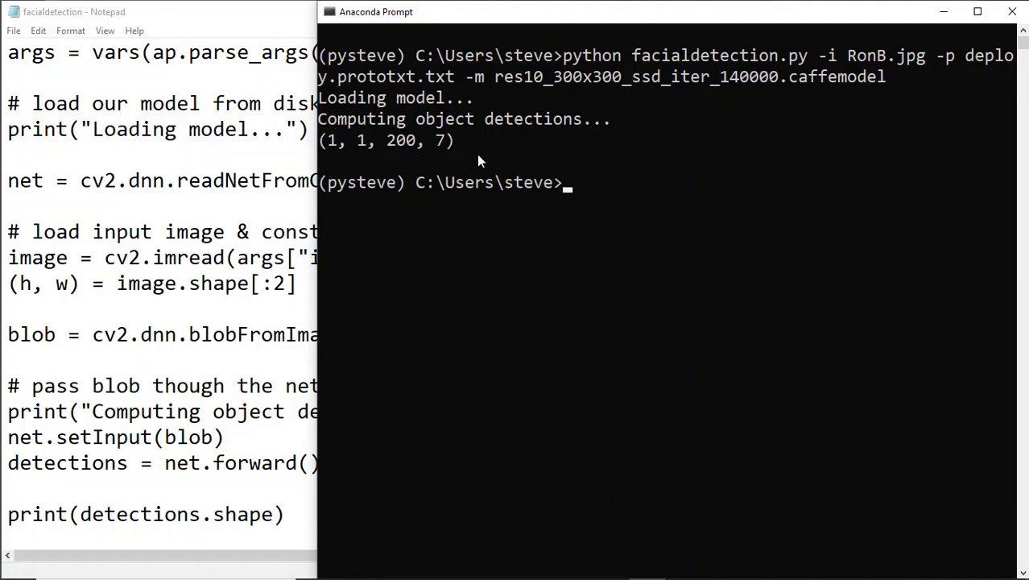
mouse_move(509, 193)
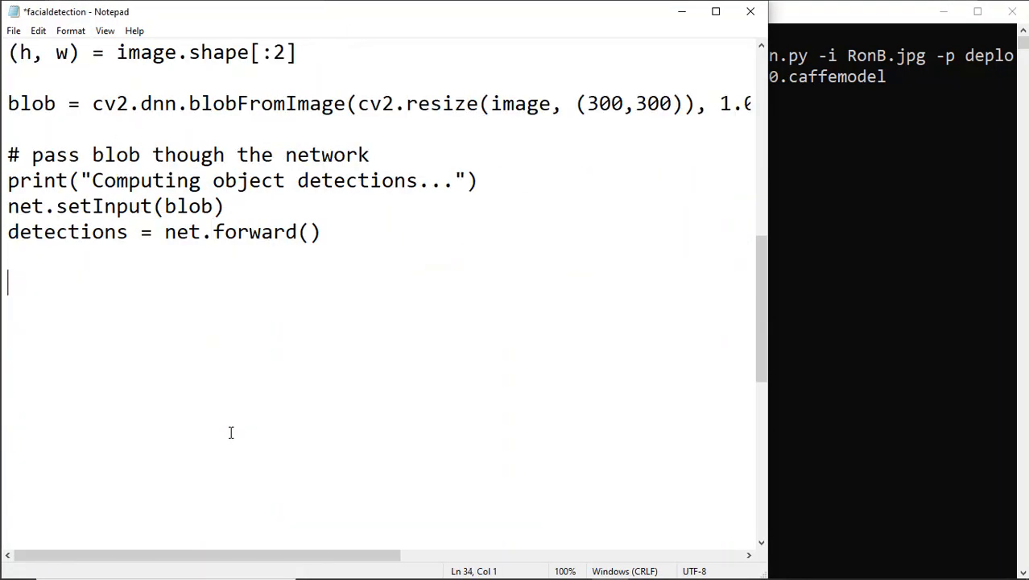
Add a '# loop over detections' comment and for i in range(0, detections.shape[2]):.
type("#")
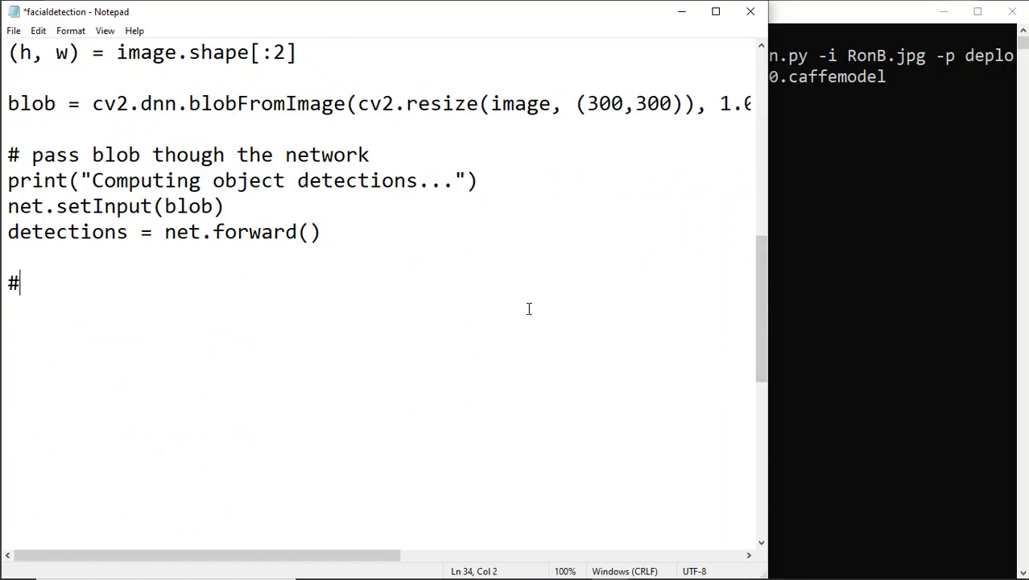
type("loop over detecti")
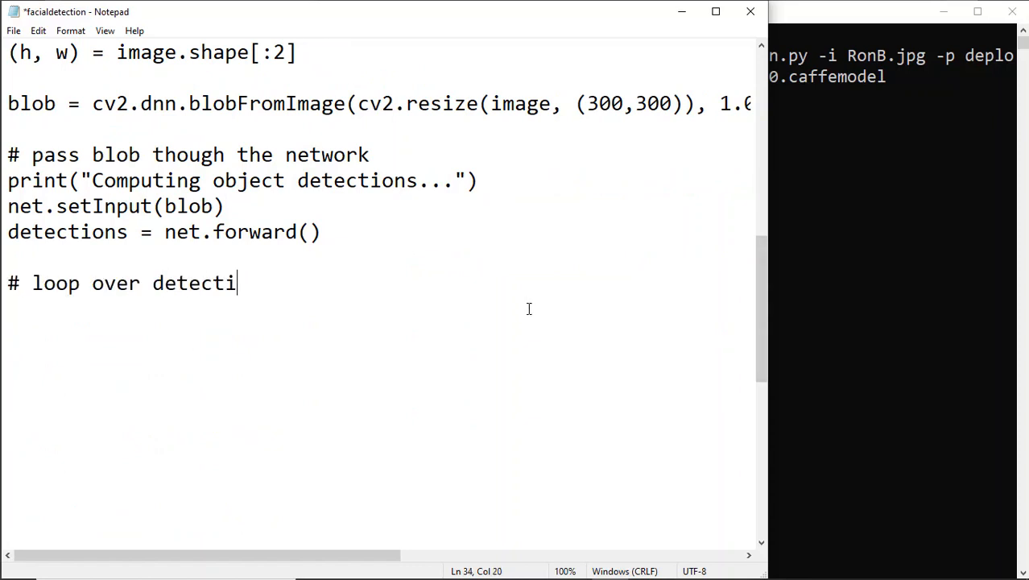
type("ons")
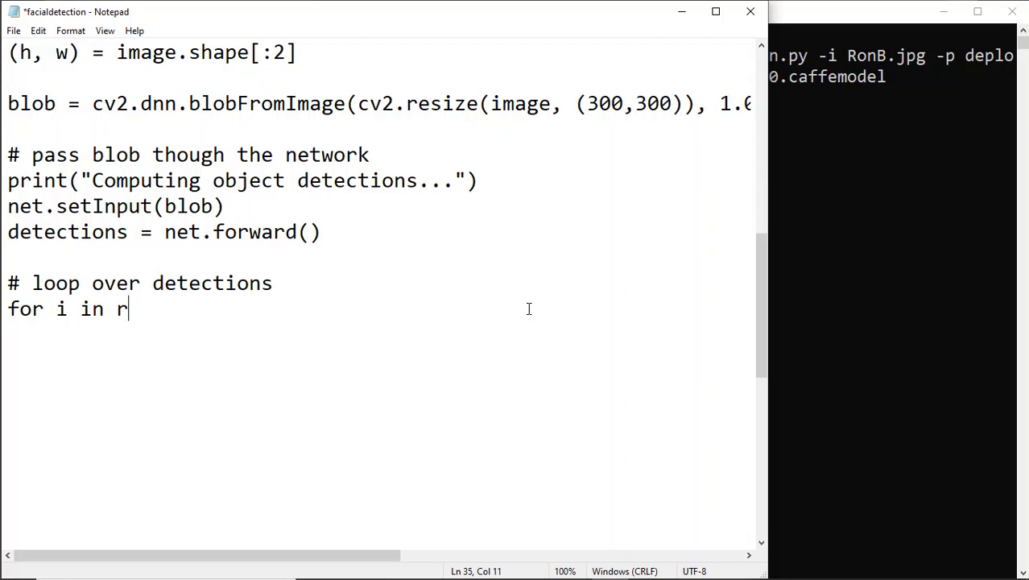
type("ange(0,")
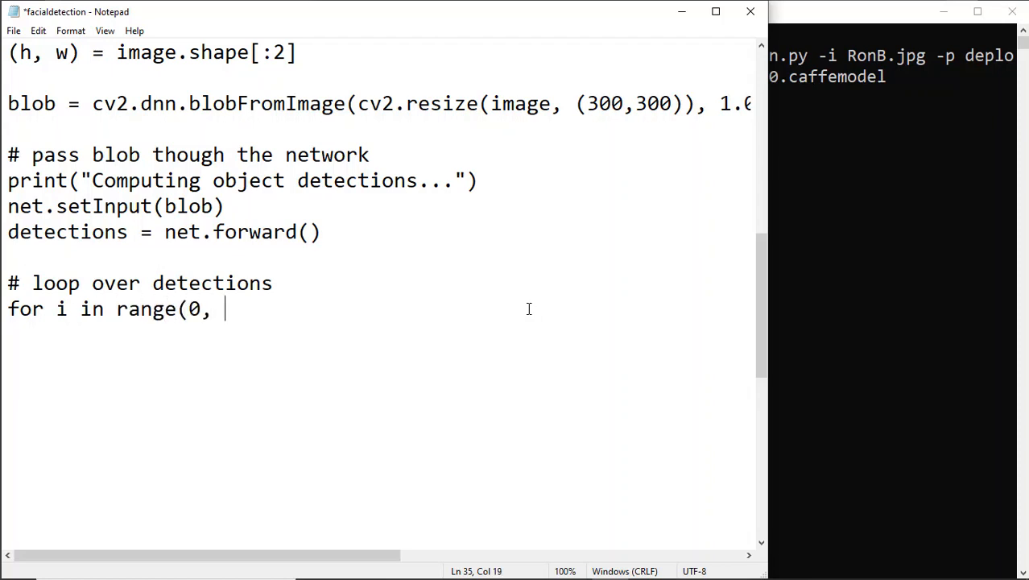
type("detections.h")
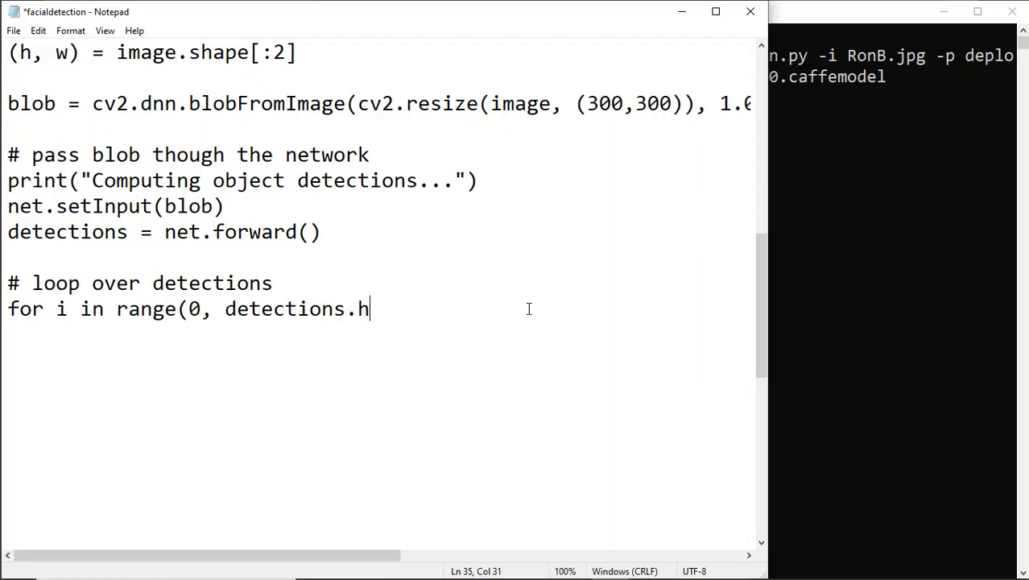
type("shape[")
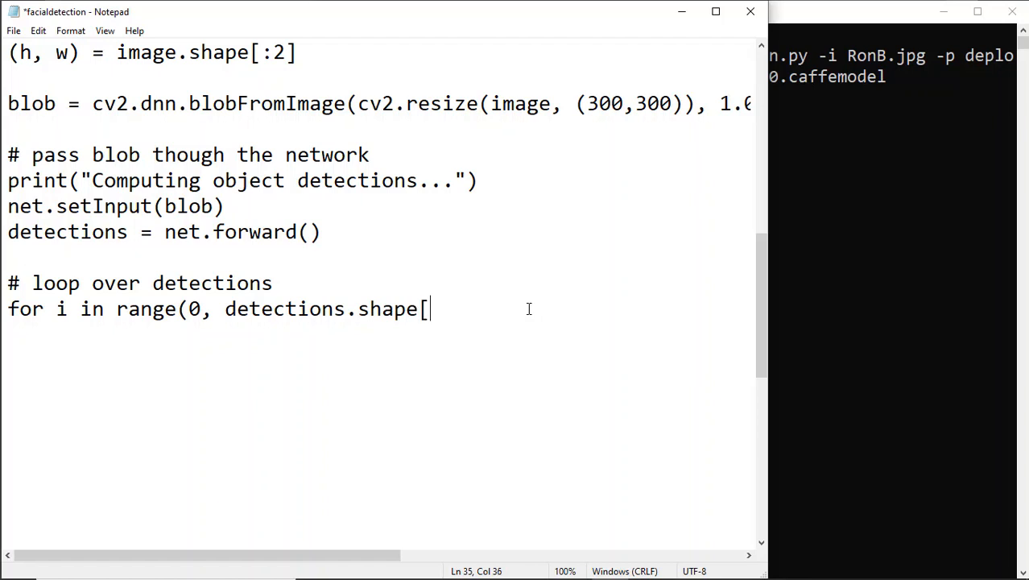
type("2])")
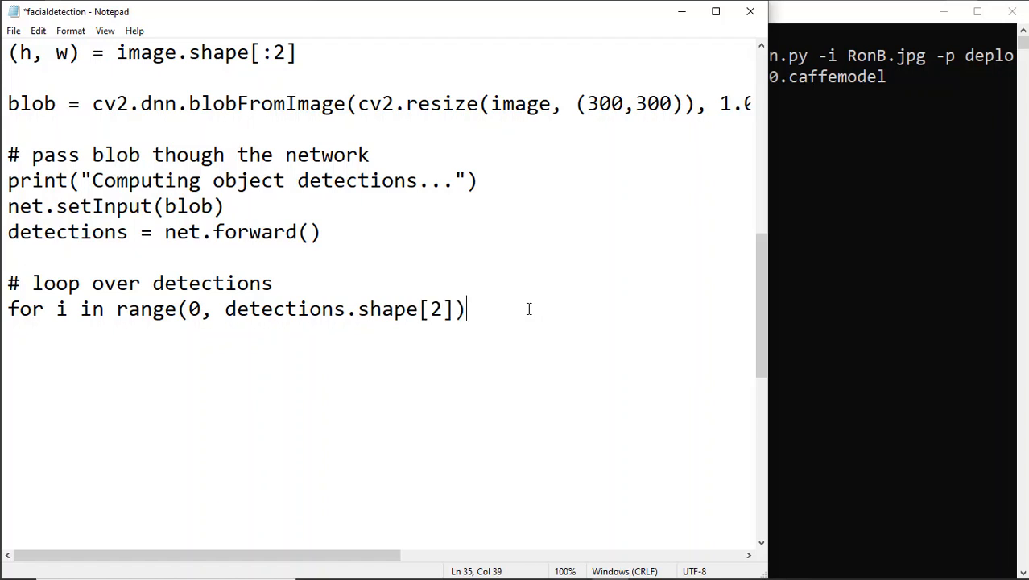
type(":")
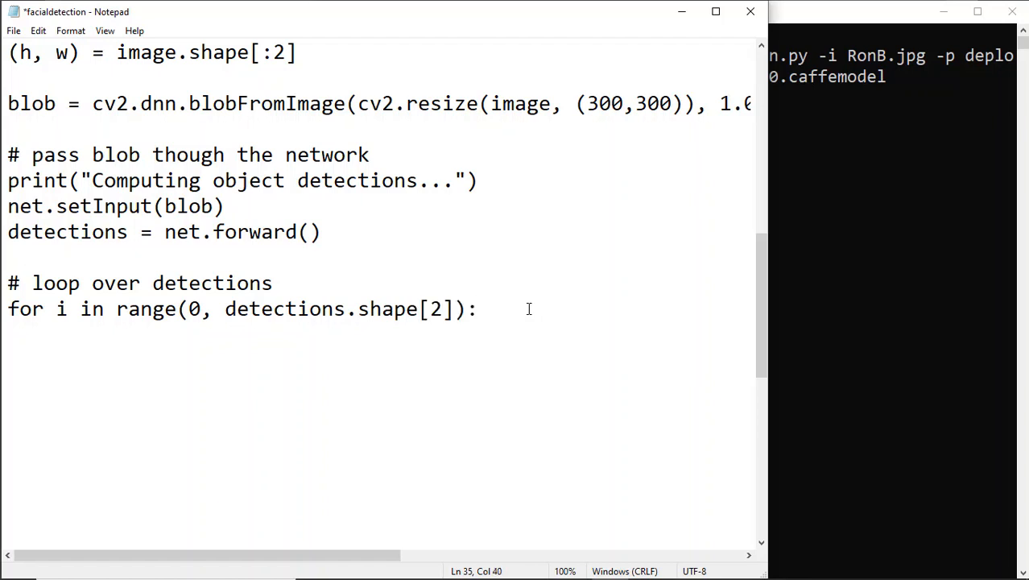
key("enter")
type("# confidence")
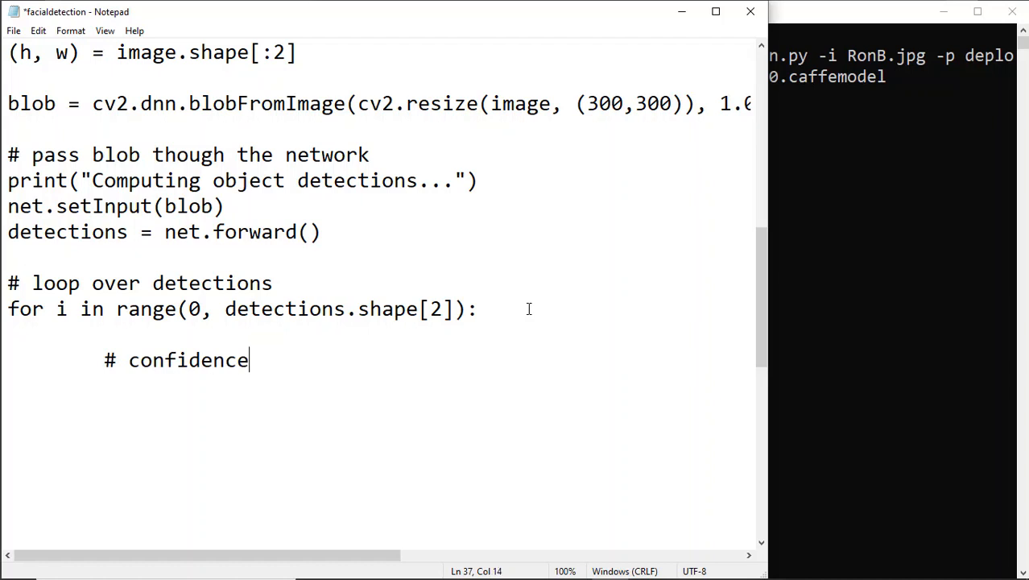
Inside the loop, add '# confidence of prediction' and confidence = detections[0, 0, i, 2].
type("of")
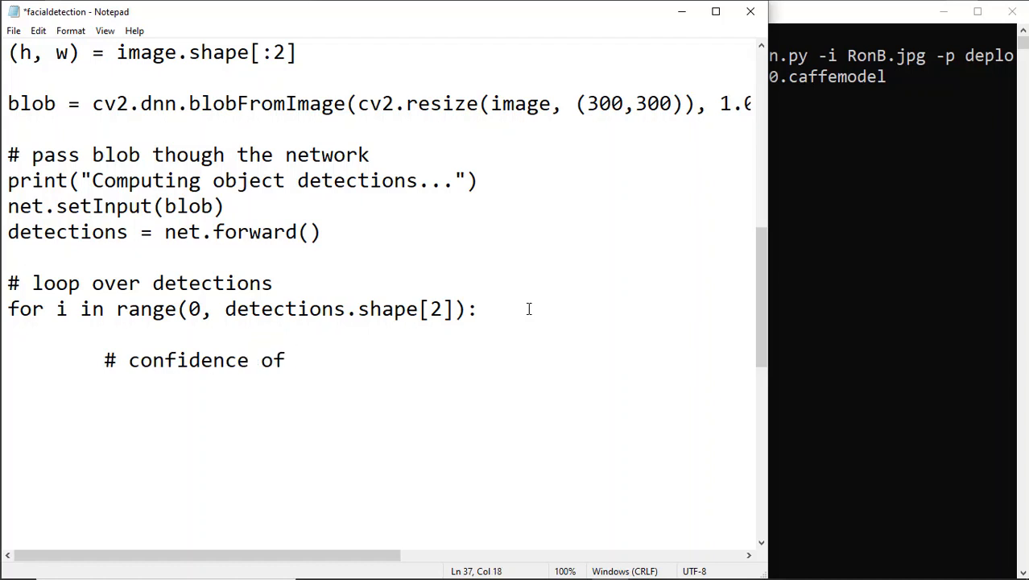
type("pred")
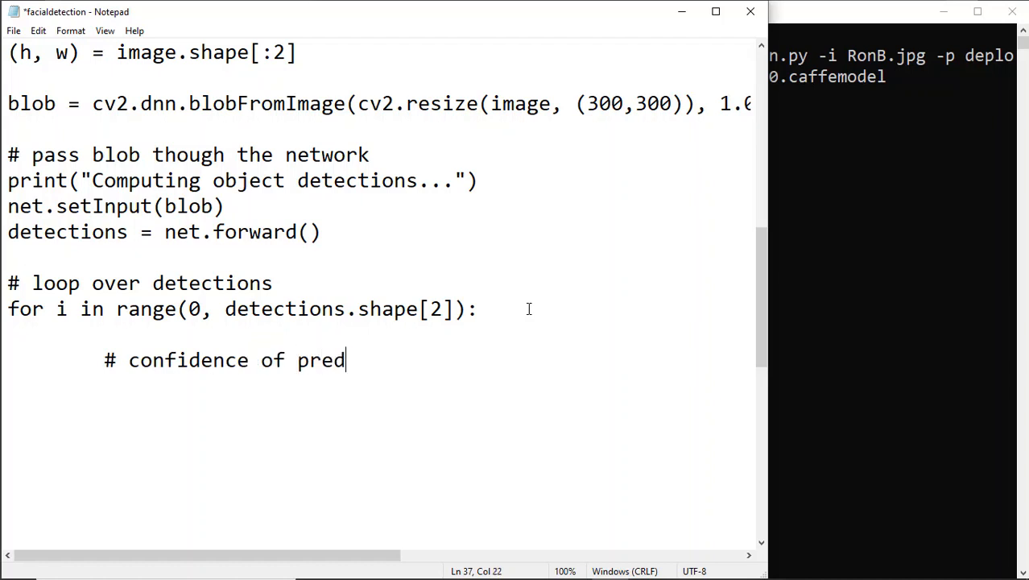
type("iction")
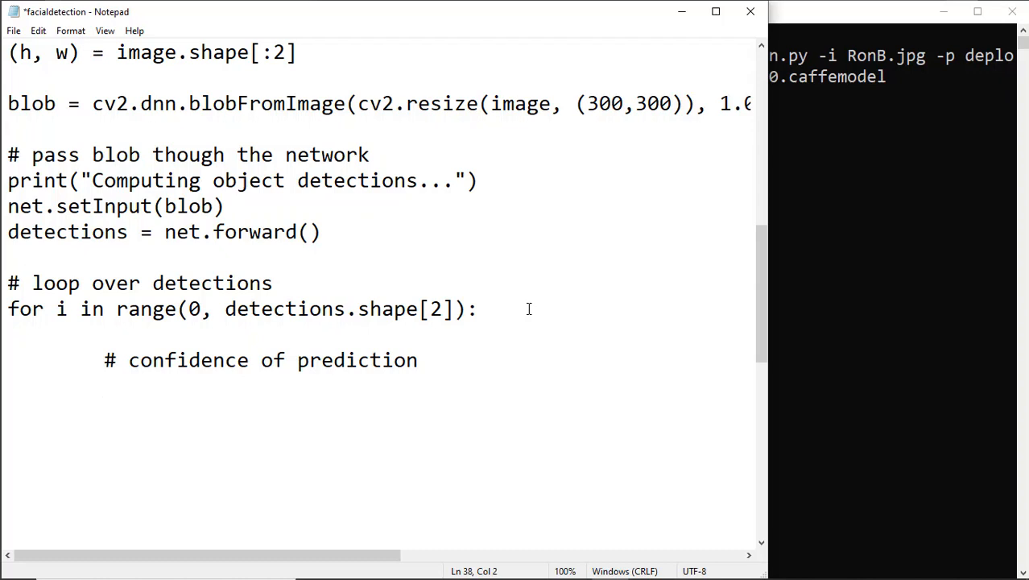
type("confidence =")
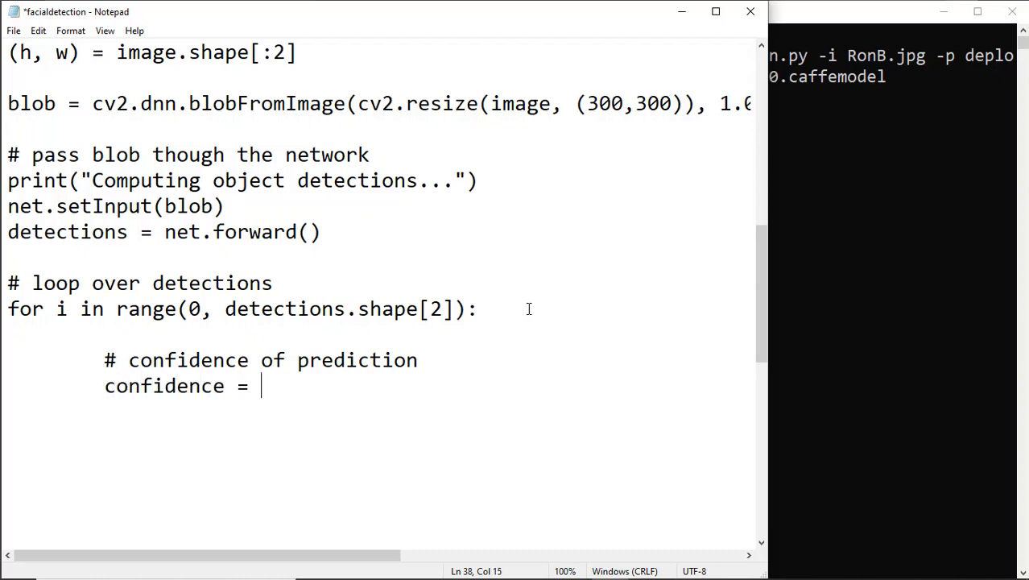
type("detecetions")
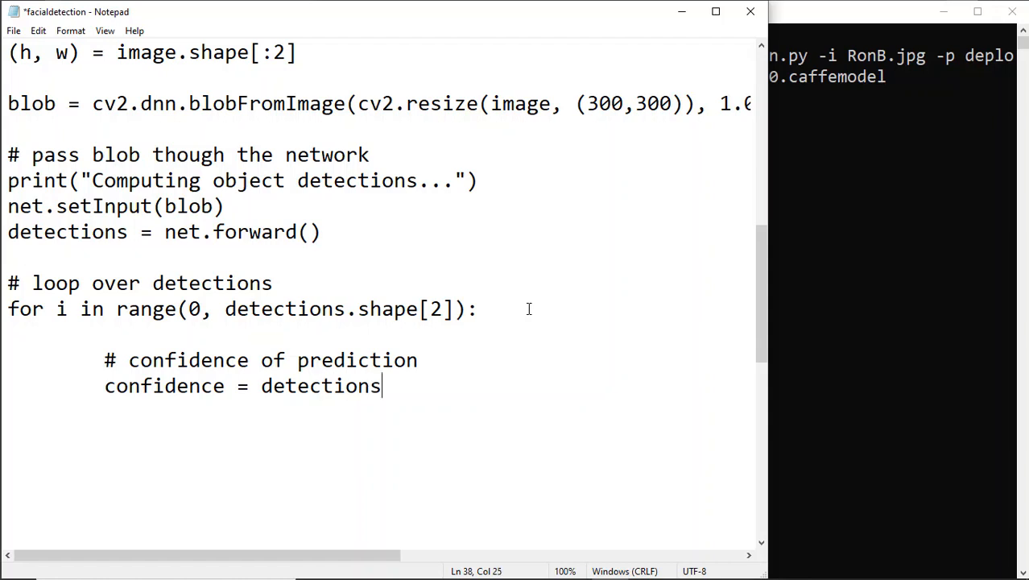
type("[0, 0")
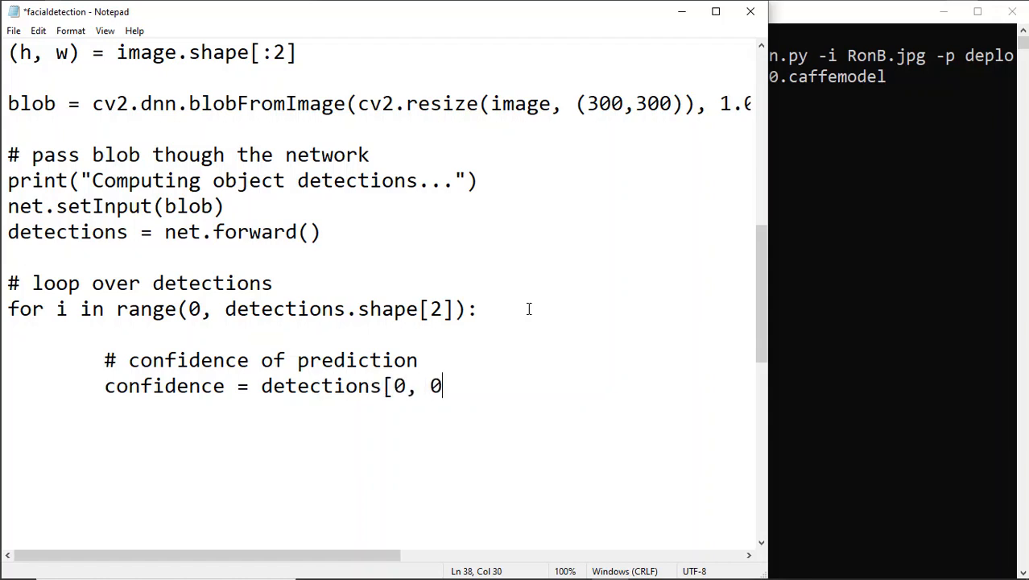
type(", i")
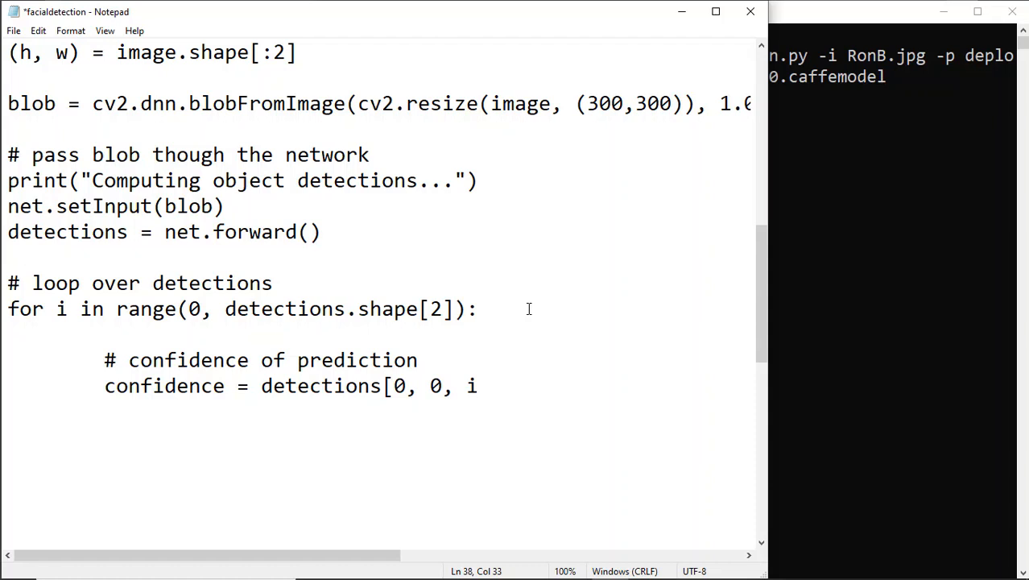
type(", 2]")
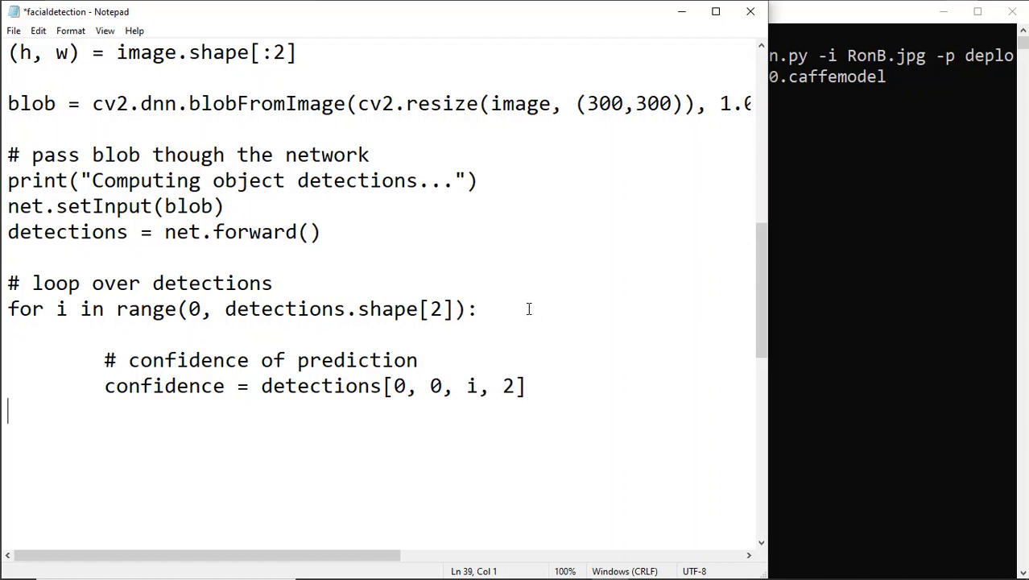
Add '# filter out weak detections' and 'if confidence > args["confidence"]:' in the loop.
key("tab")
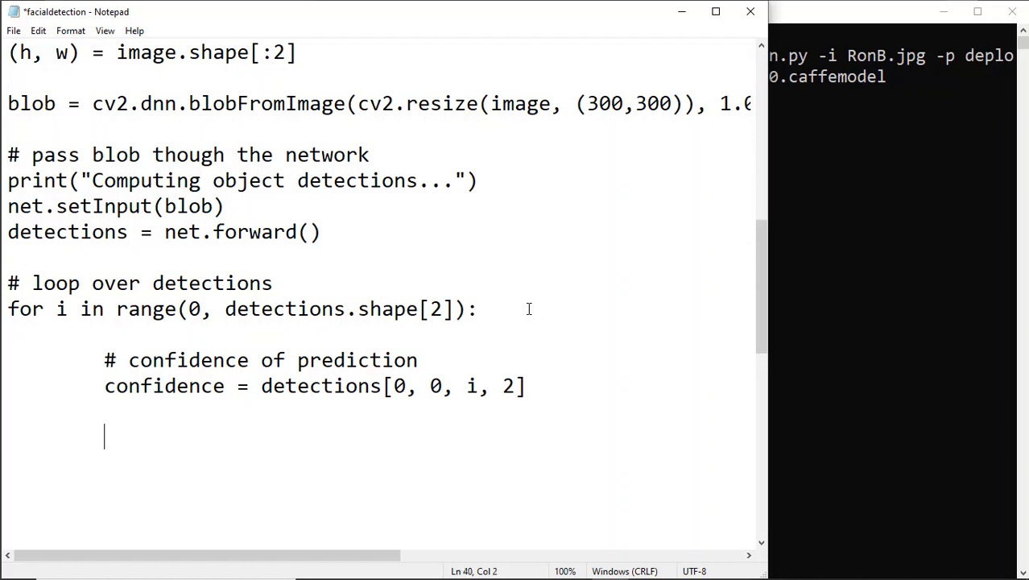
type("# filter out wea")
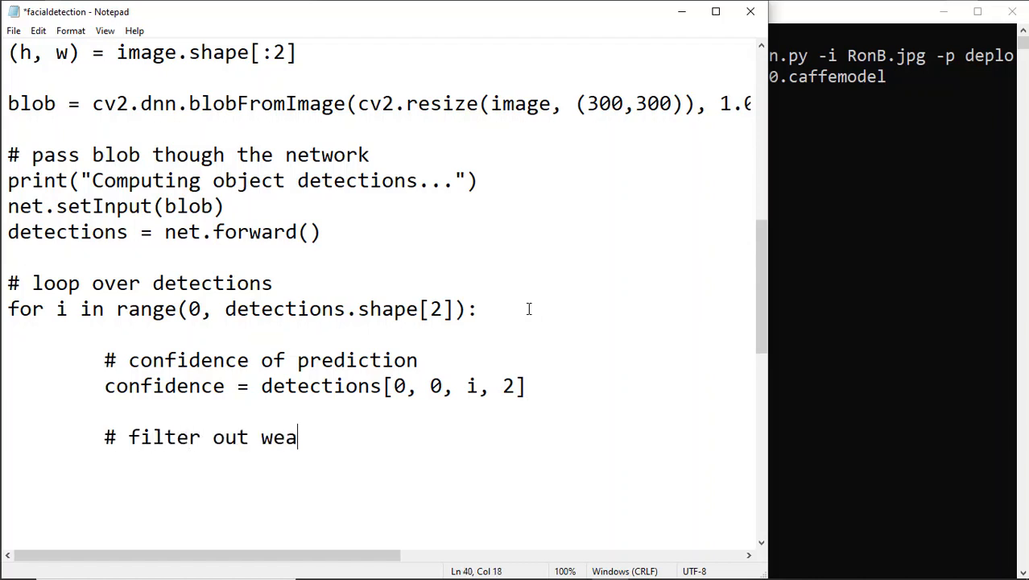
type("k detections")
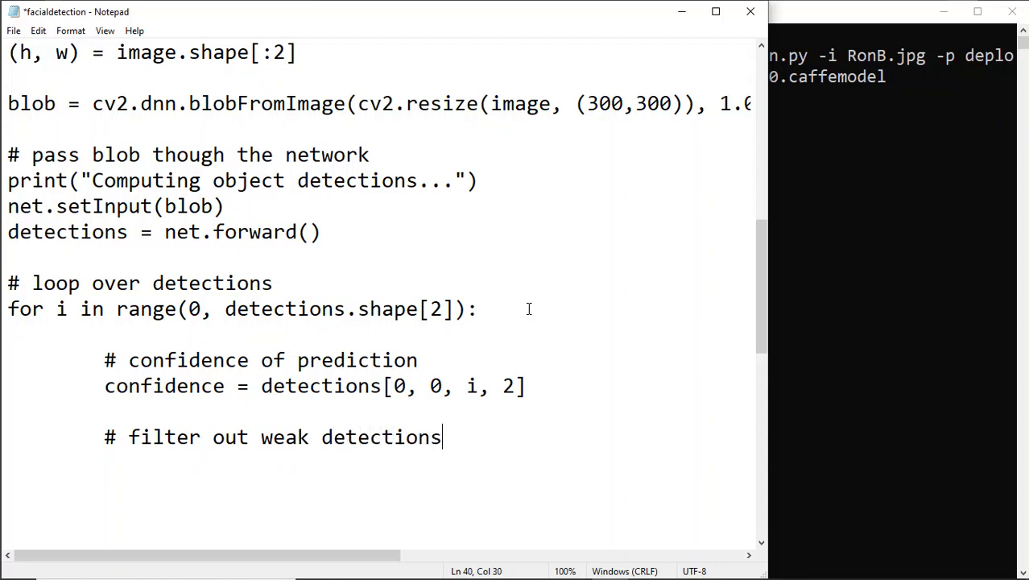
type("if confidence > arg")
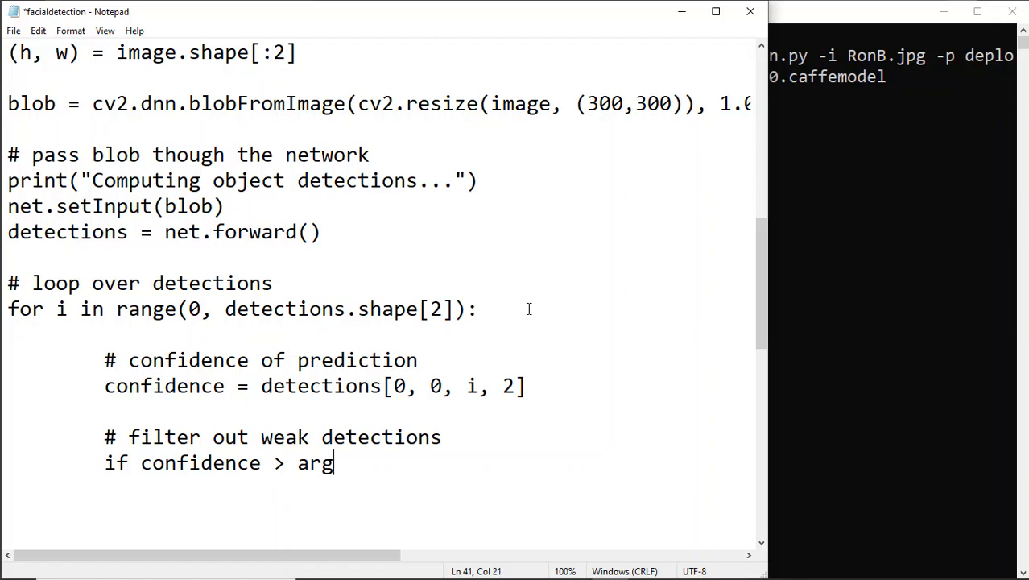
type("s[\"co")
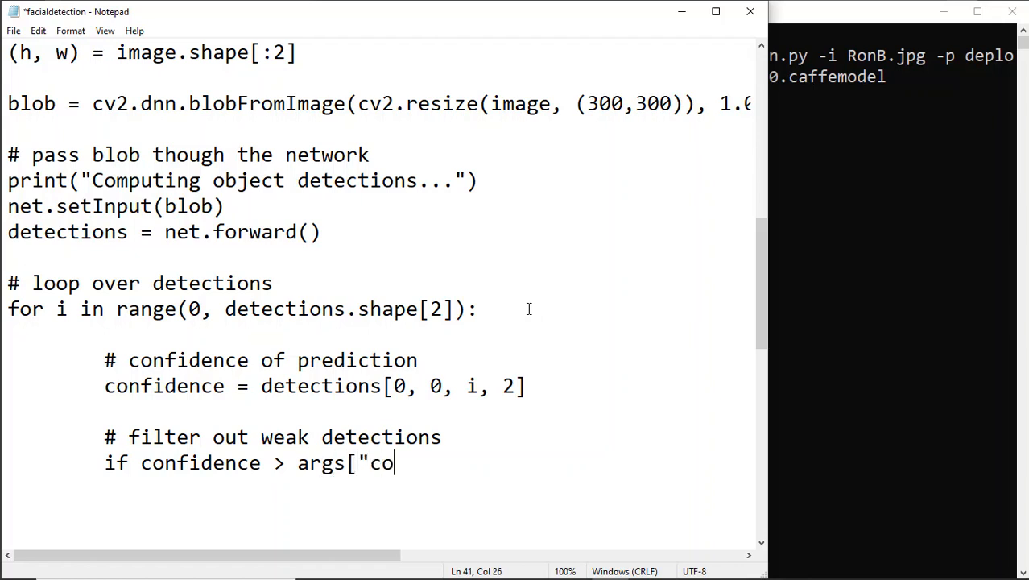
type("nfidence\"]:")
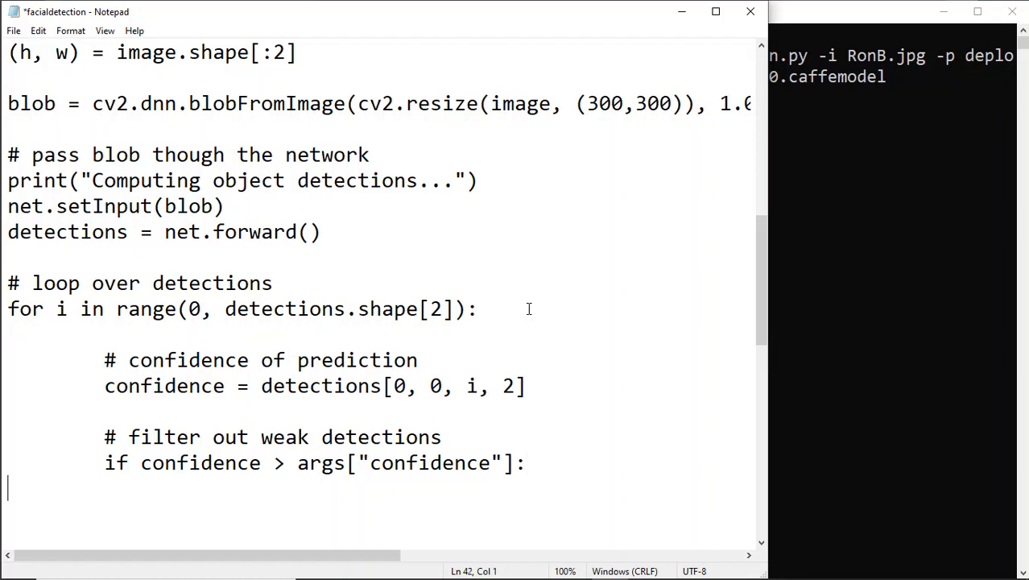
left_click(540, 308)
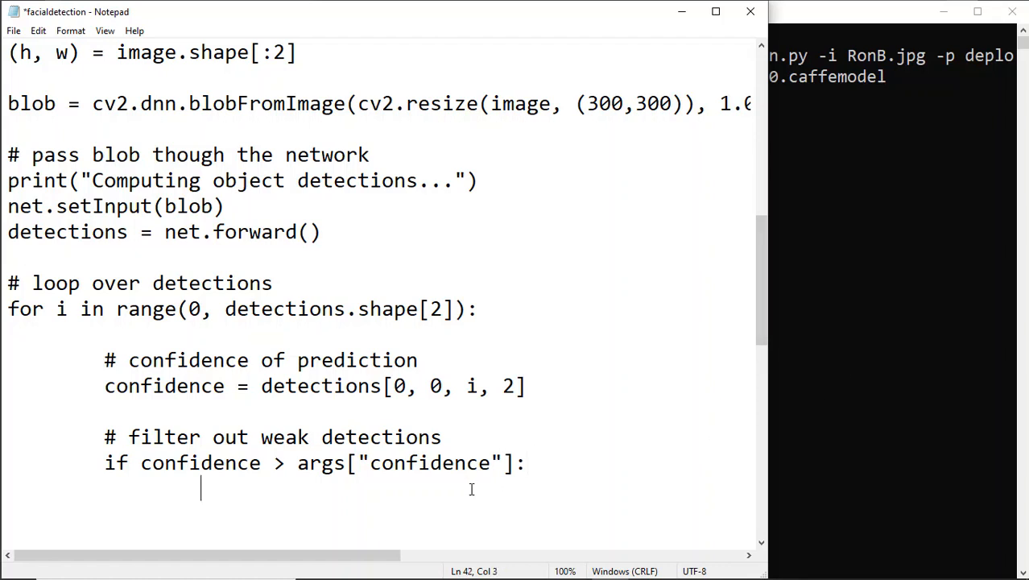
Define bbox as detections[0, 0, i, 3:7] scaled by an np.array of w and h.
type("# define bounding bo")
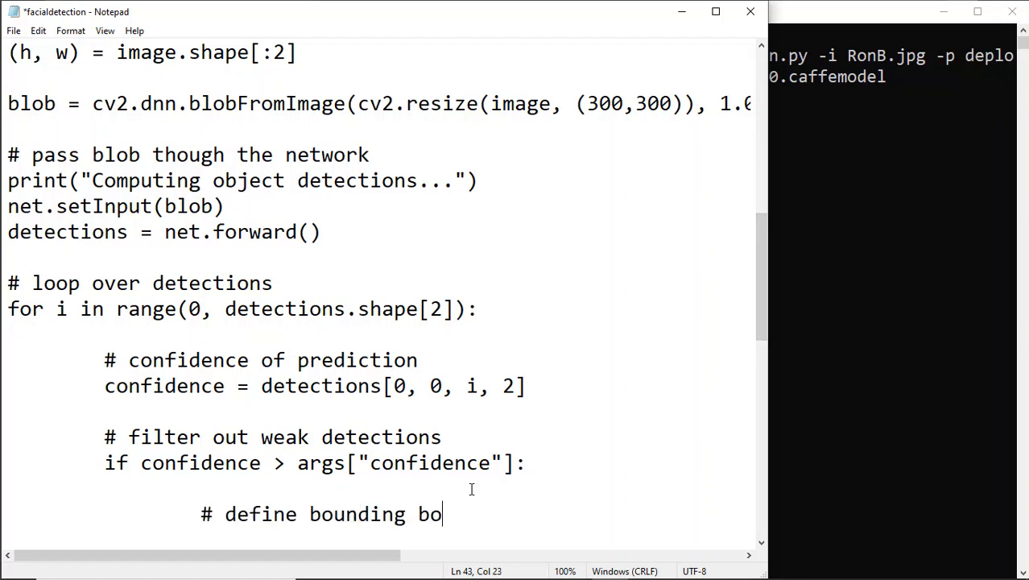
type("x")
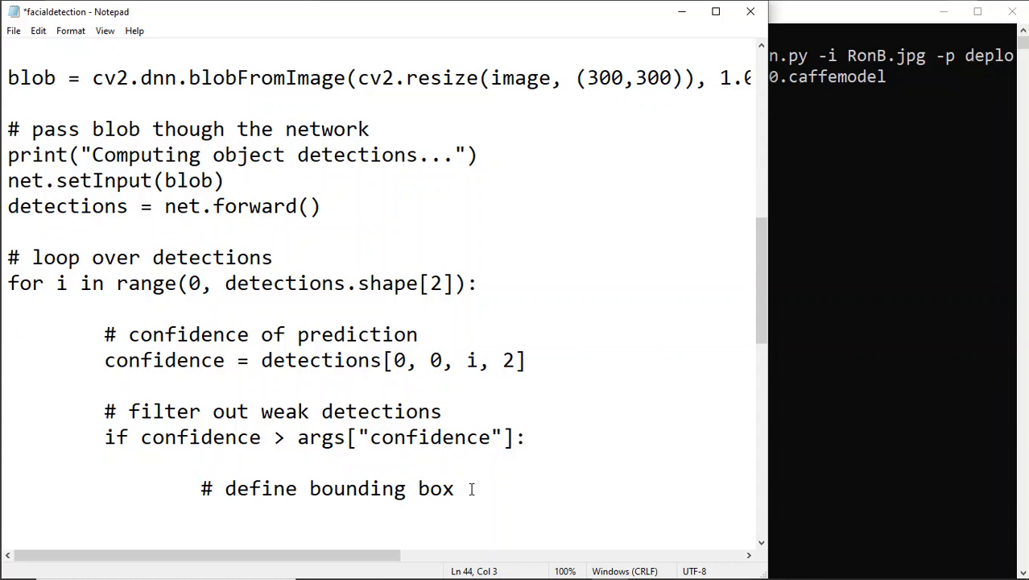
type("bbox =")
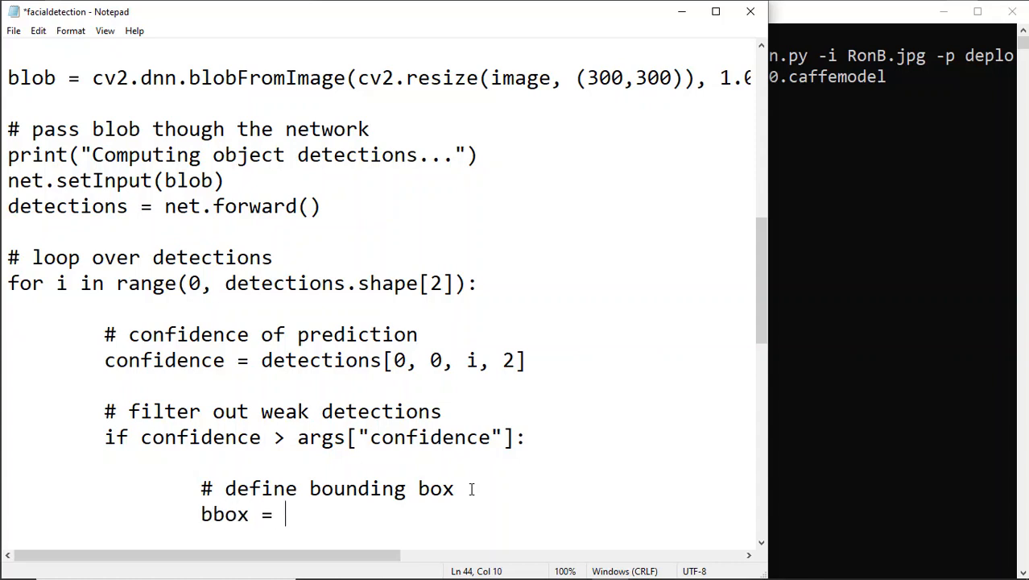
type("detections")
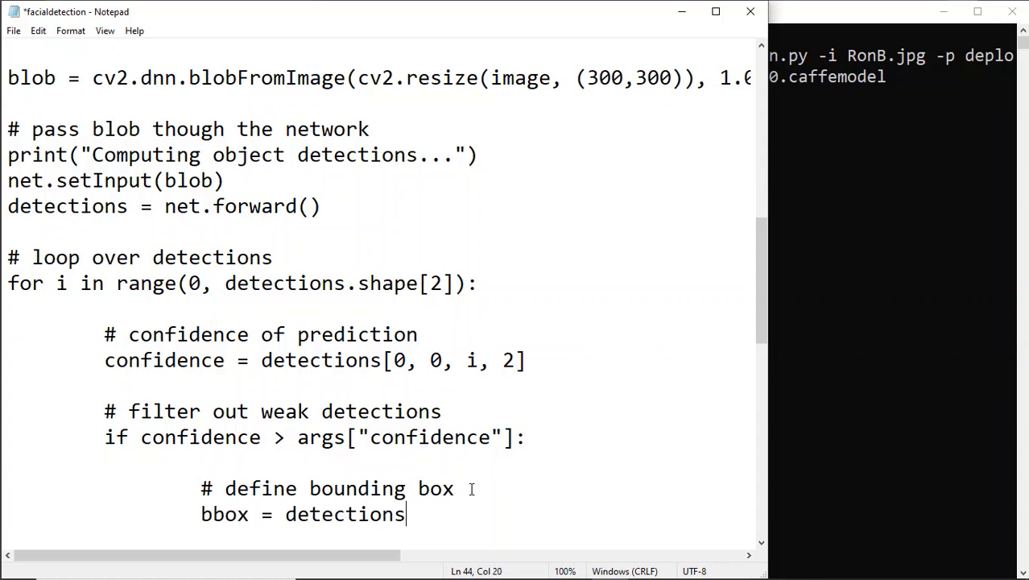
type("[0, 0, i,")
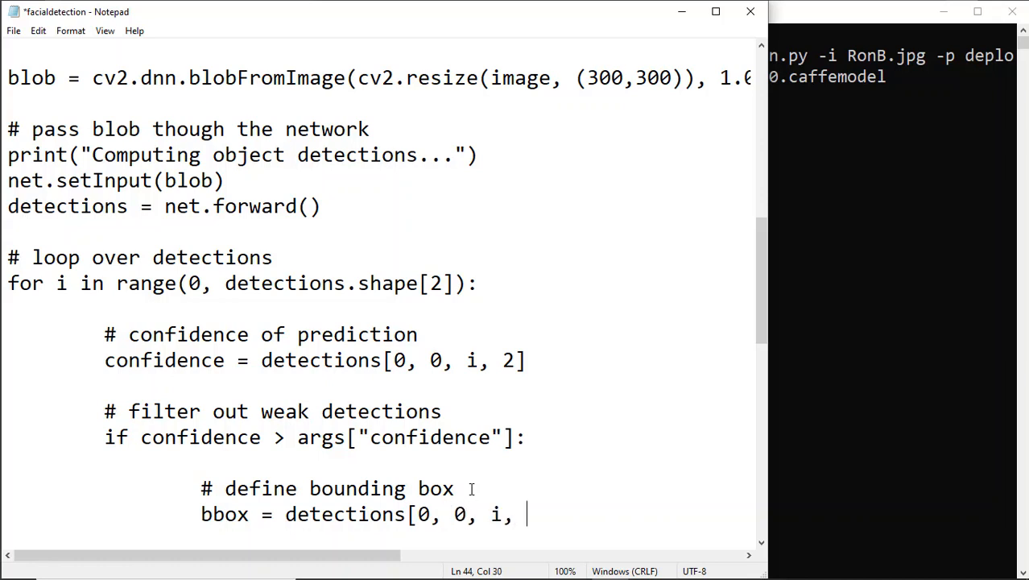
type("3:7")
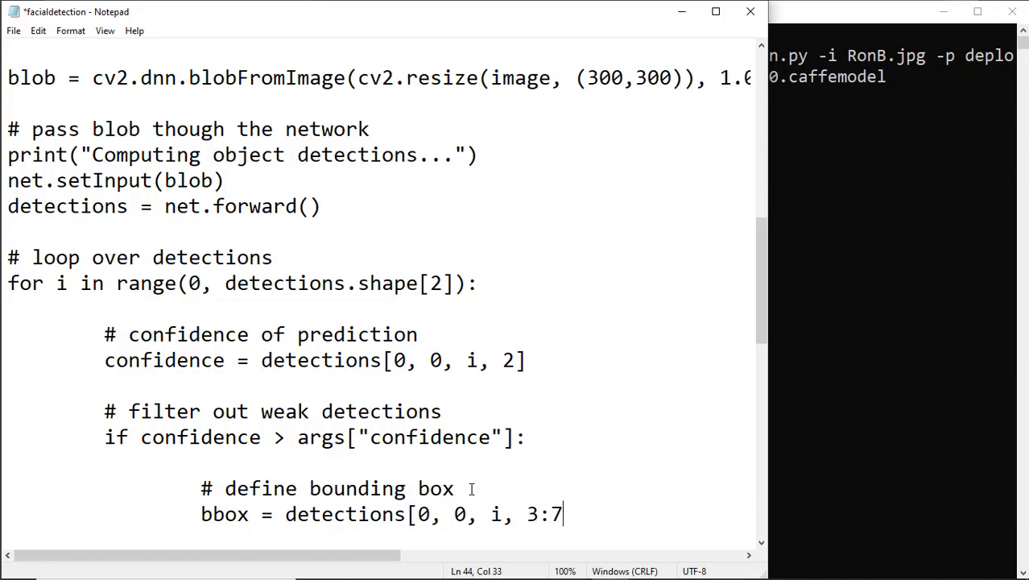
type("]")
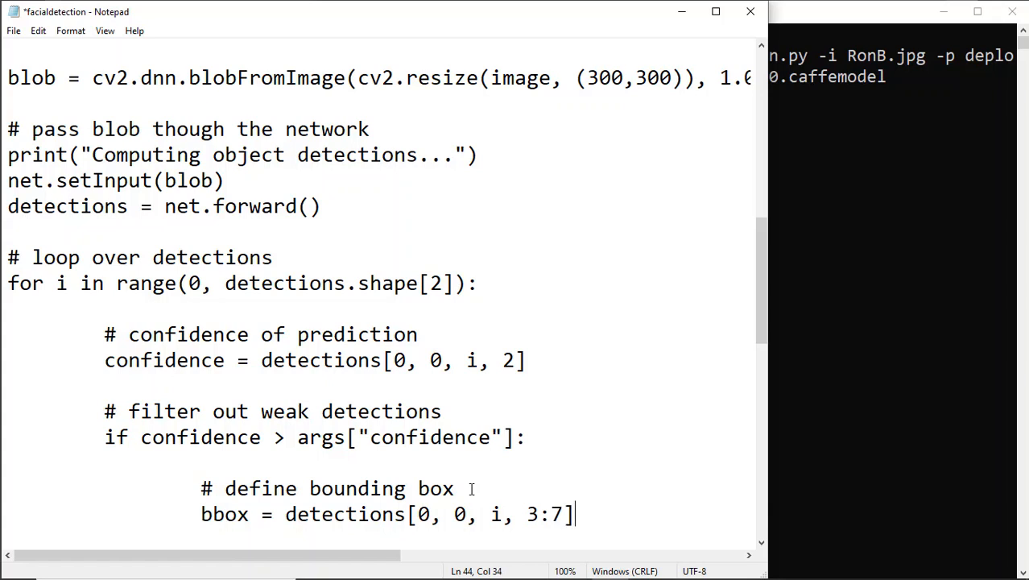
type("*np")
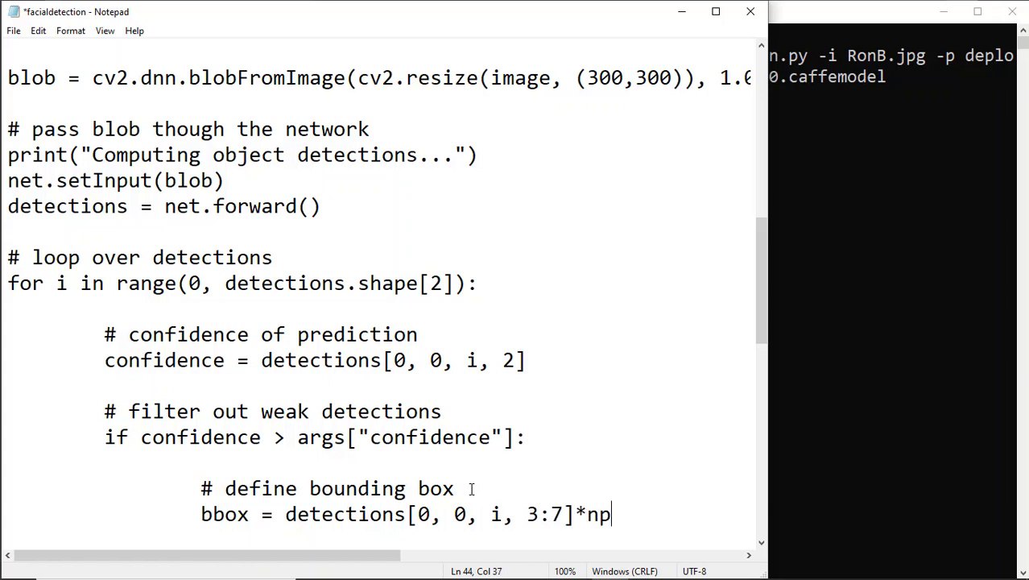
type(".array([w")
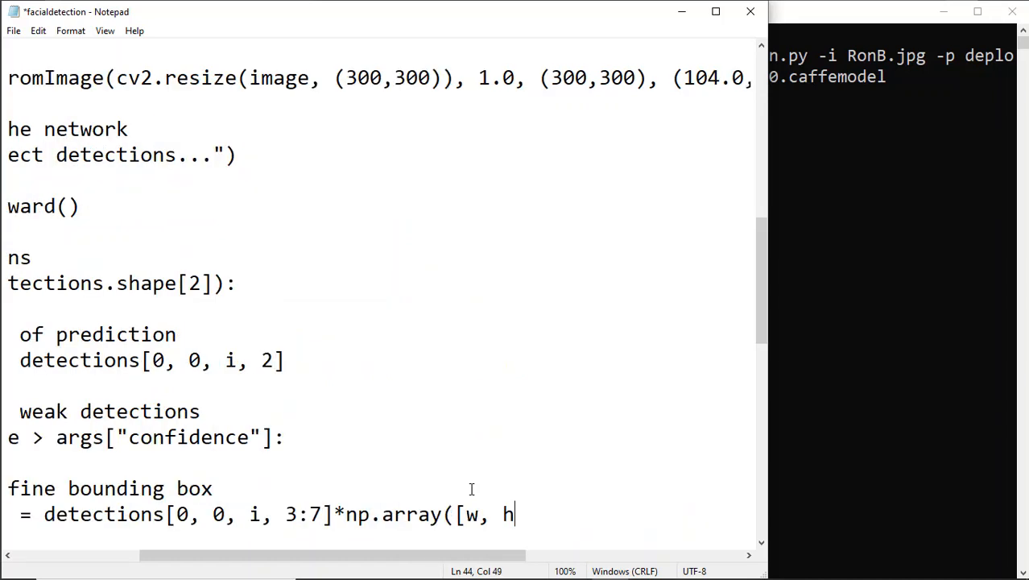
type(", h, w])")
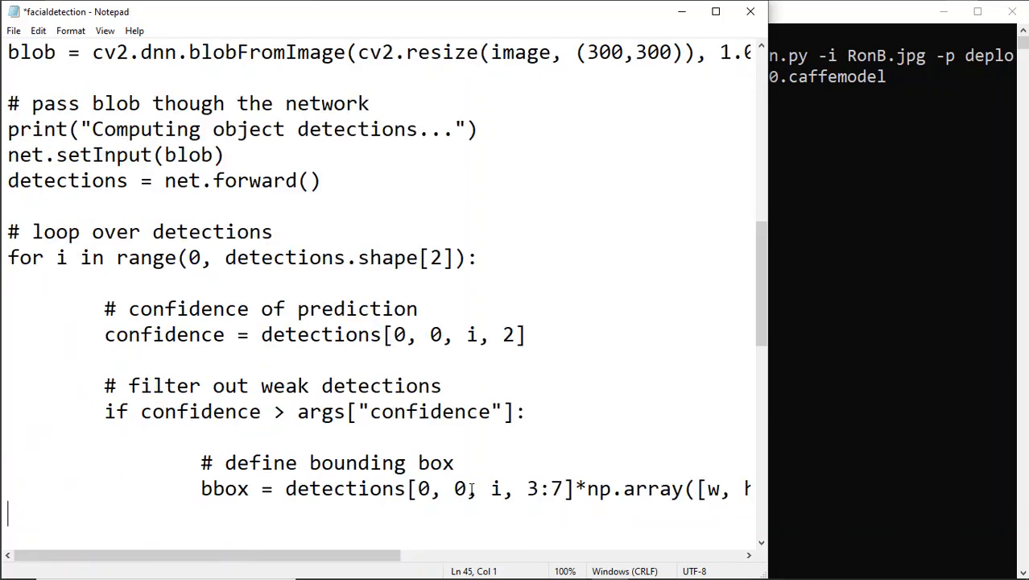
Unpack (startX, startY, endX, endY) from bbox.astype("int").
type("(start")
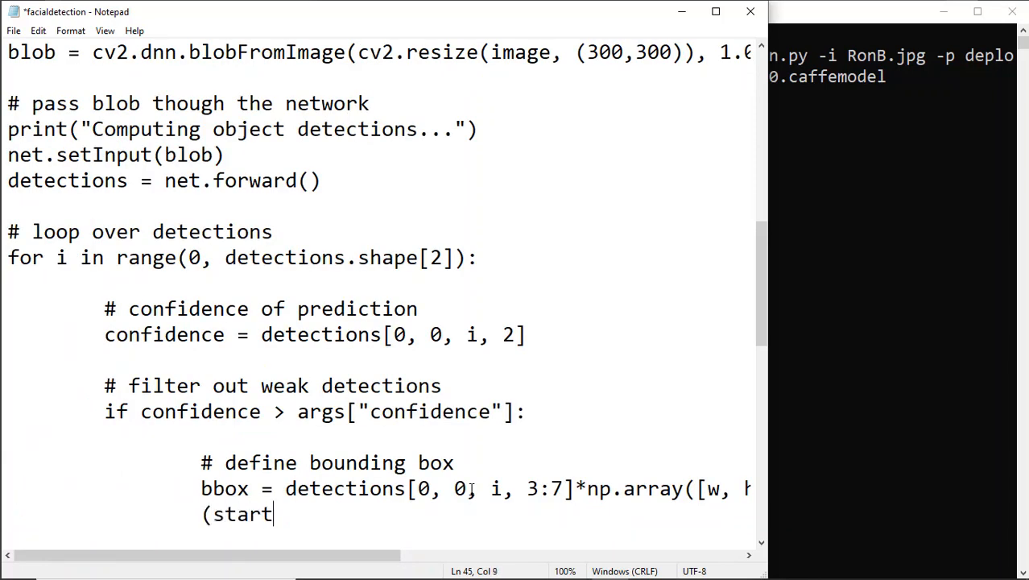
type("X, startY,")
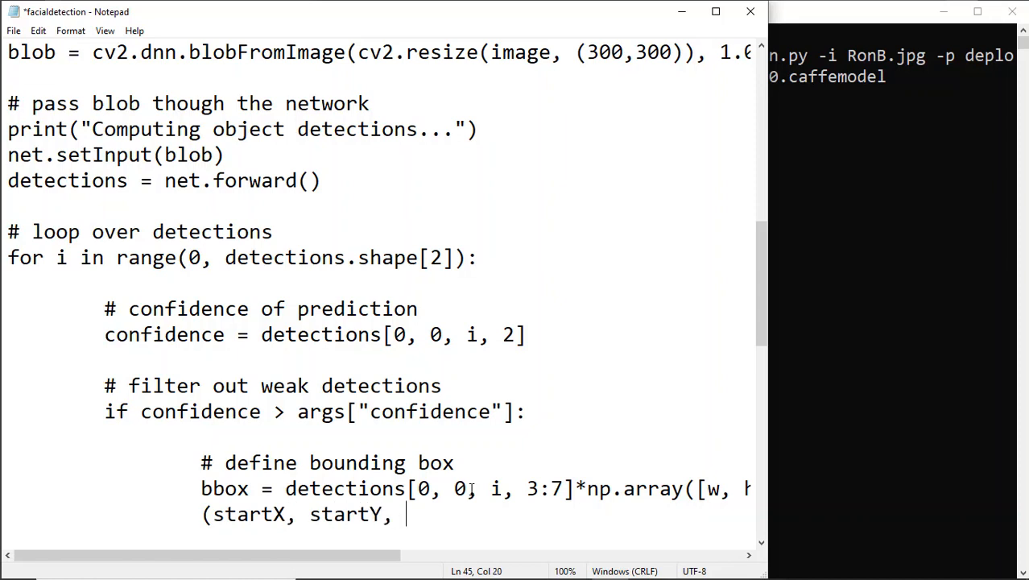
type("endX, endY) = box")
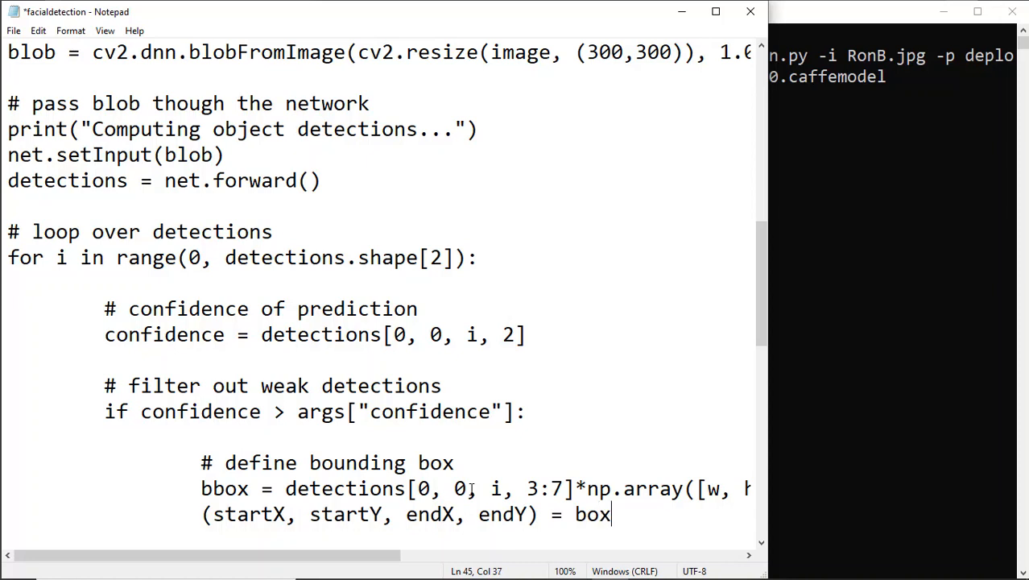
type(".astype(\"int")
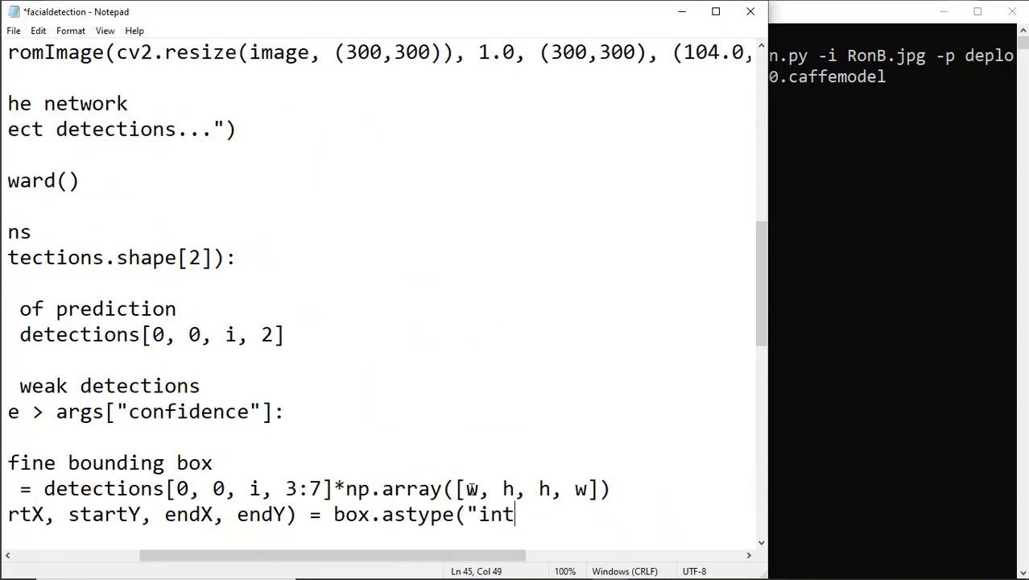
type("\")")
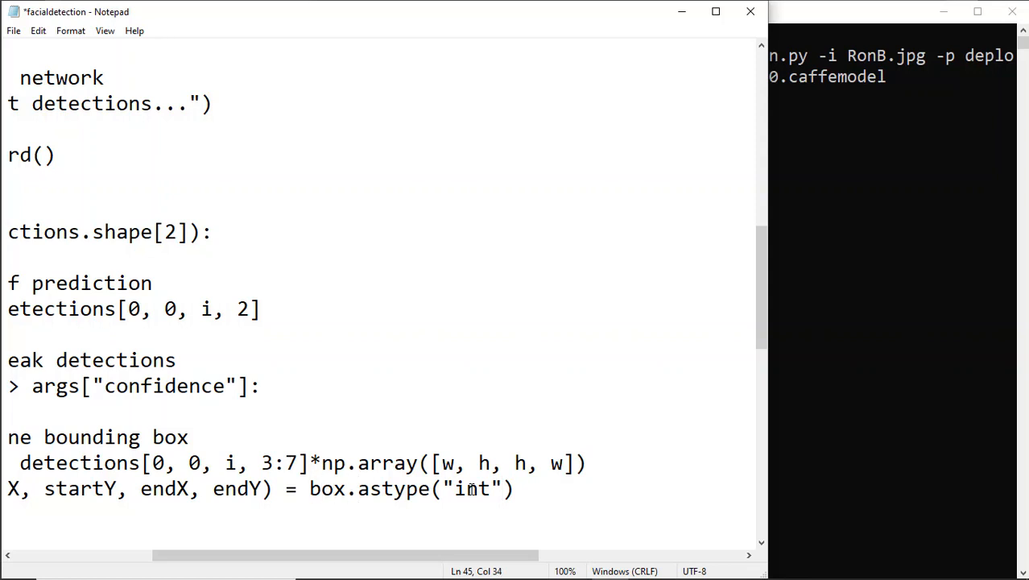
type("b")
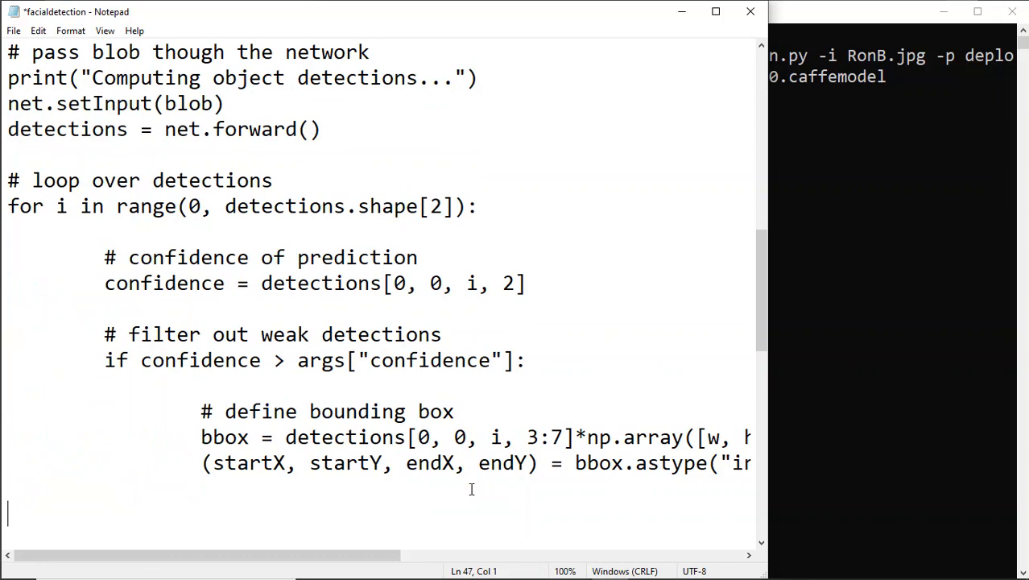
Add the '# draw bounding box' comment and text = "{:.2f}%".format(confidence*100).
type("# draw bou")
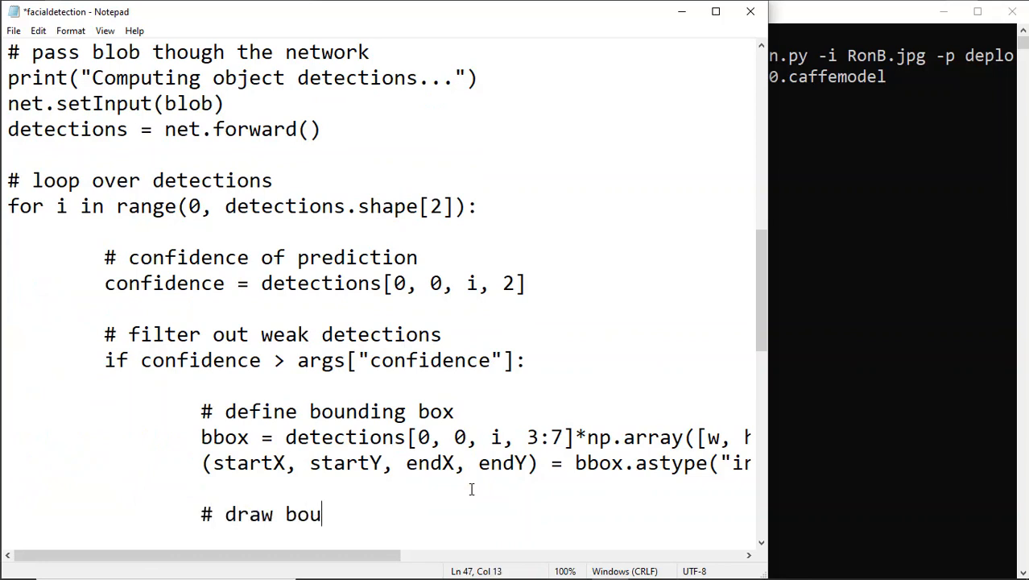
type("nding box & print probability")
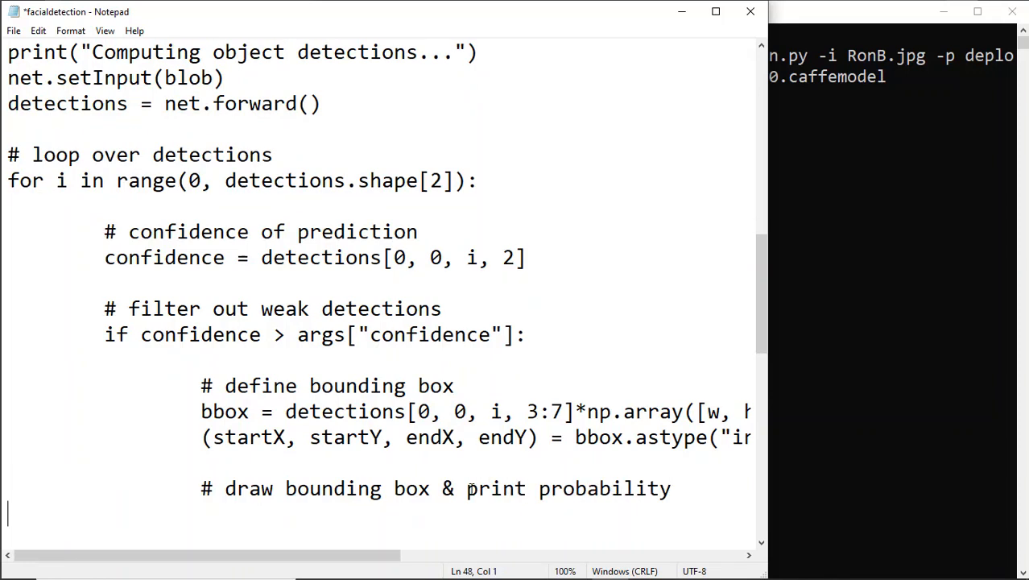
type("te")
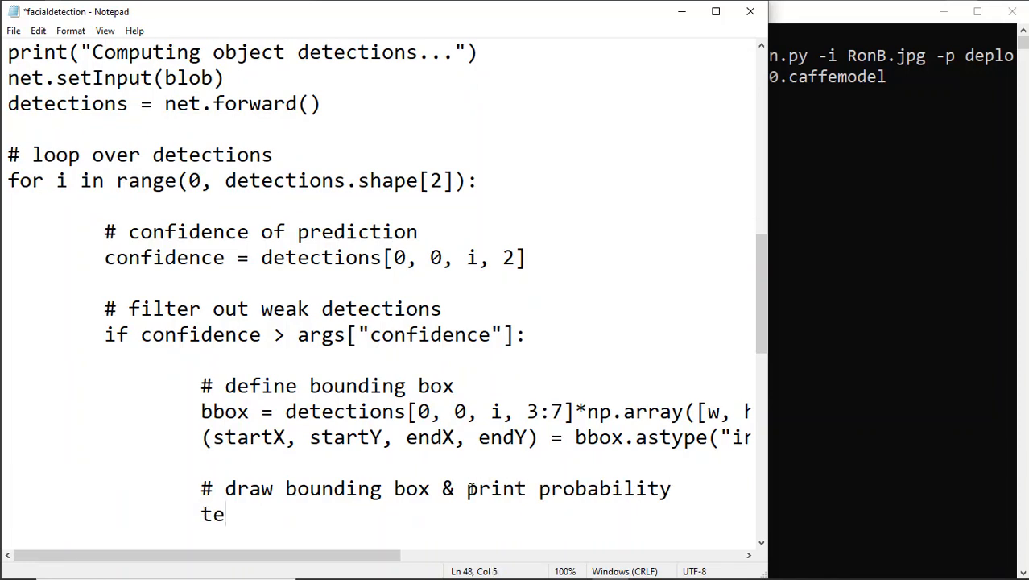
type("xt =")
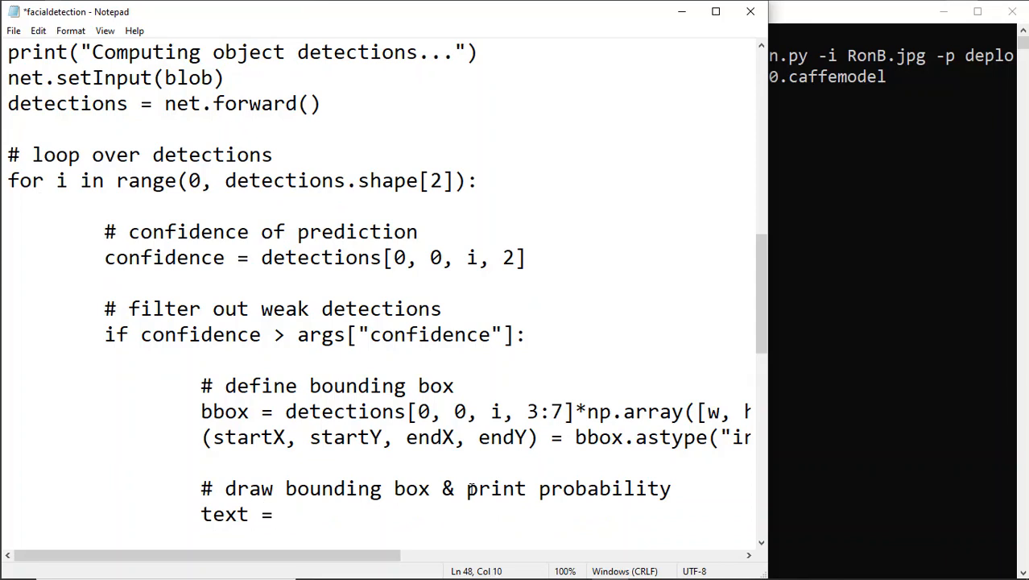
type("\"{")
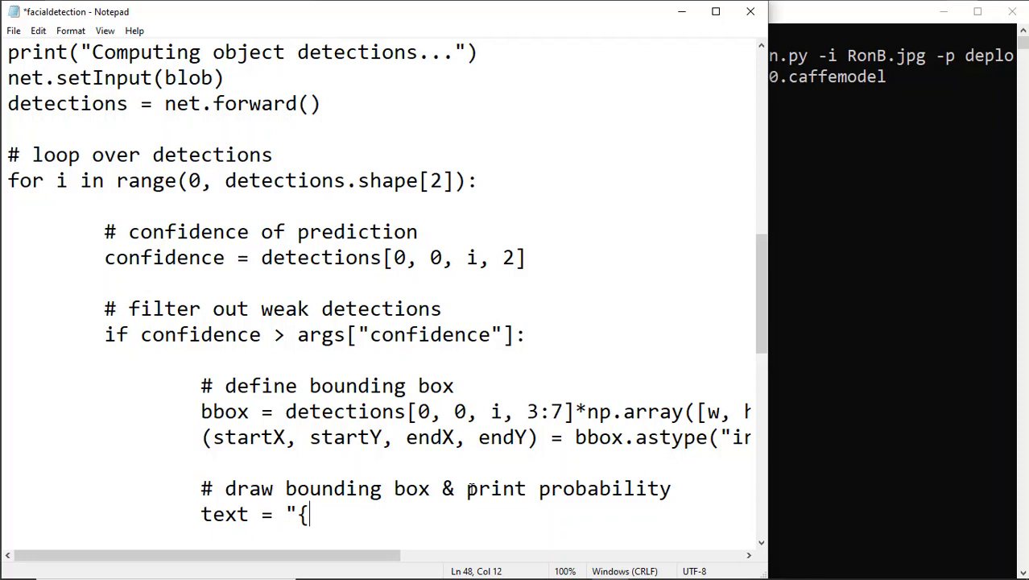
type(":.")
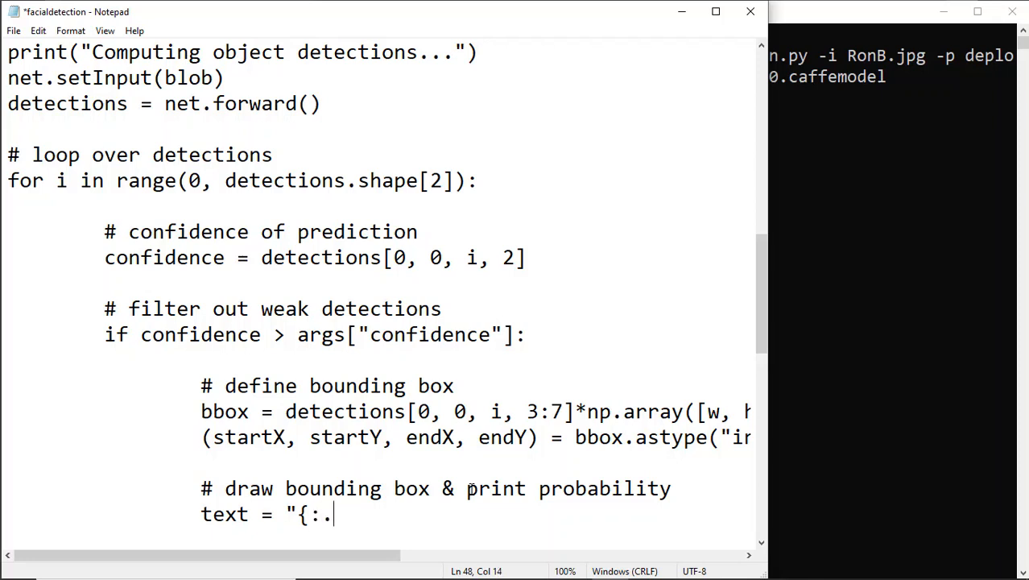
type("2f")
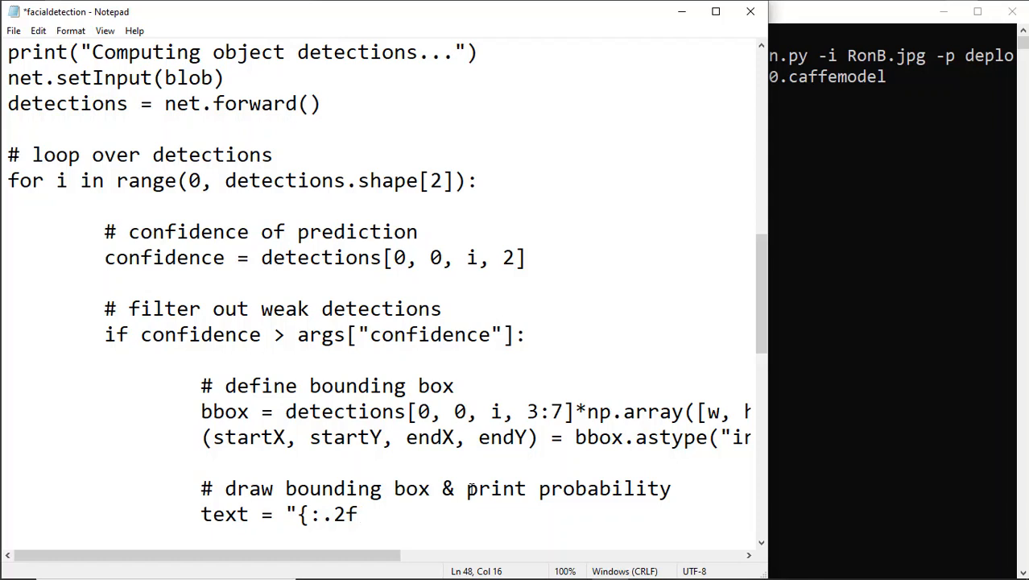
type("}%")
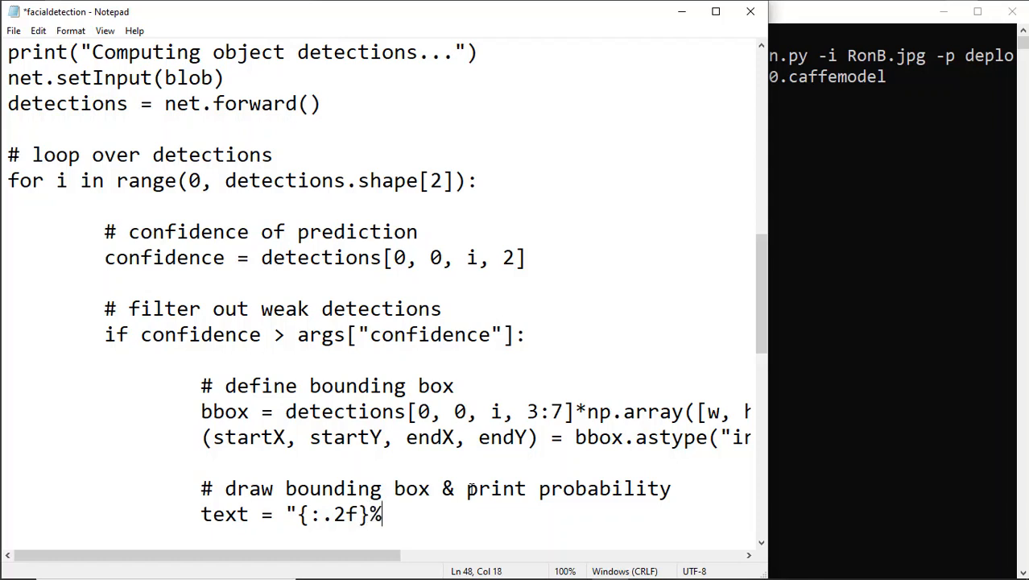
type("\"")
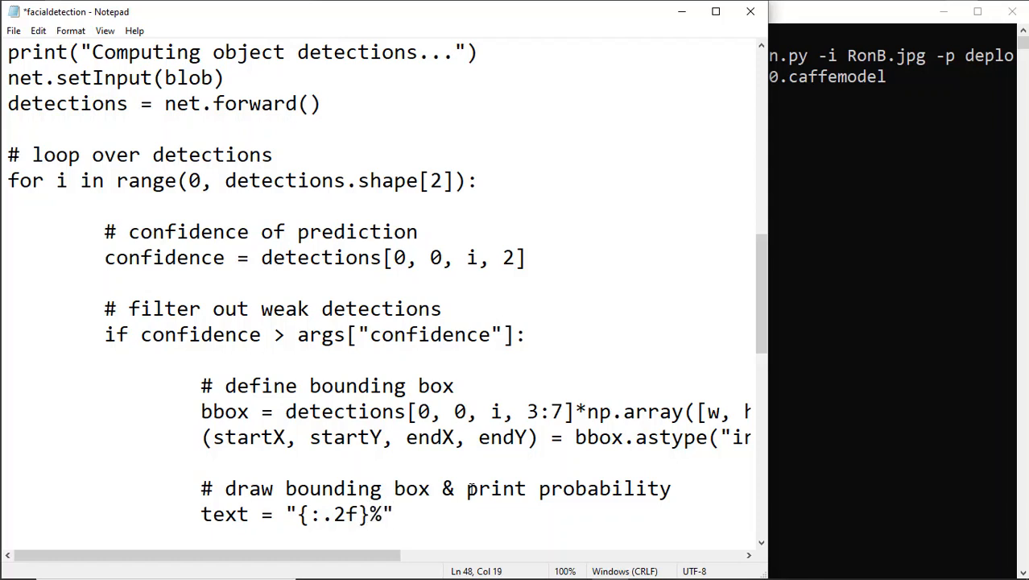
type(".format(con")
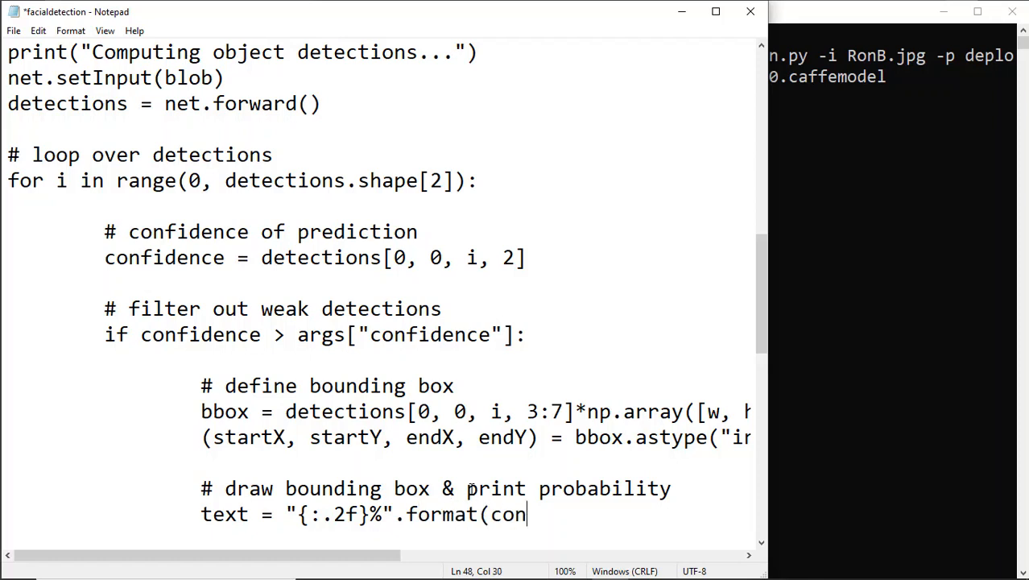
type("fidence*100)")
type("y = start")
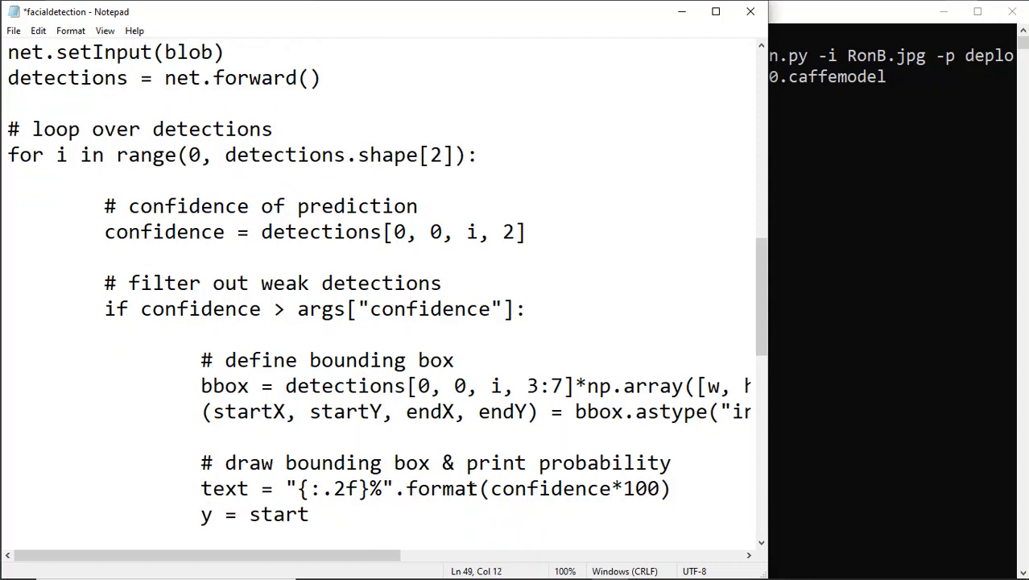
Add the label y-position line using startY - 10.
type("Y - 10 if startY")
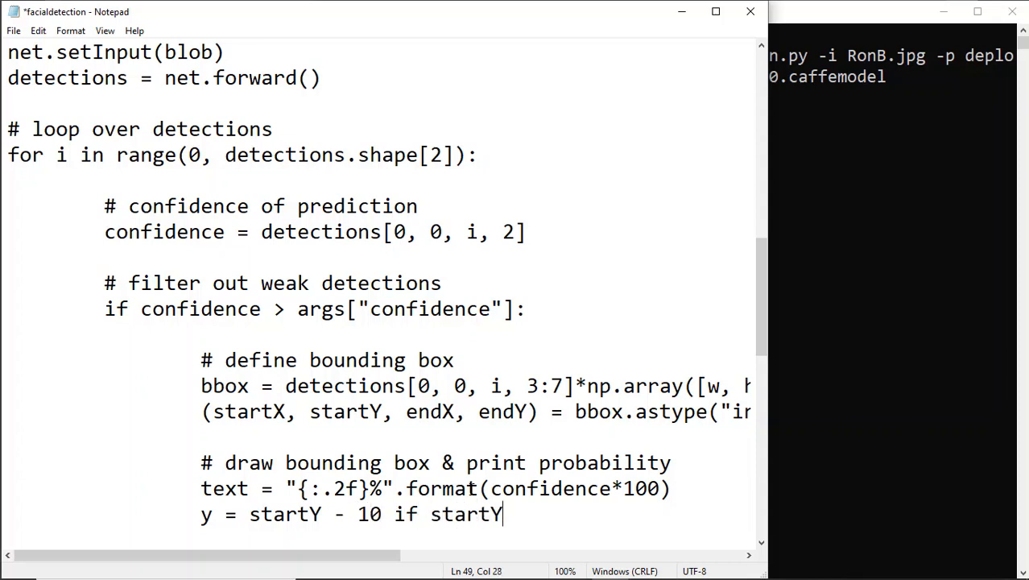
type("- 10 > 10 else startY +")
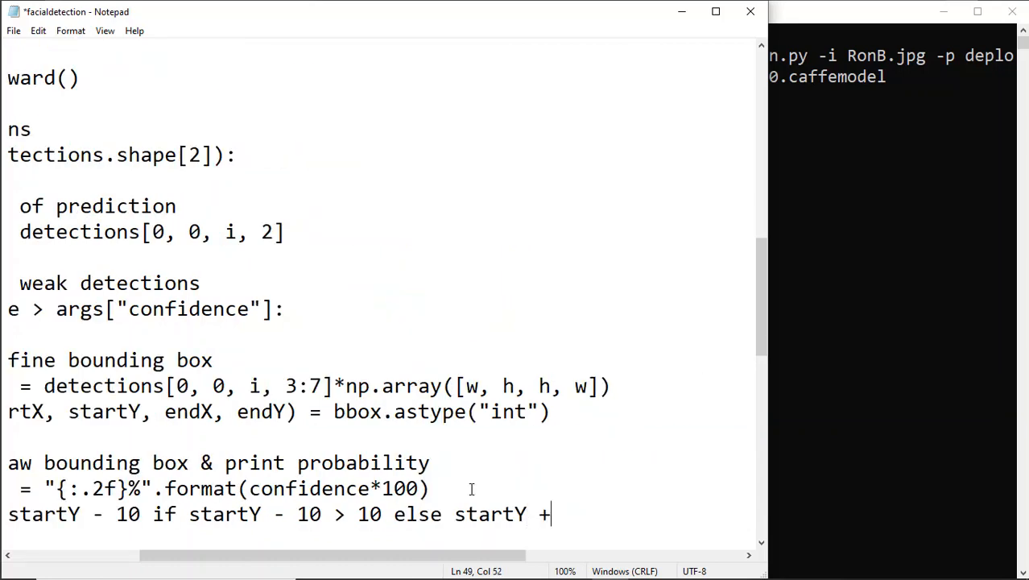
type("10")
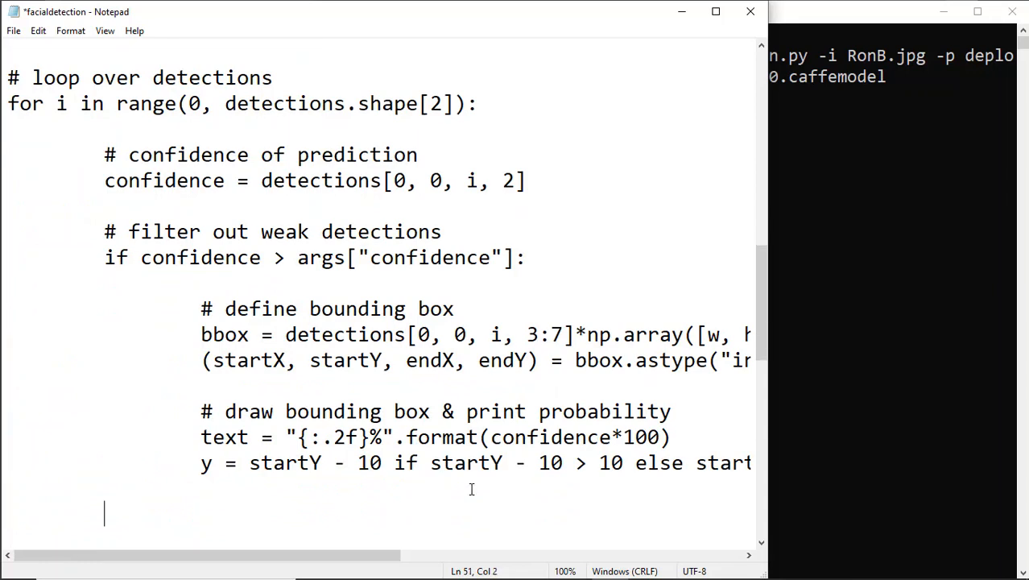
Add cv2.rectangle(image, (startX, startY), (endX, endY), (0,0,255), 2).
type("cv2.rectan")
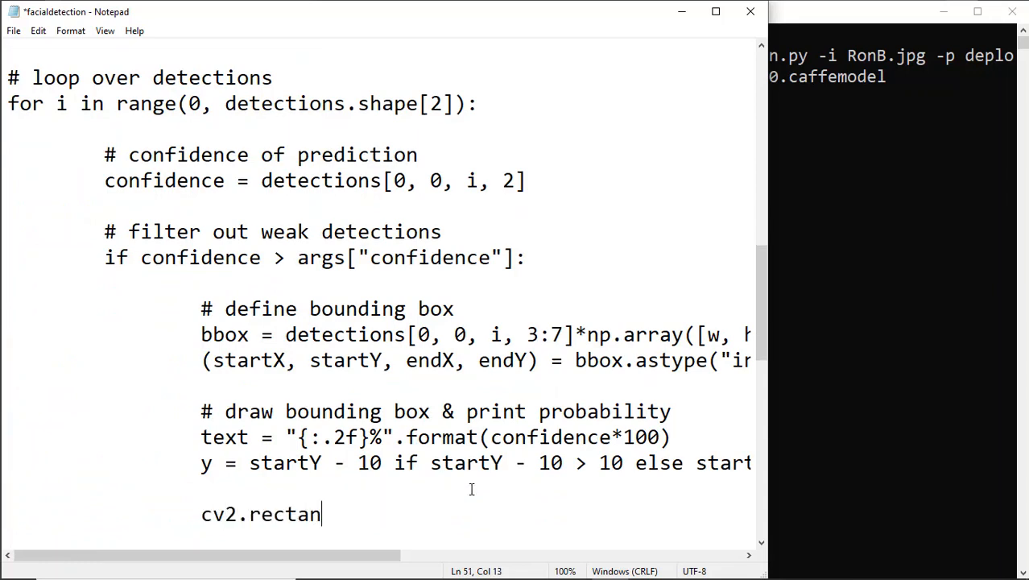
type("gle(image,")
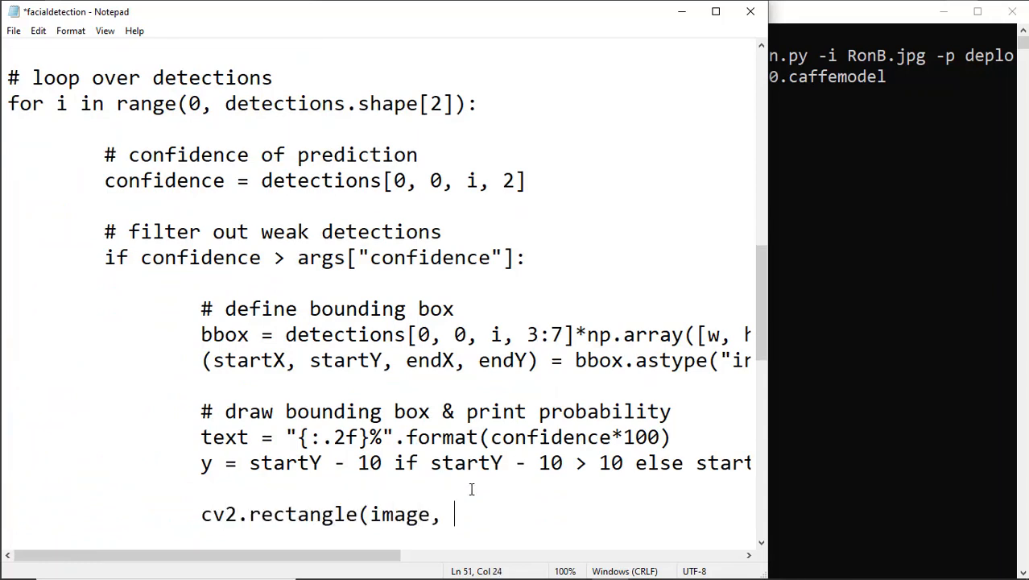
type("(startX,")
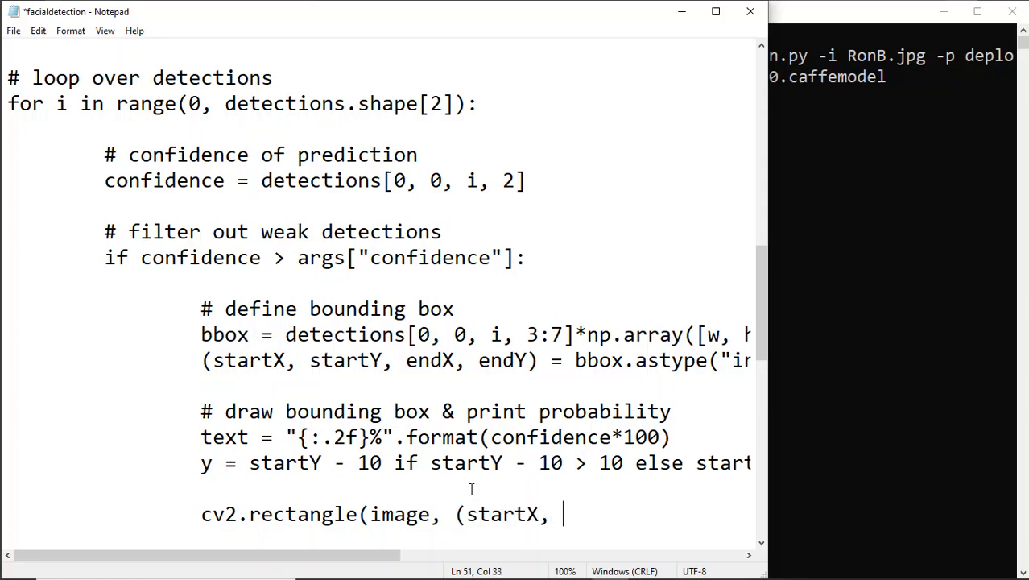
type("startY), (endX, endY),")
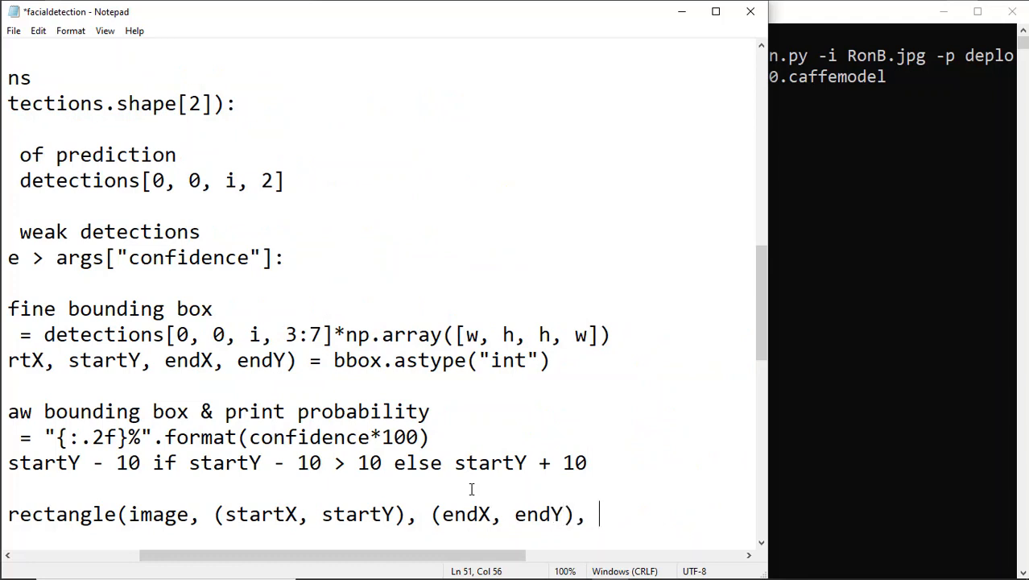
type("(")
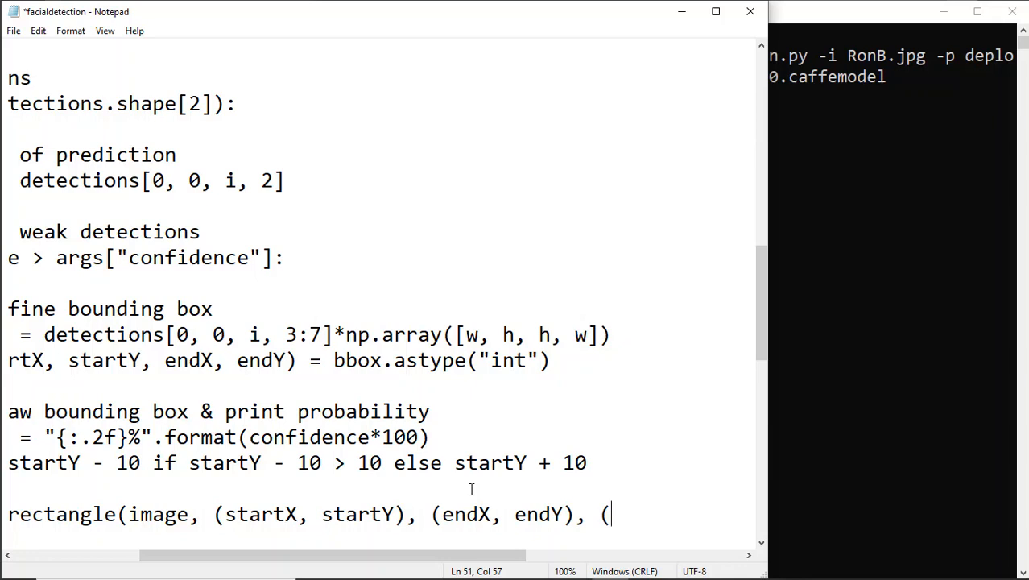
type("0,0,255")
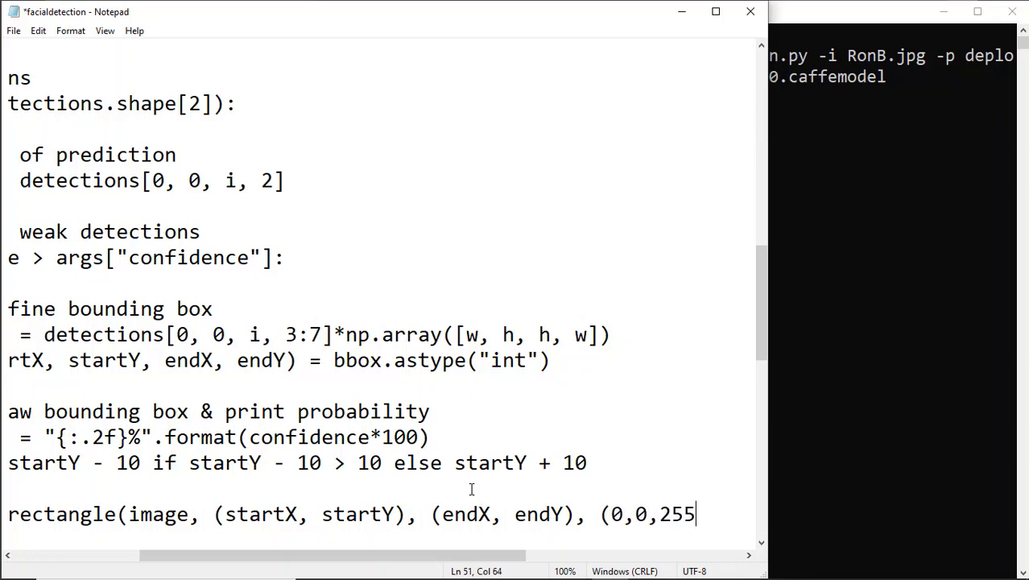
type(", 2)")
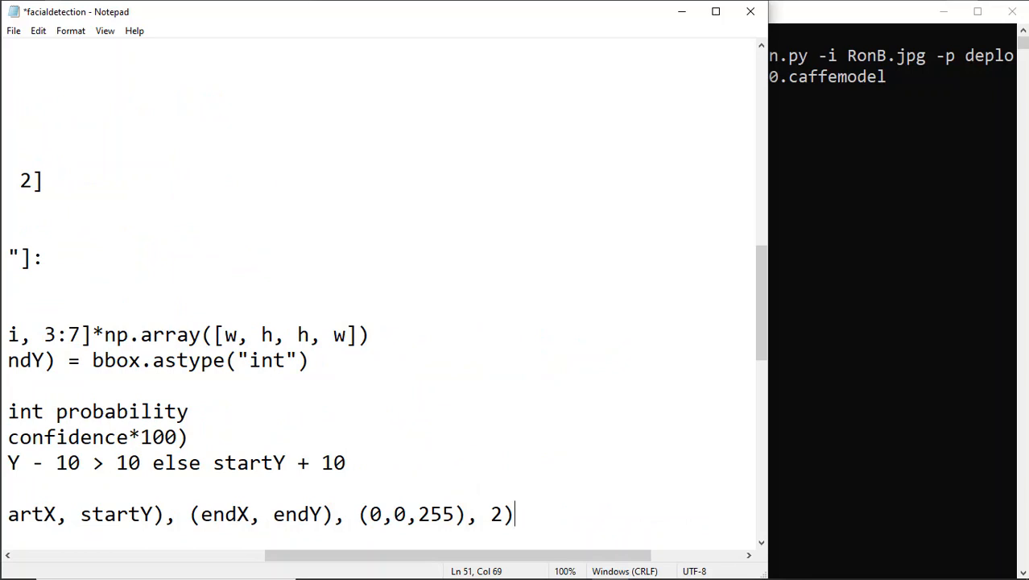
mouse_move(595, 494)
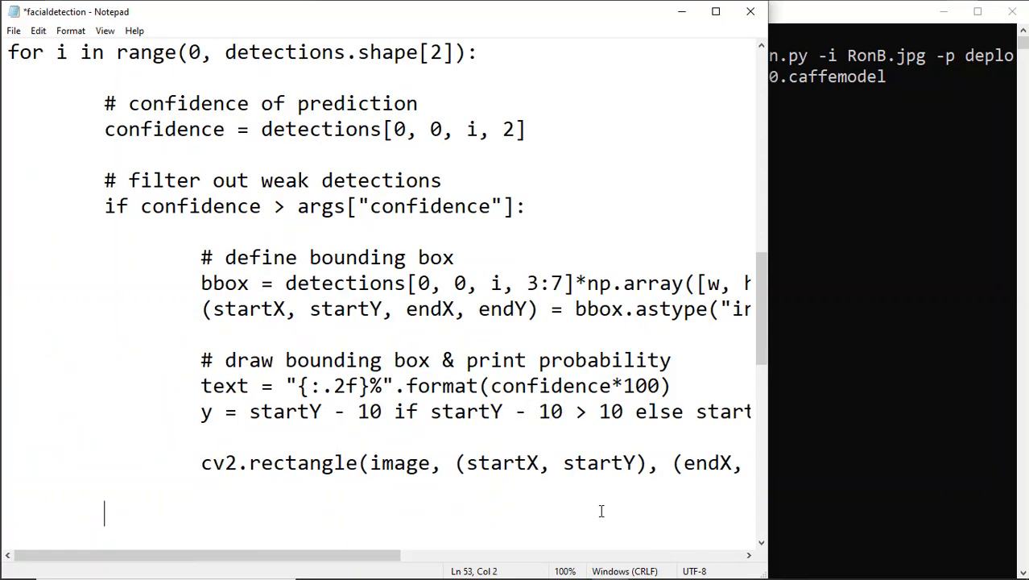
Add cv2.putText(image, text, (startX, y), cv2.FONT_HERSHEY_SIMPLEX, 0.45, (255,0,0), 2).
type("cv2.put")
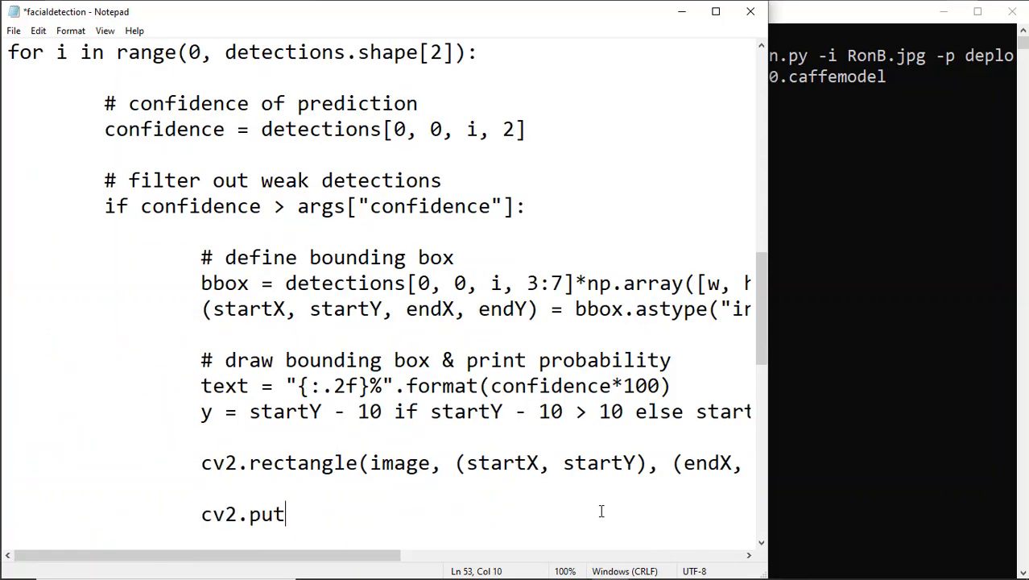
type("Text(image, t")
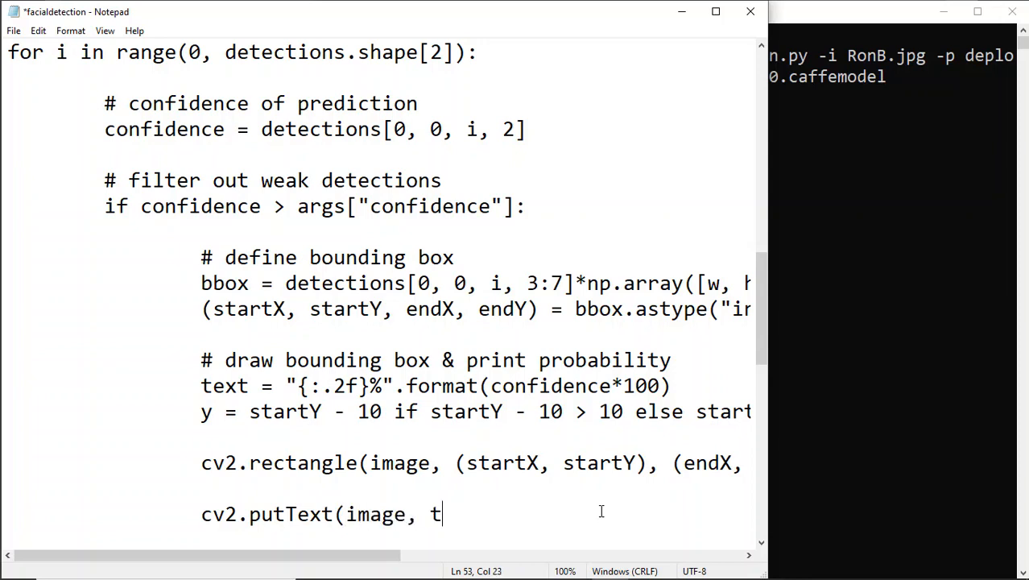
type("ext, (startX, y),")
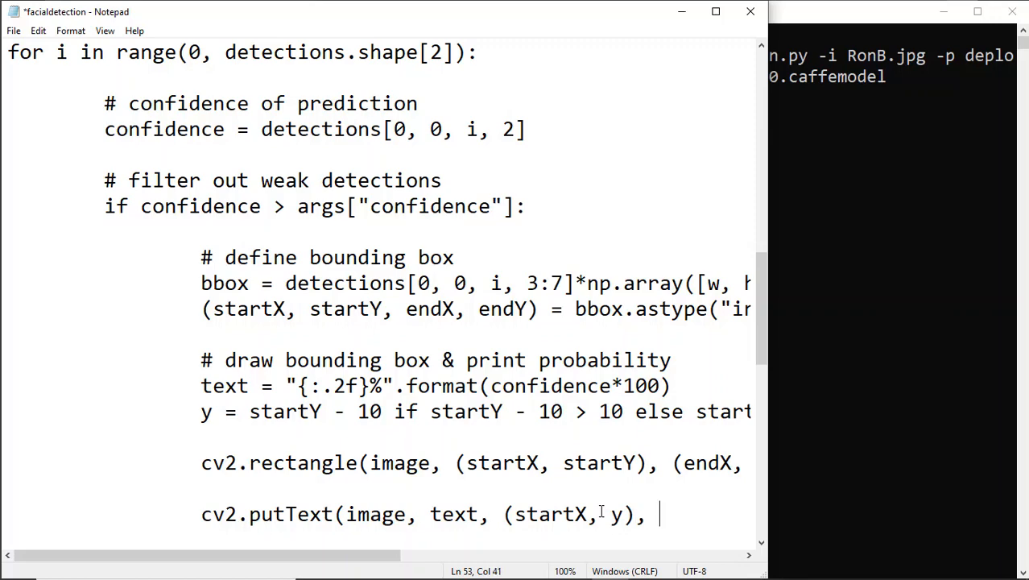
type("cv2.FONT_HERSH")
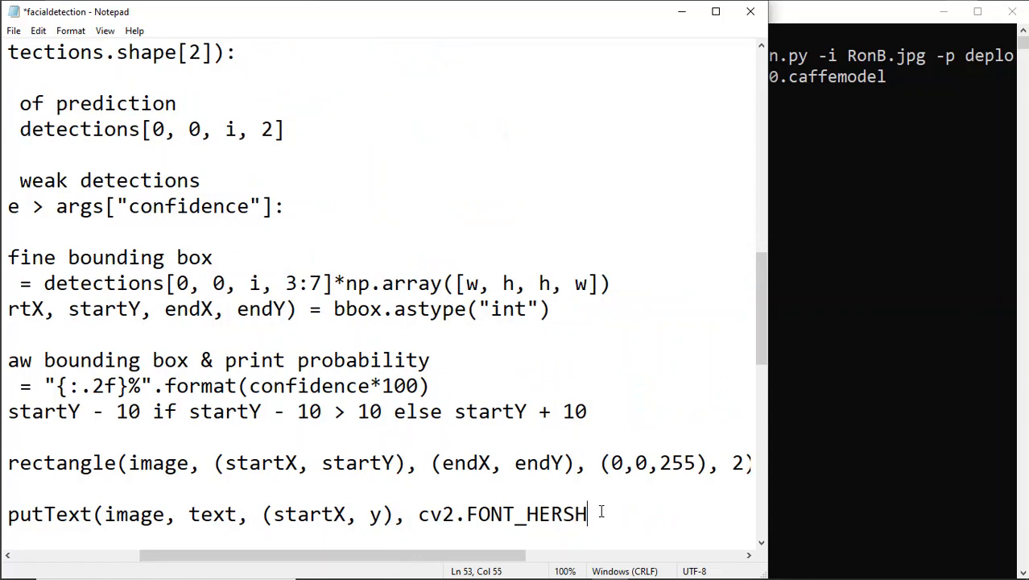
type("EY_XIMP")
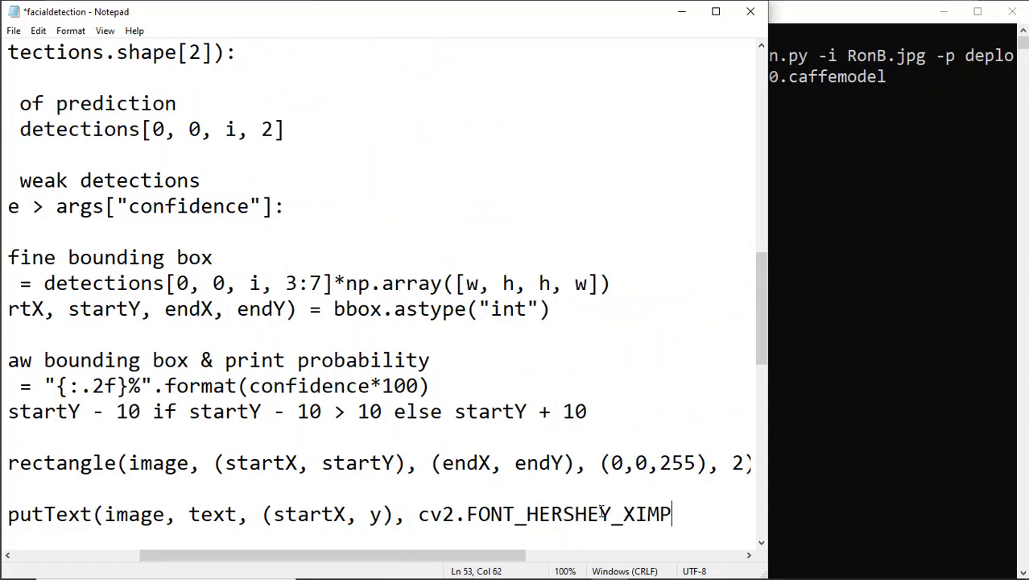
type("SIMPLEX")
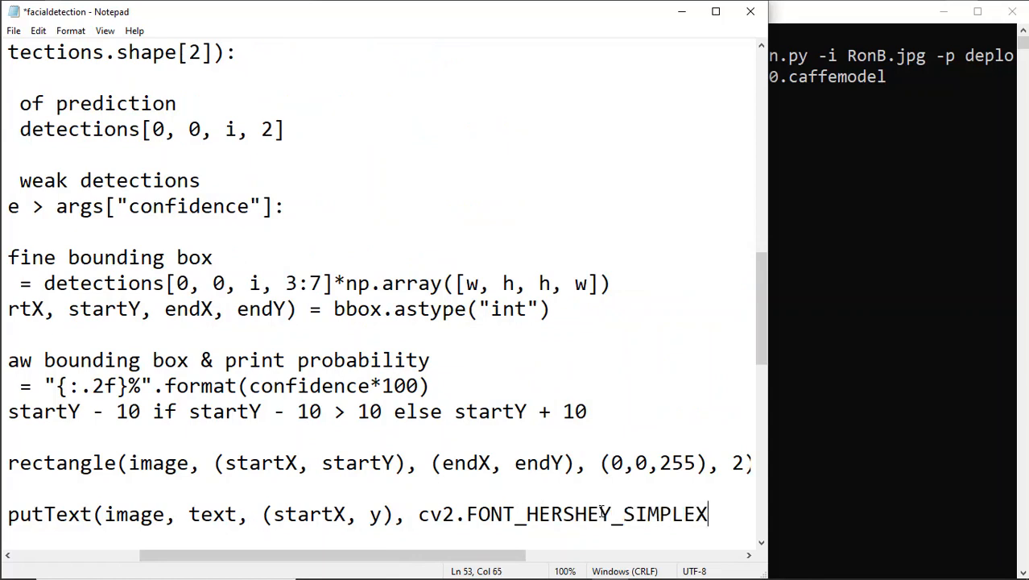
type(",")
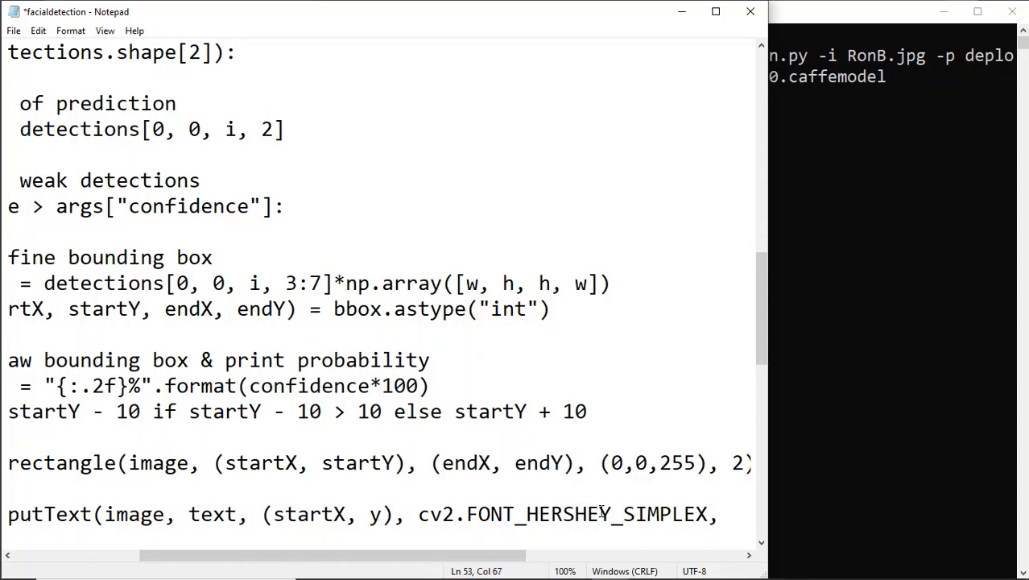
type("0.45")
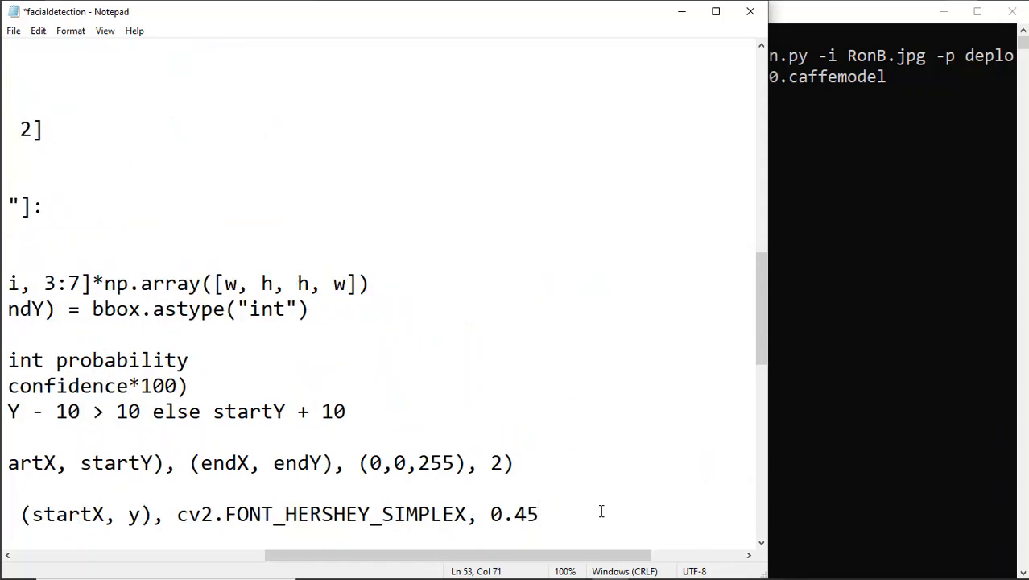
type(", (0,0")
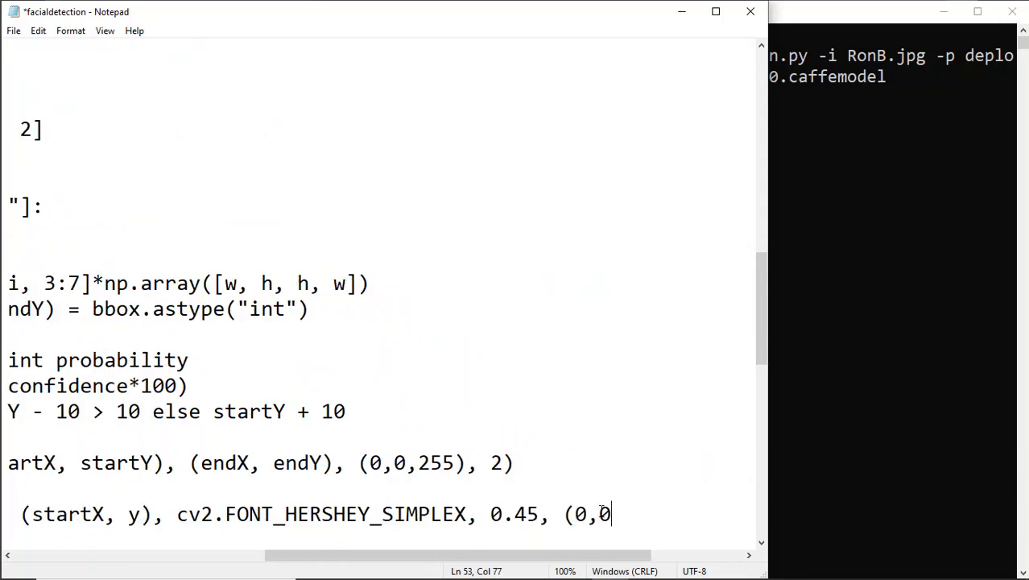
type(",")
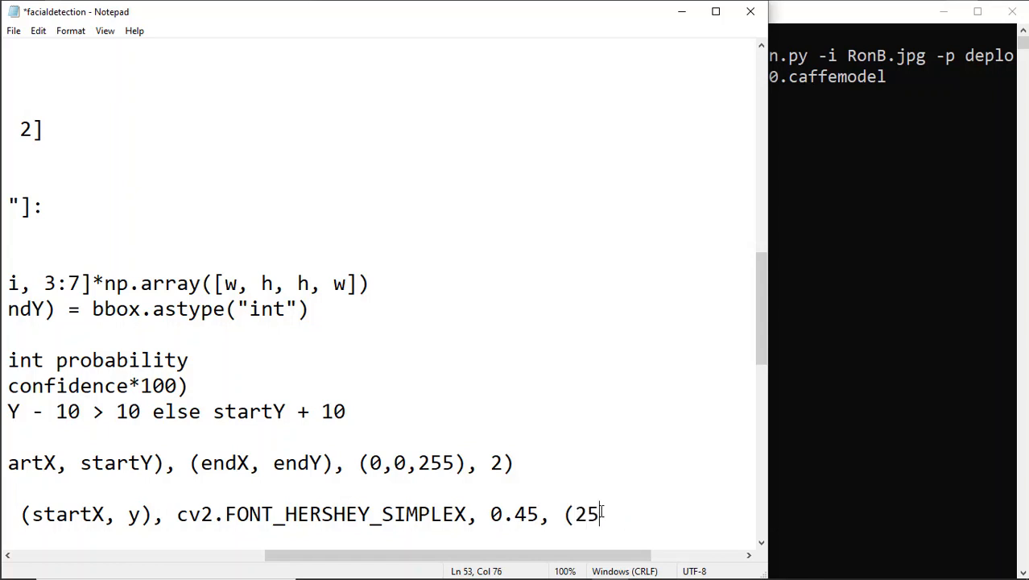
type("5,0,0)")
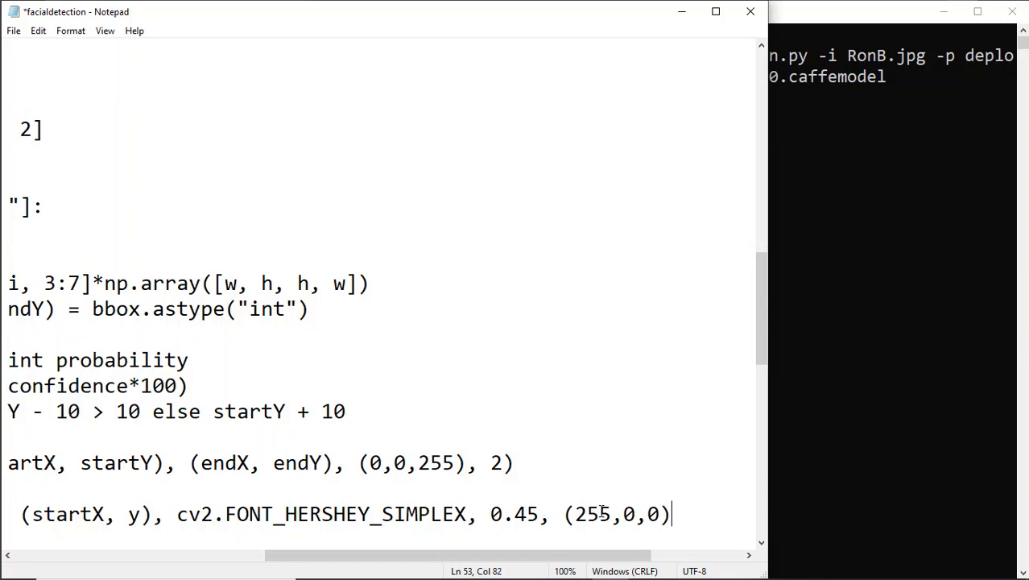
type(", 2)")
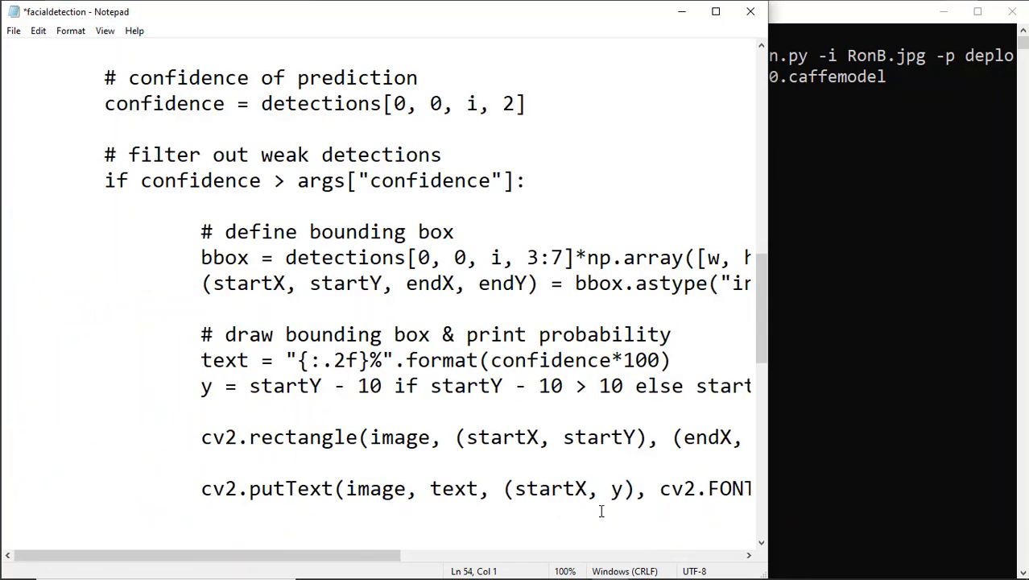
Append cv2.imshow("Detections", image) and cv2.waitKey(0), then save the script.
scroll("down", 3)
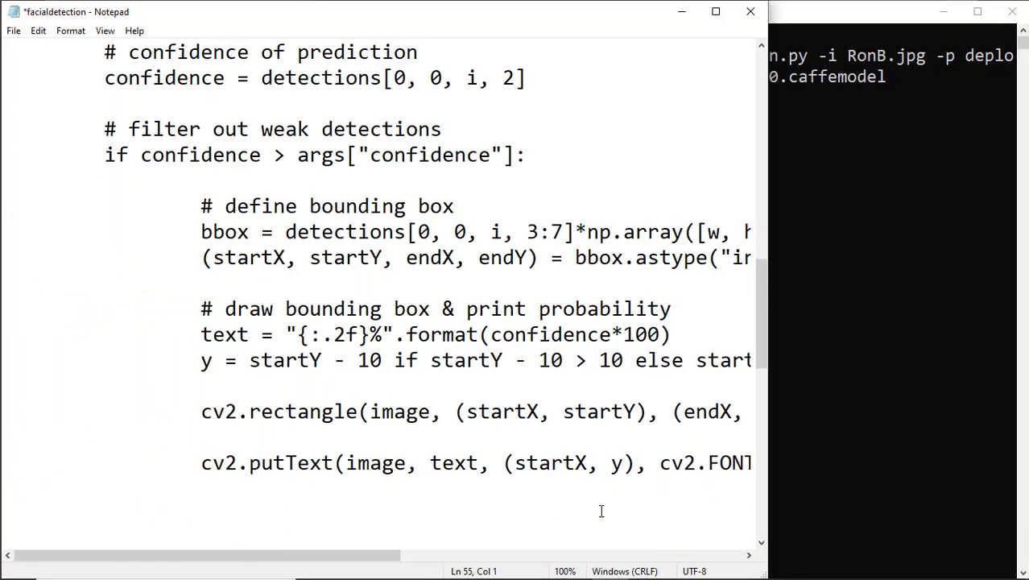
type("cv2.imshow(\"")
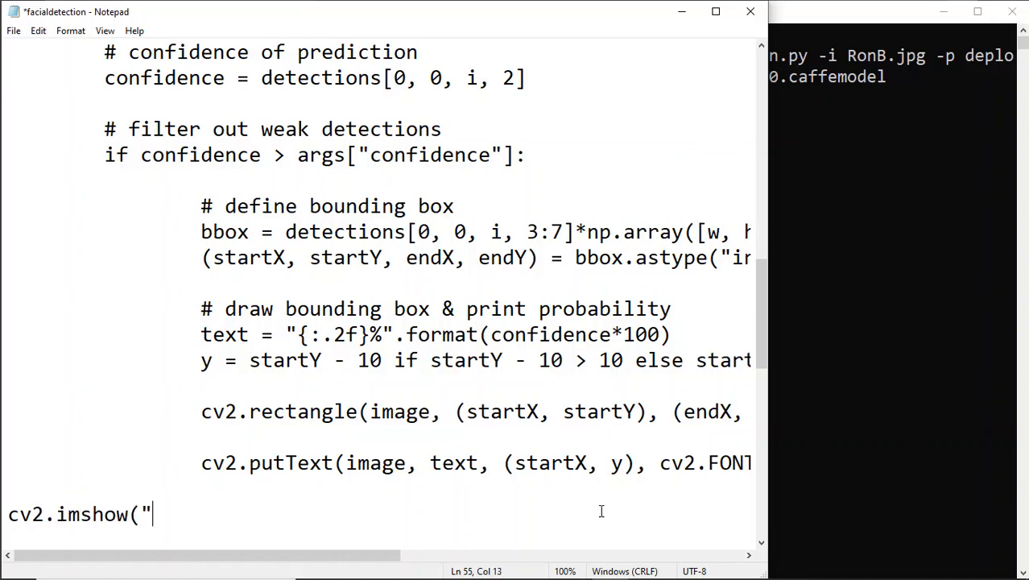
type("Detecti")
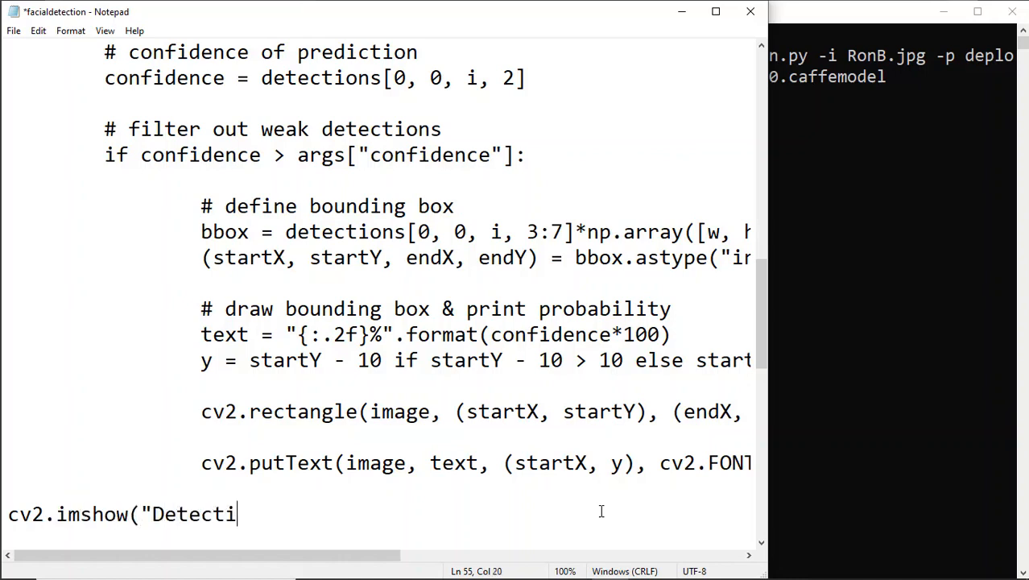
type("ons\", image")
type("cv2.wait")
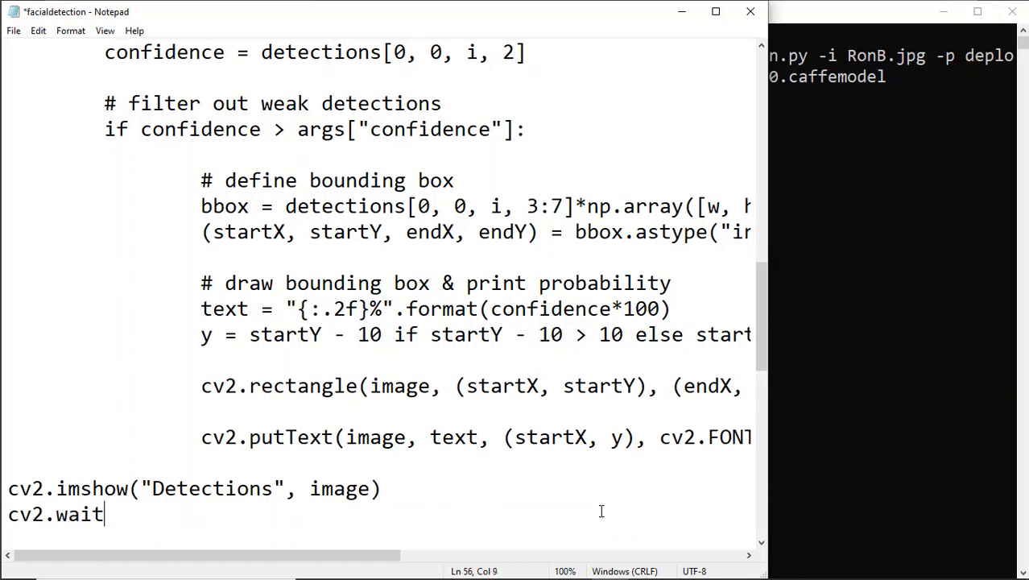
type("Key(0)")
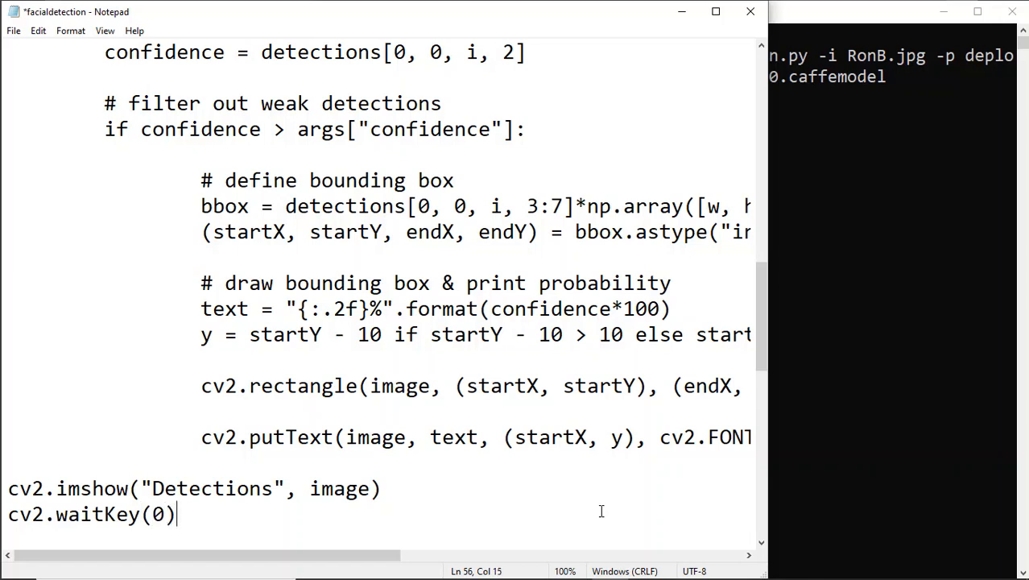
key("ctrl+s")
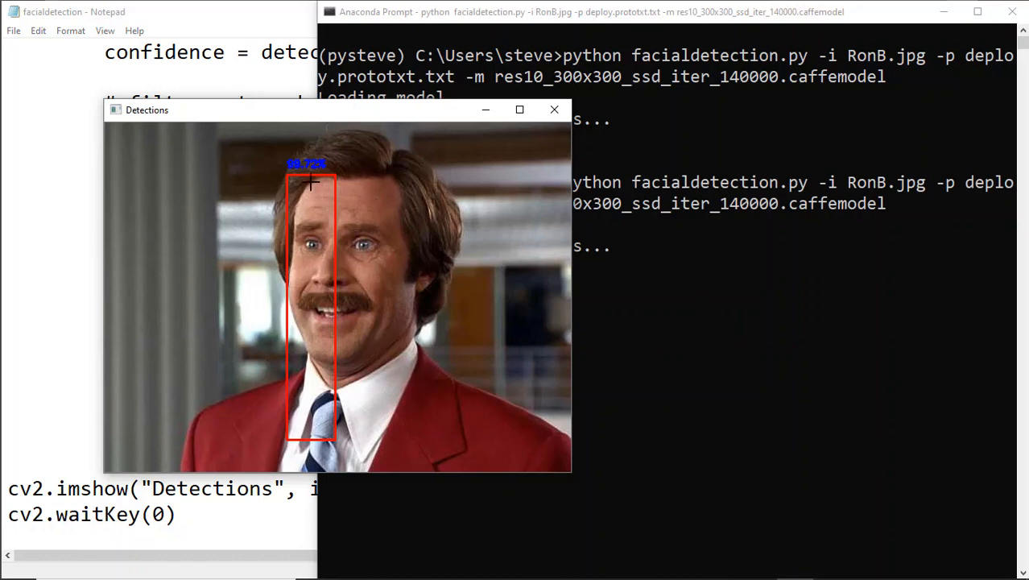
mouse_move(405, 400)
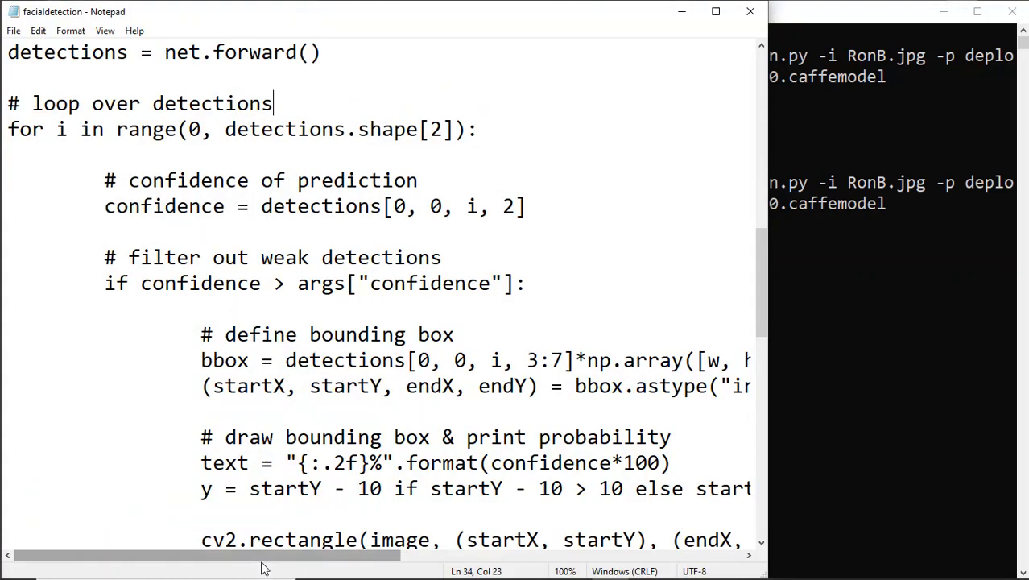
Select the wrongly ordered dimension in the np.array scaling to replace it.
scroll("right", 3)
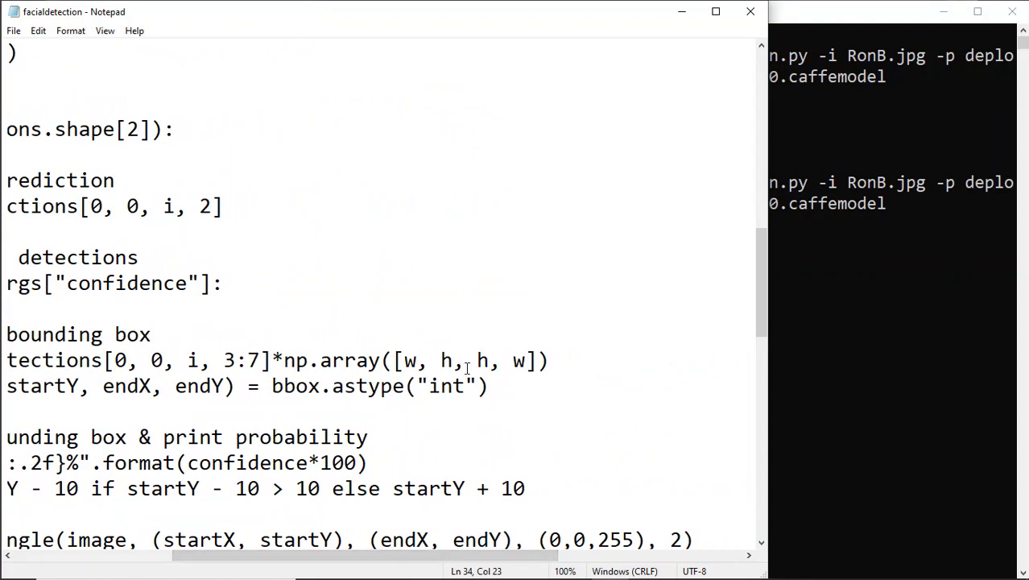
double_click(483, 360)
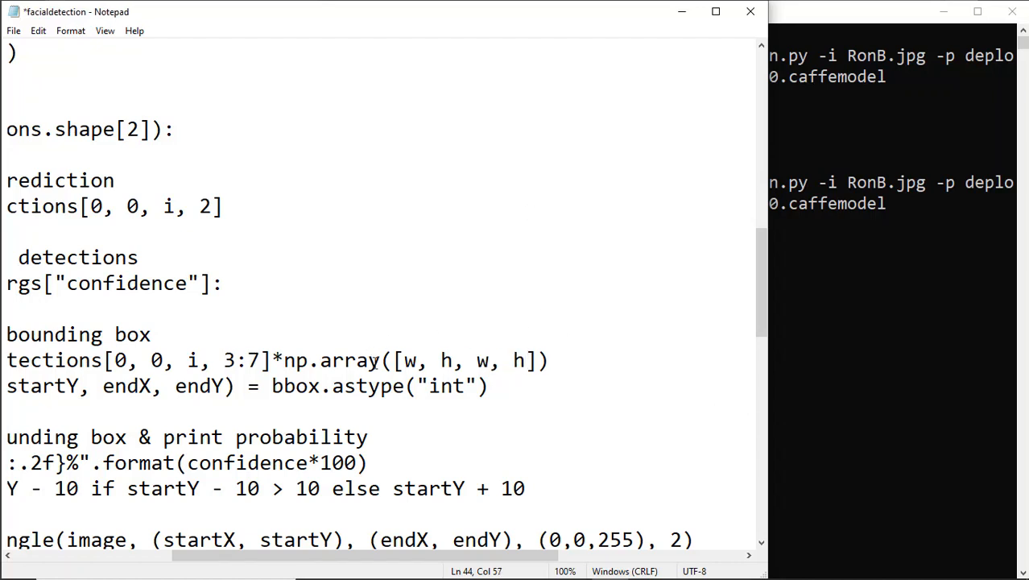
mouse_move(539, 369)
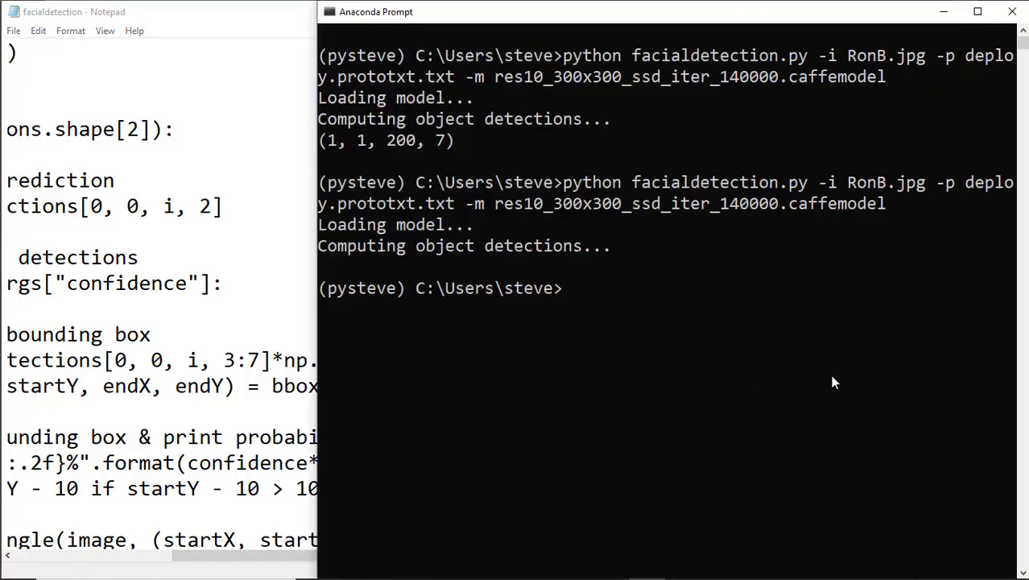
Rerun facialdetection.py to show the corrected red box around the face.
key("enter")
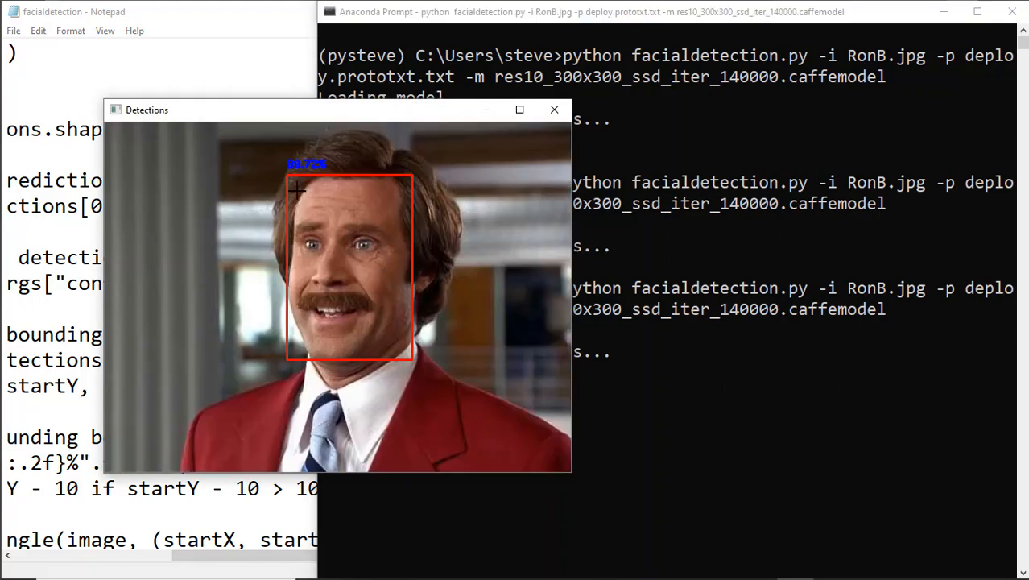
mouse_move(409, 180)
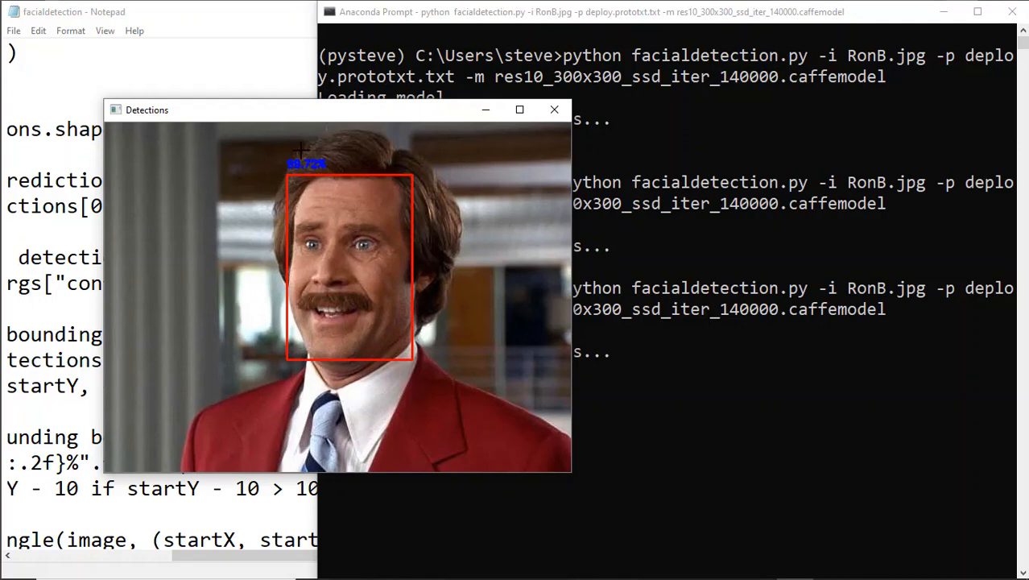
mouse_move(428, 235)
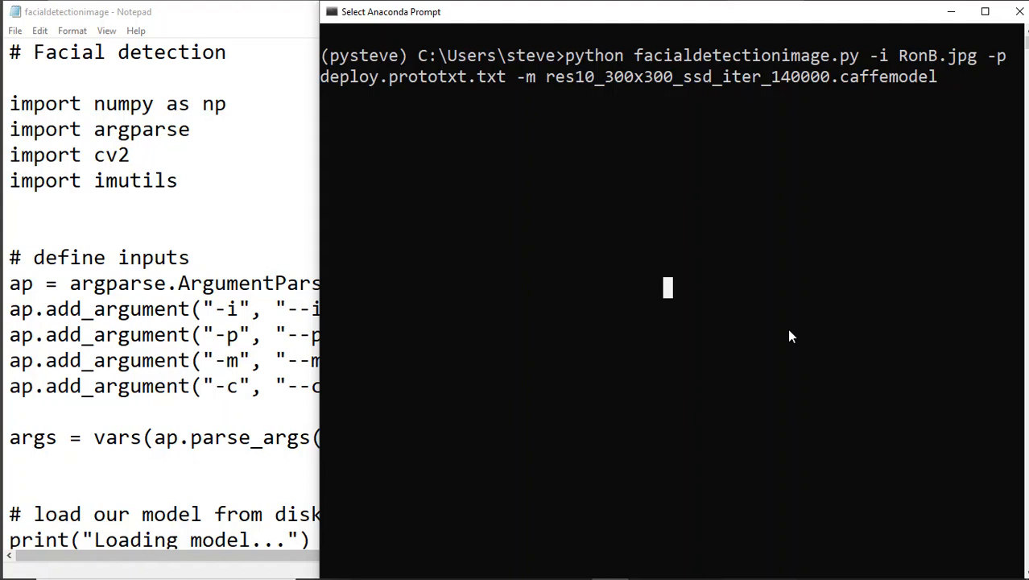
Add the -c confidence argument and scroll through the printed confidence values.
type("-c")
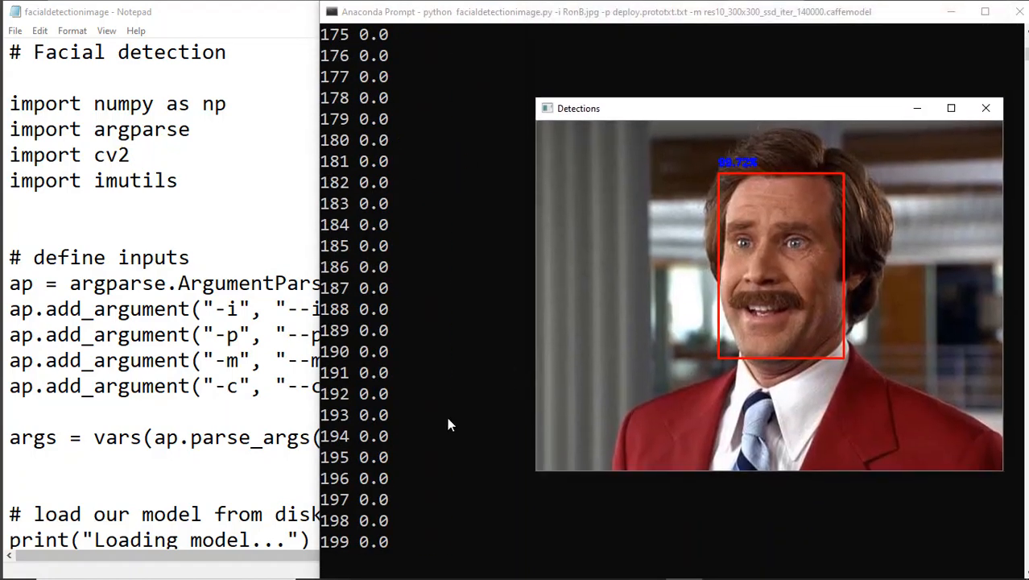
scroll("down", 3)
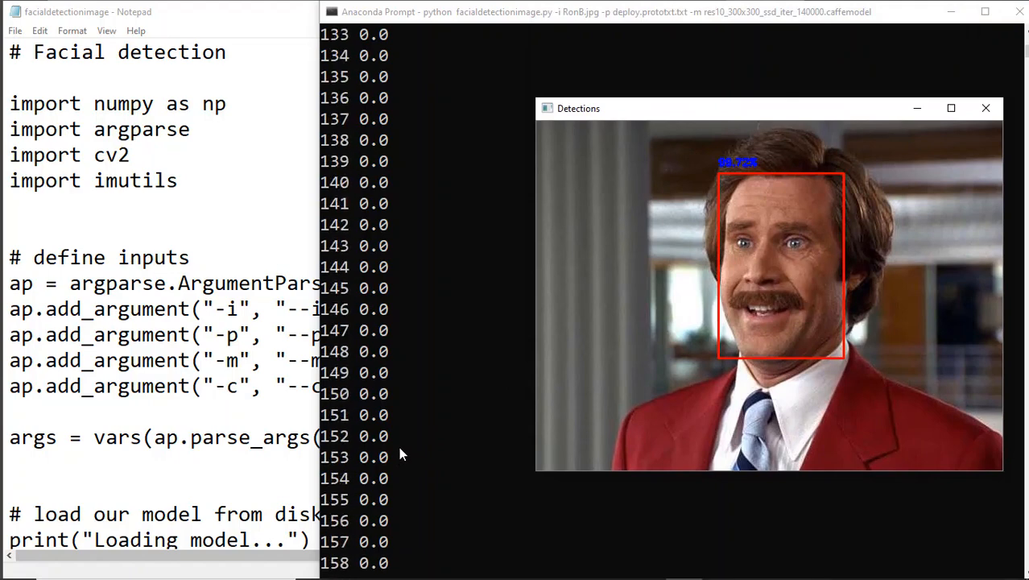
scroll("down", 3)
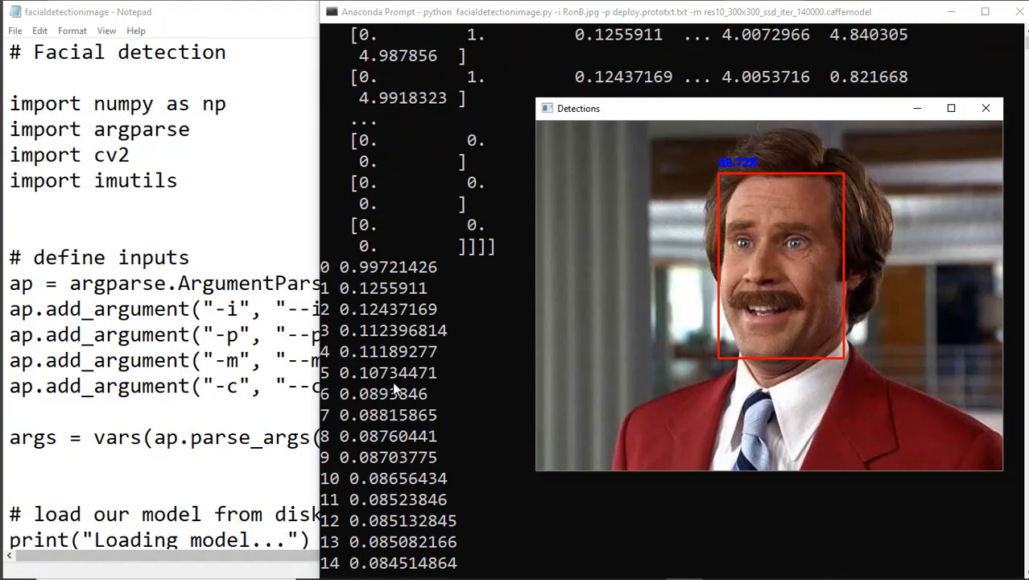
mouse_move(382, 314)
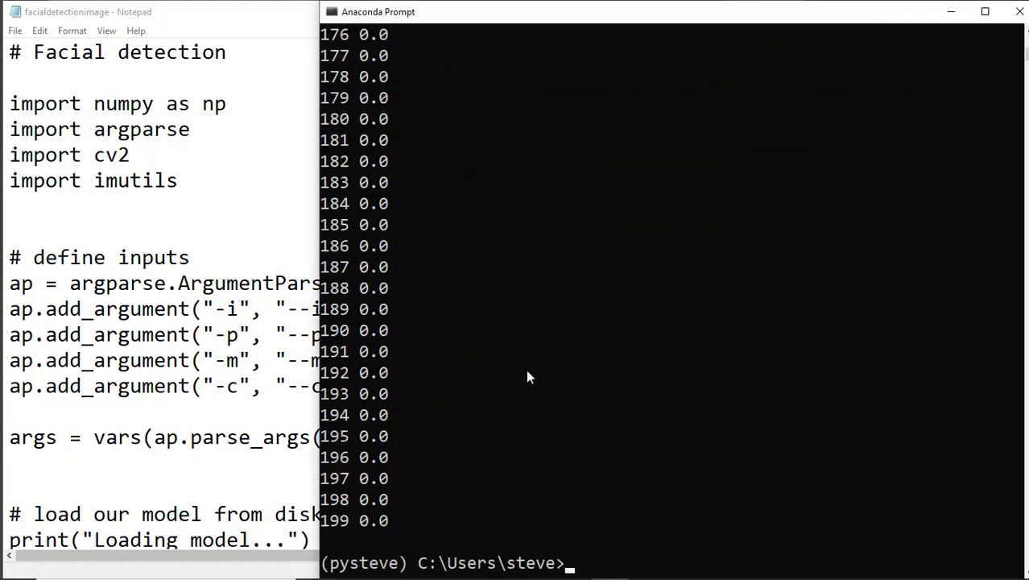
Rerun facialdetectionimage.py on RonB.jpg with a -c 0.01 confidence threshold.
type("c")
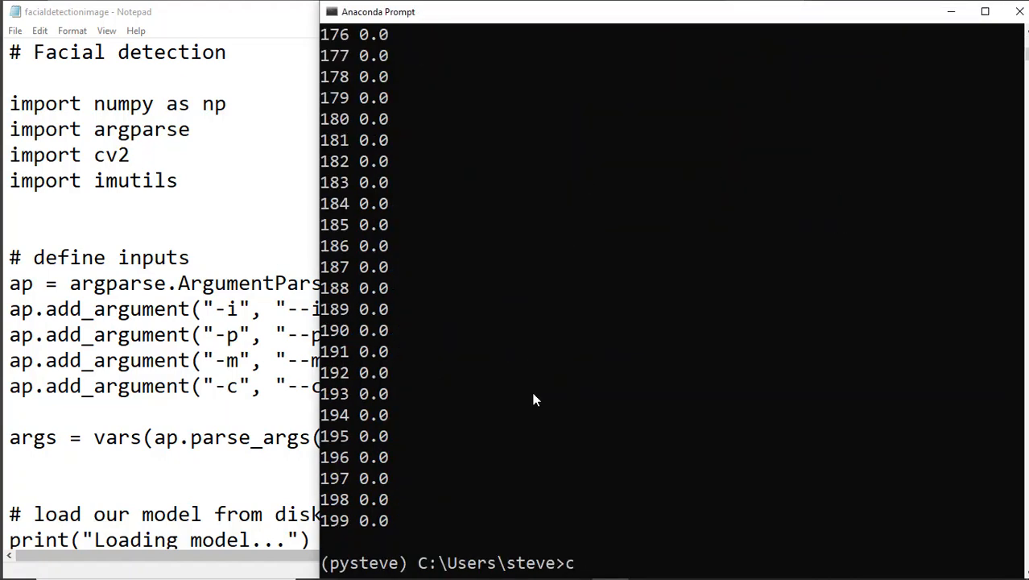
type("python facialdetectionimage.py -i RonB.jpg -p deploy.prototxt.txt -m res10_300x300_ssd_iter_140000.caffemodel")
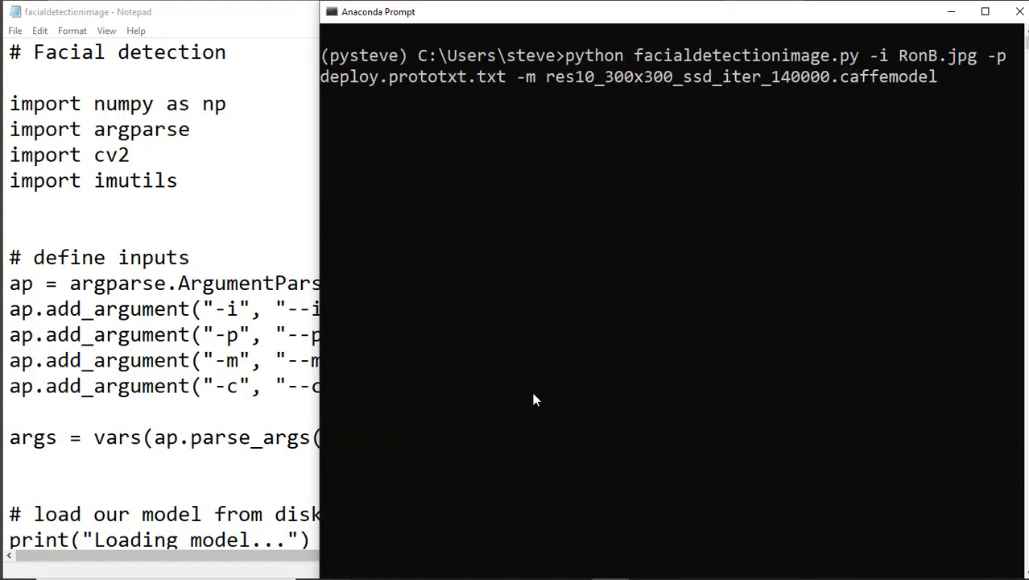
type("-c 0.01")
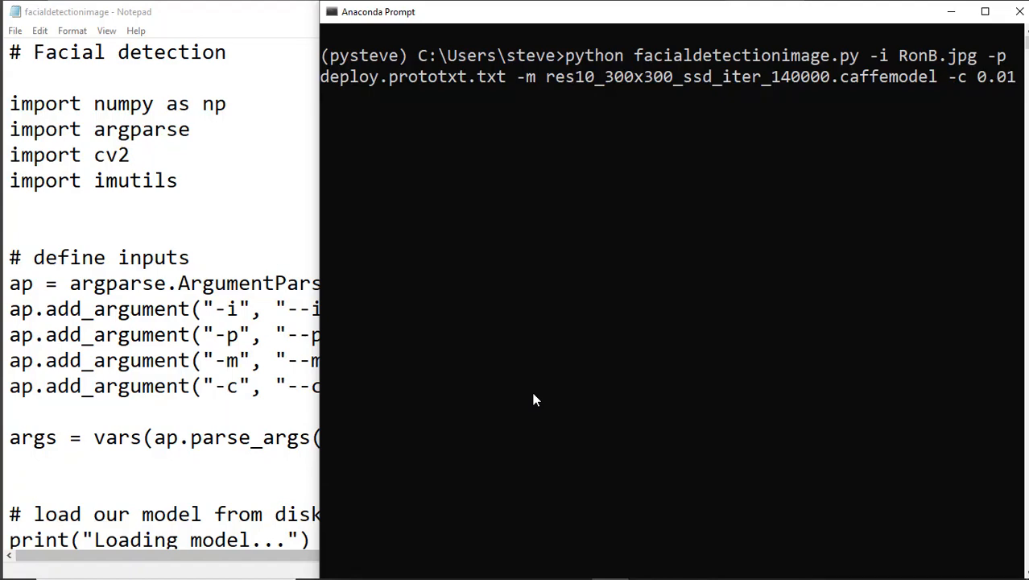
key("enter")
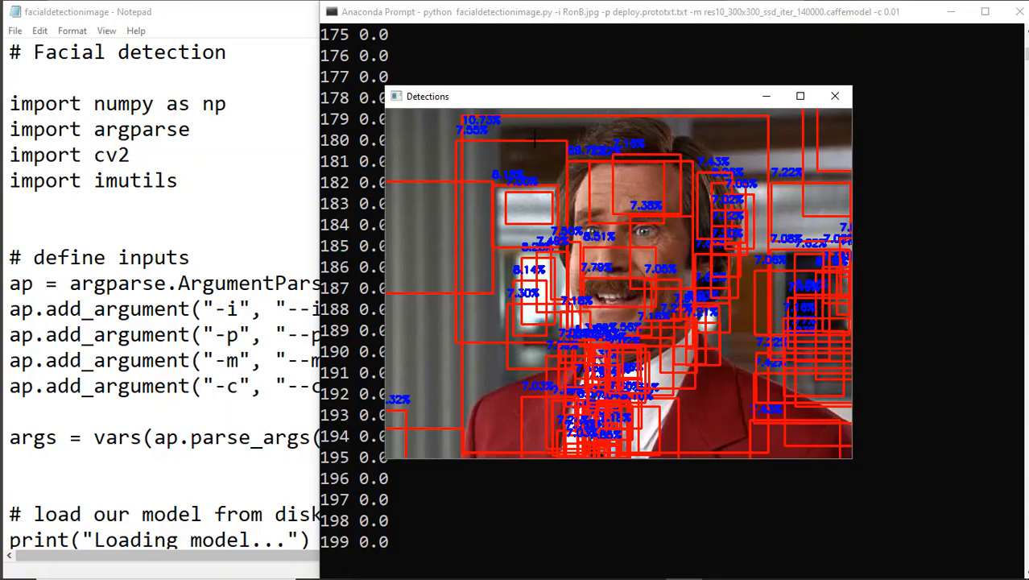
mouse_move(876, 378)
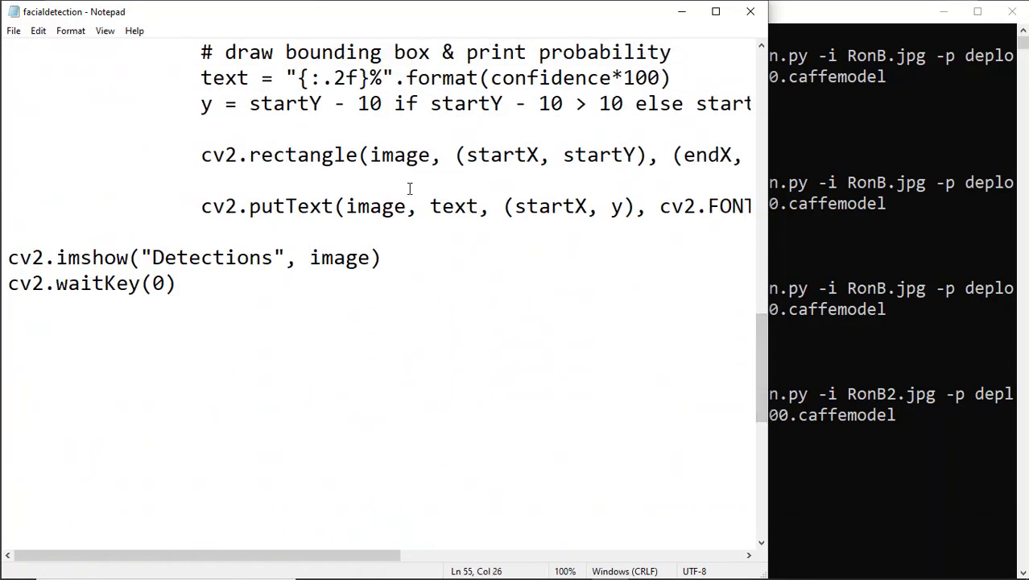
Wrap the cv2.imshow image argument in imutils.resize(image, width=600).
type("imutils.resize(im")
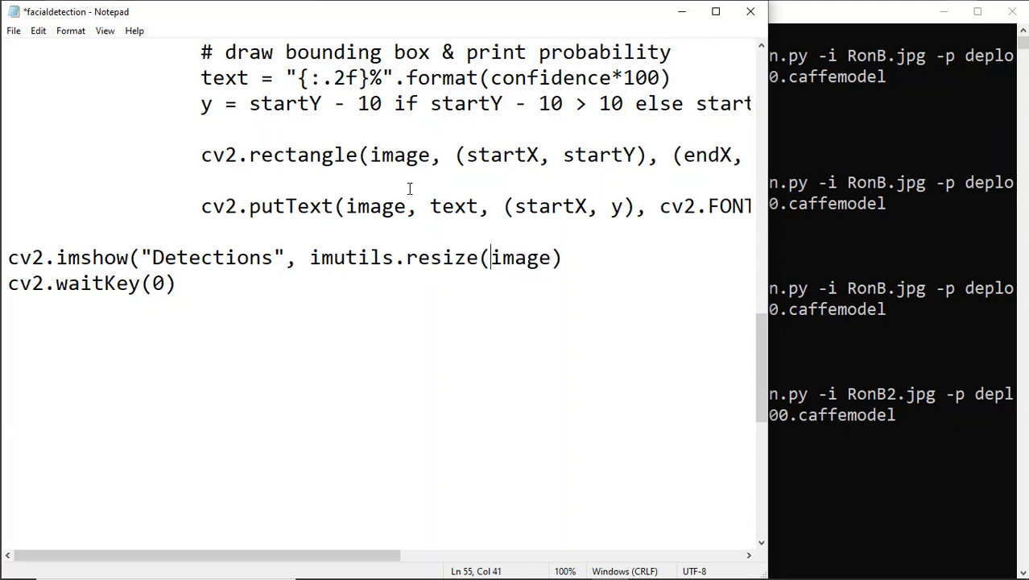
type(",")
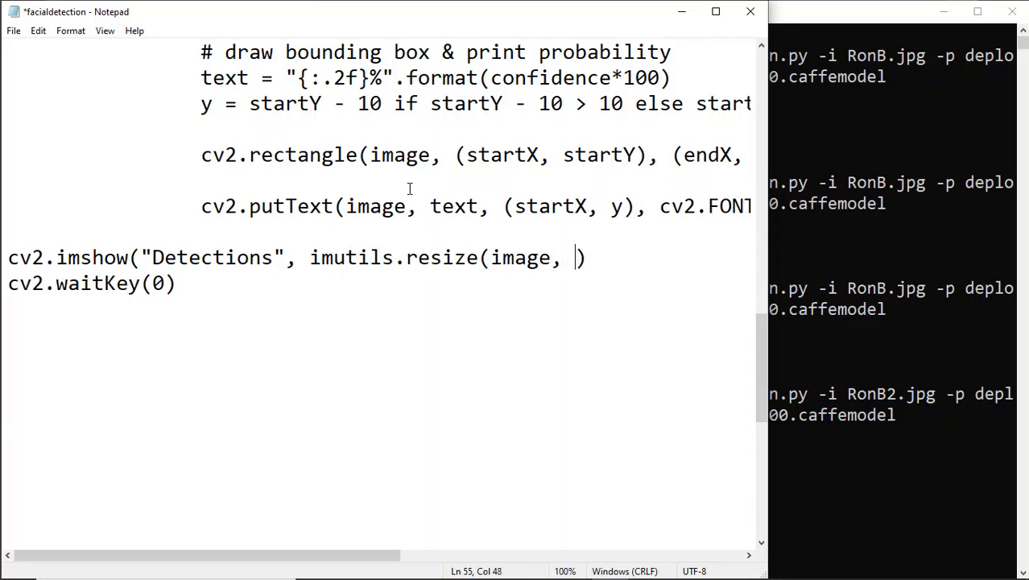
type("width=600")
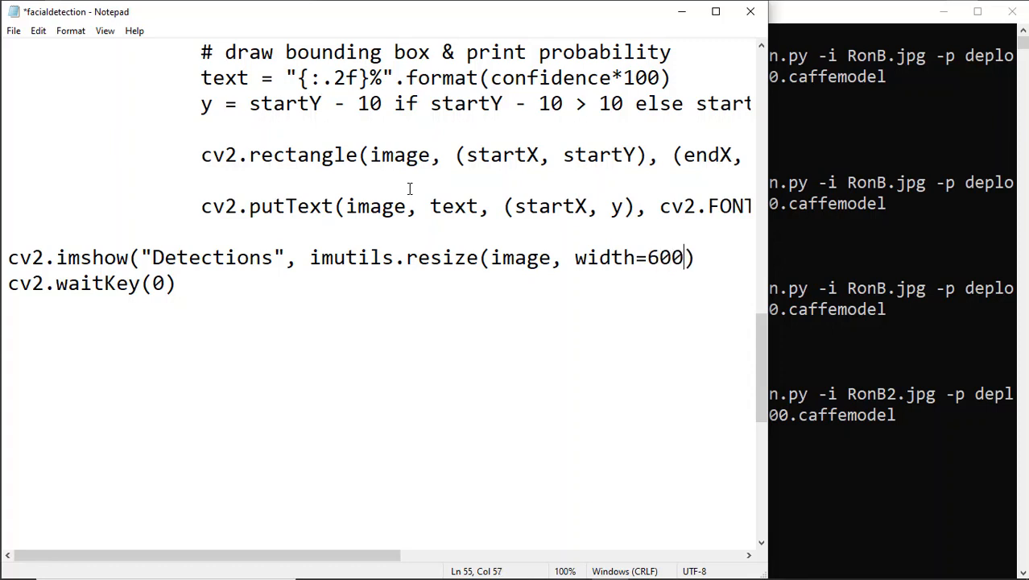
type(")")
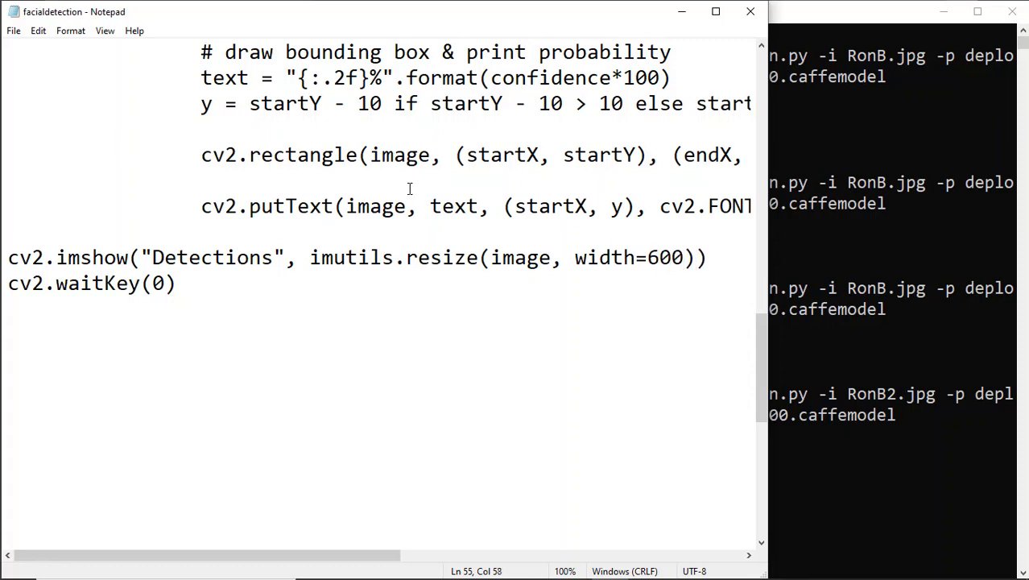
double_click(653, 257)
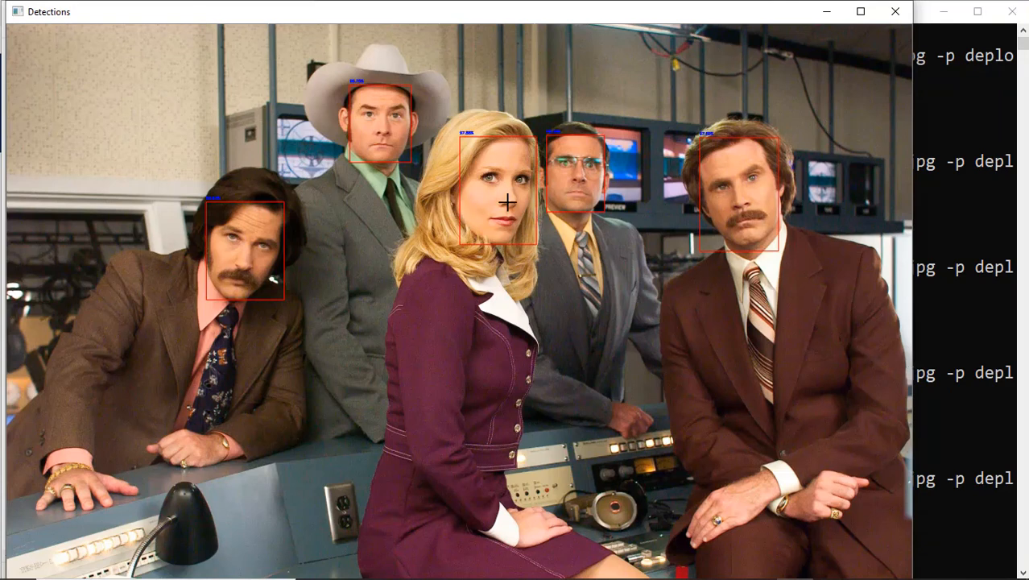
mouse_move(317, 187)
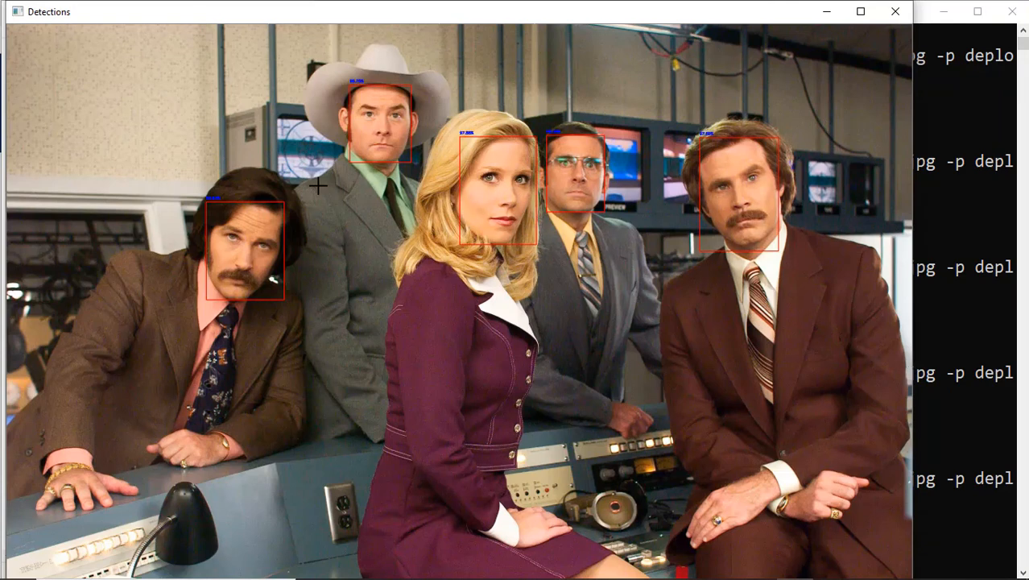
mouse_move(368, 191)
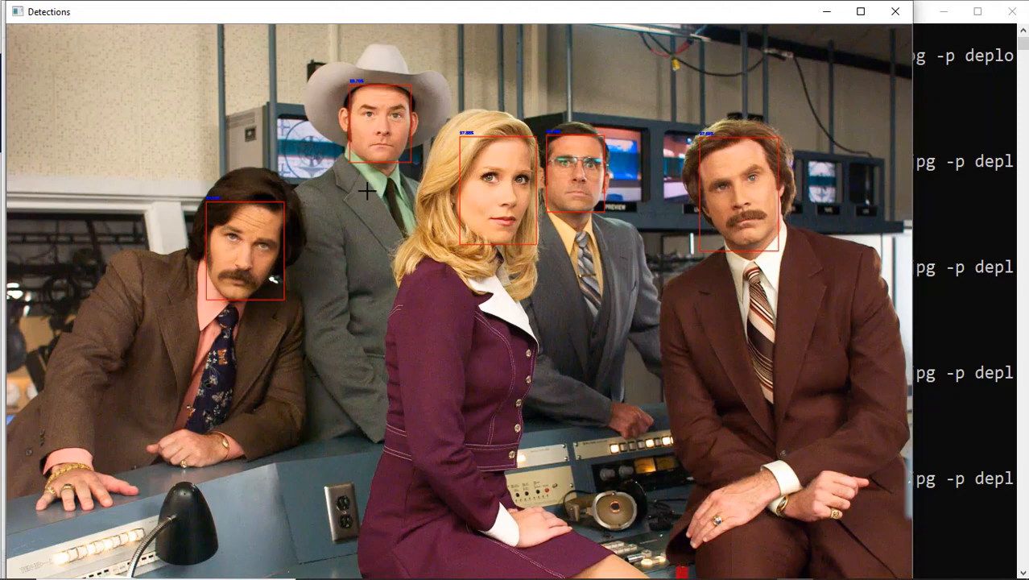
mouse_move(348, 133)
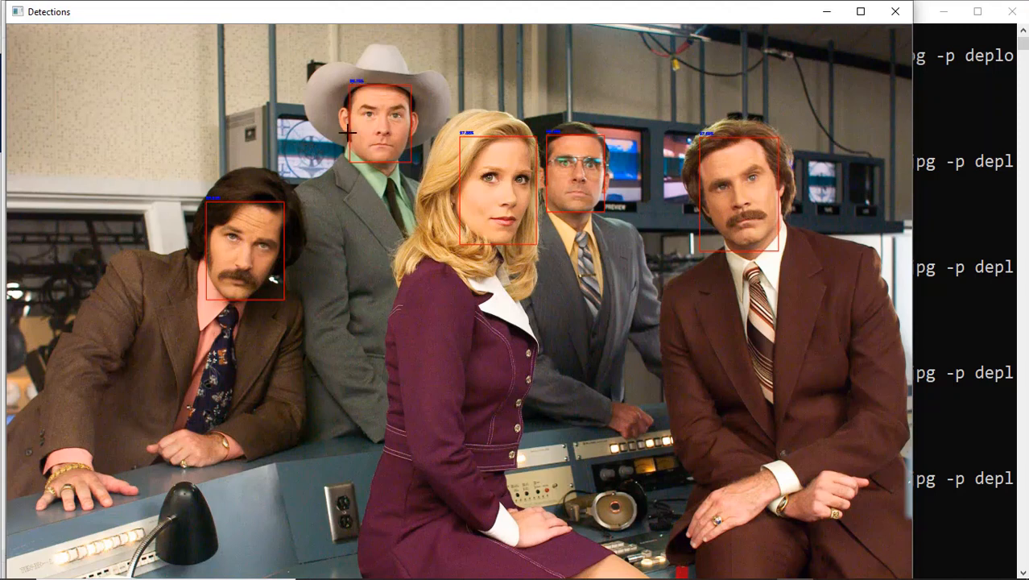
mouse_move(707, 183)
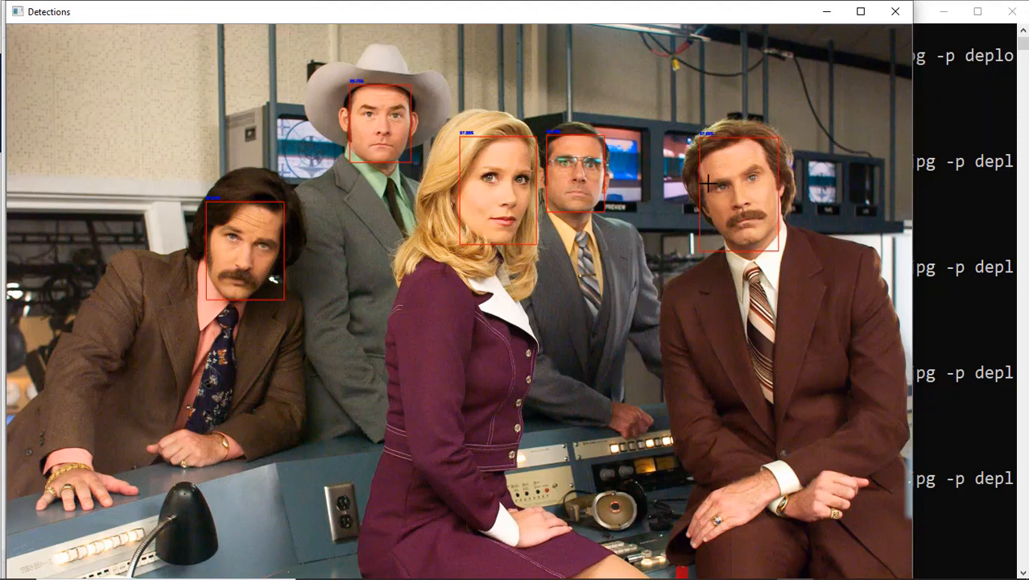
mouse_move(657, 292)
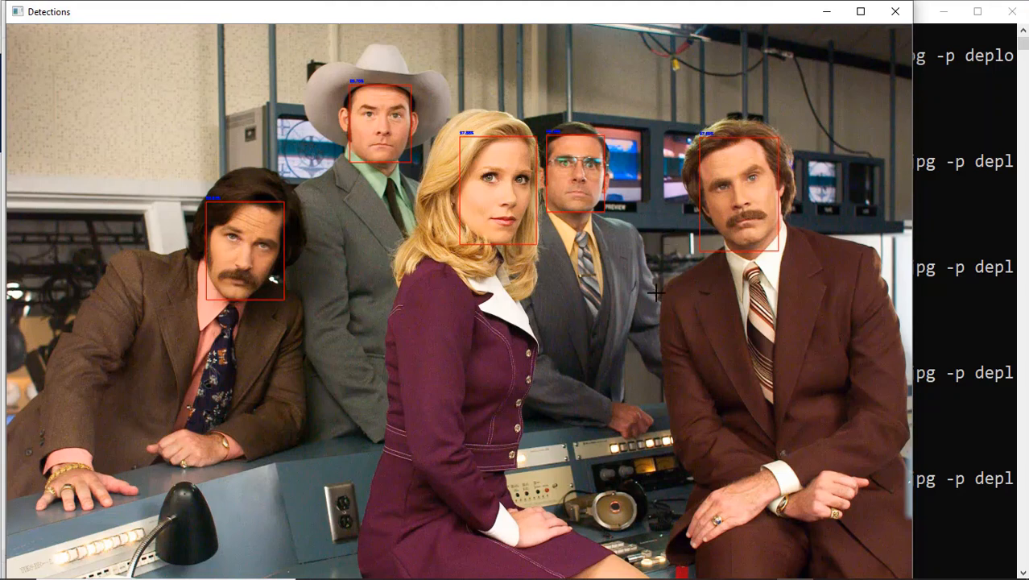
mouse_move(637, 272)
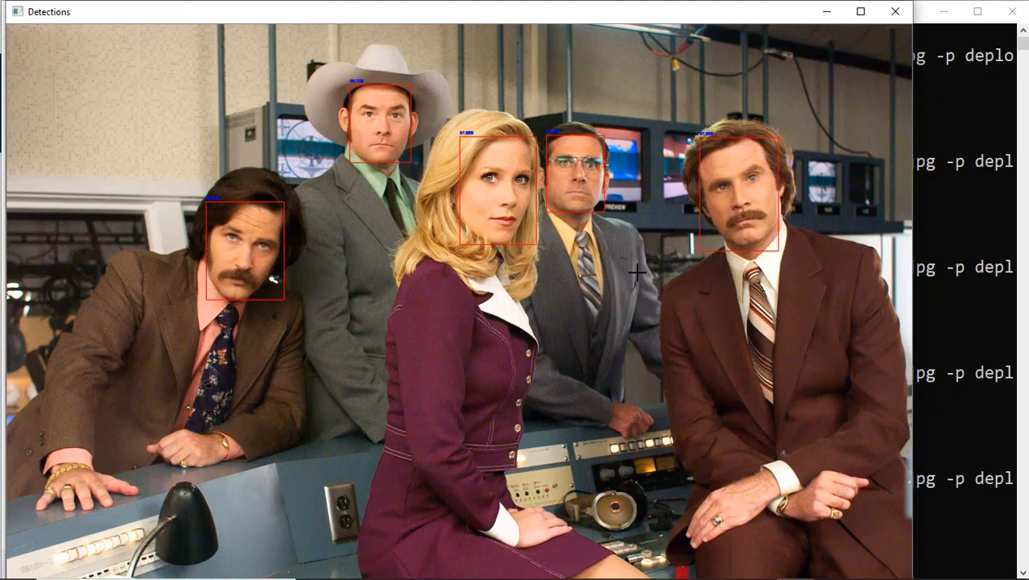
mouse_move(674, 341)
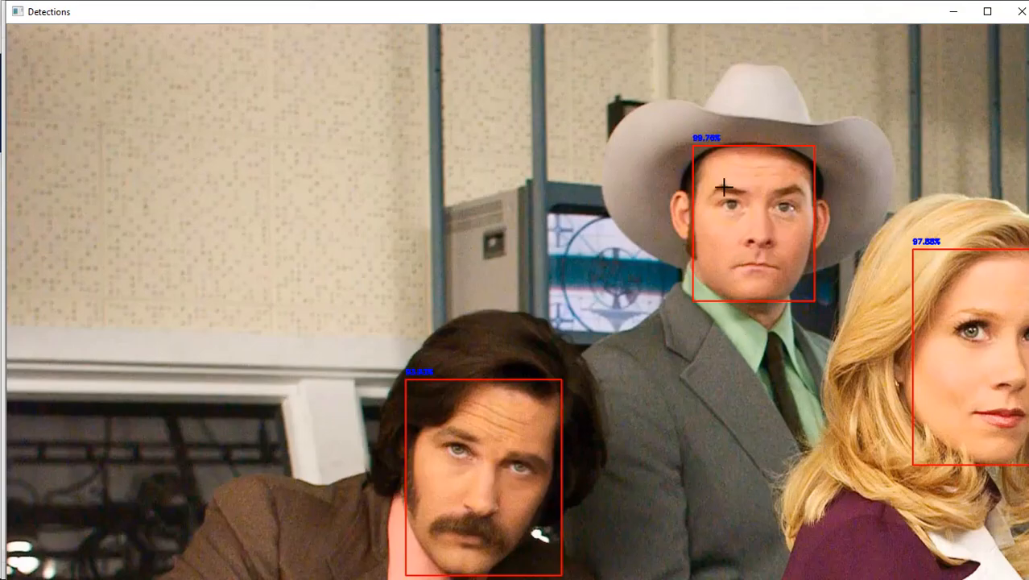
mouse_move(621, 367)
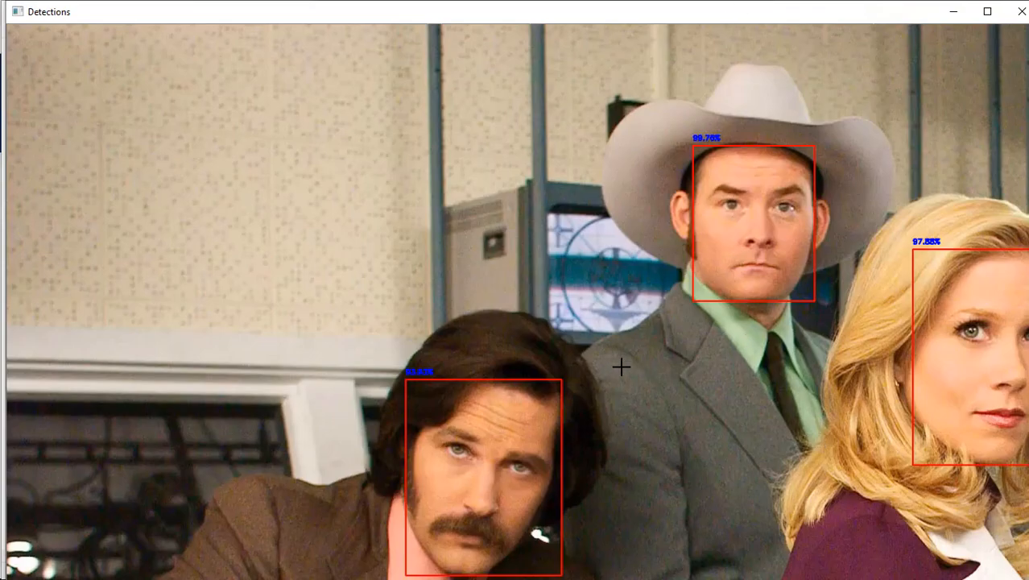
mouse_move(436, 385)
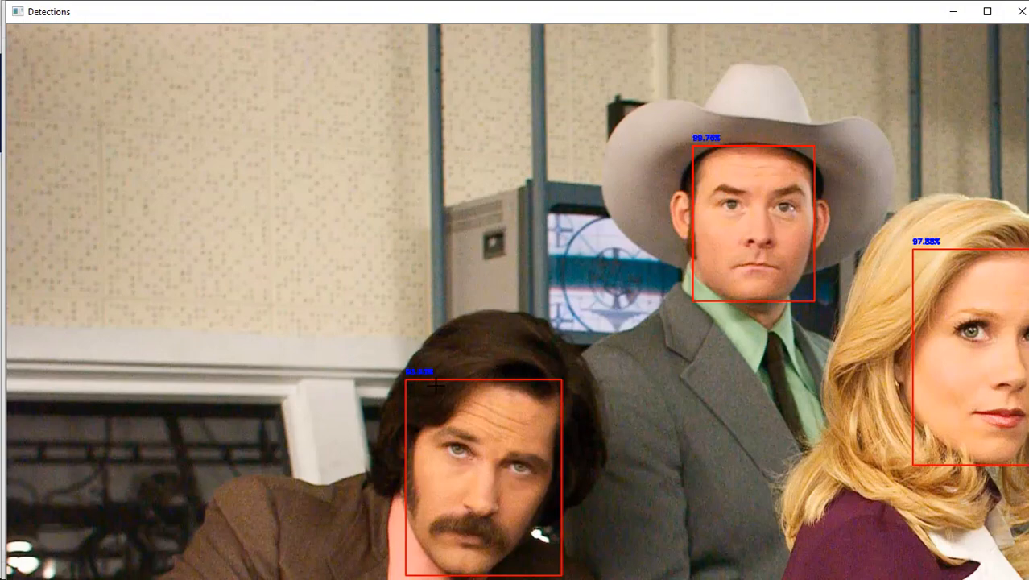